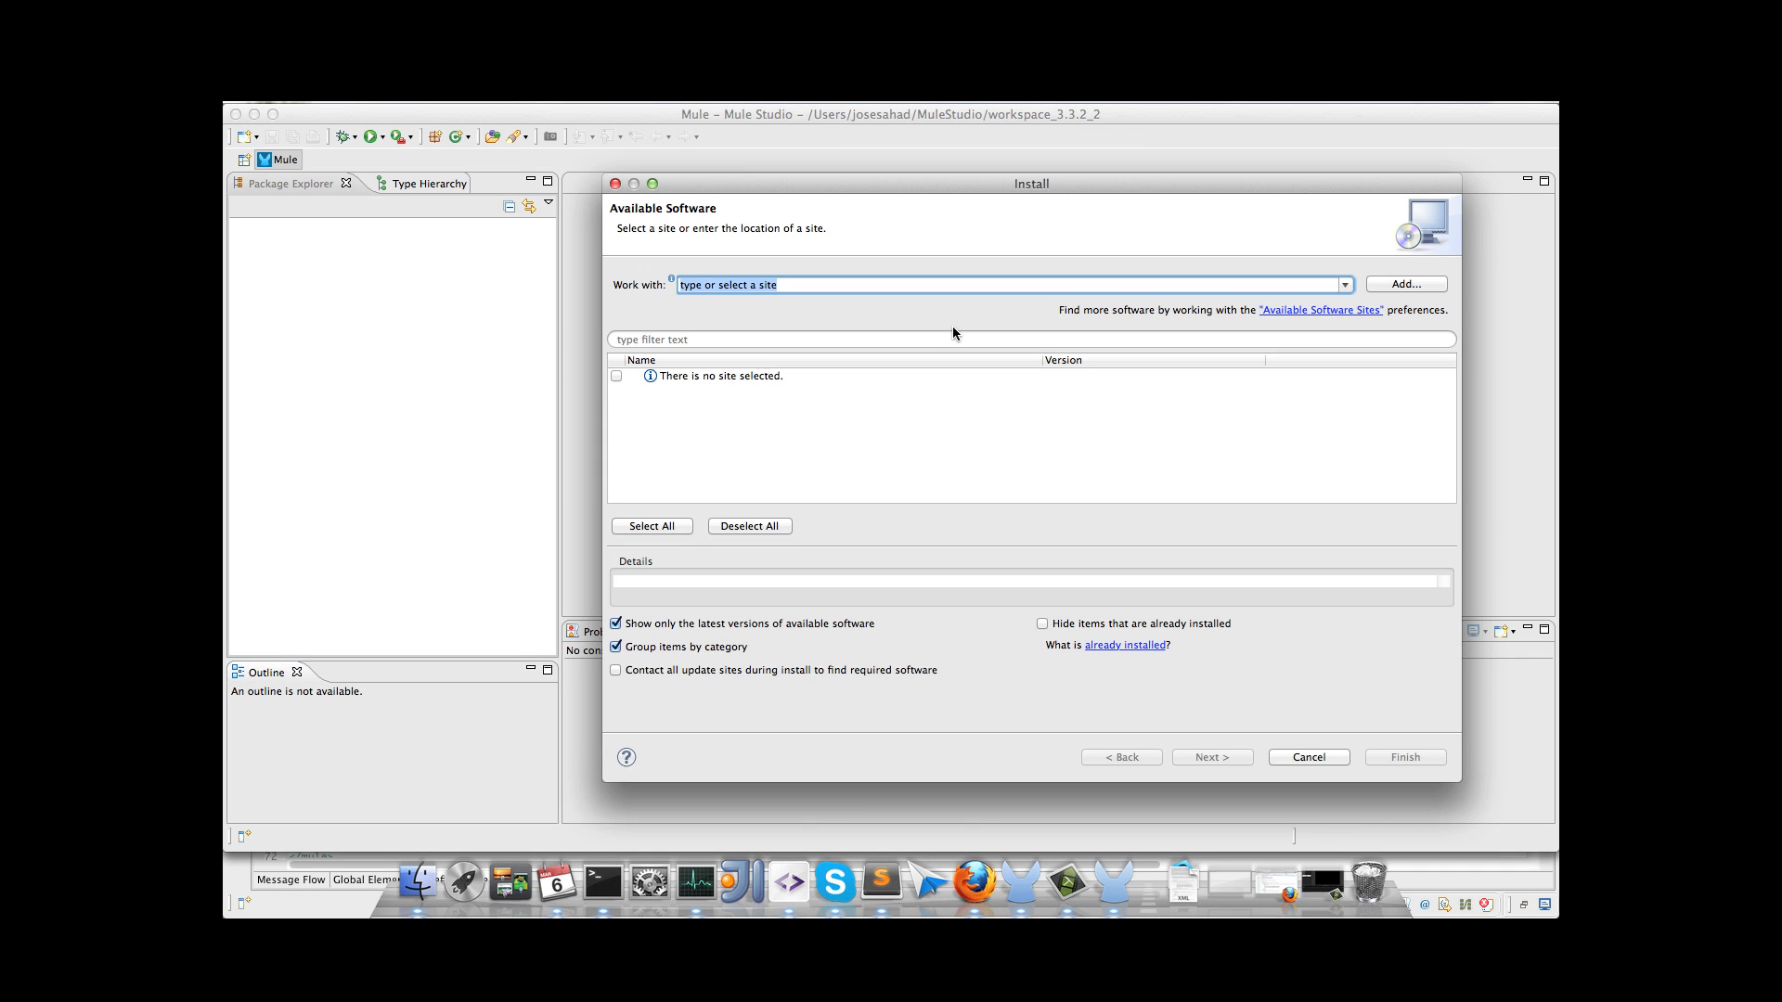
Step: Install the LinkedIn connector extension from the Cloud Connectors update site, filtering 'link' and accepting the license
click(1344, 284)
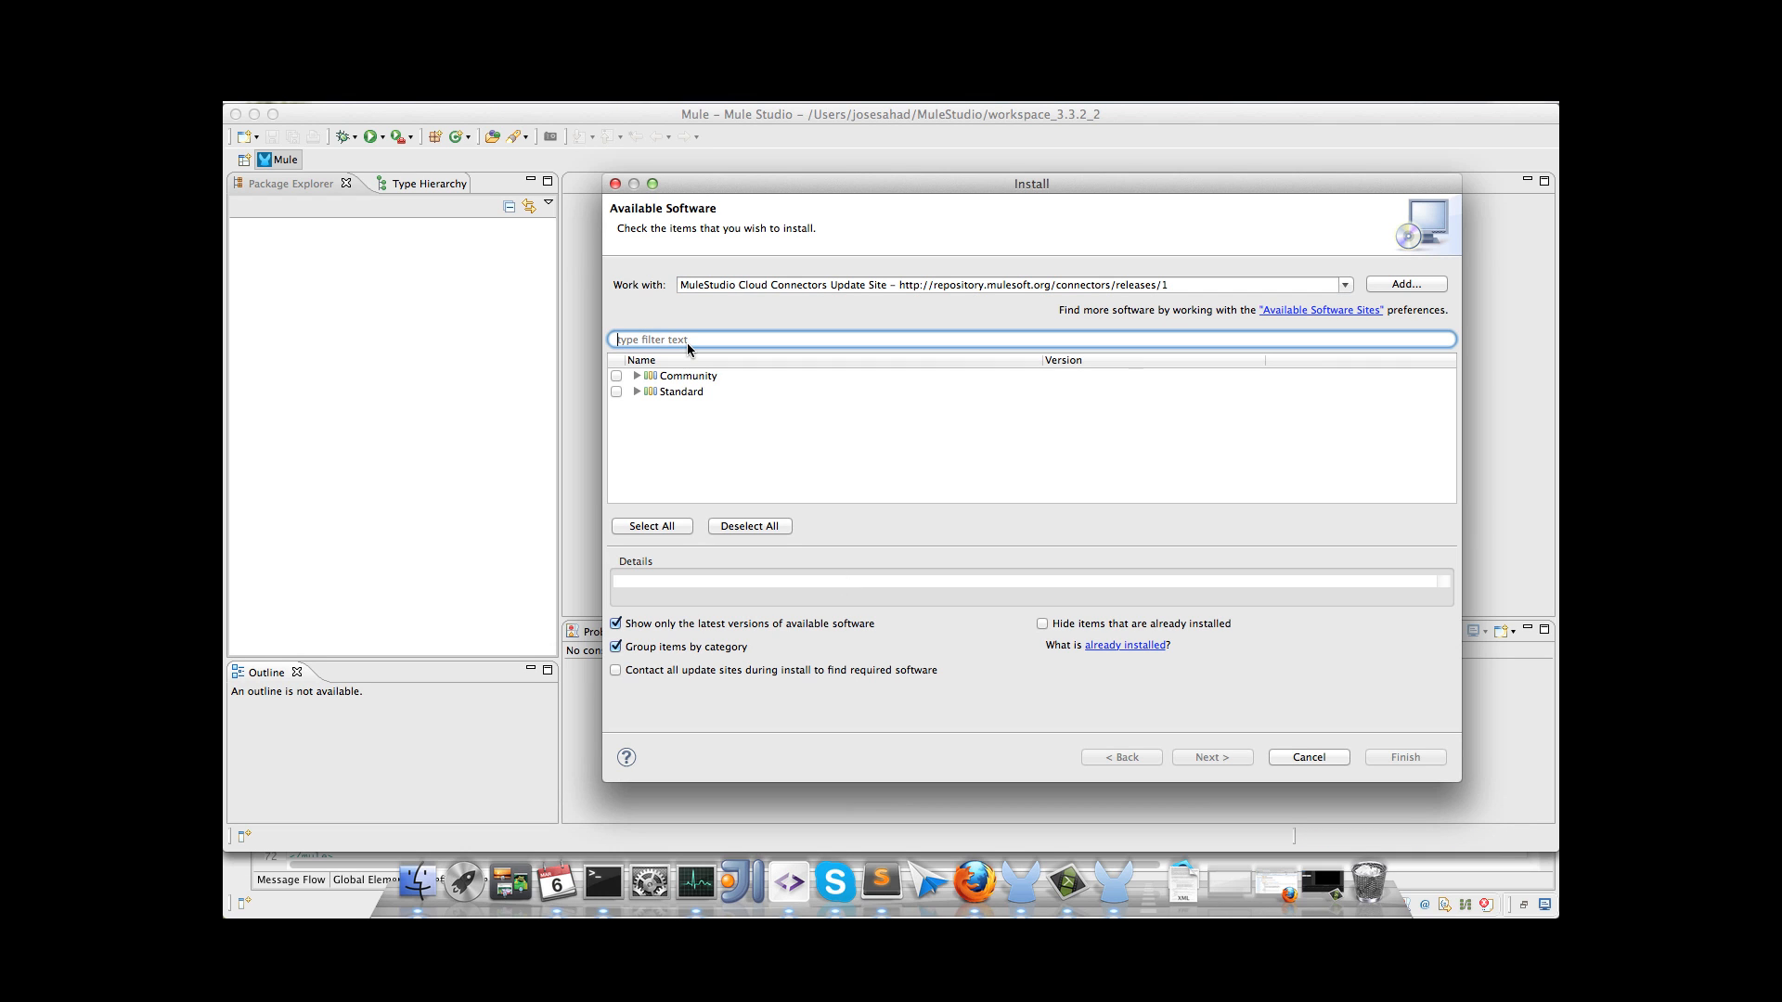
text(link)
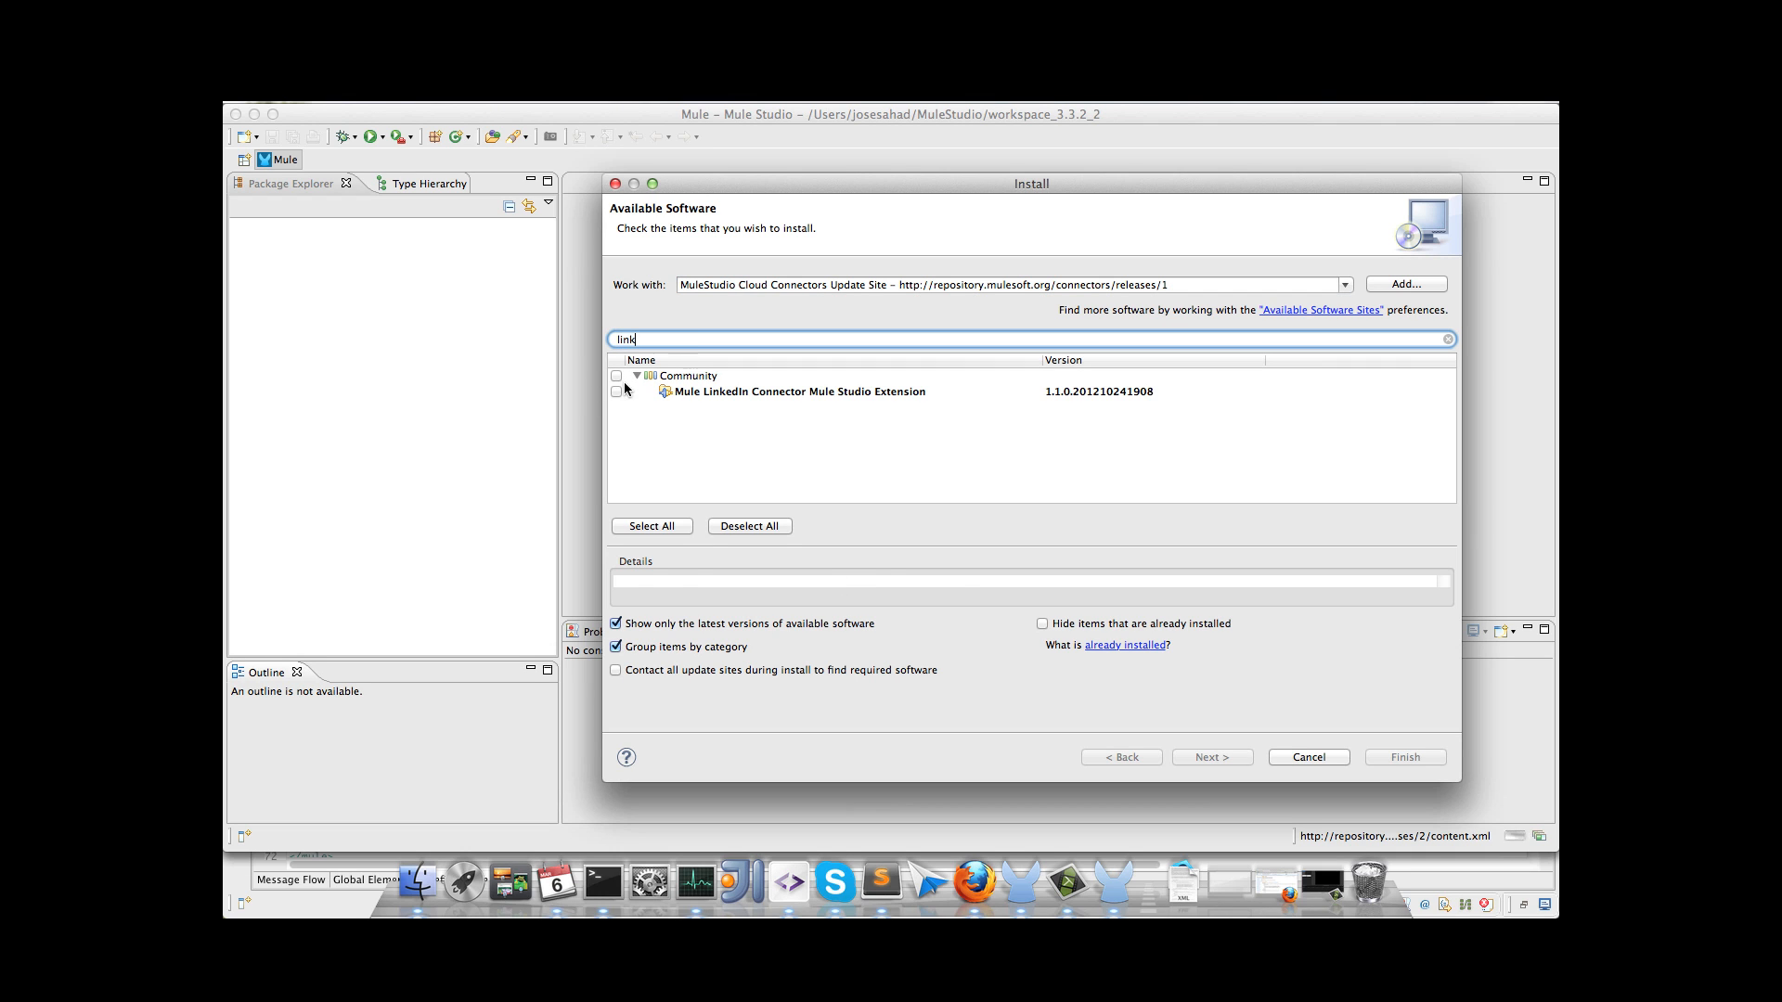
click(616, 392)
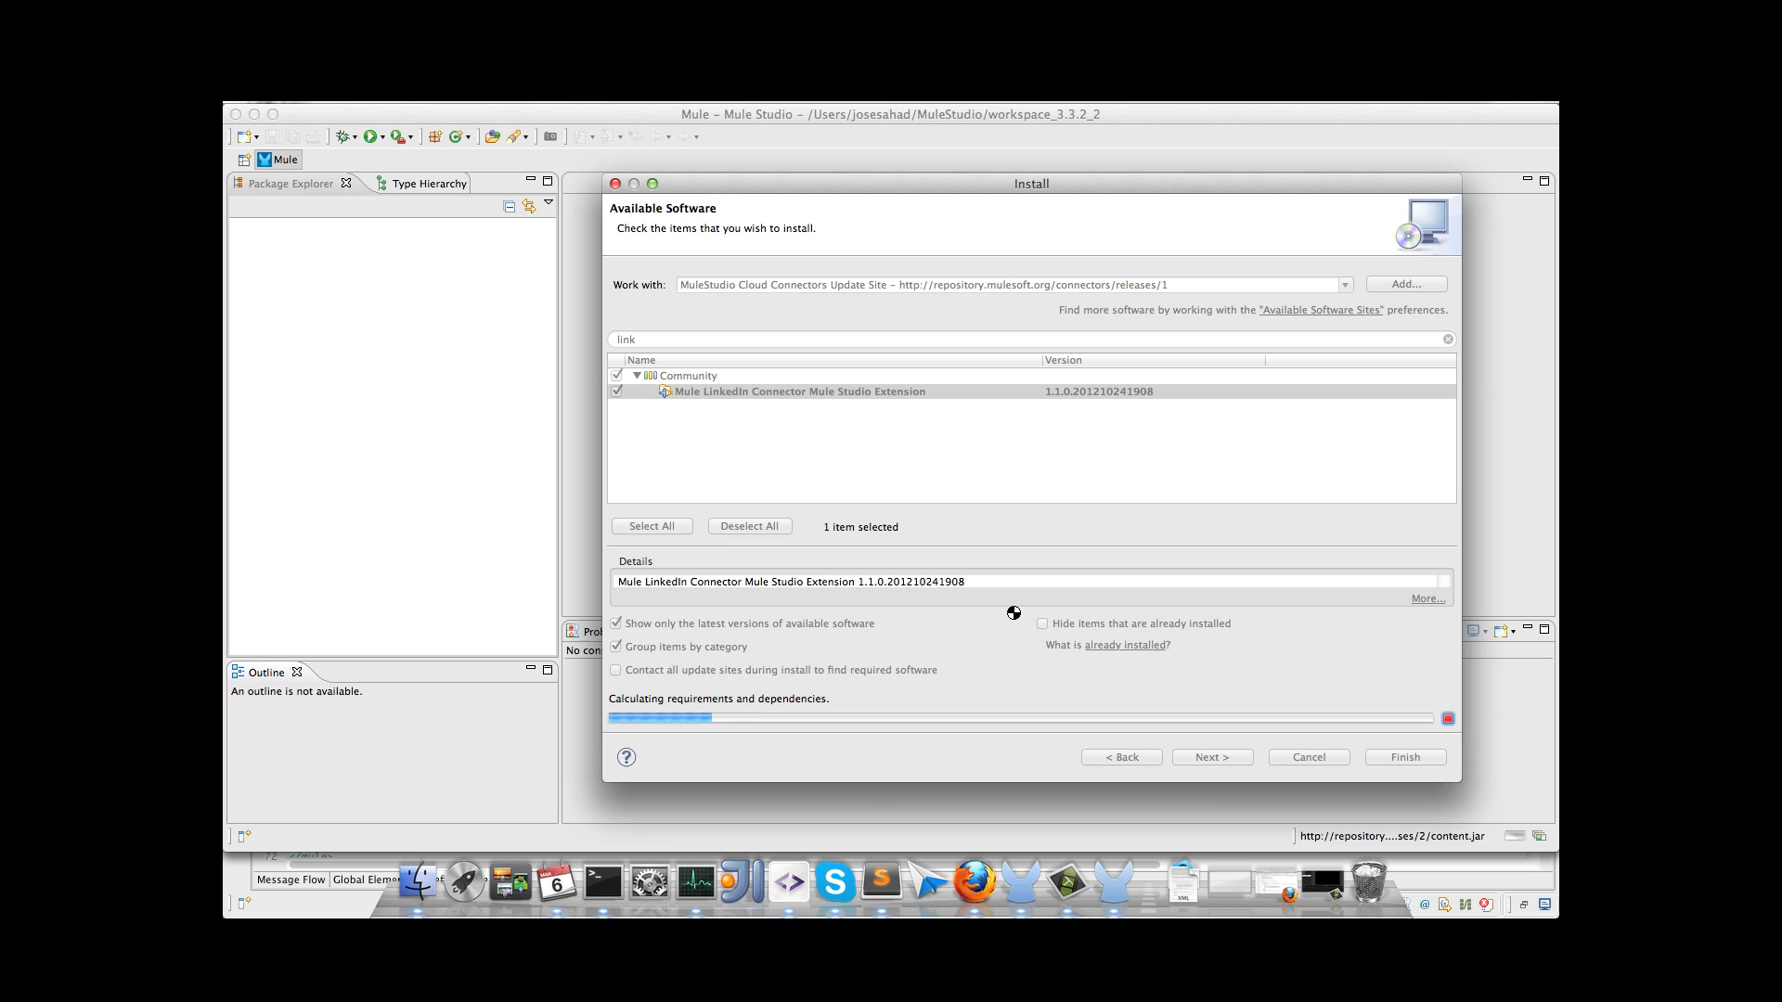
click(1210, 758)
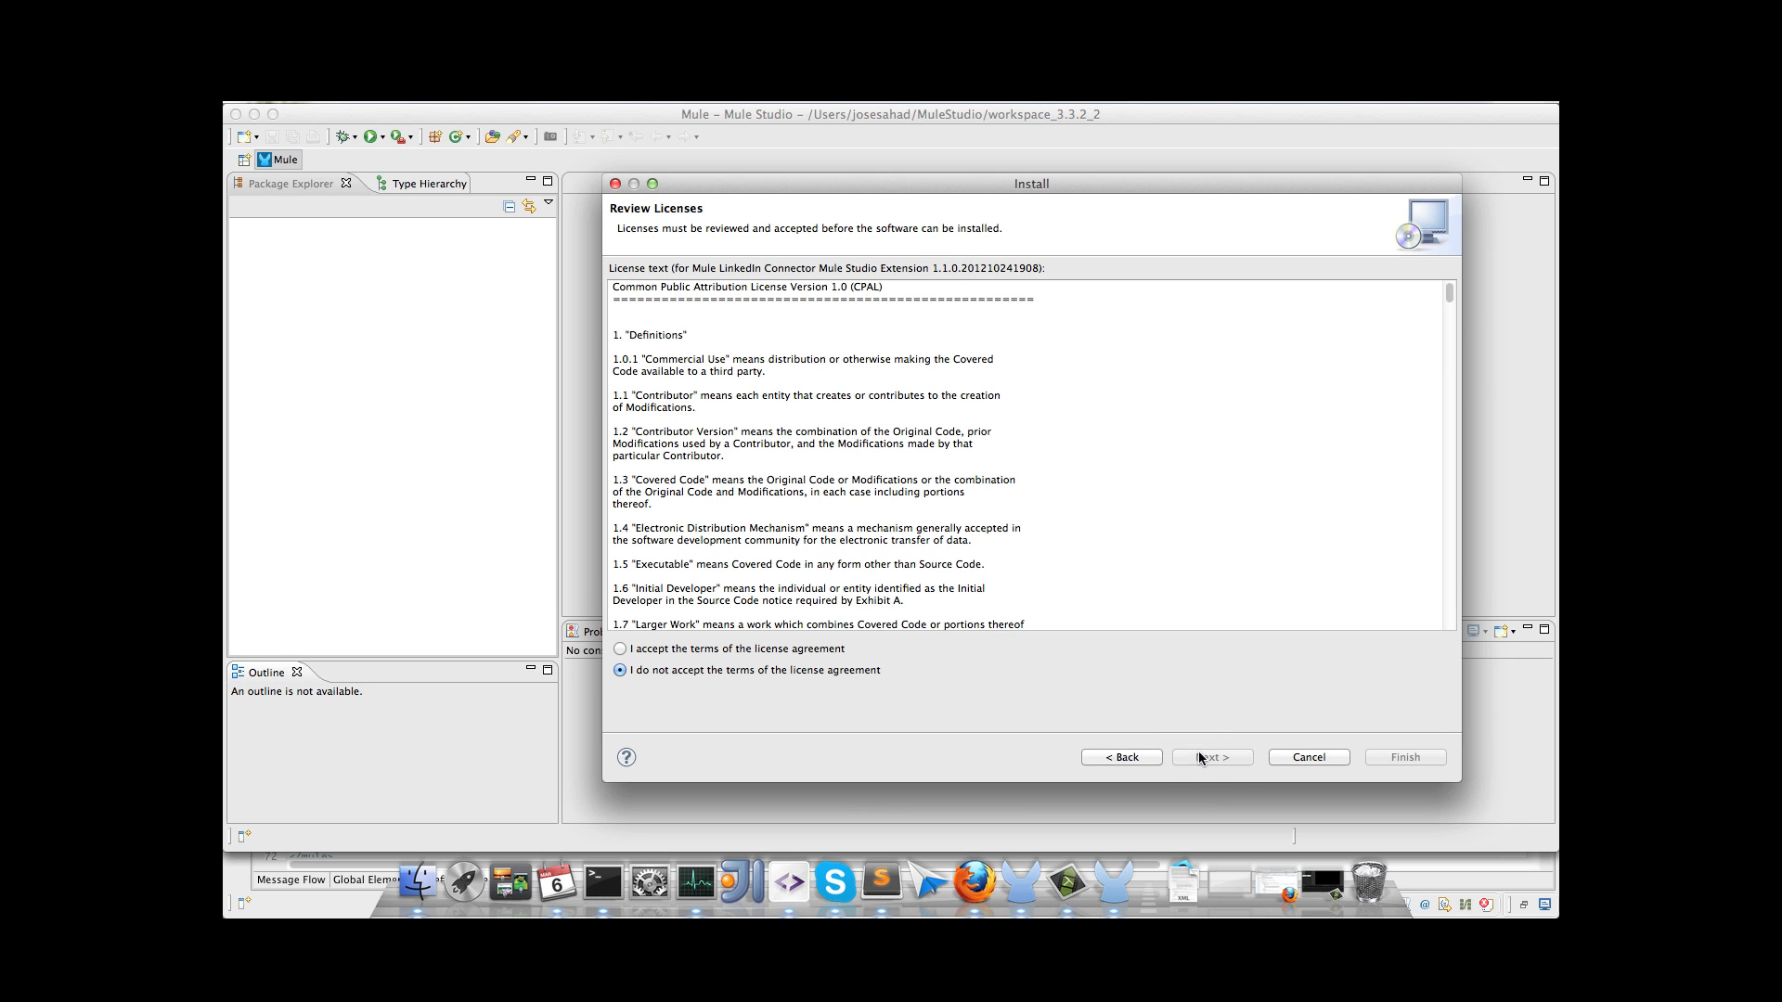
click(620, 648)
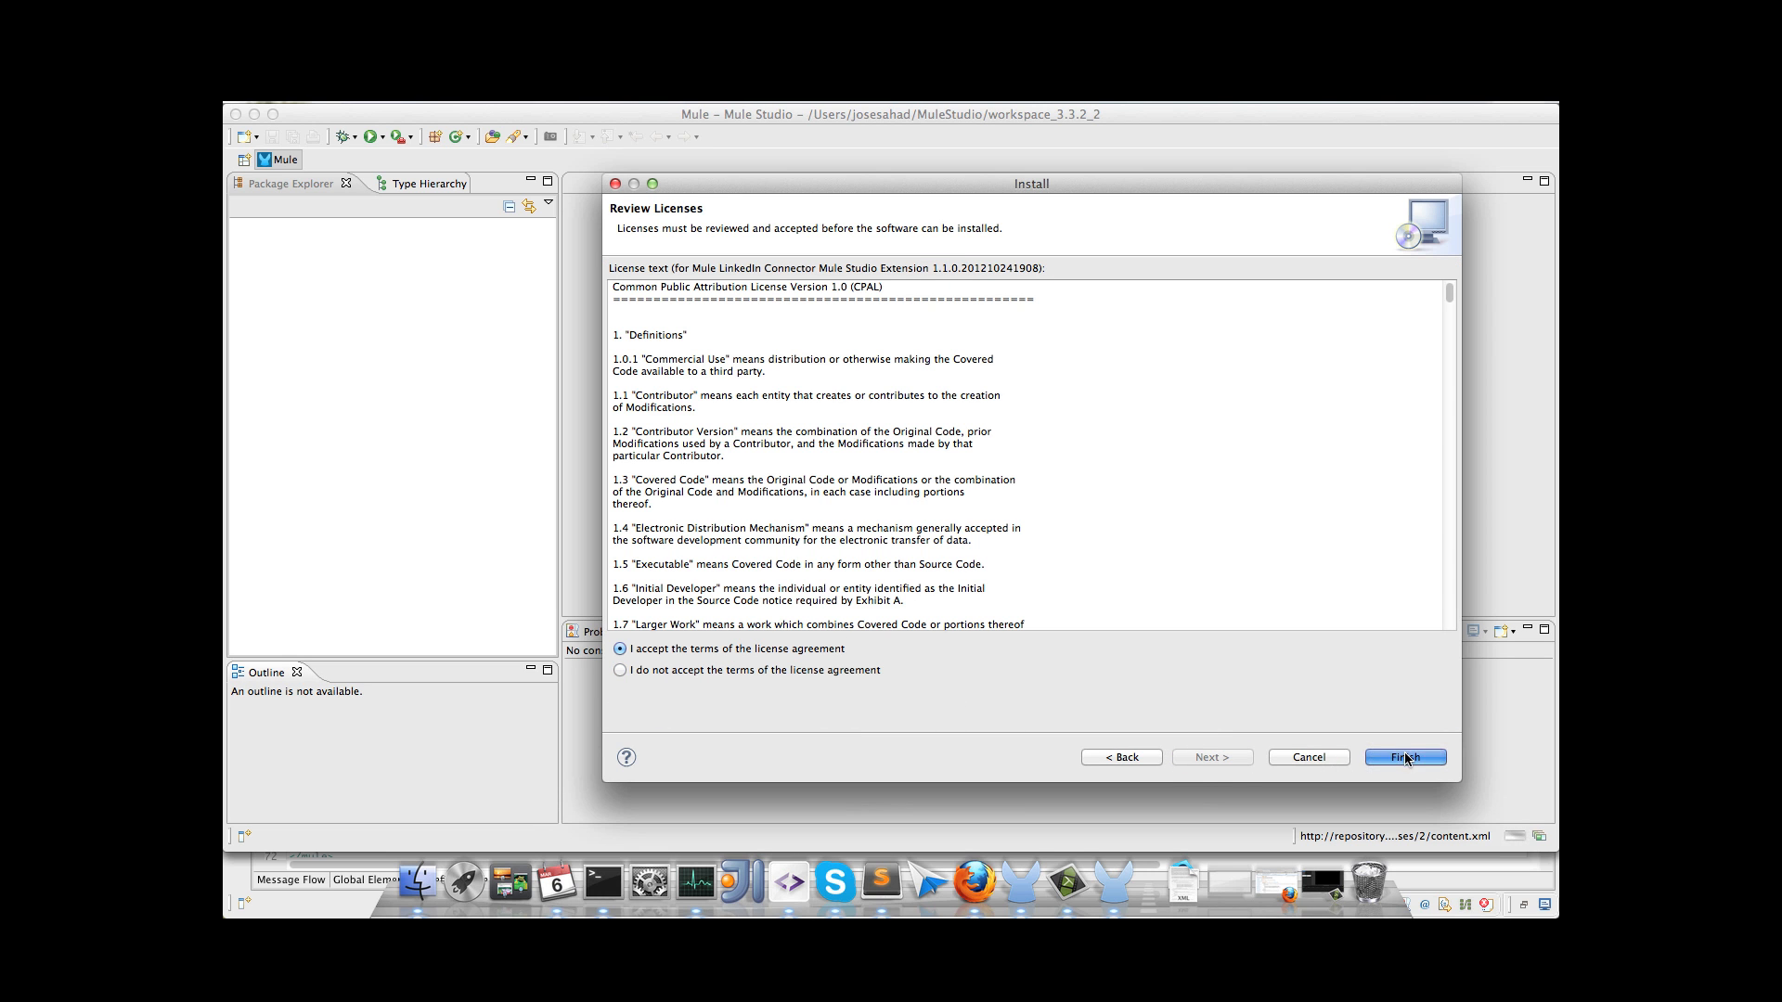
click(1405, 757)
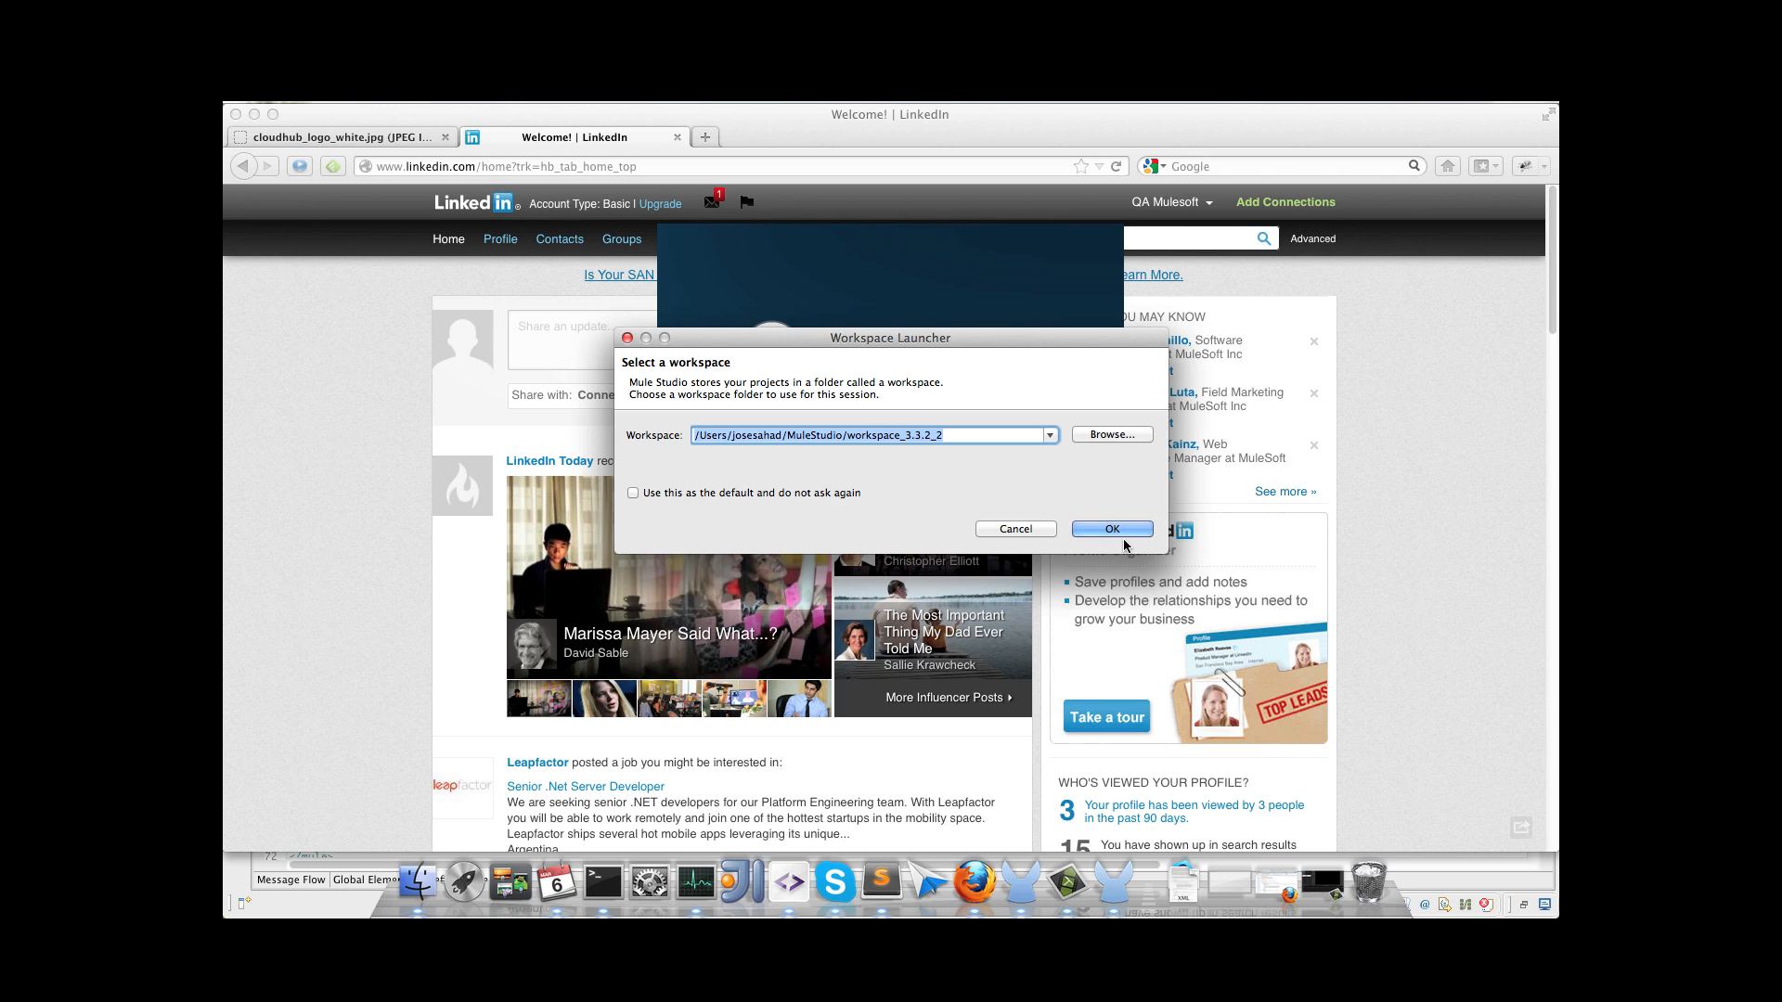
Step: Open the suggested workspace and create a new Mule project named LinkedInApp
click(1110, 529)
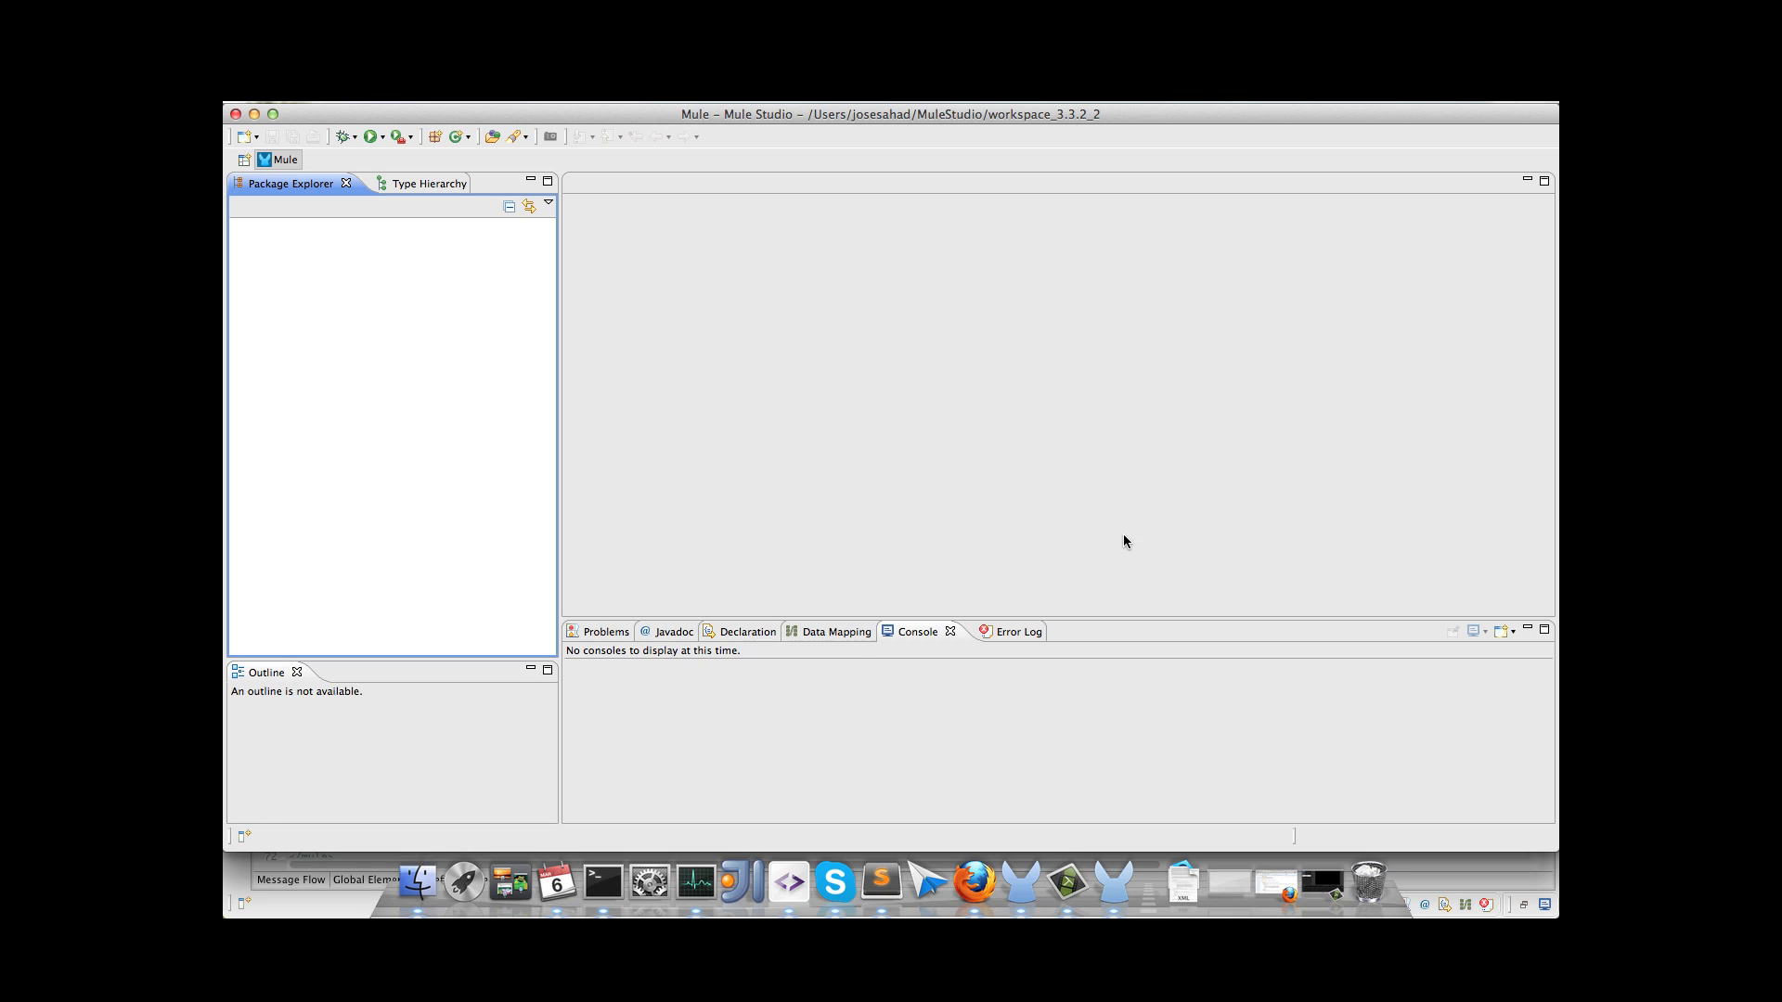
mouse_move(873, 423)
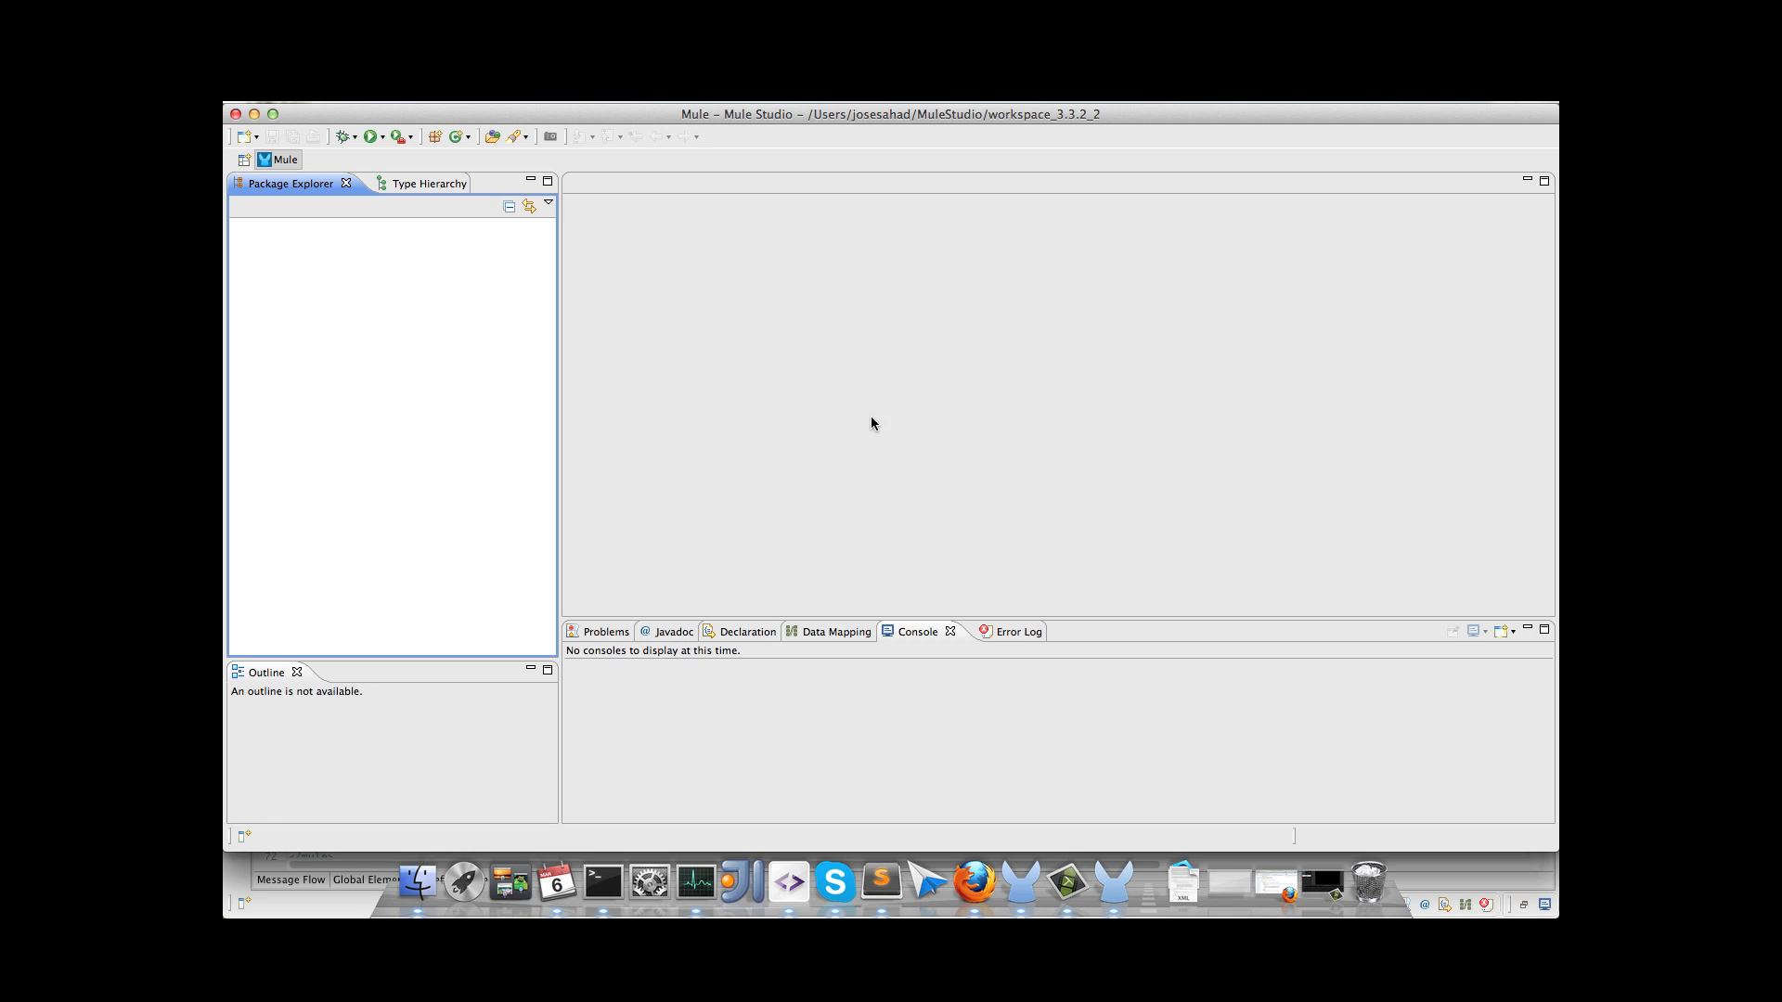
right_click(408, 427)
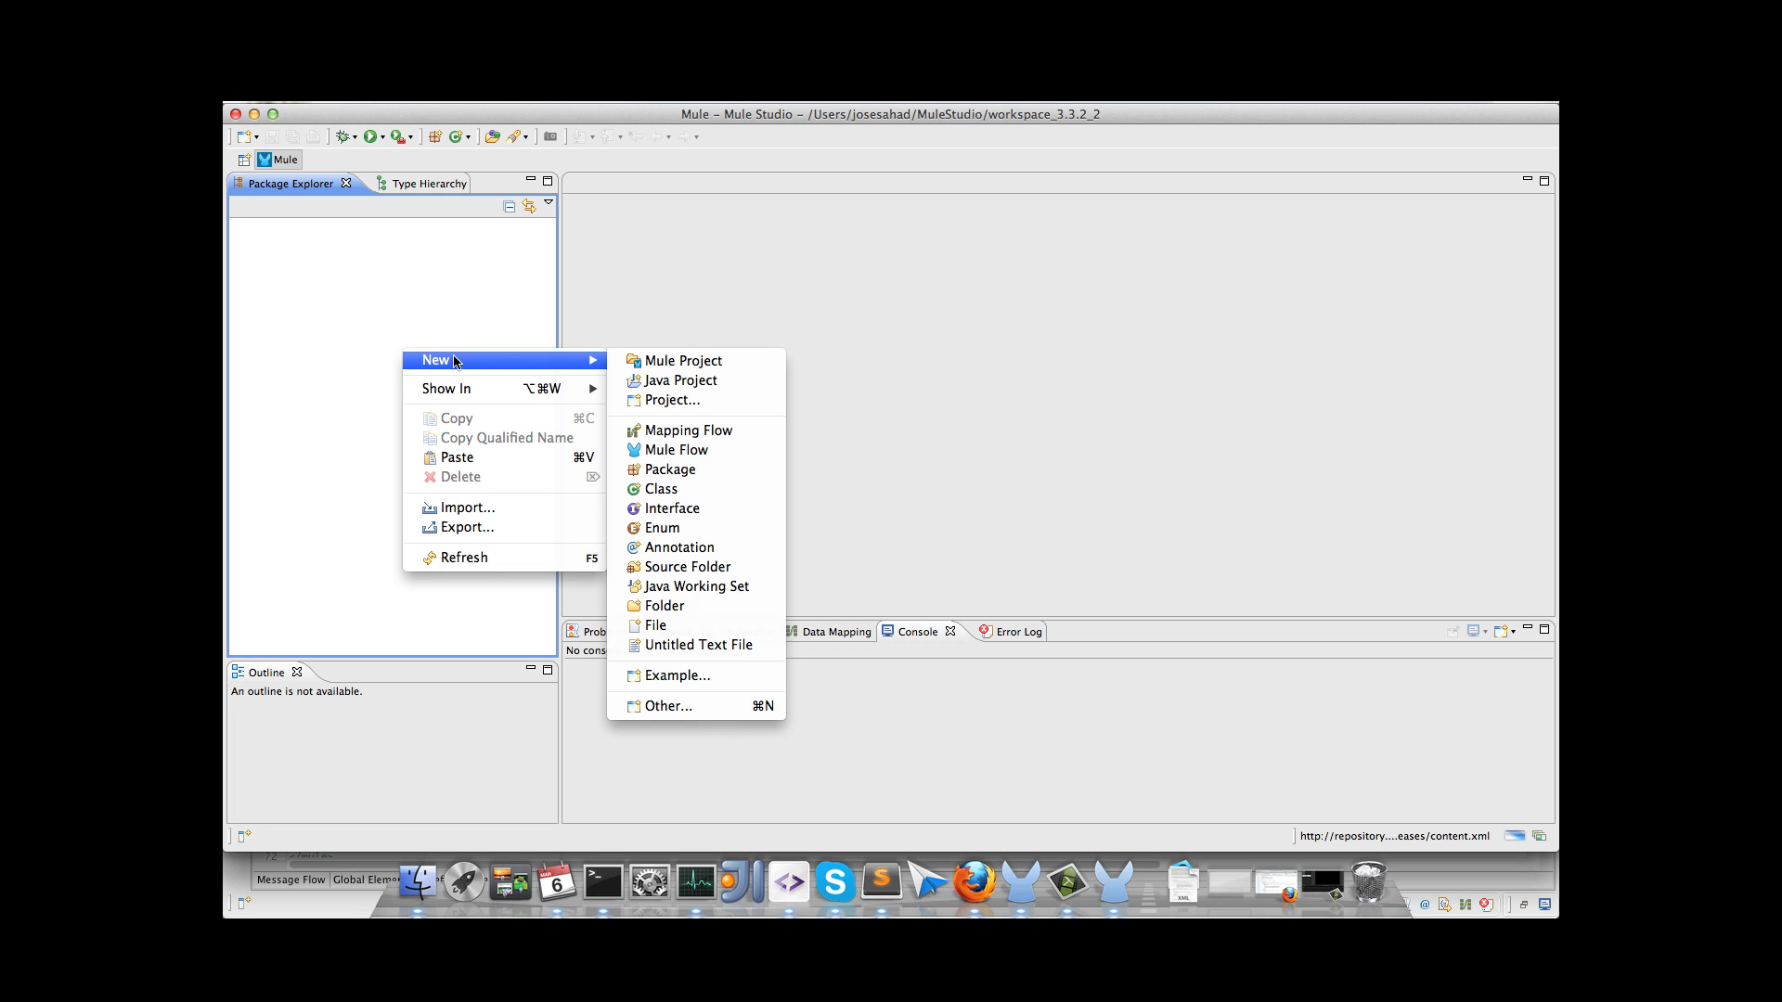
click(637, 362)
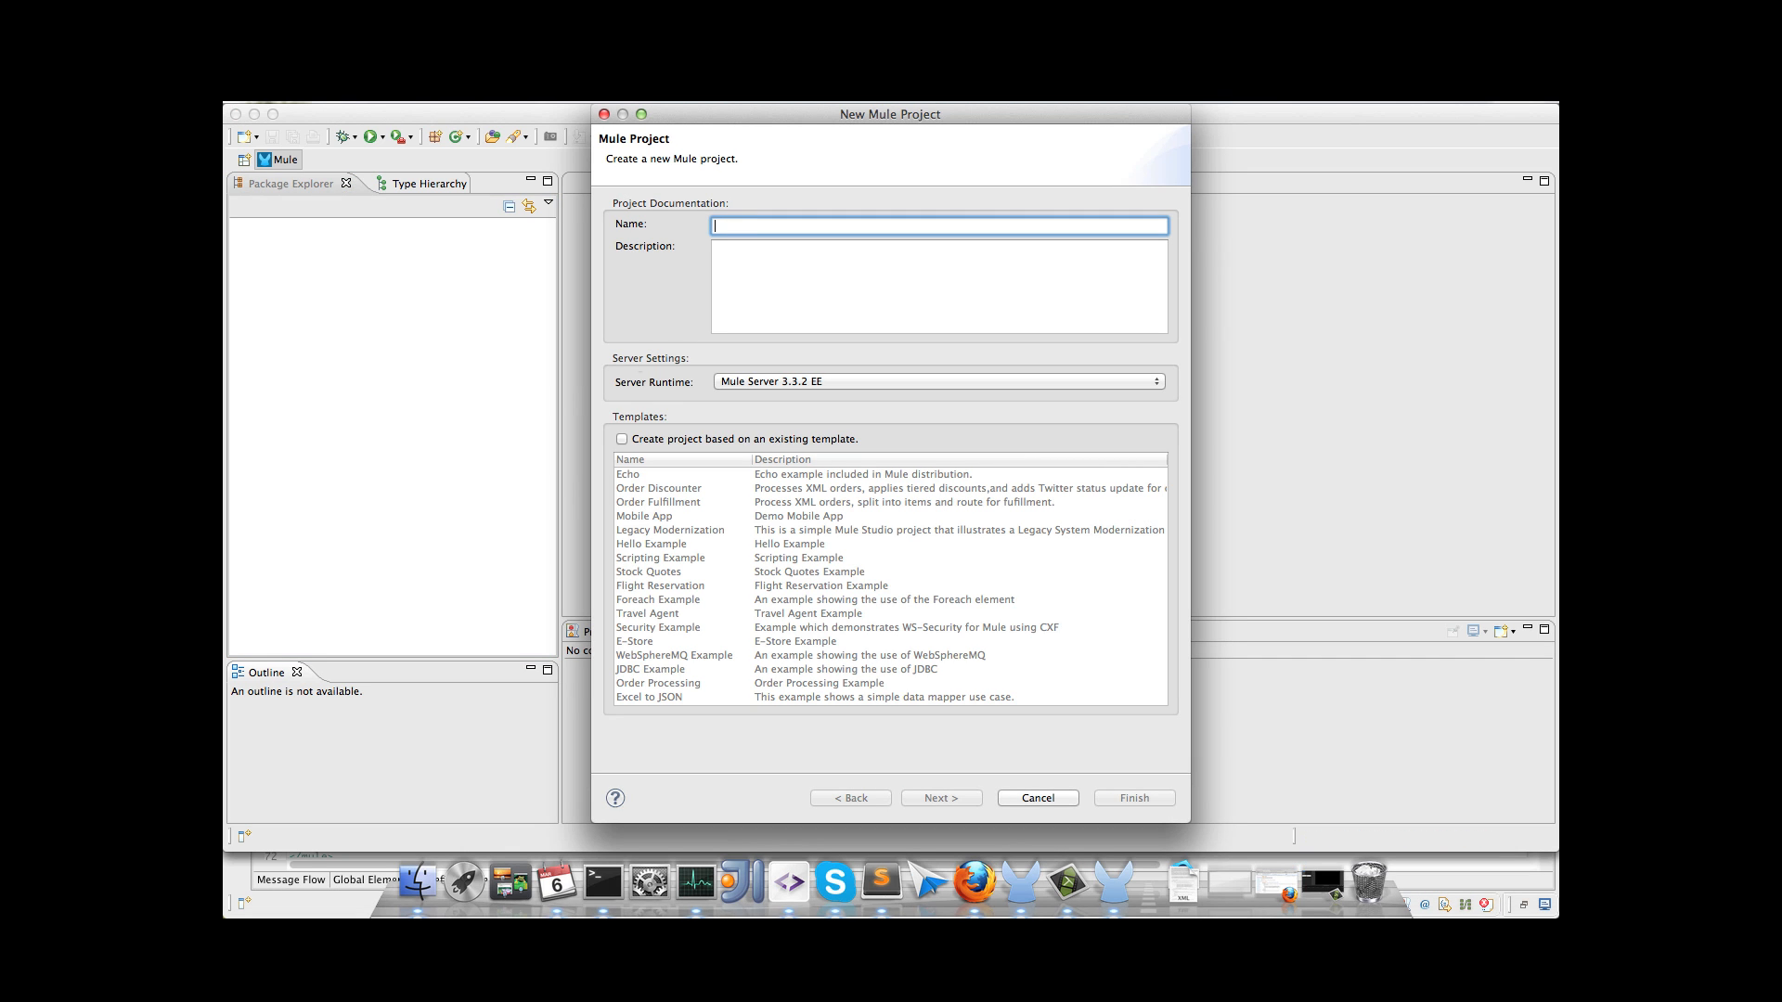
text(LinkedInA)
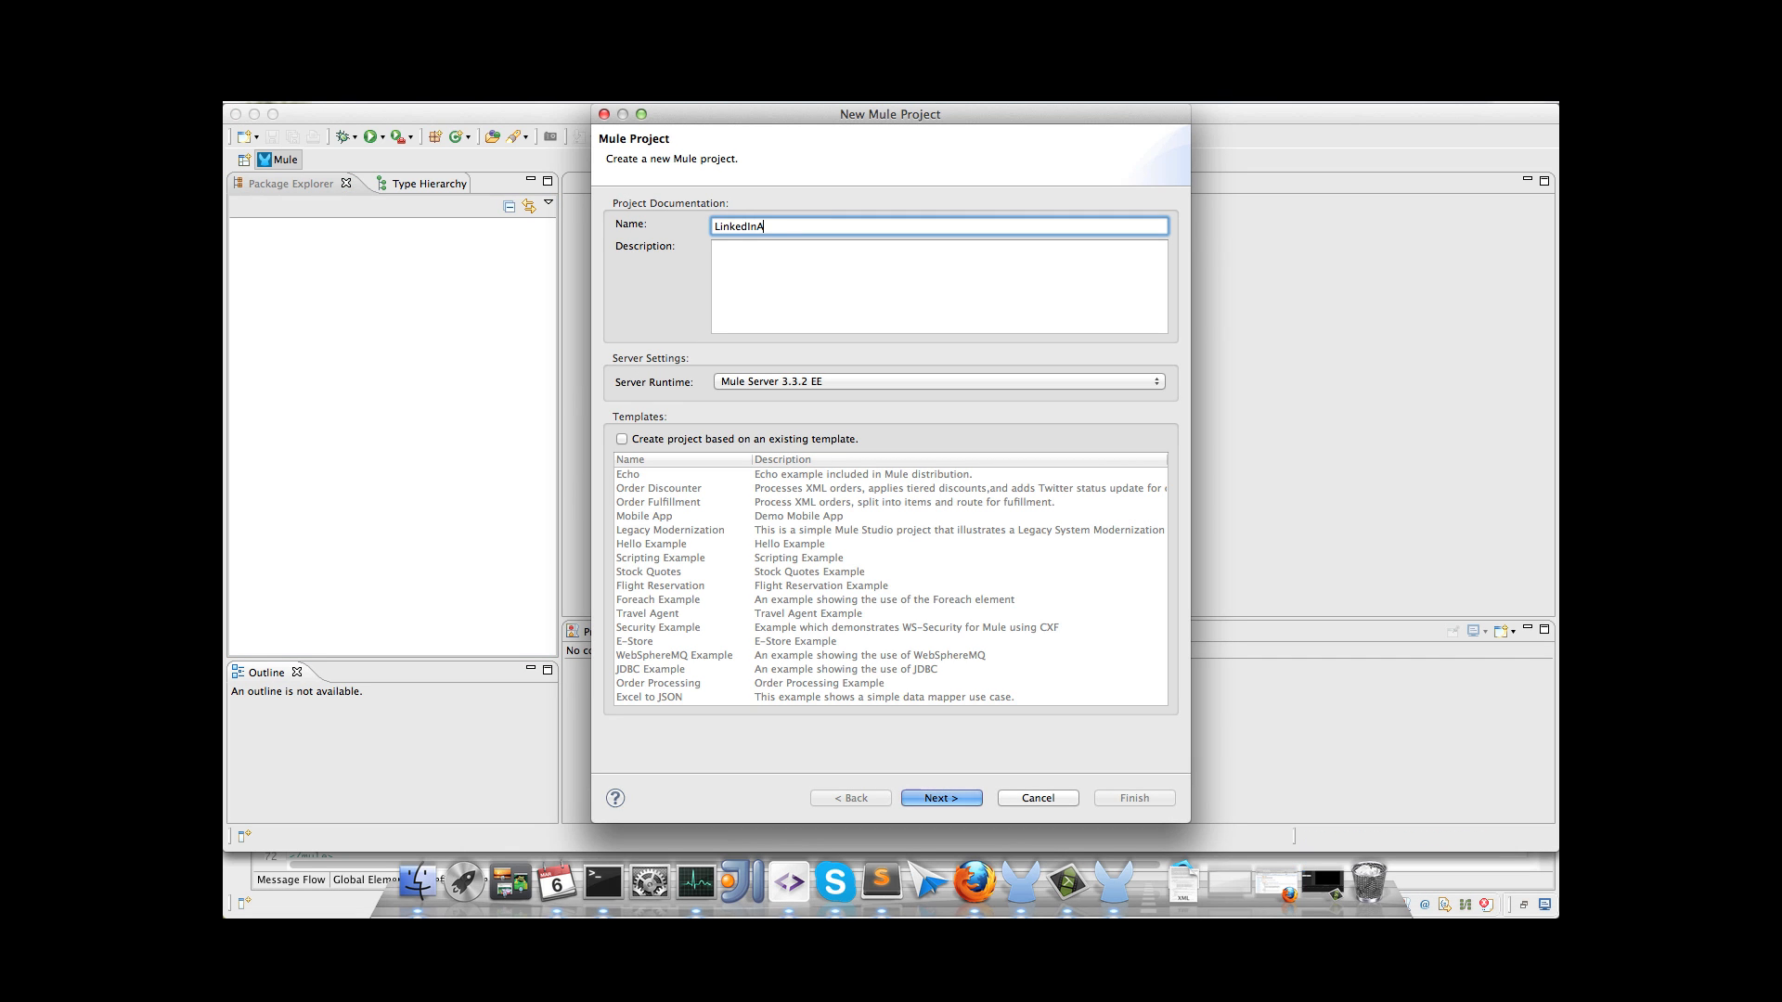
click(939, 796)
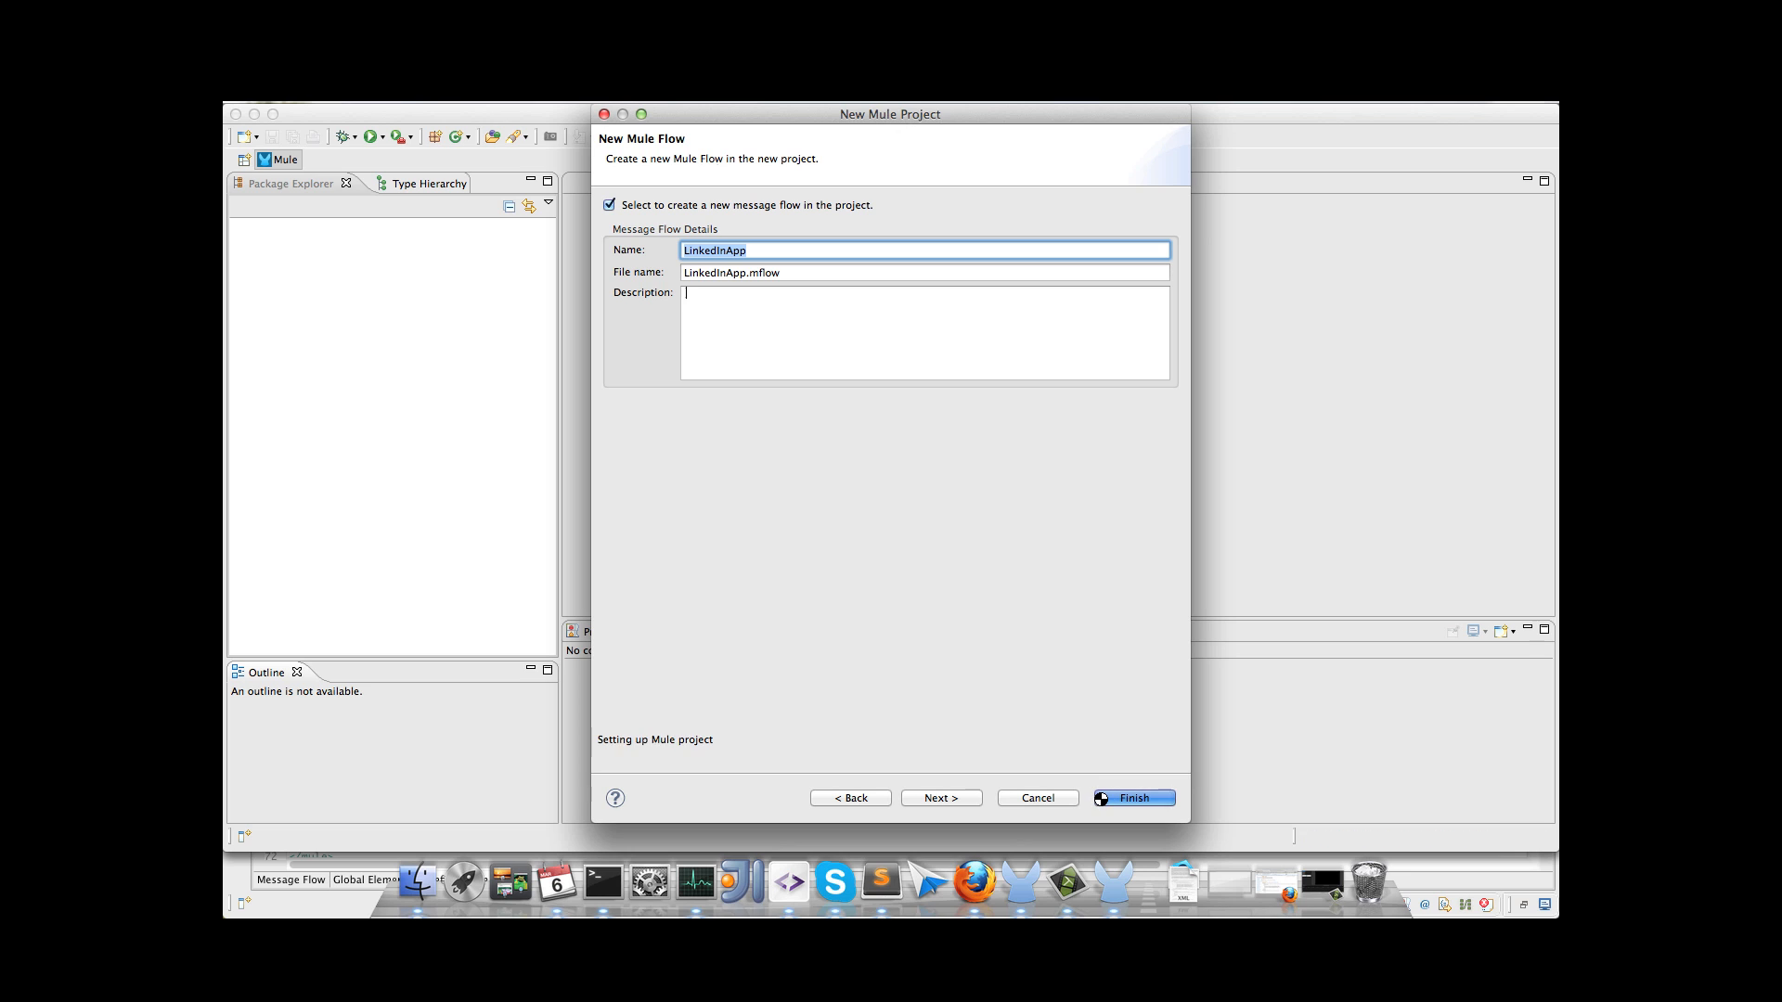
click(1132, 796)
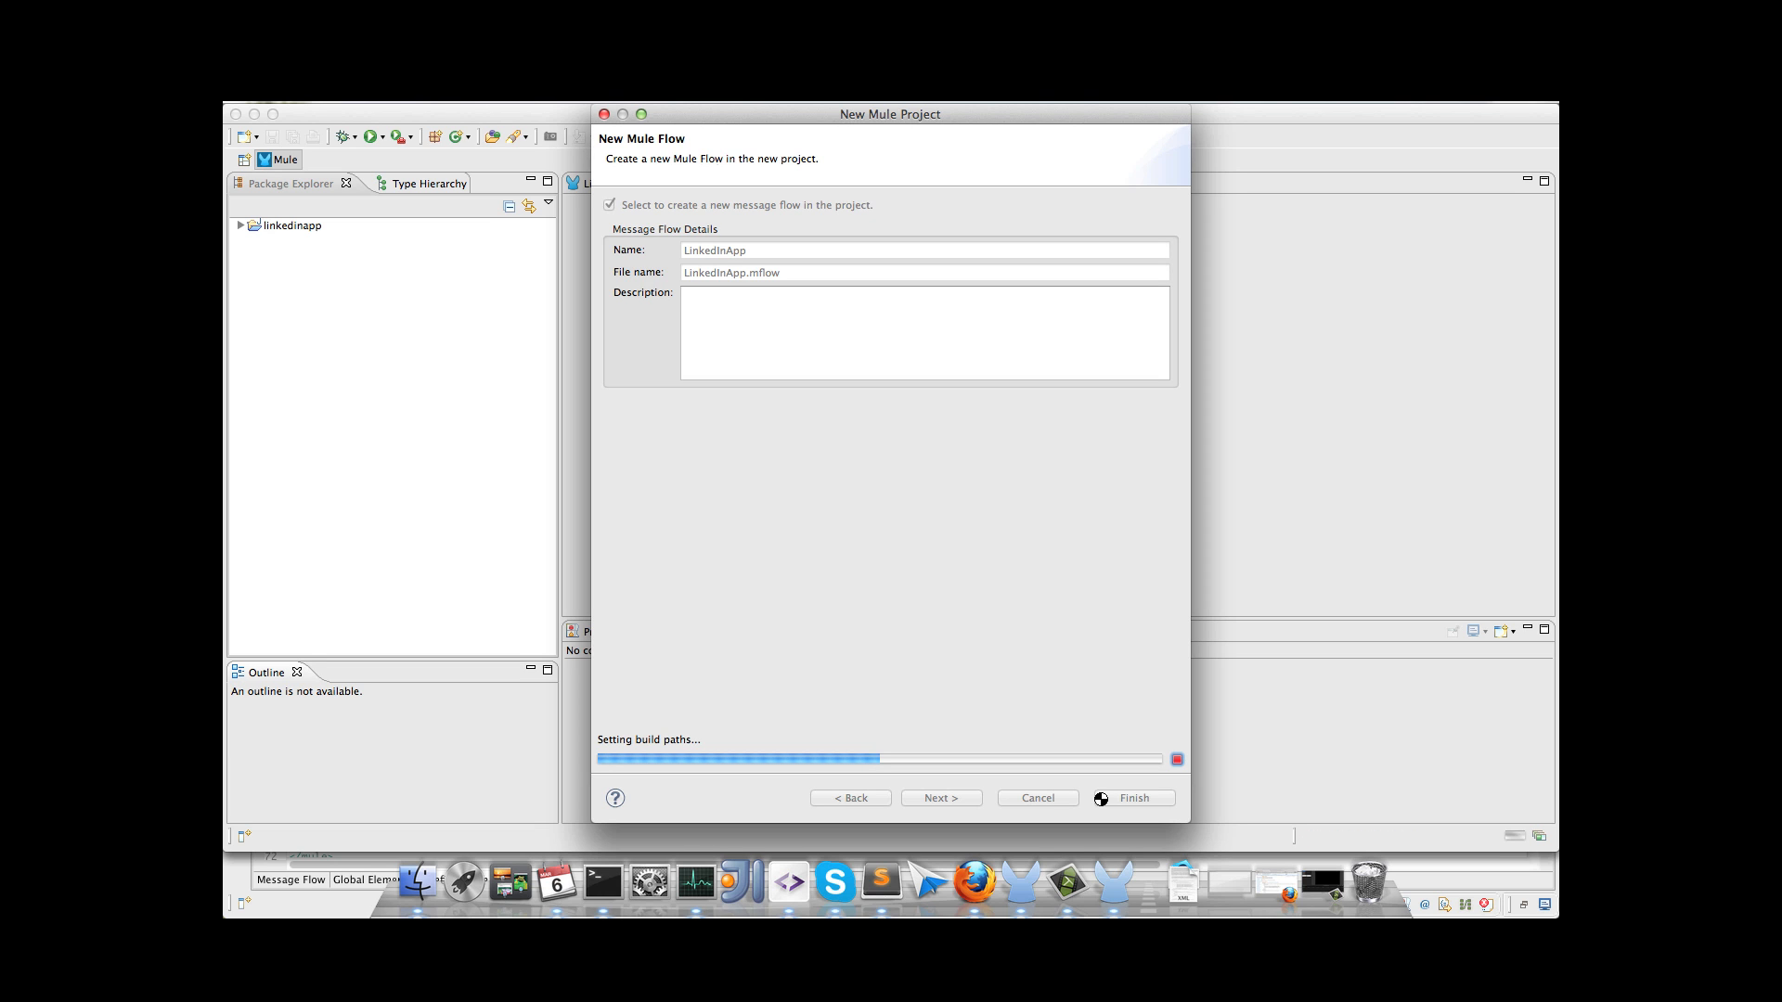
Step: Add an HTTP inbound endpoint to the LinkedInApp flow with path 'author...' (authorize)
click(1132, 796)
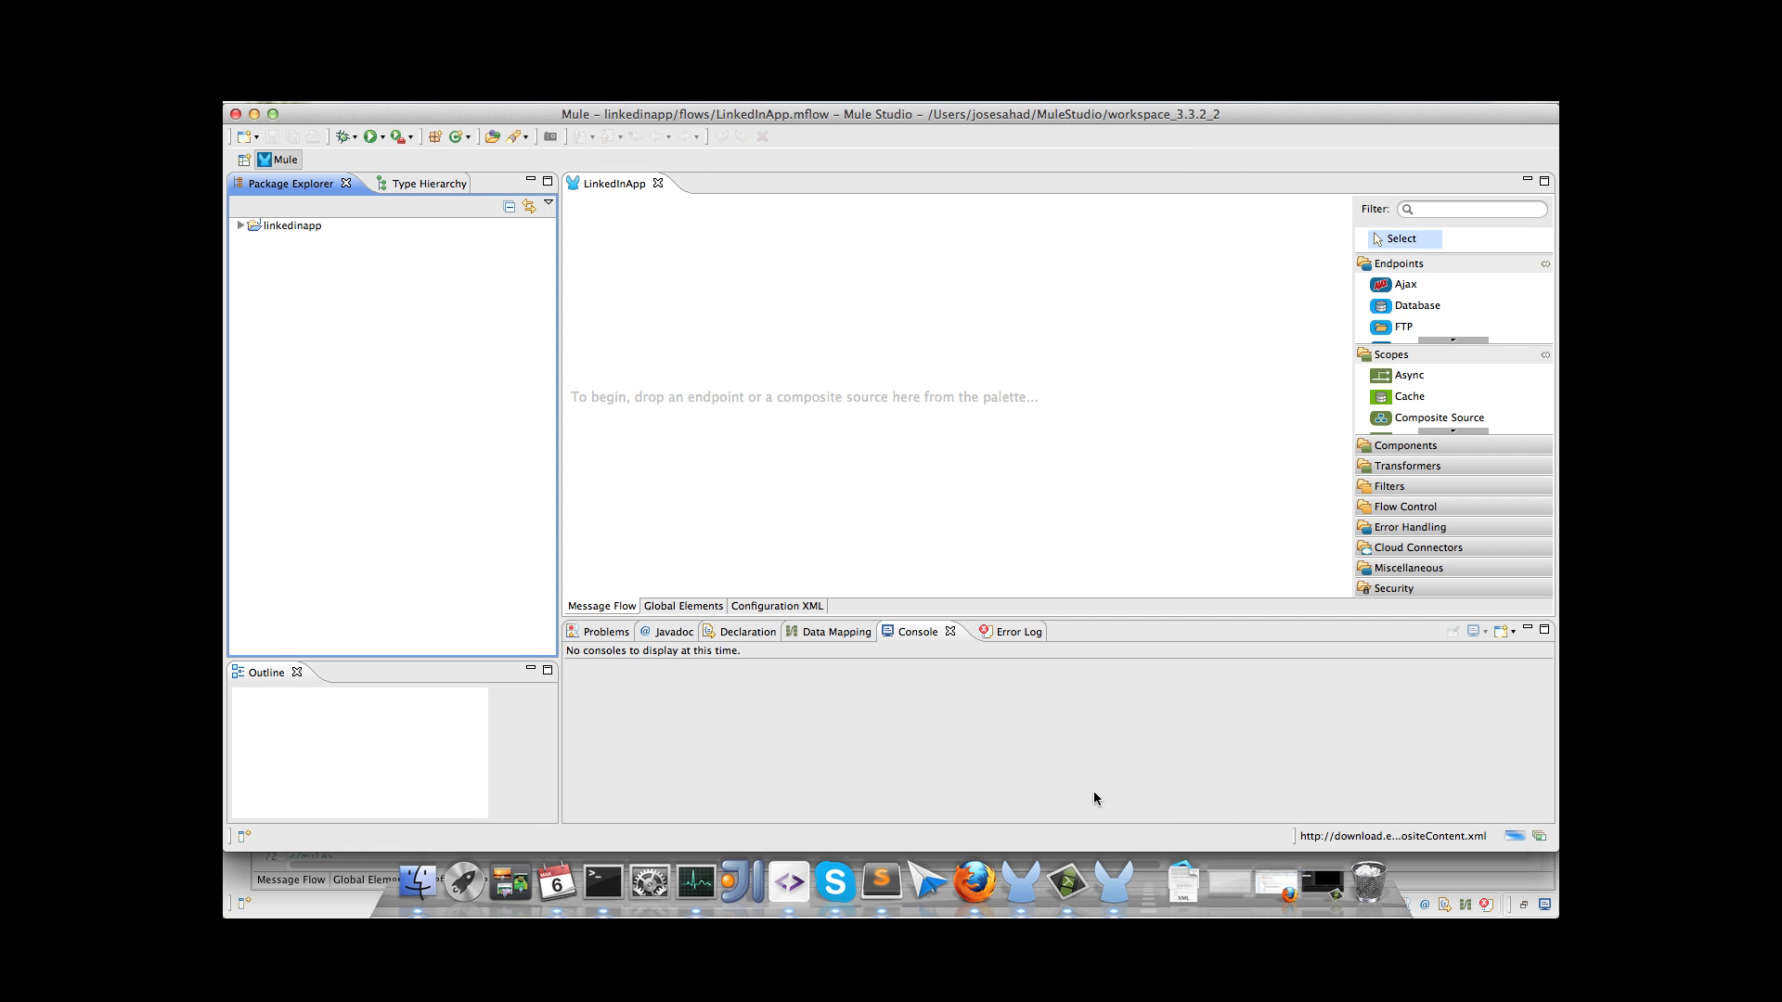
mouse_move(1398, 240)
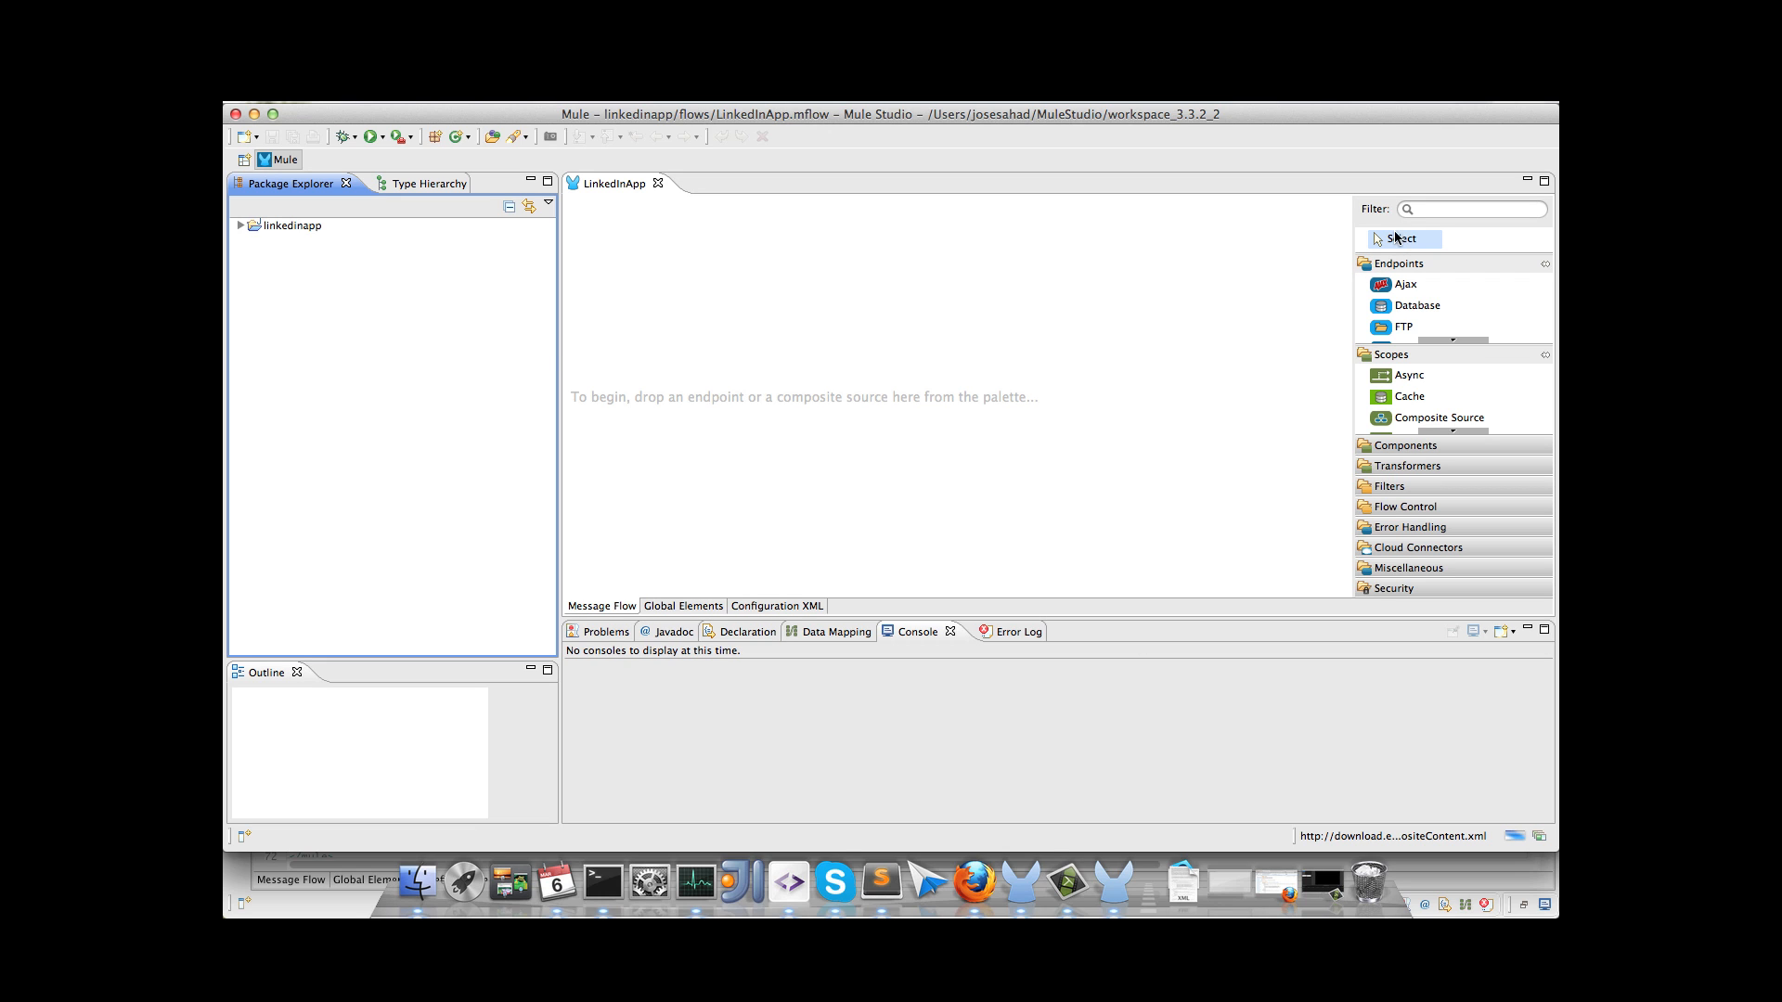
click(241, 225)
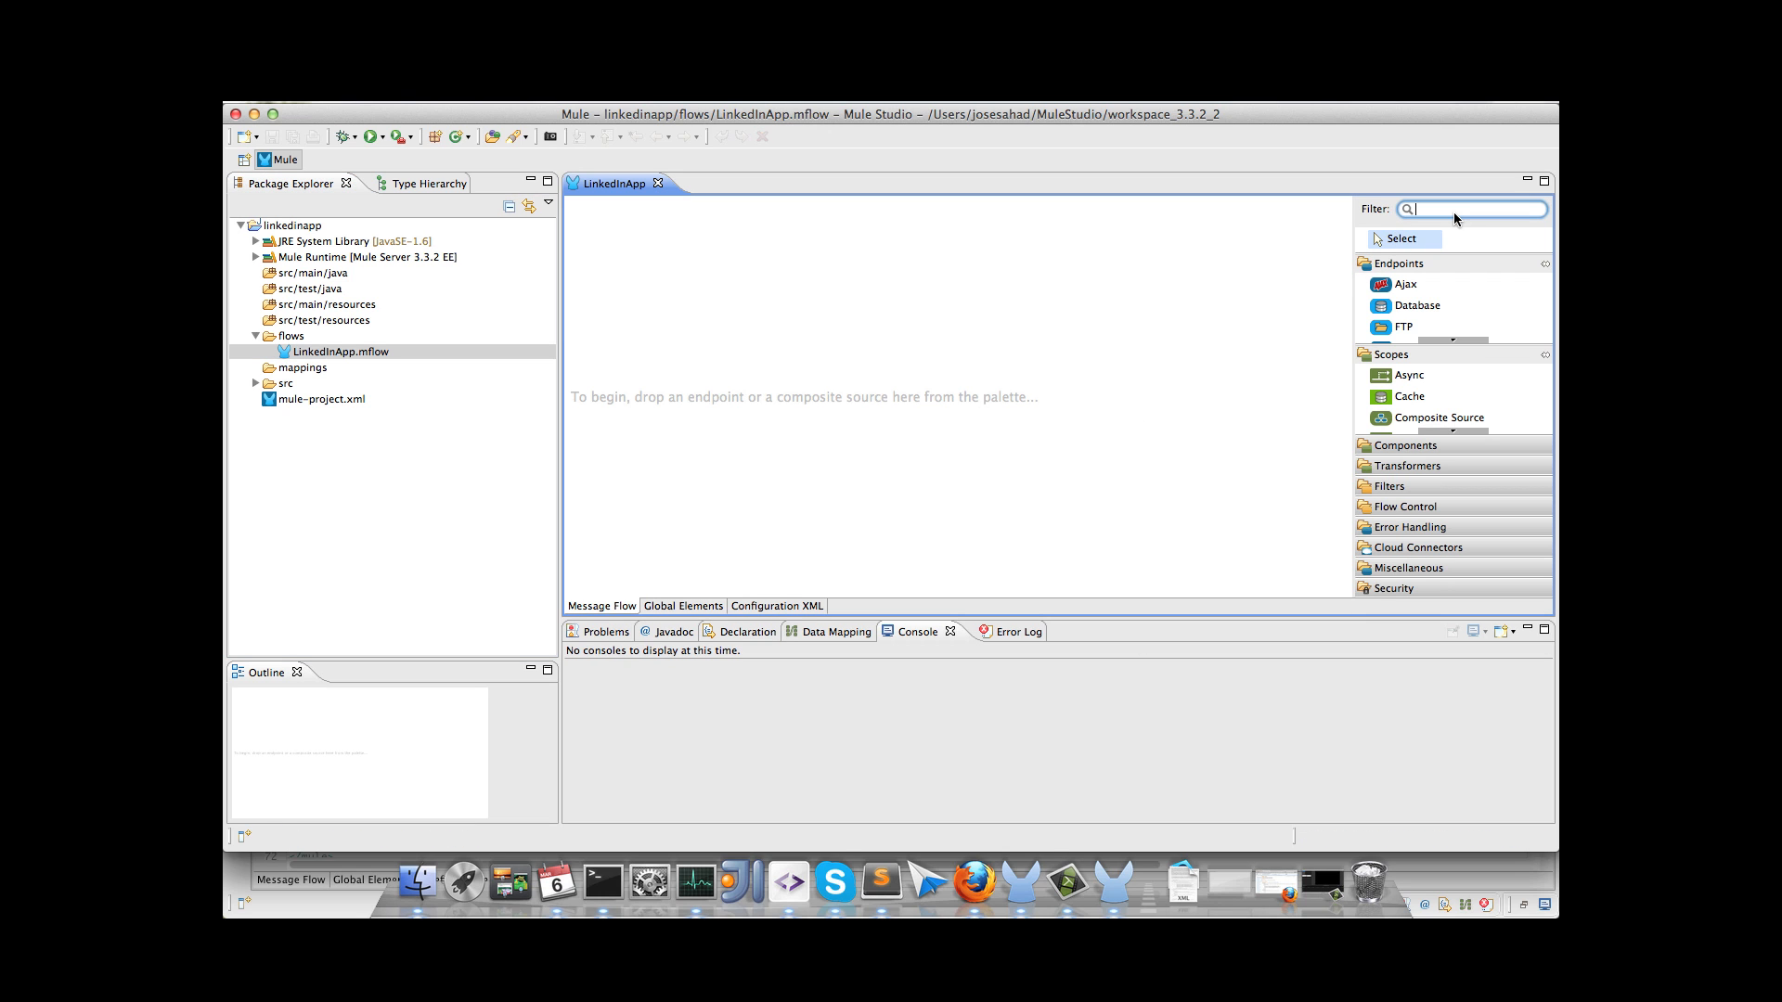
text(http)
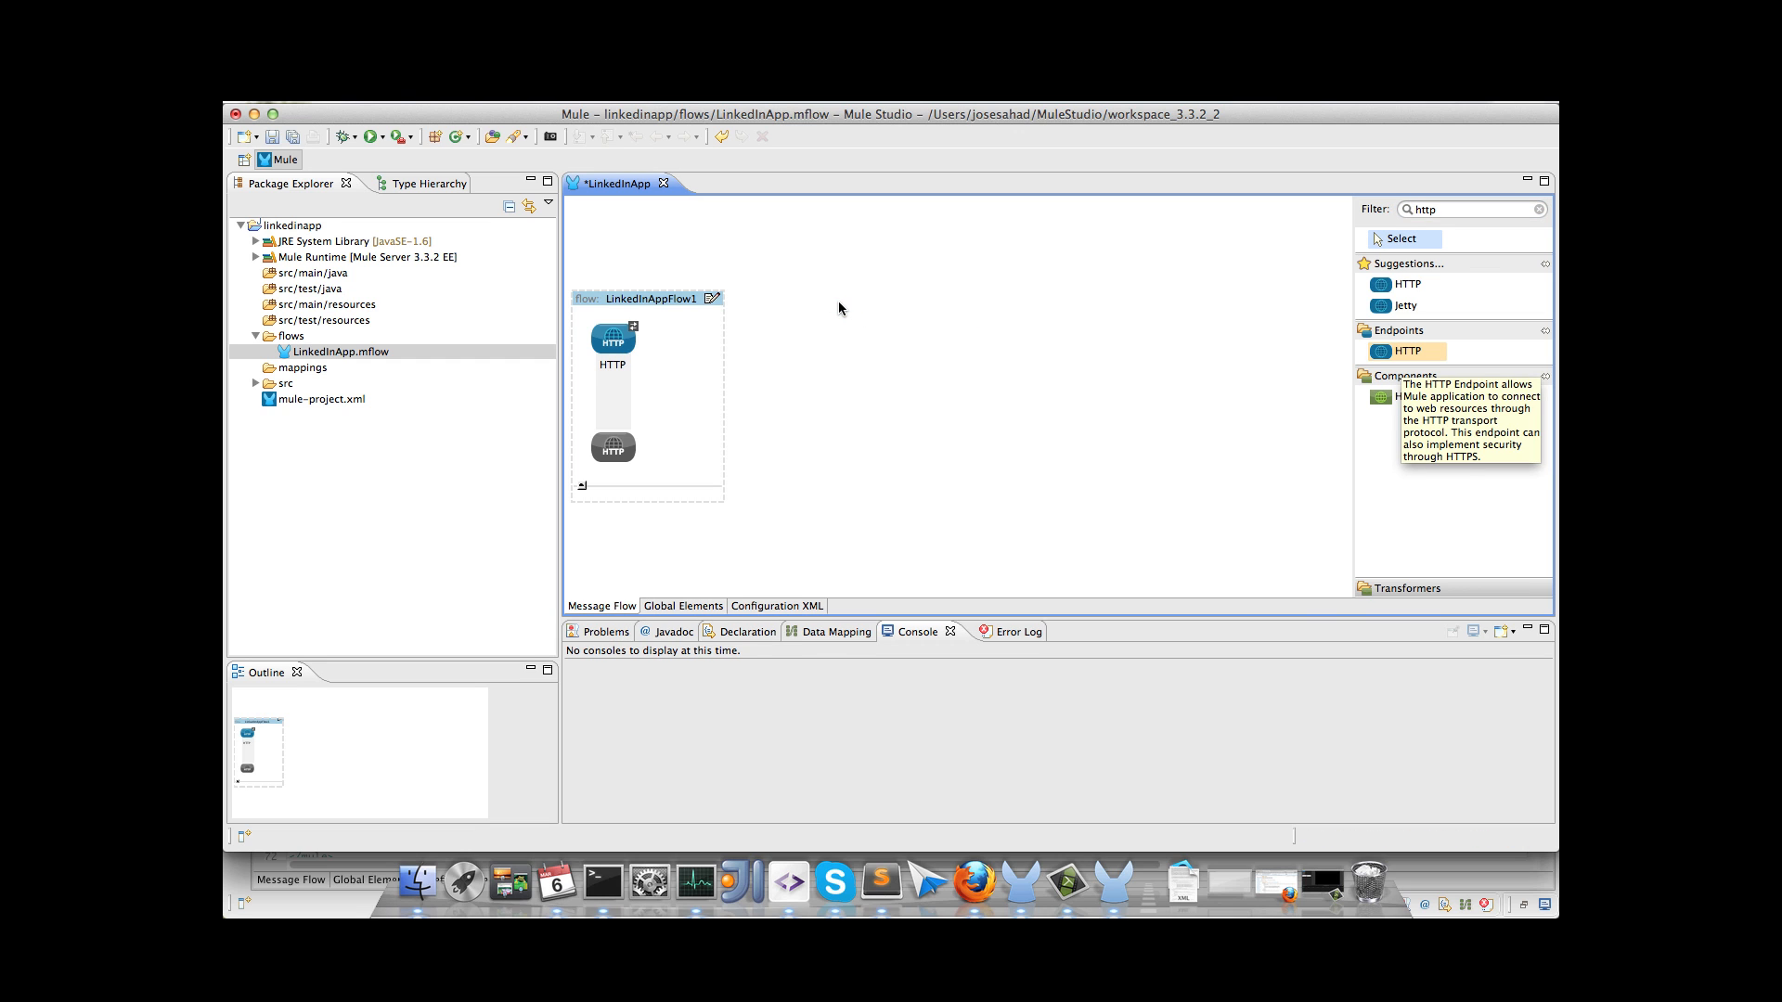
double_click(610, 337)
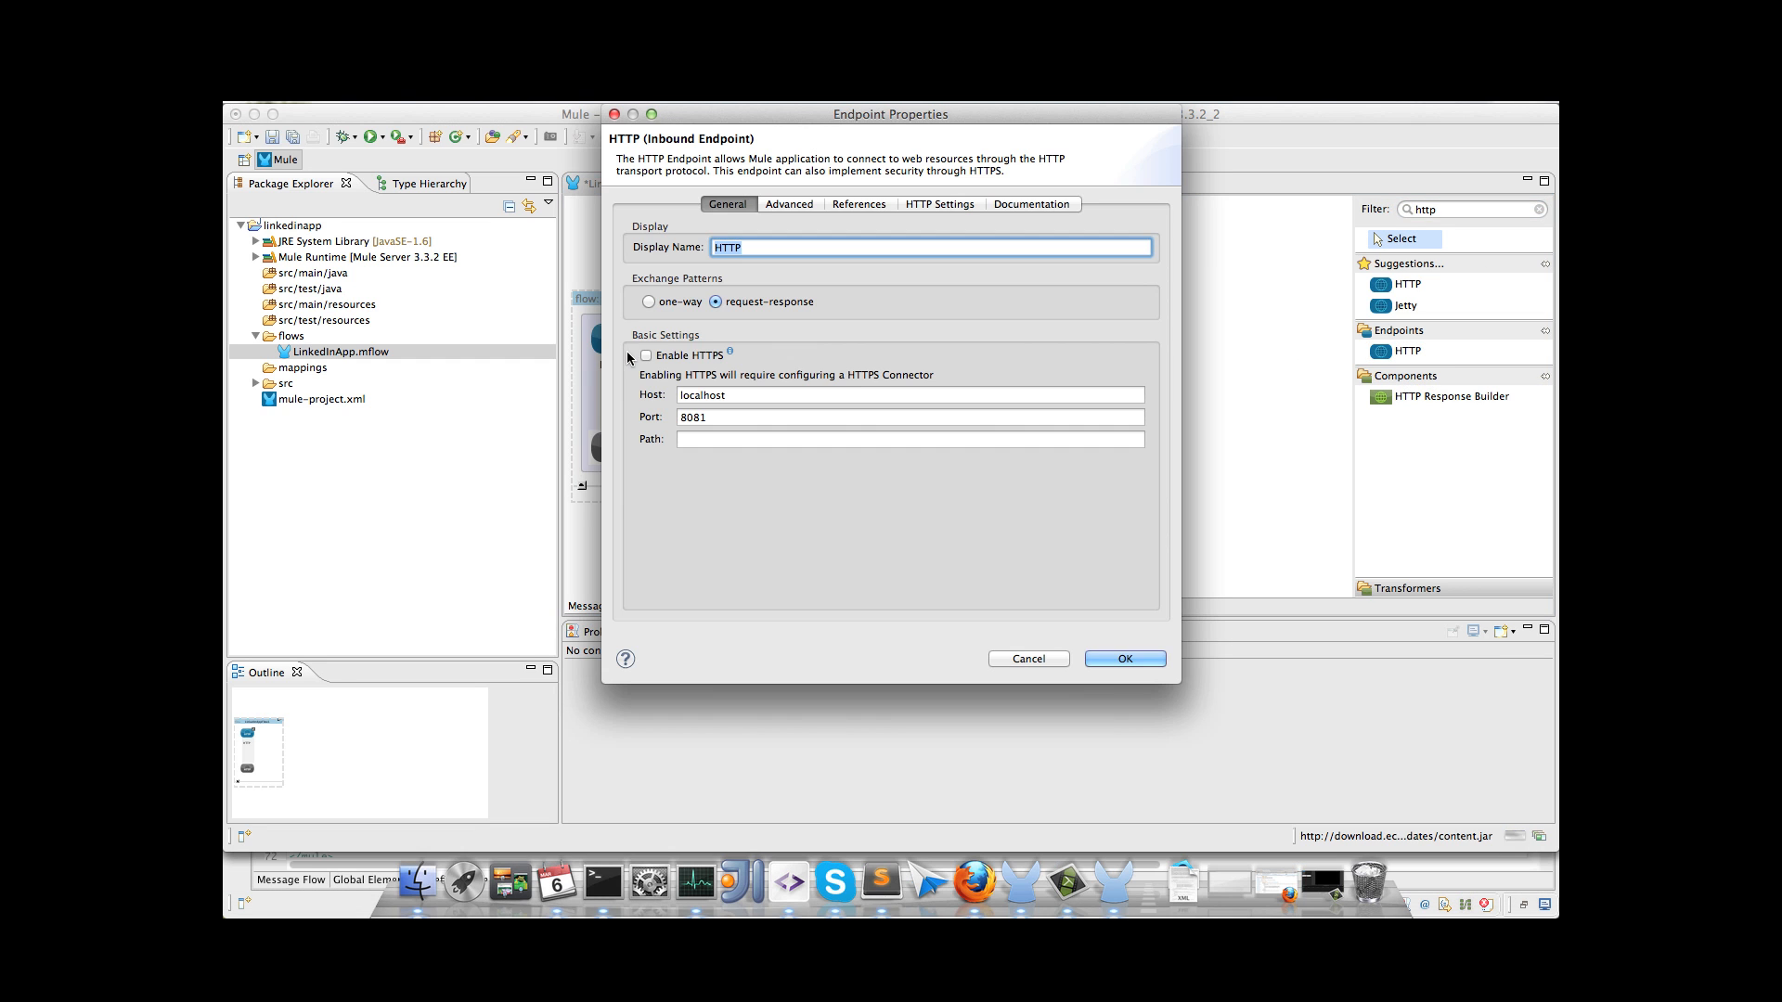
text(authori)
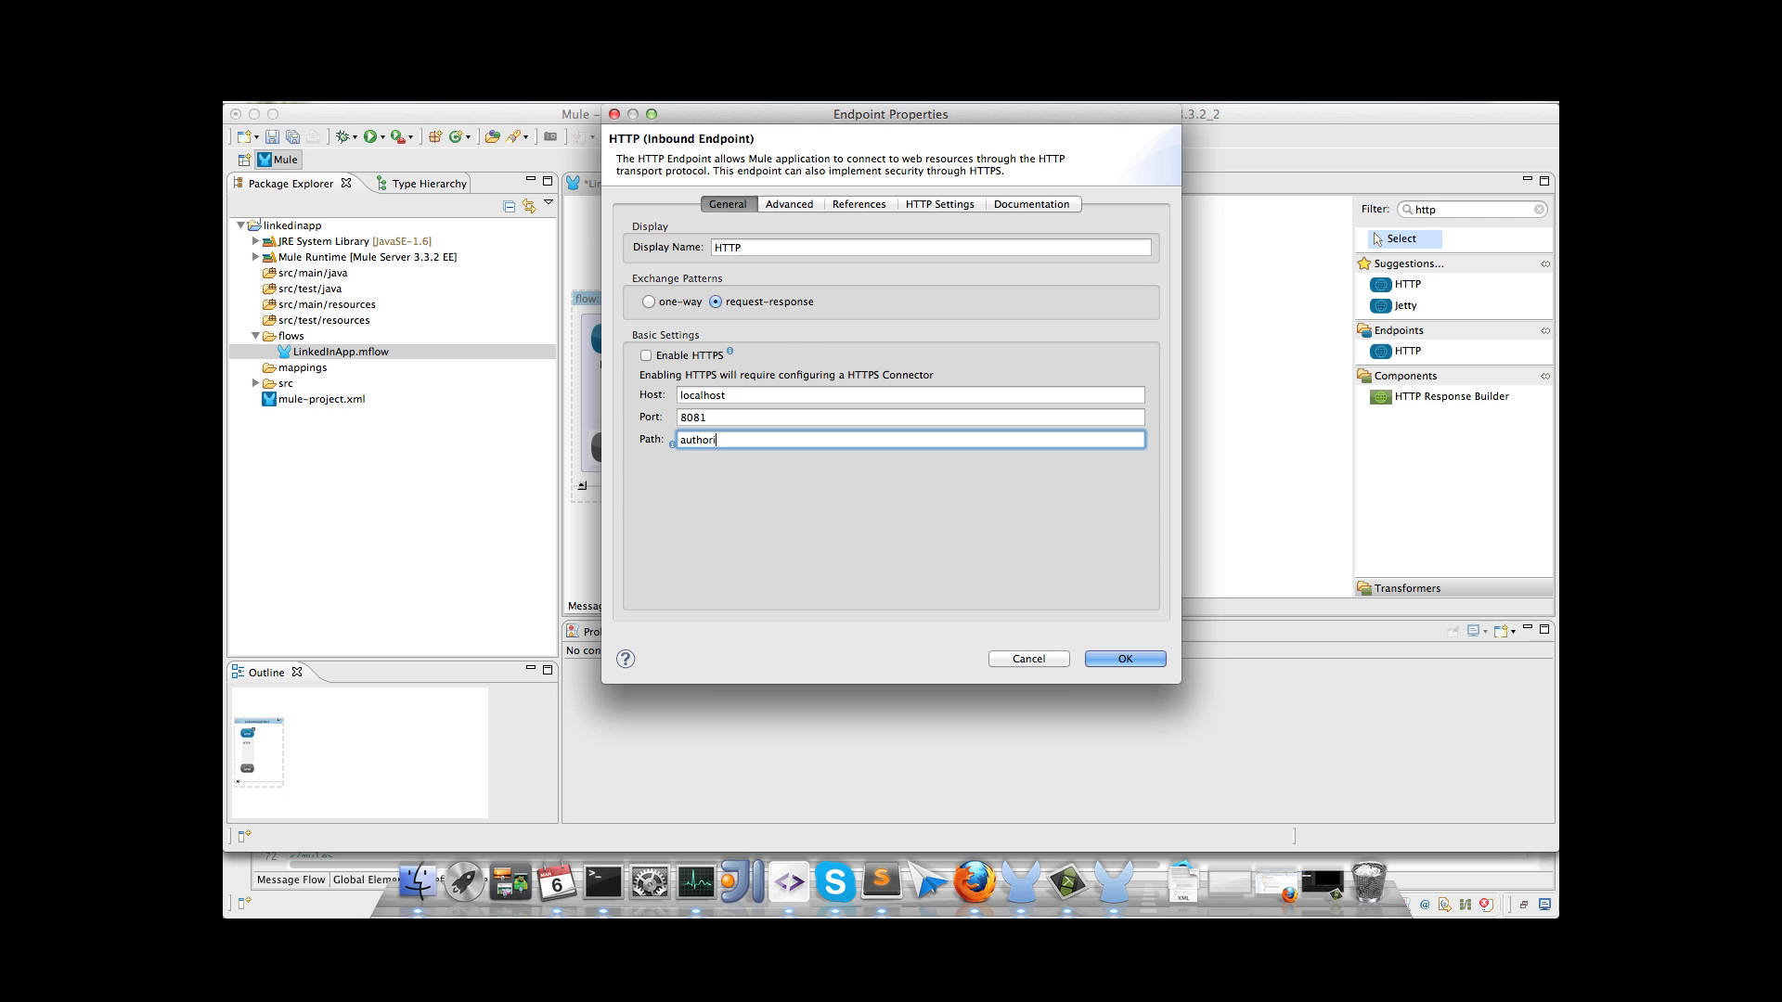
click(1123, 659)
text(link)
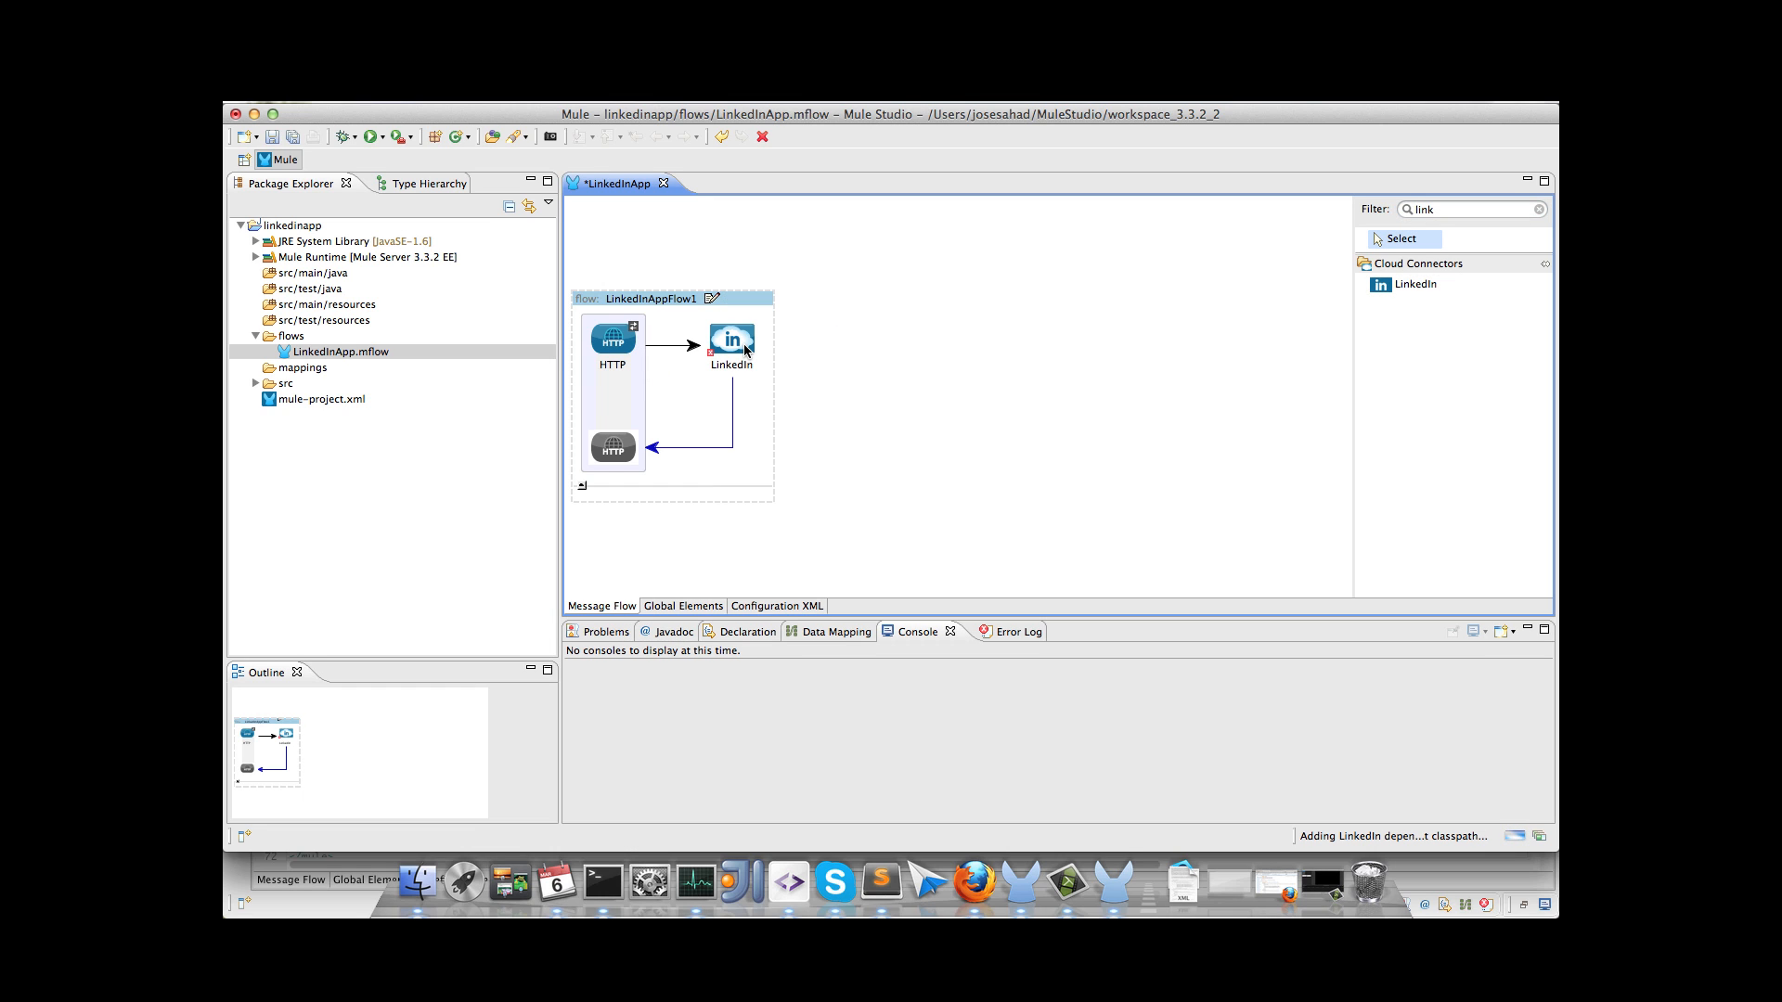
Step: Create a global LinkedIn configuration with the API key and secret and scope rw_nus
double_click(731, 342)
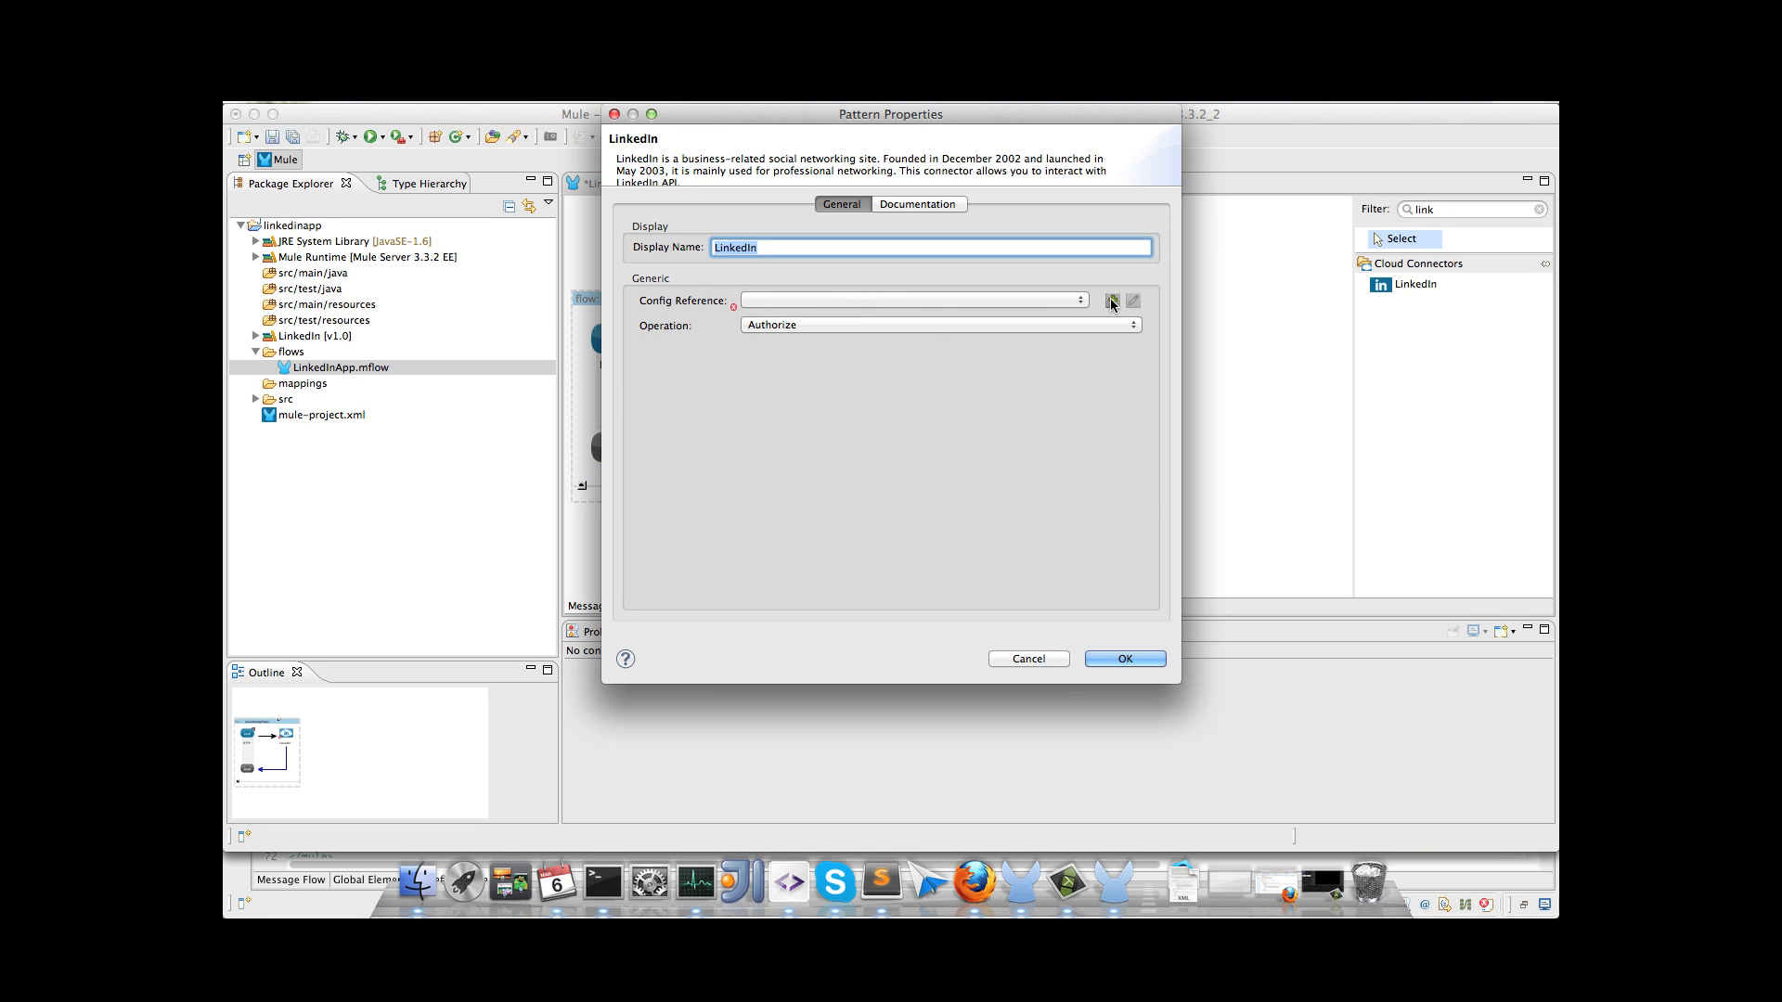
click(1112, 301)
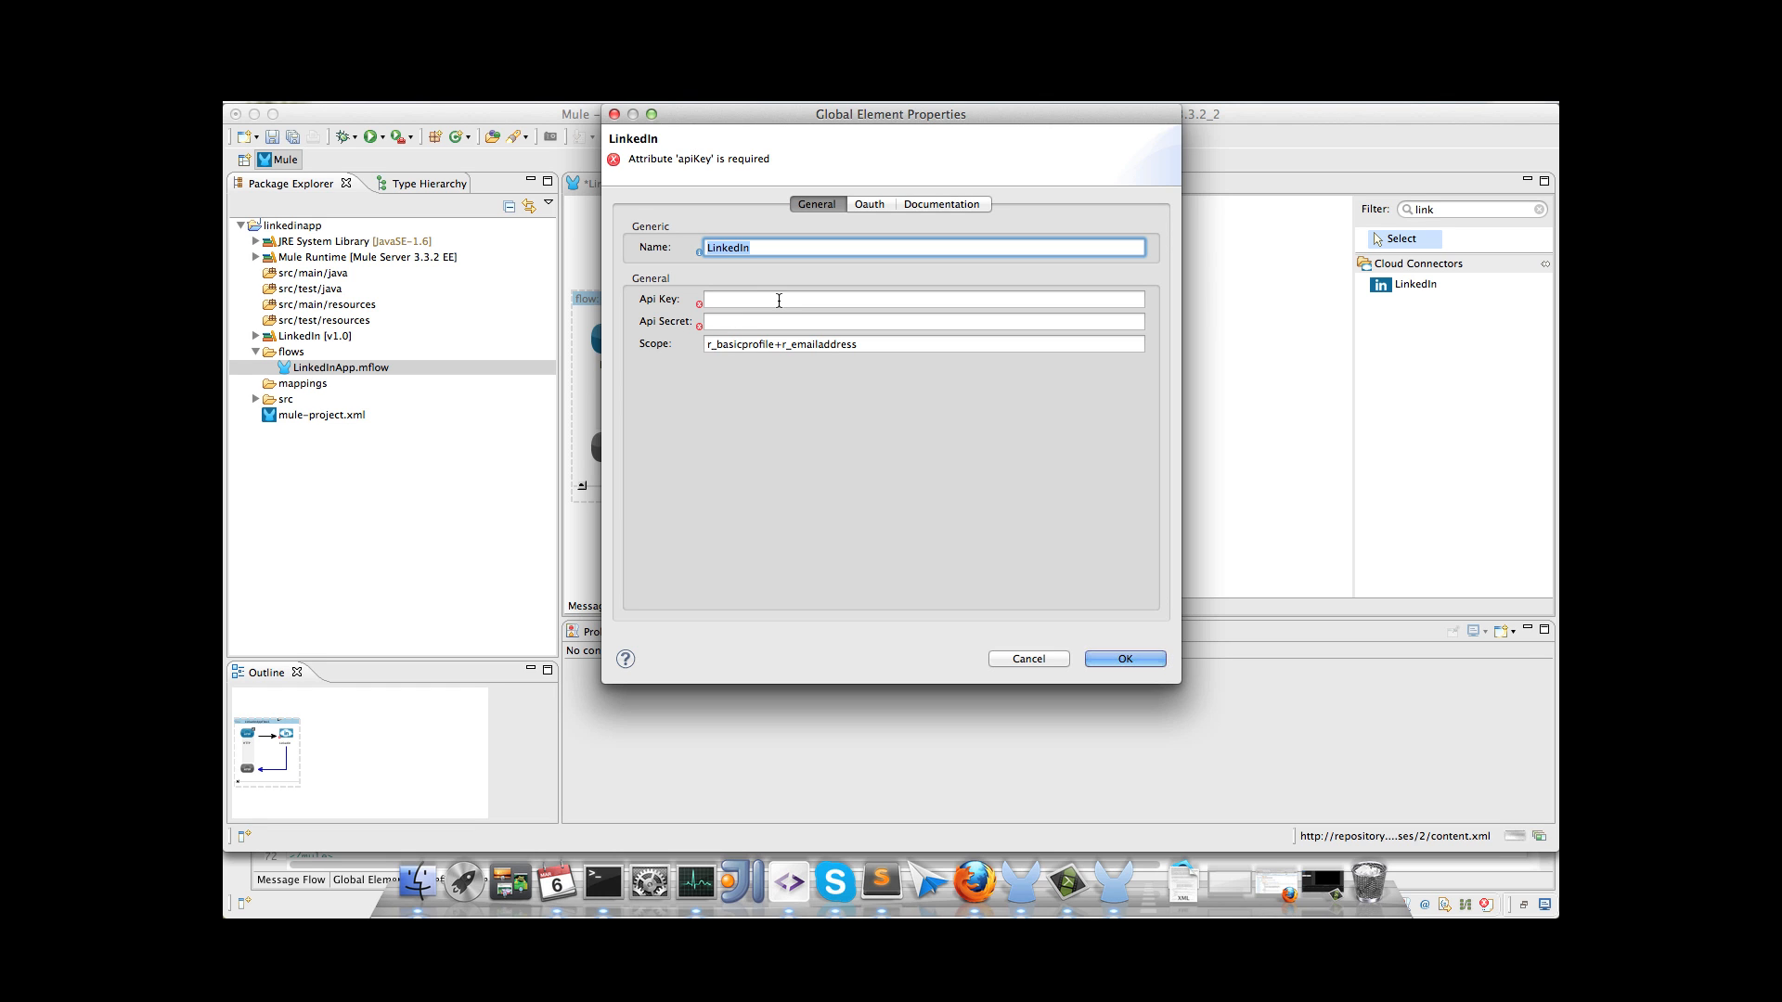
click(879, 876)
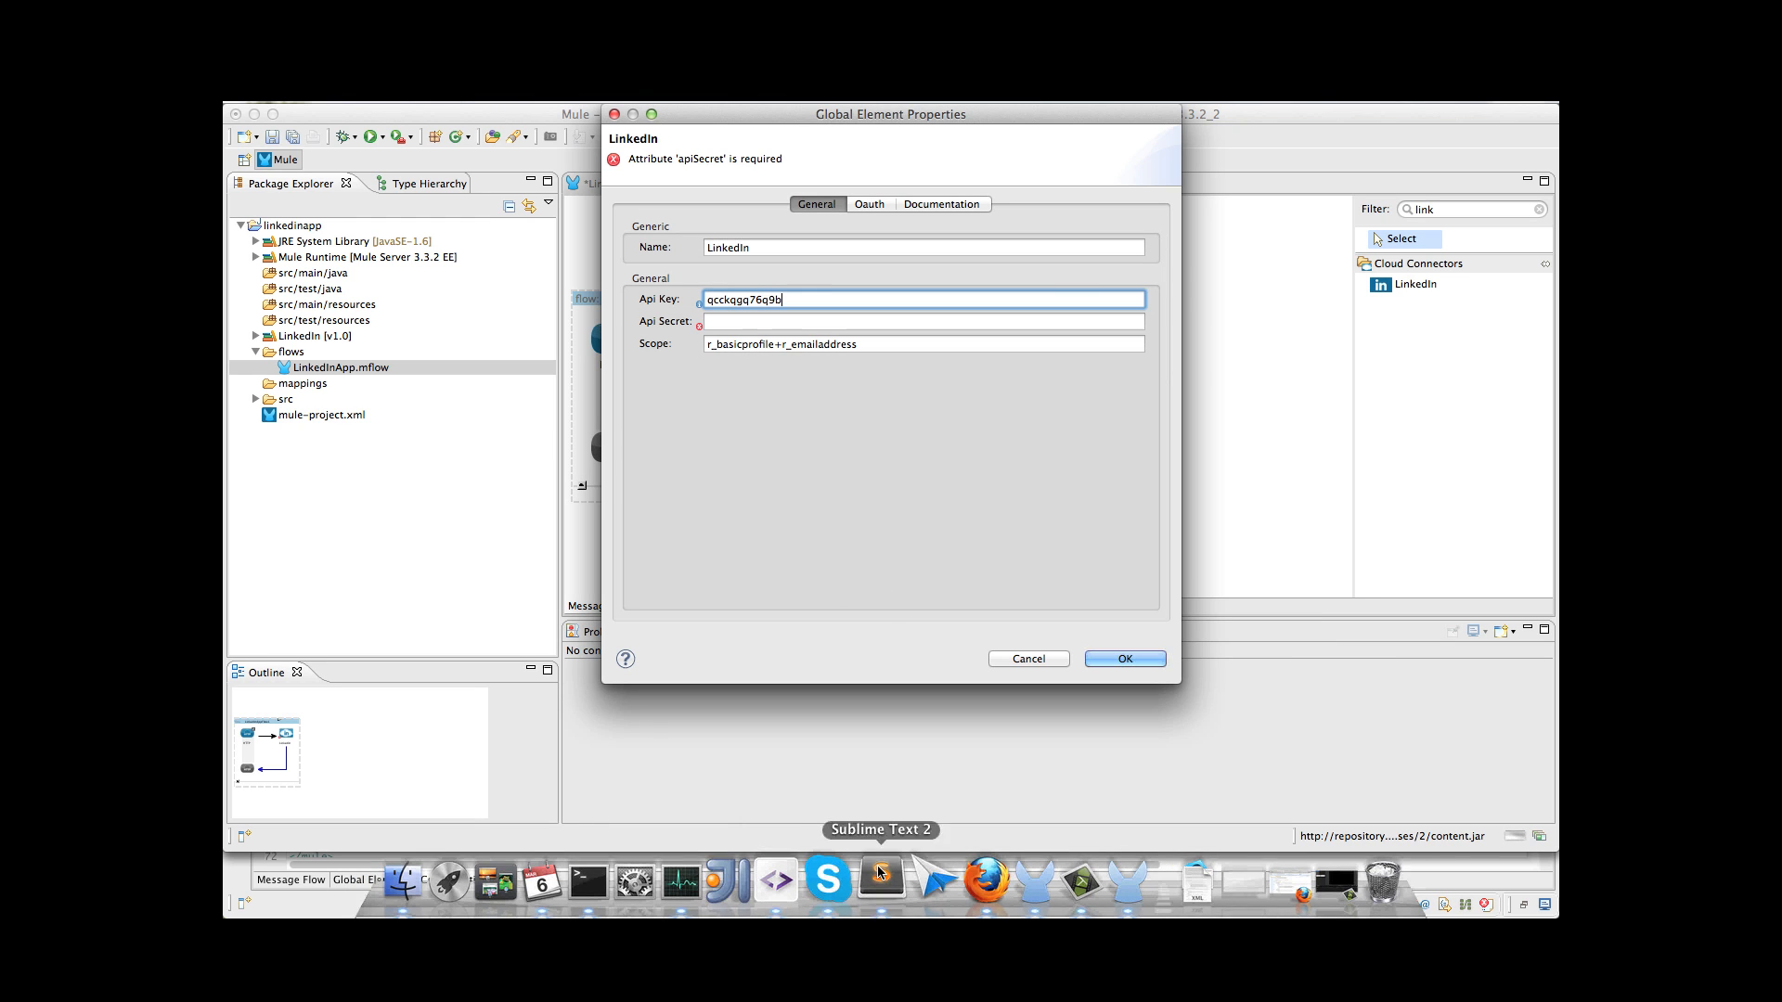
click(880, 879)
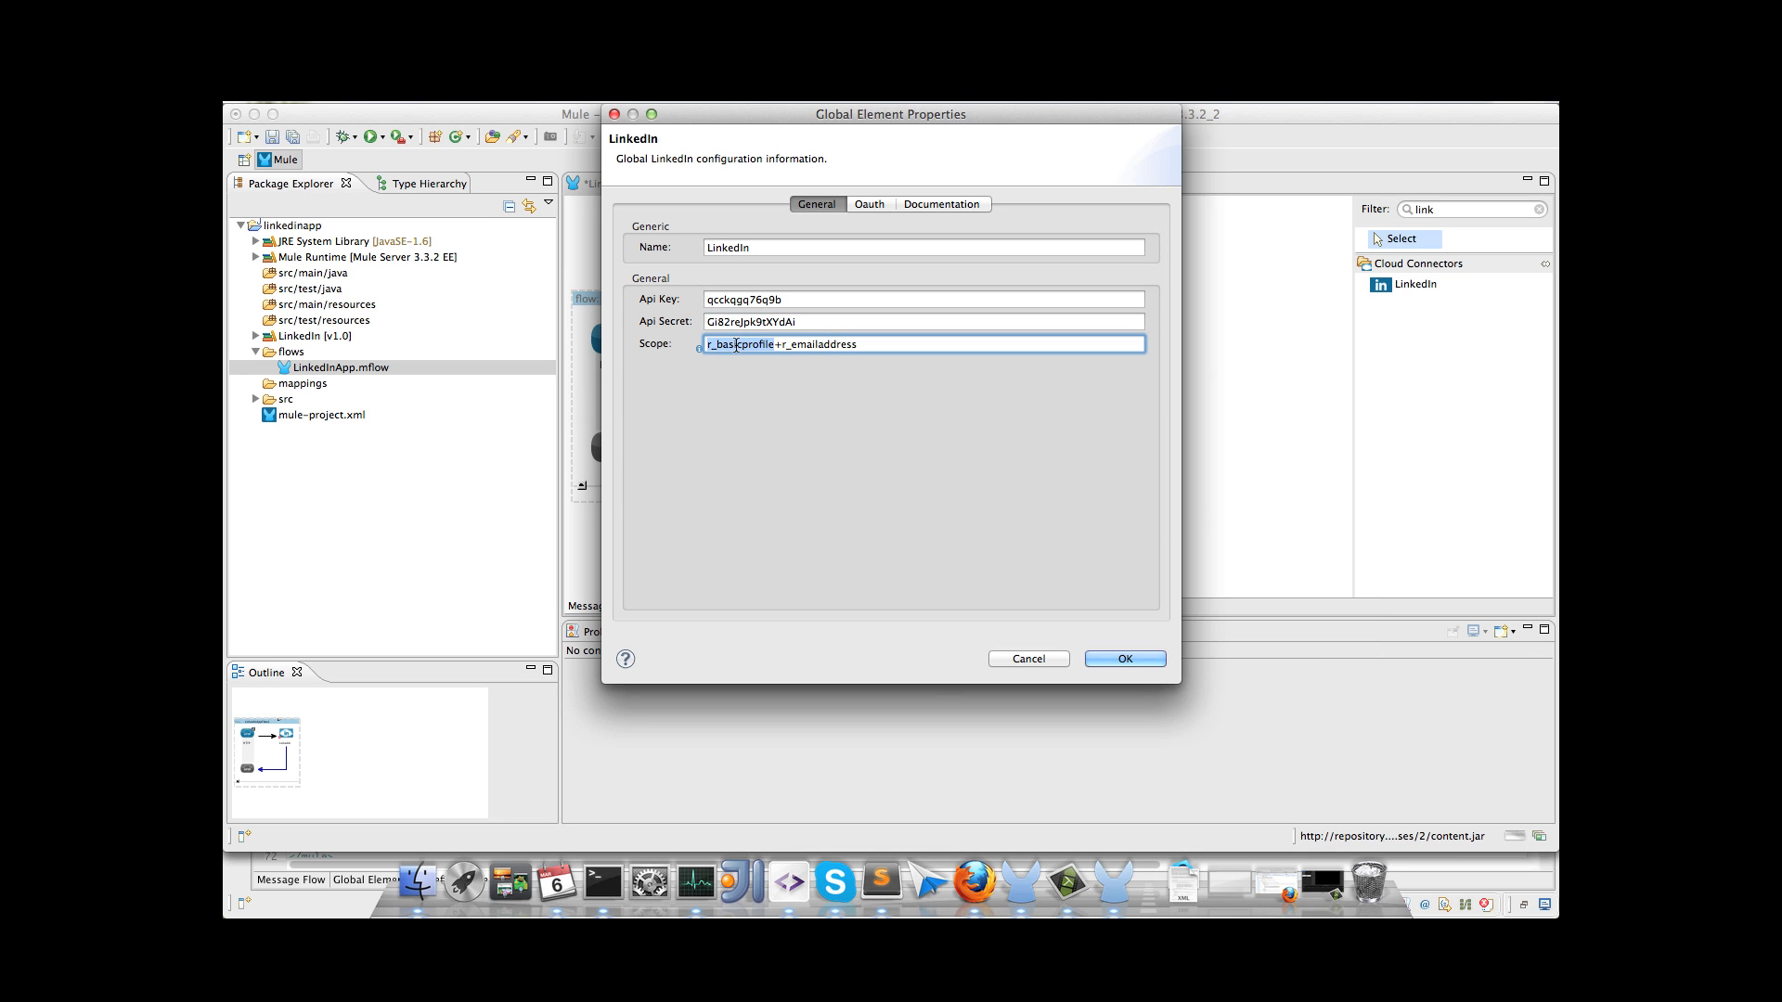
text(rw_nus)
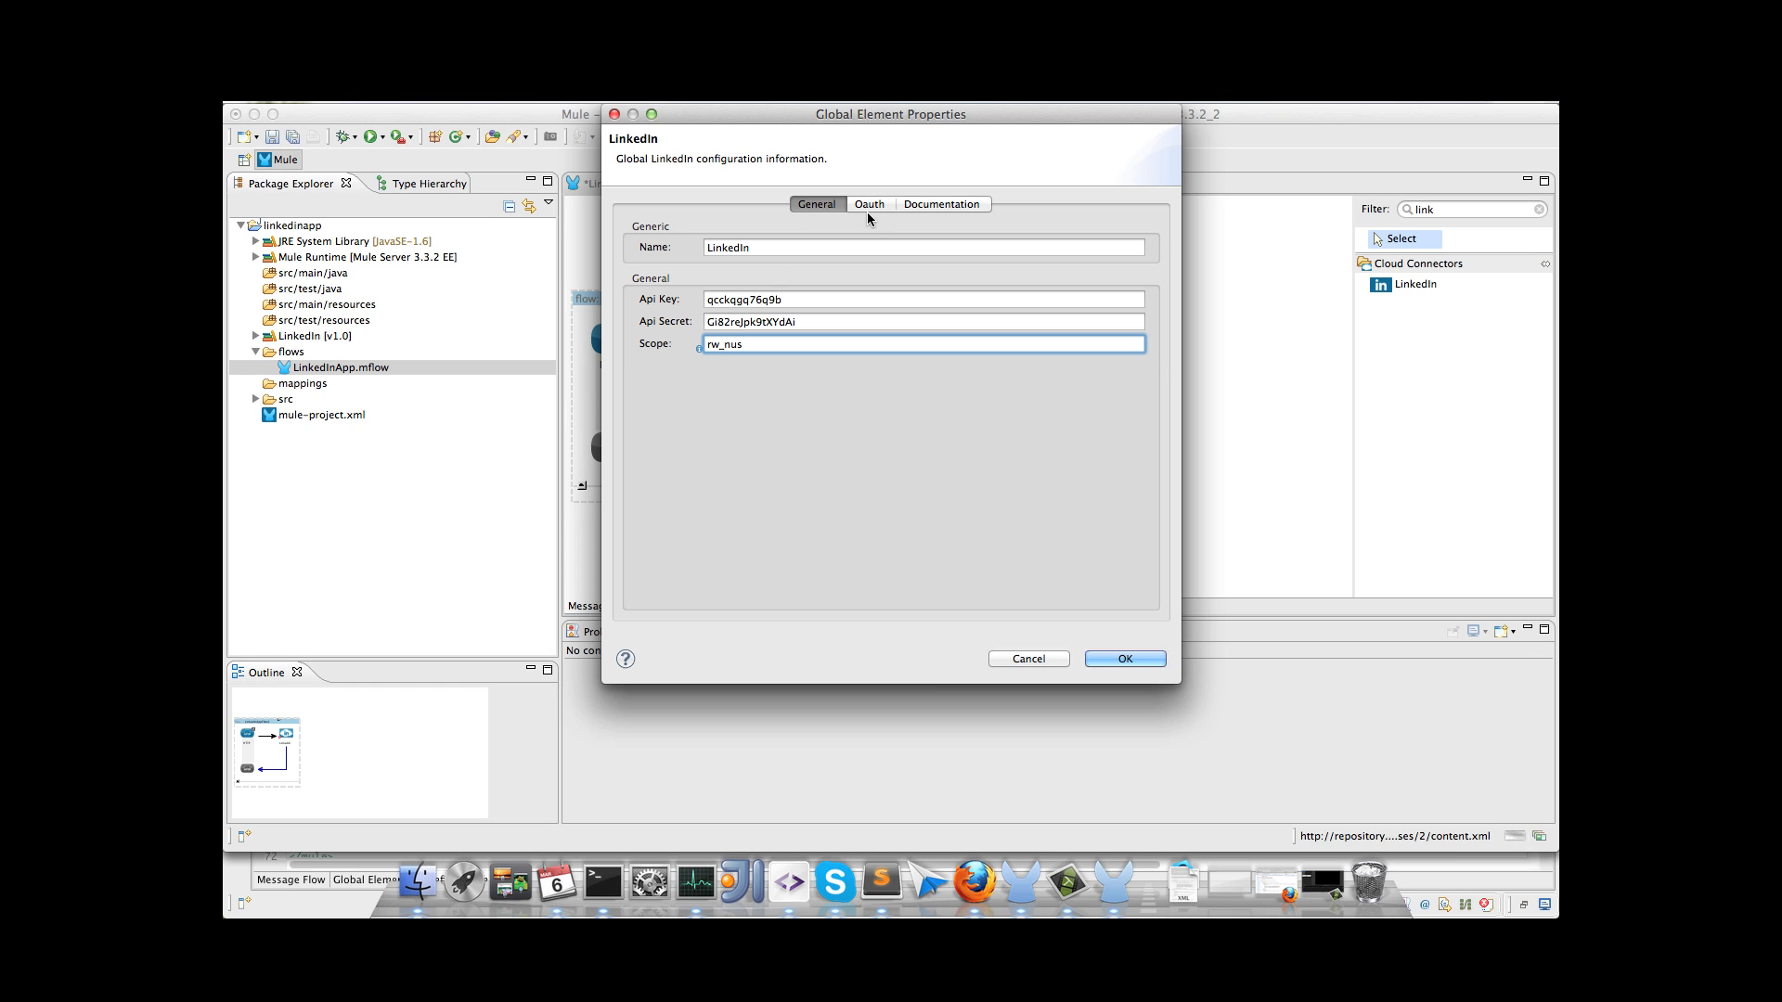
mouse_move(868, 204)
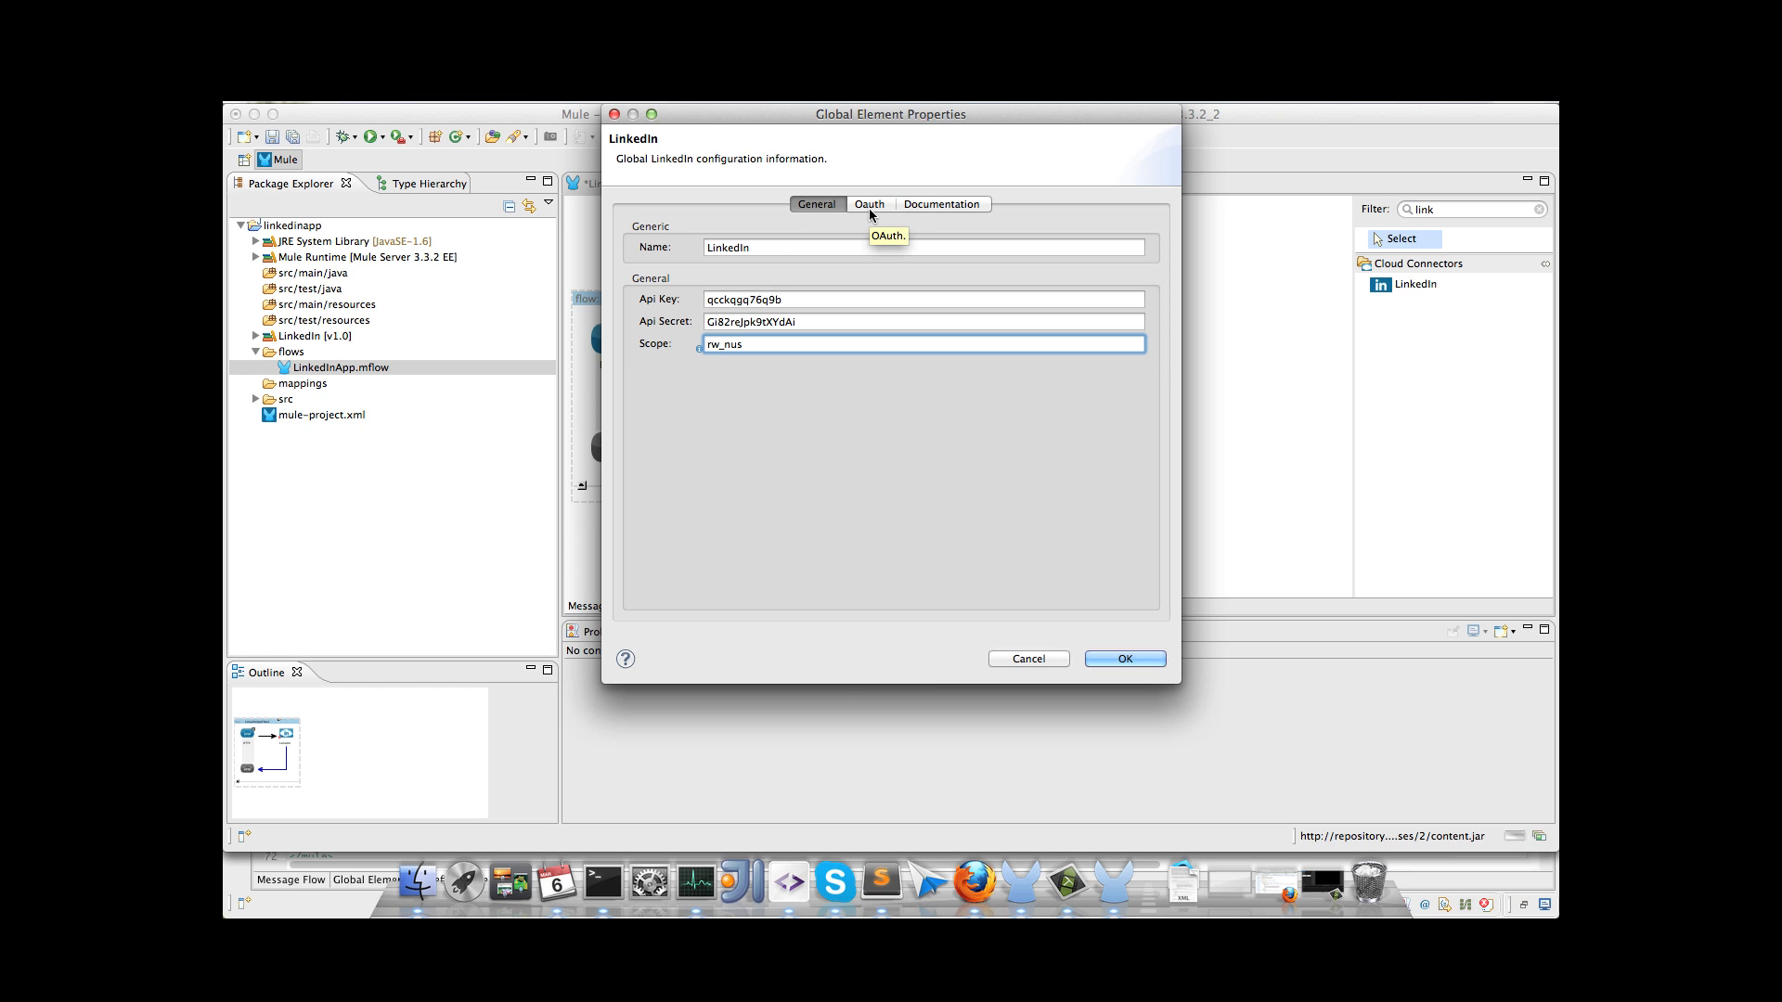
Step: Set the OAuth callback to localhost with path callback and keep the Authorize operation
click(869, 204)
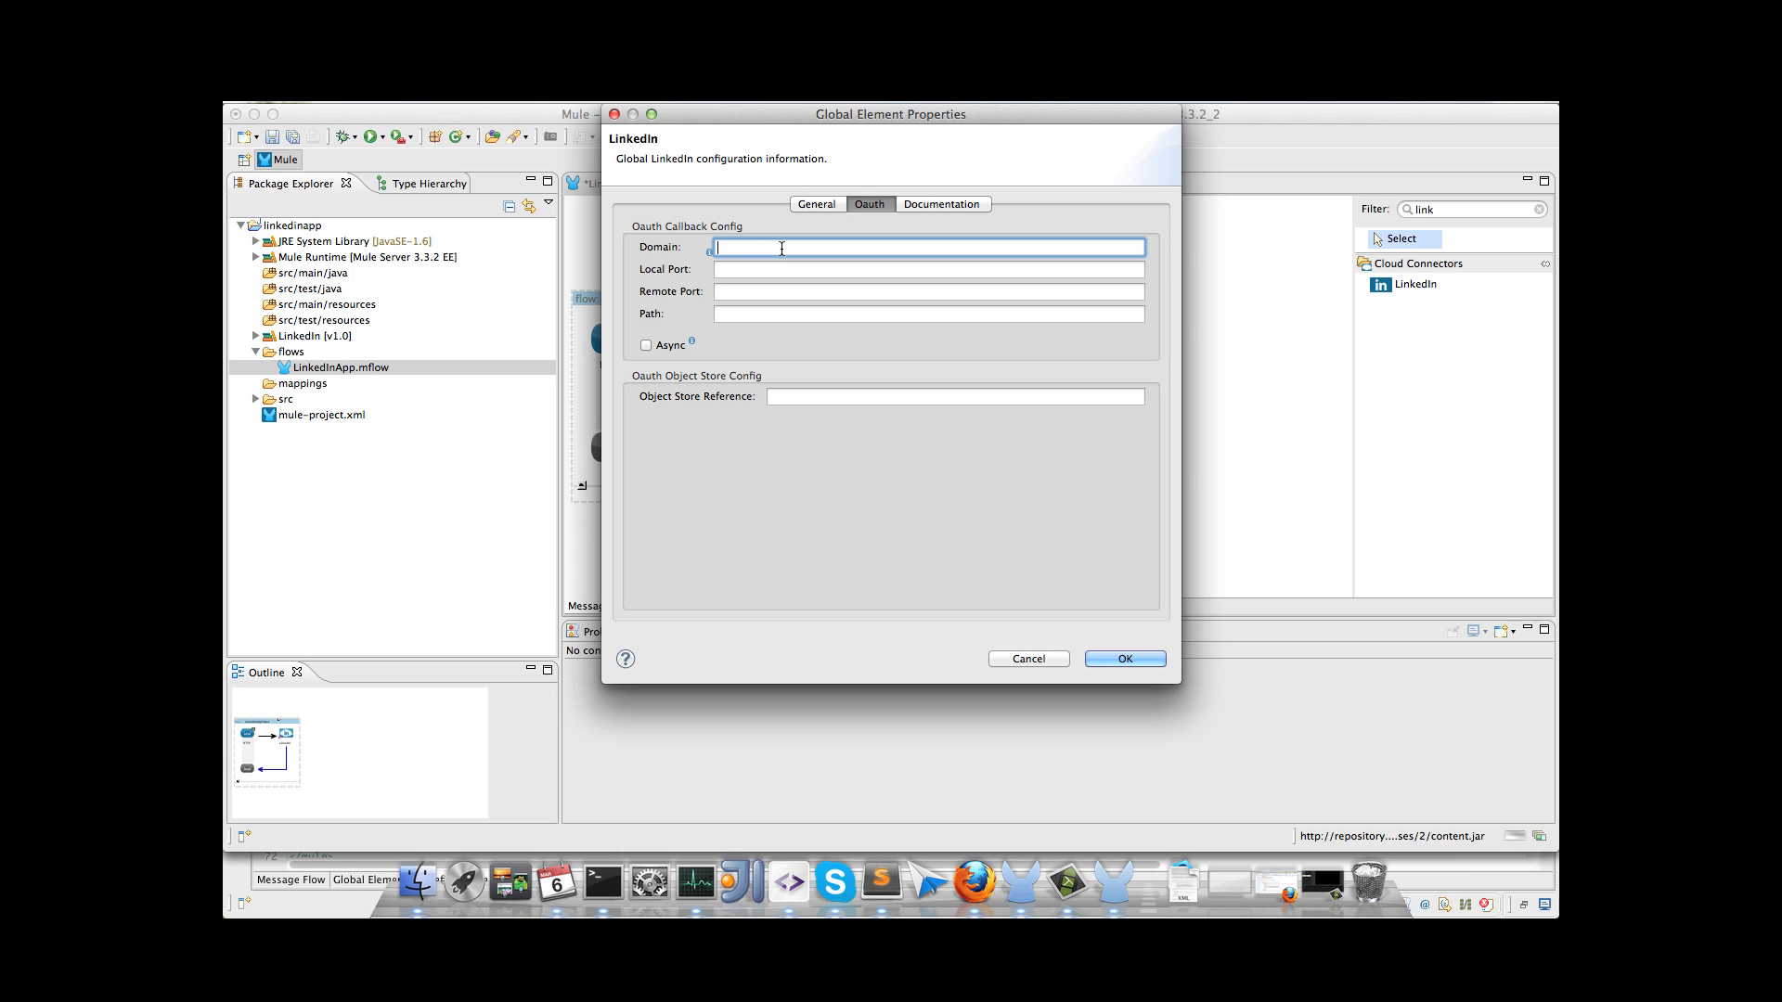
text(localhost)
click(928, 291)
text(80)
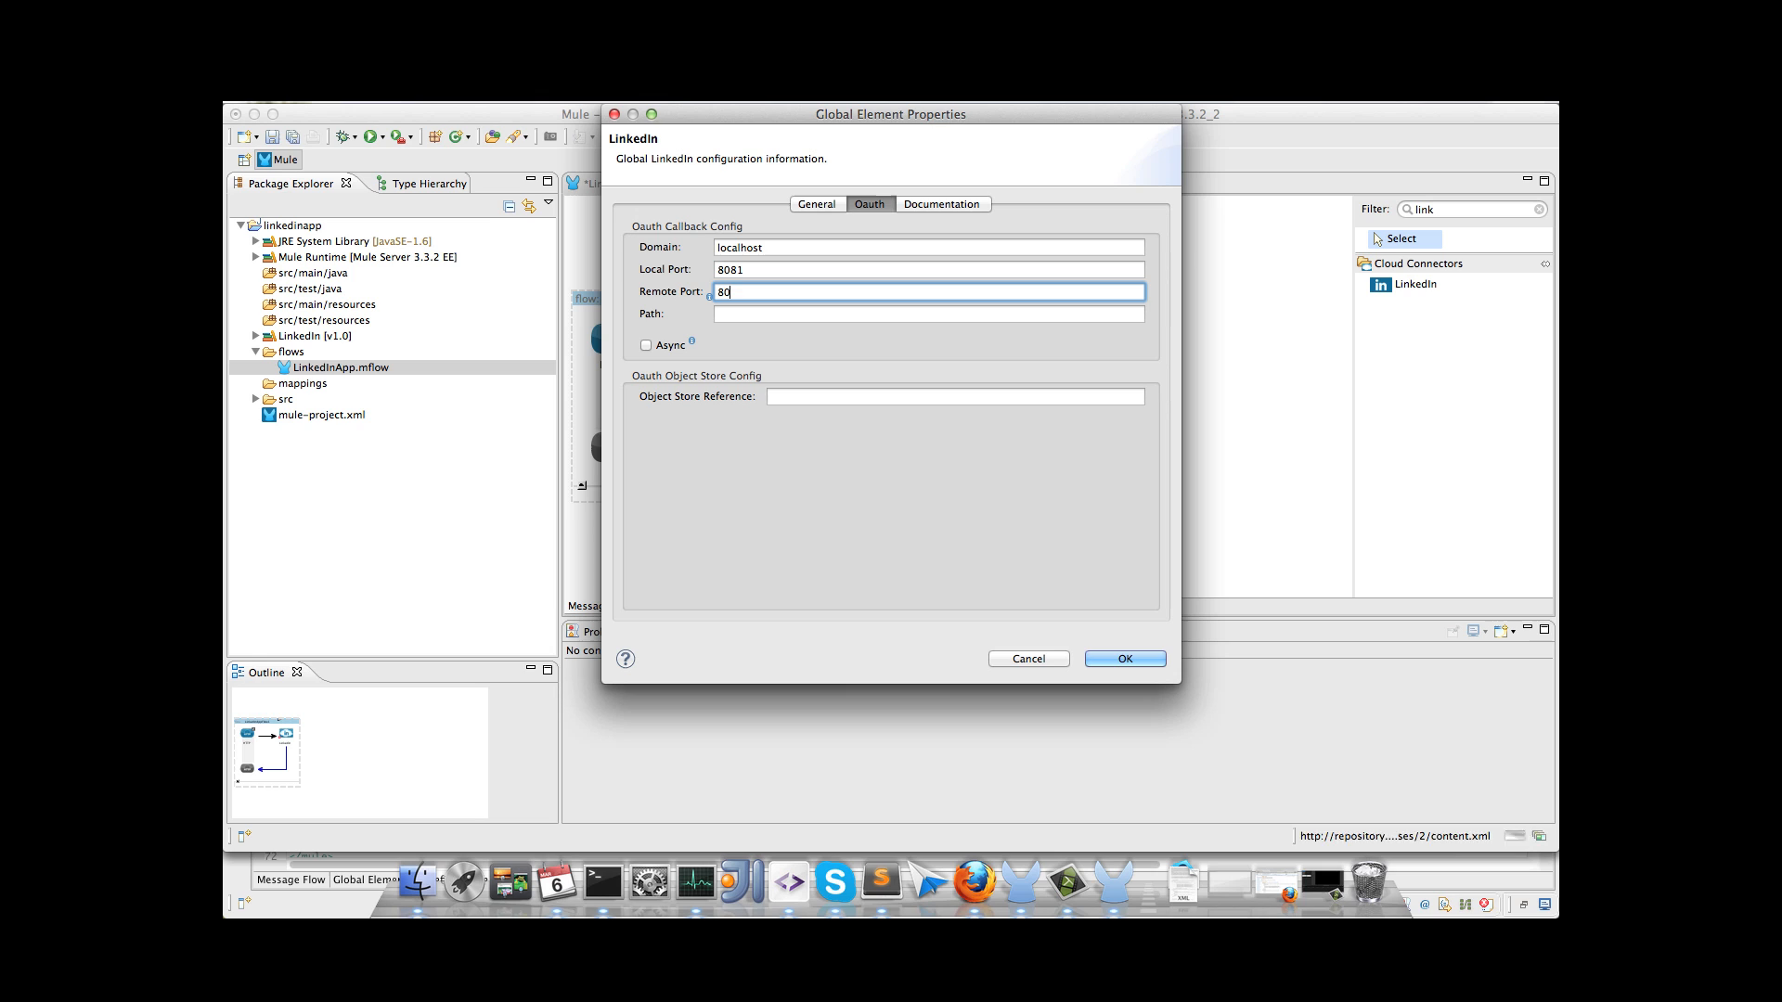
text(callback)
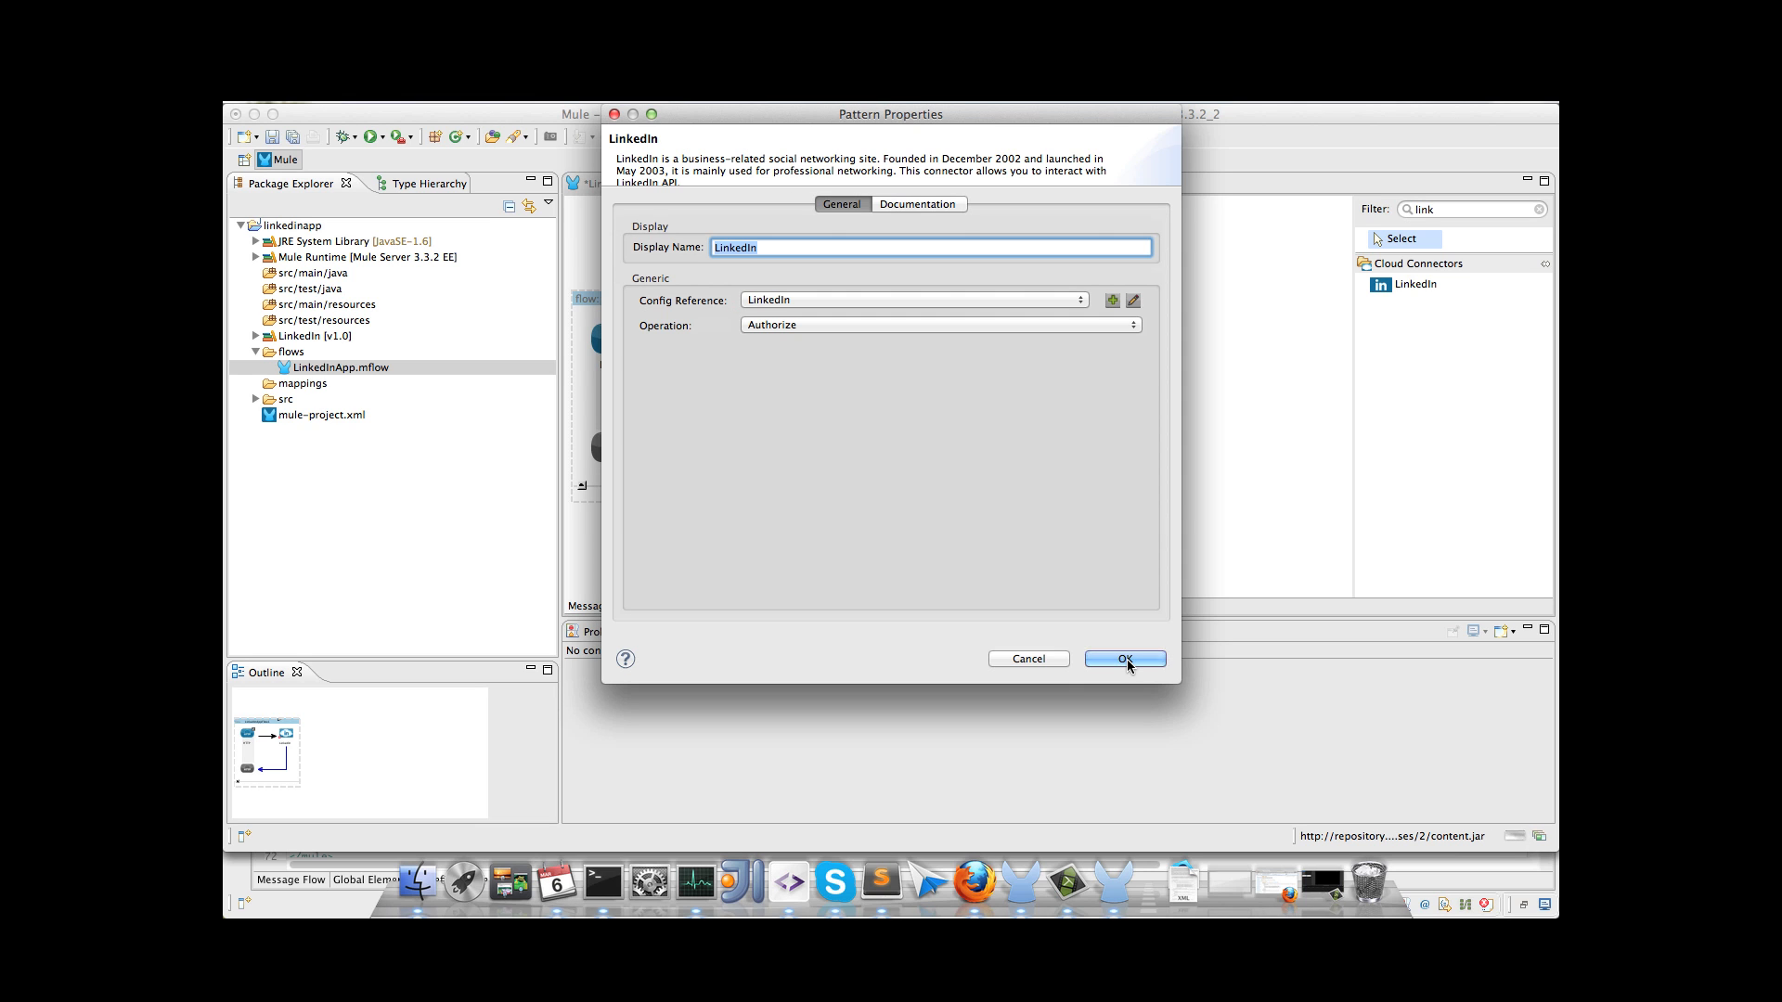
click(1123, 658)
text(htt)
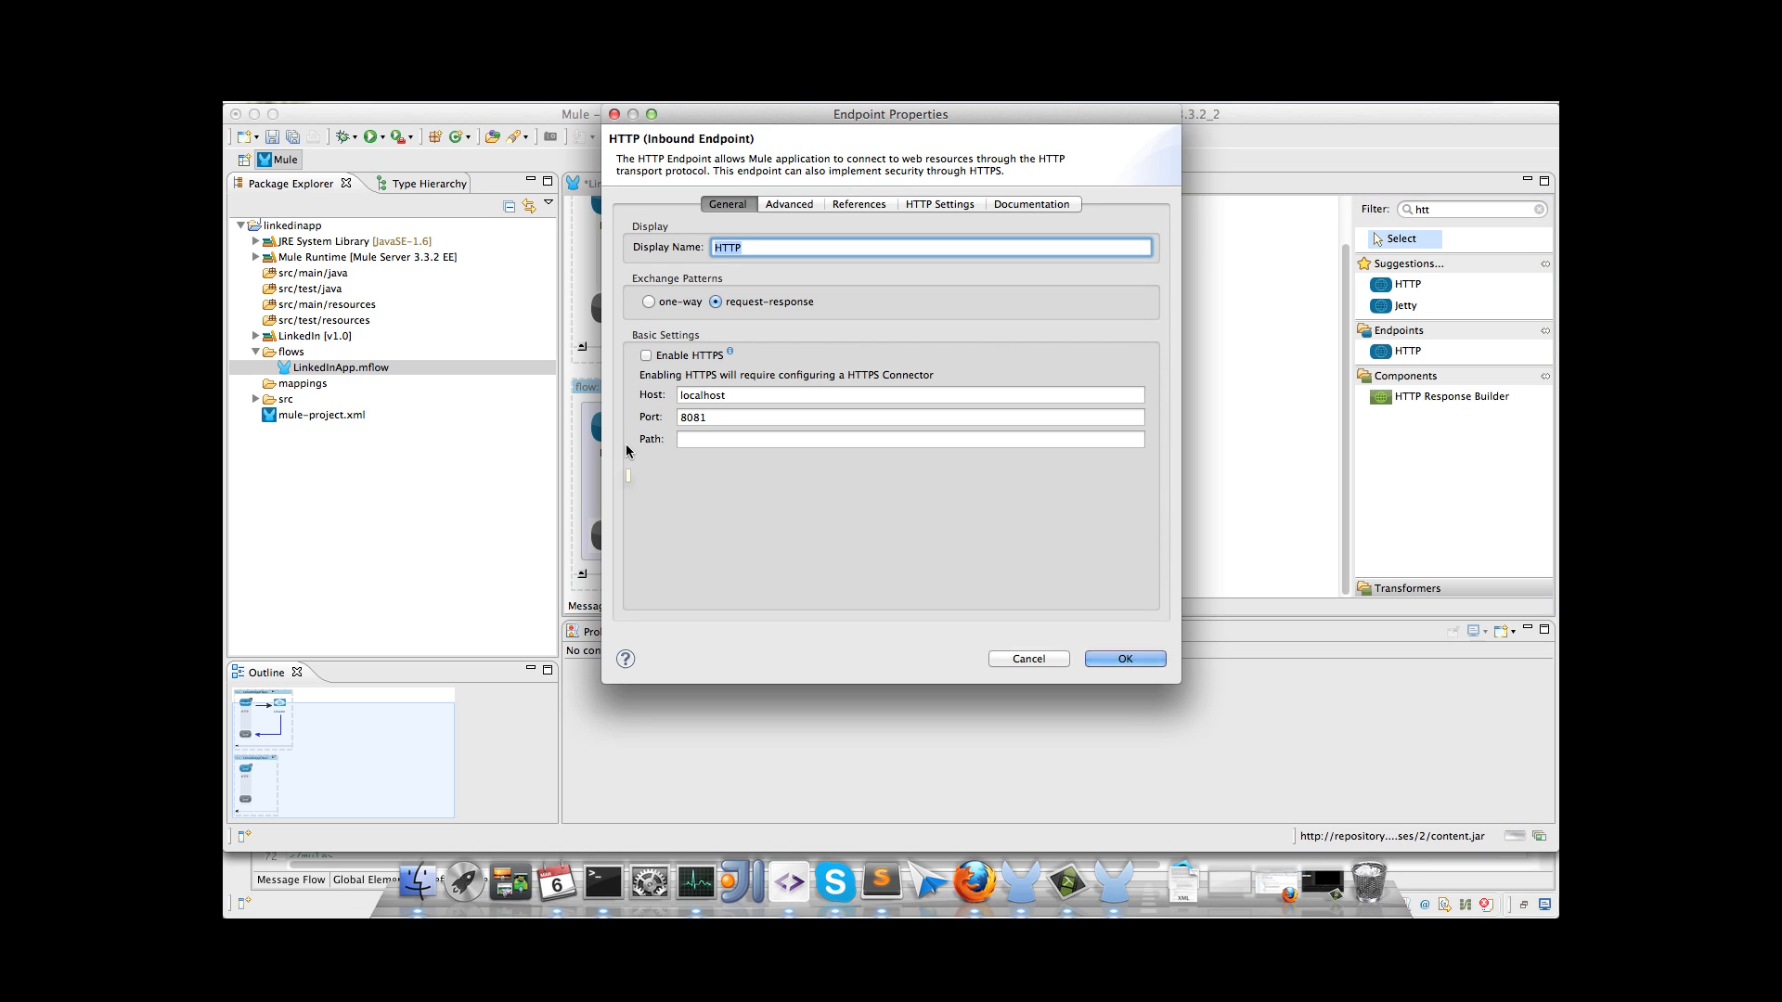
Step: Give the second flow's HTTP endpoint the path get-profile and filter the palette for LinkedIn
click(907, 438)
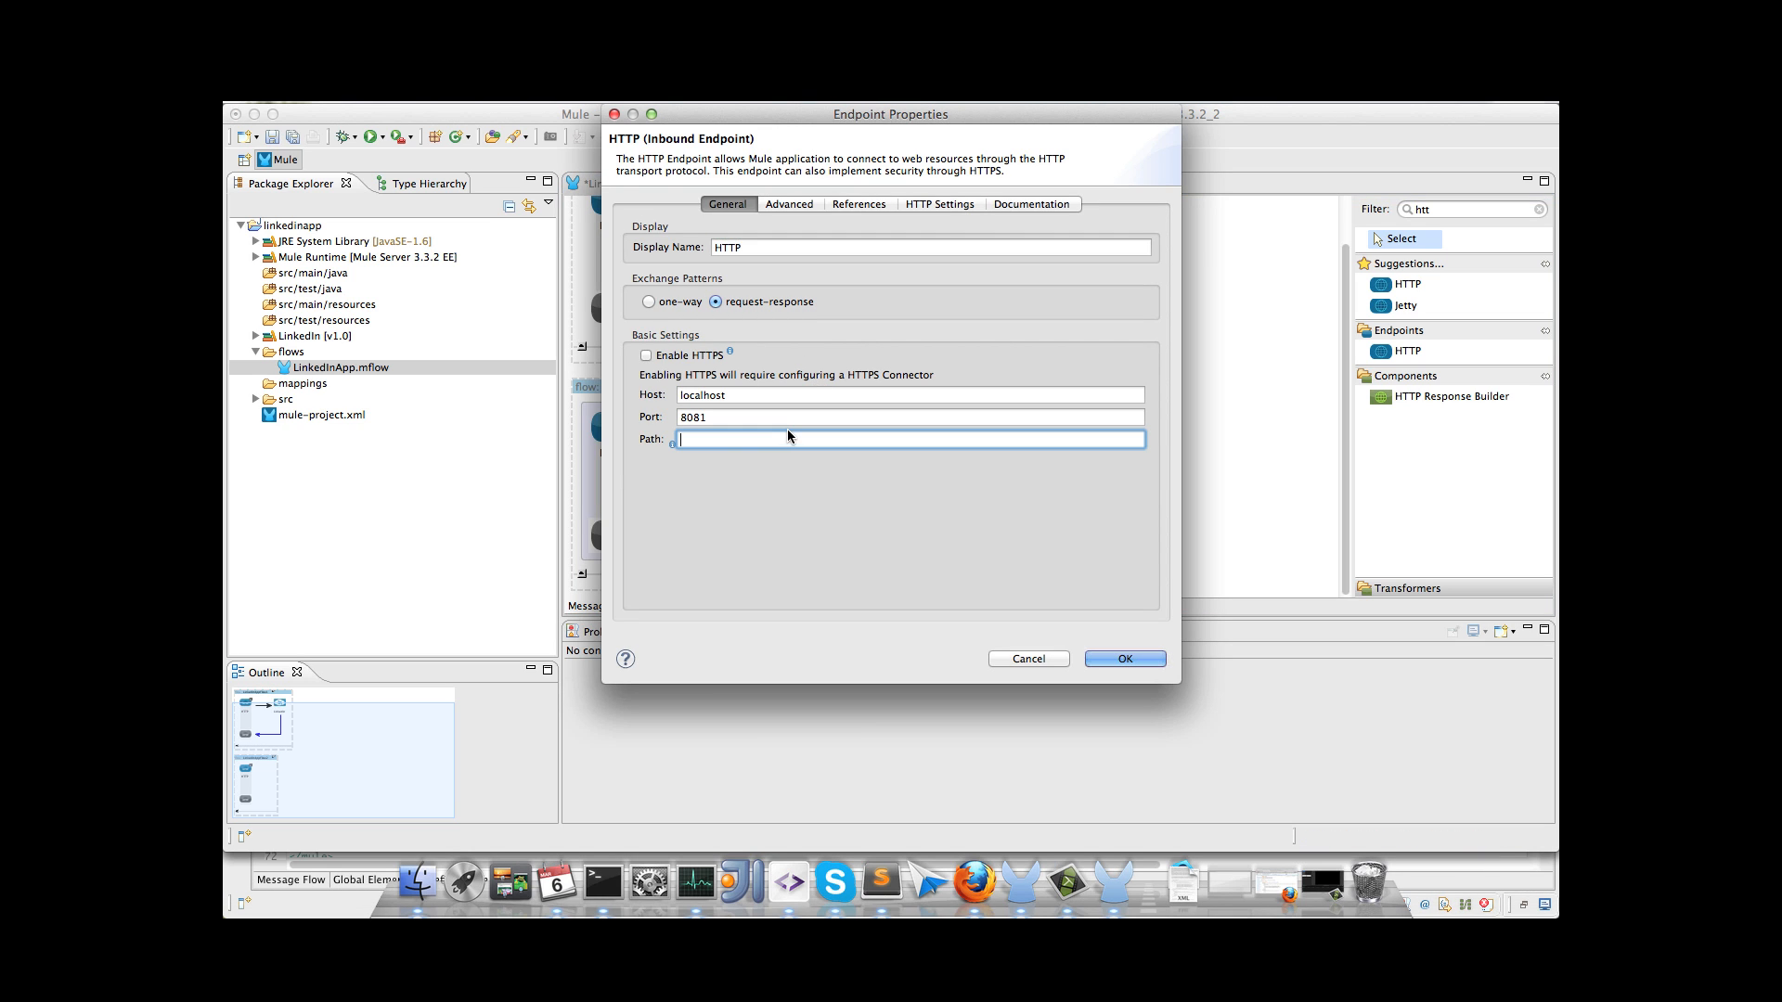
text(get-profile)
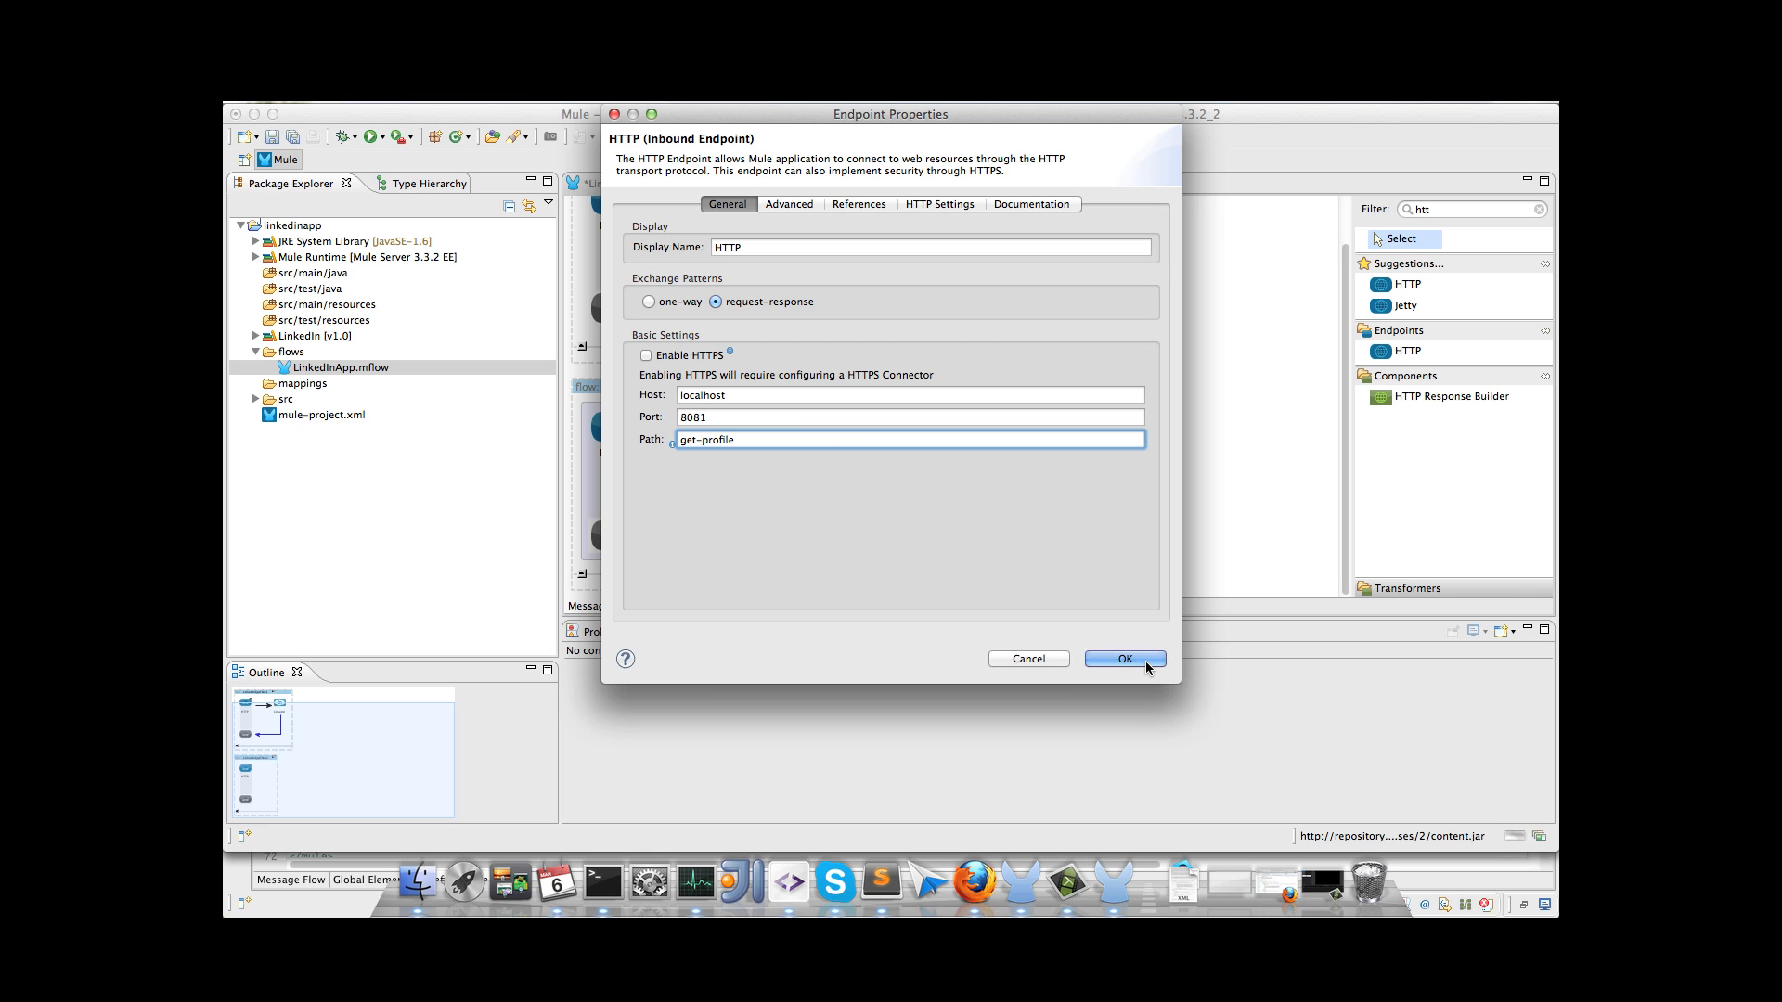
click(1123, 659)
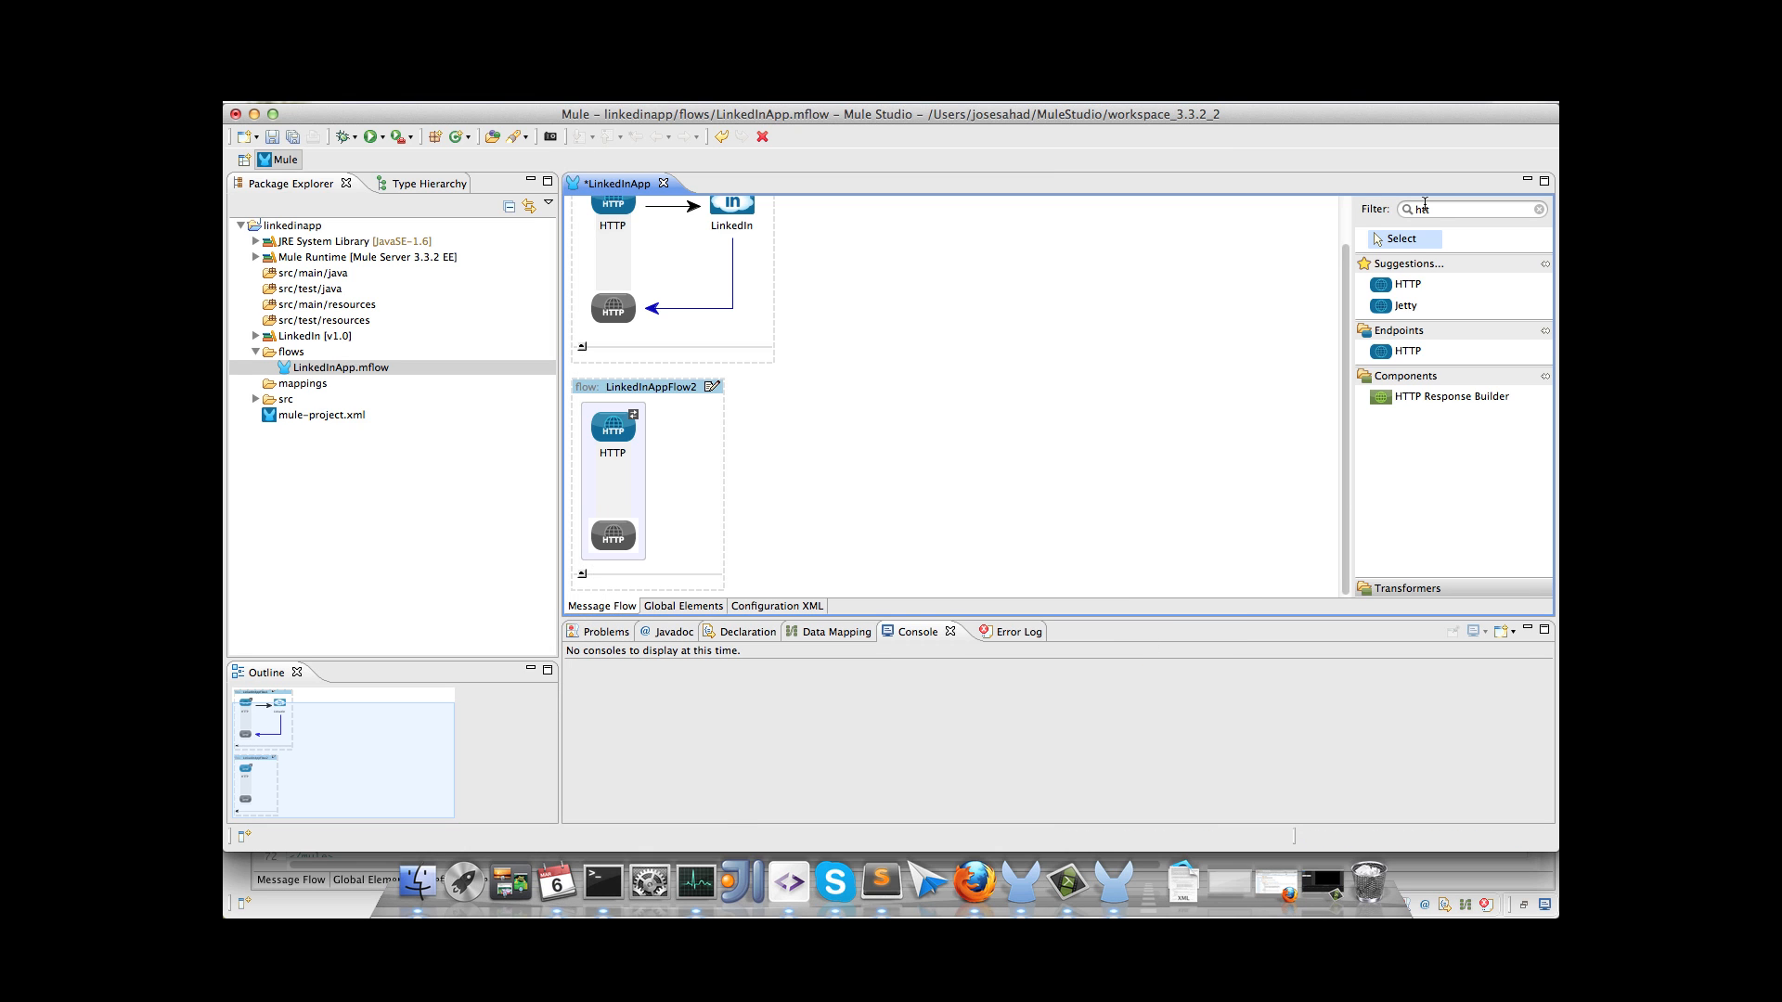
text(link)
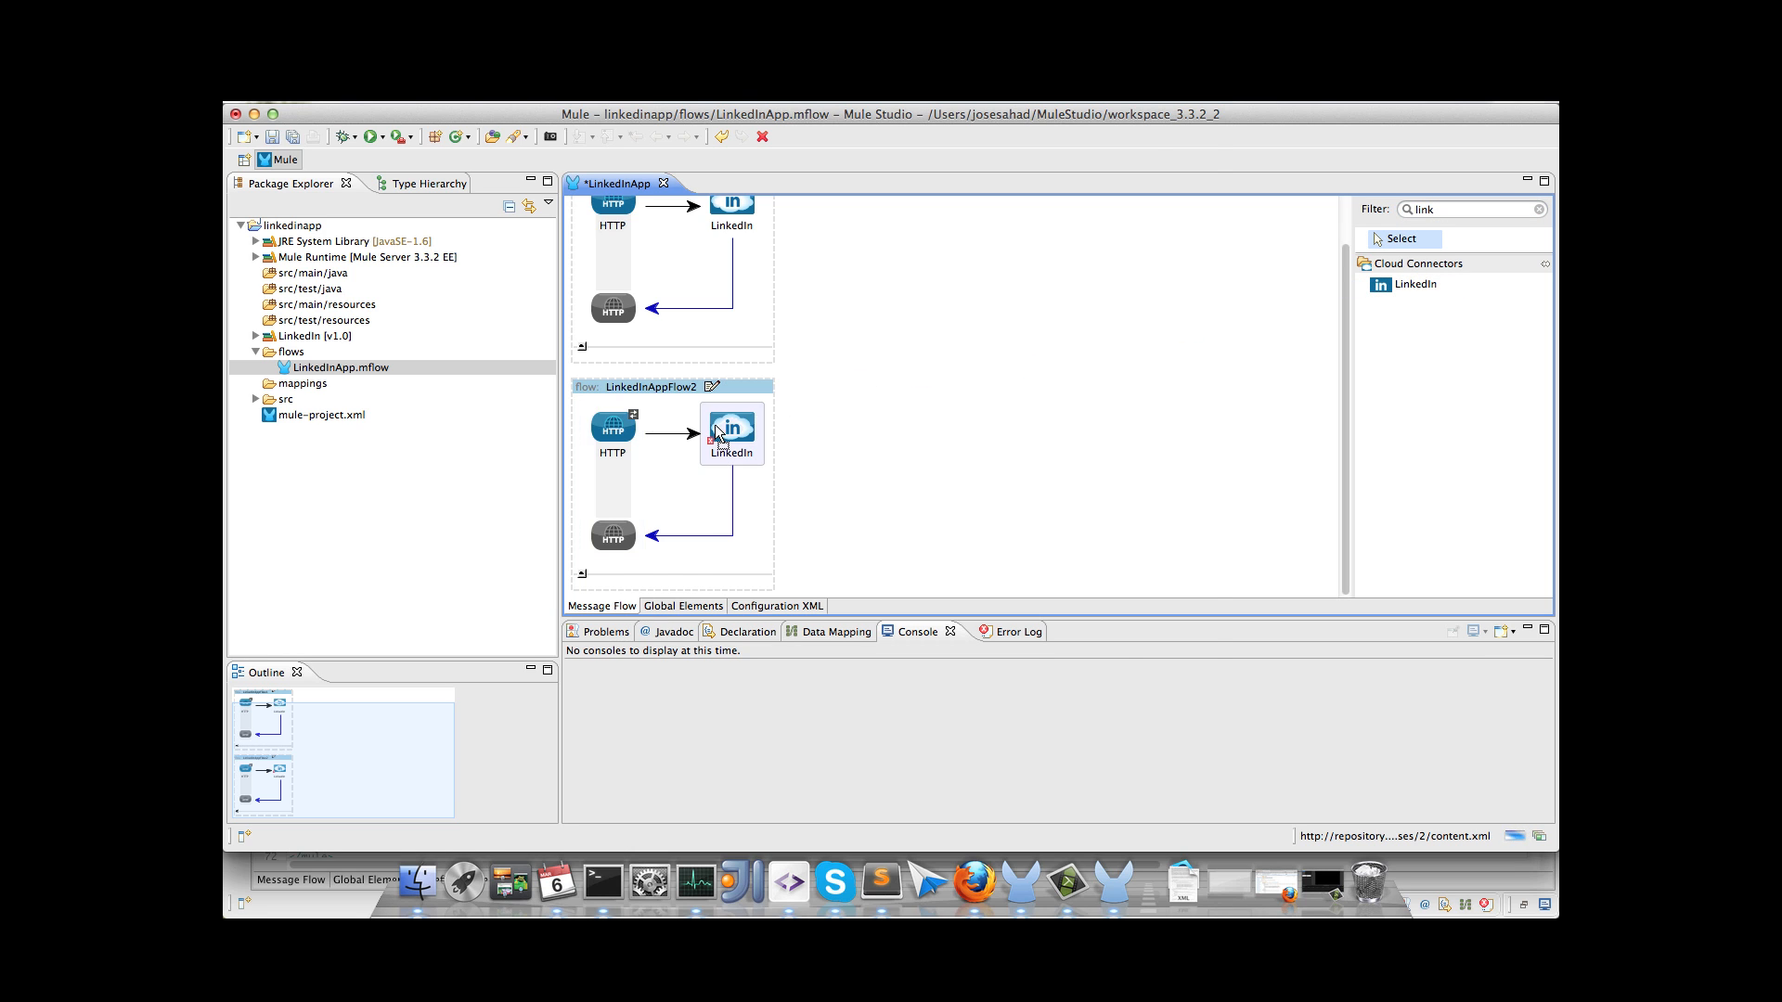
double_click(731, 429)
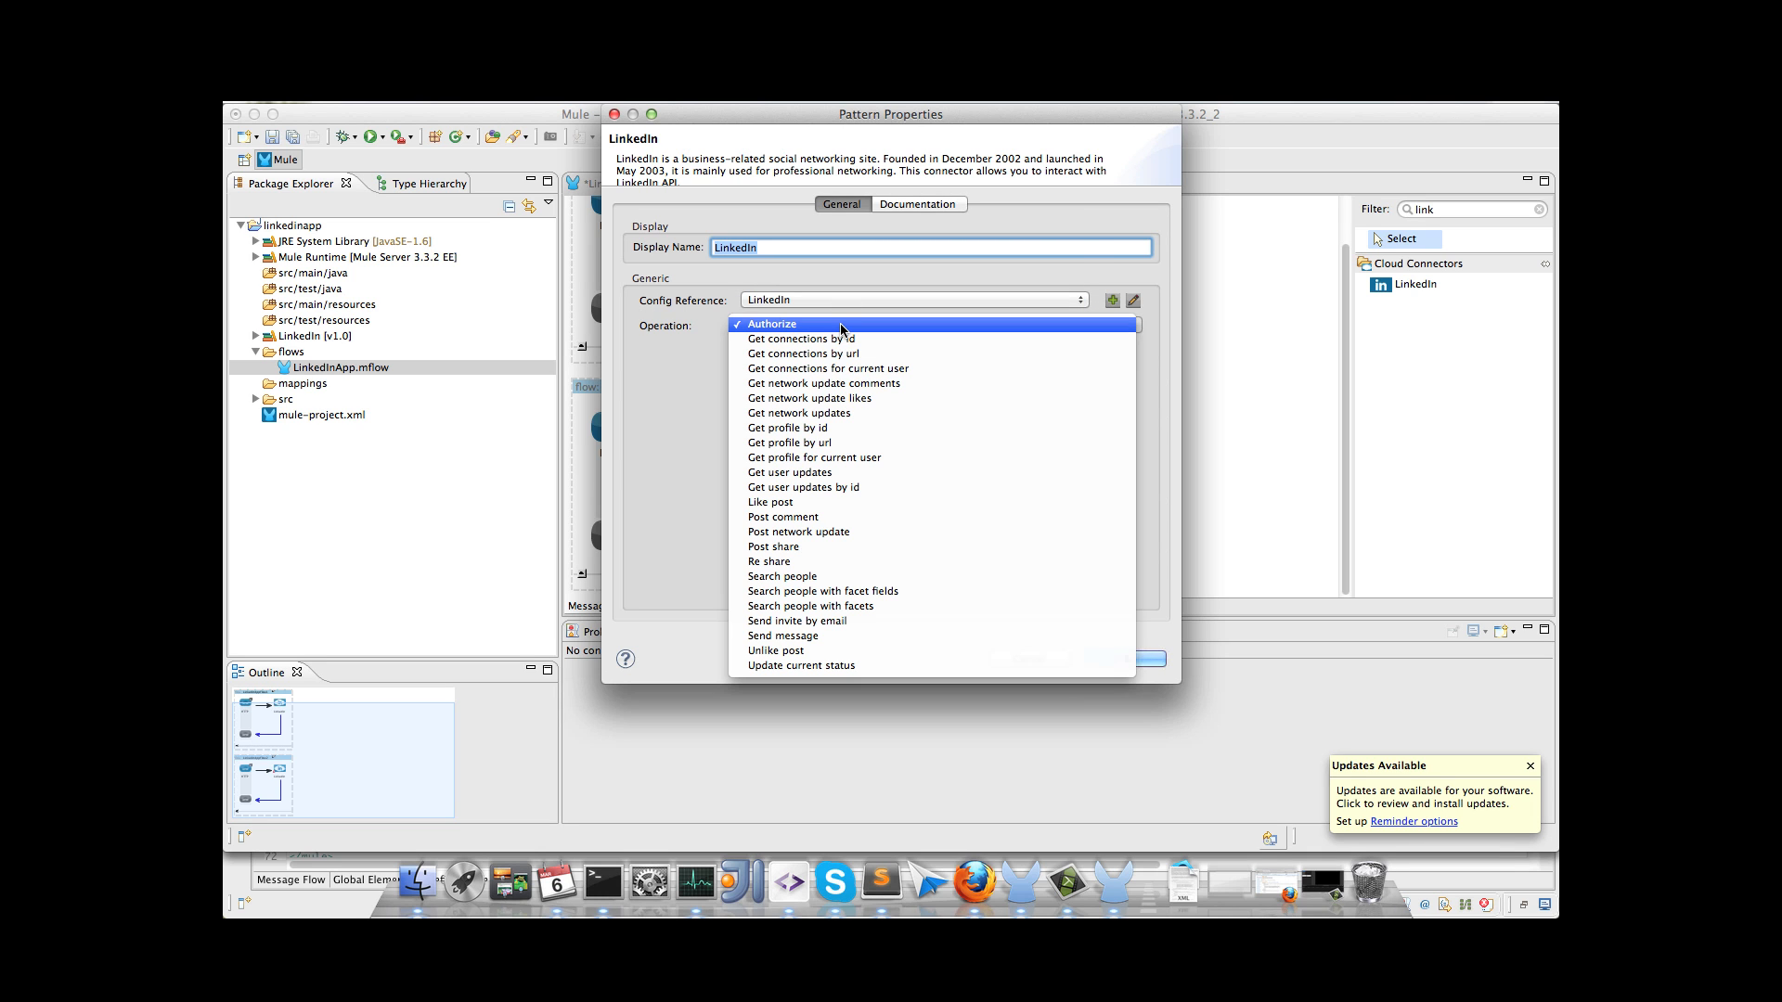
mouse_move(789, 441)
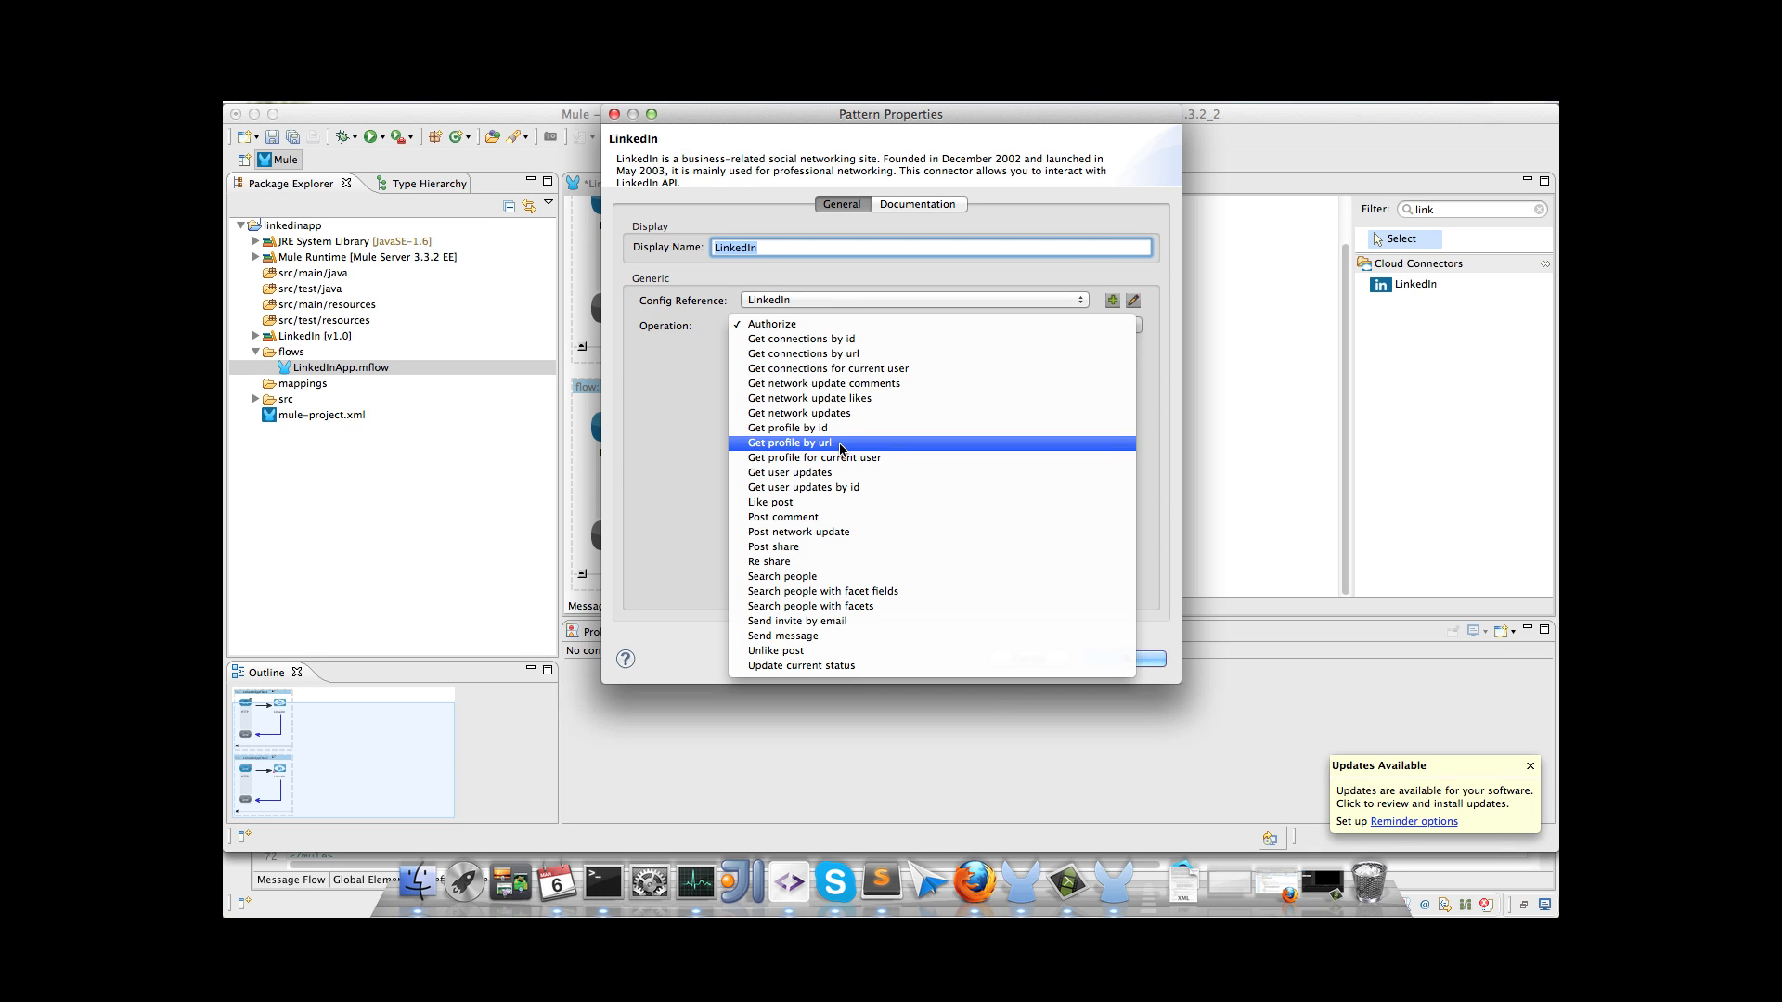
click(787, 442)
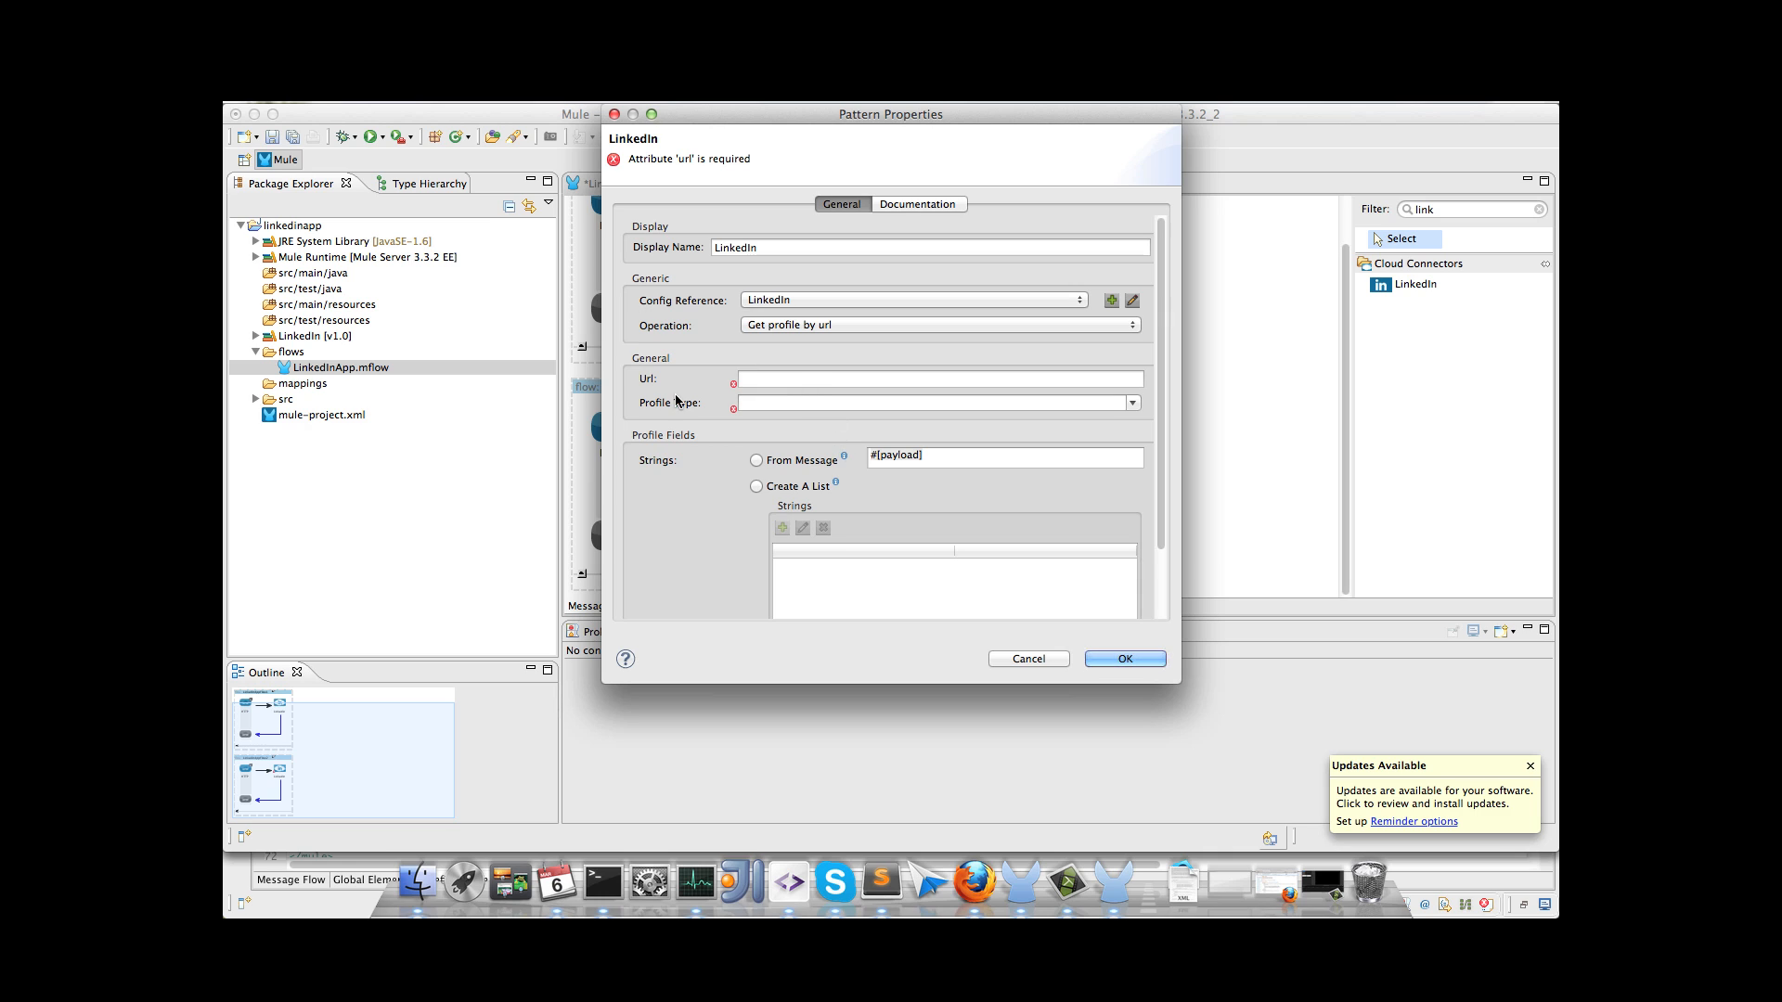
text(http://www.)
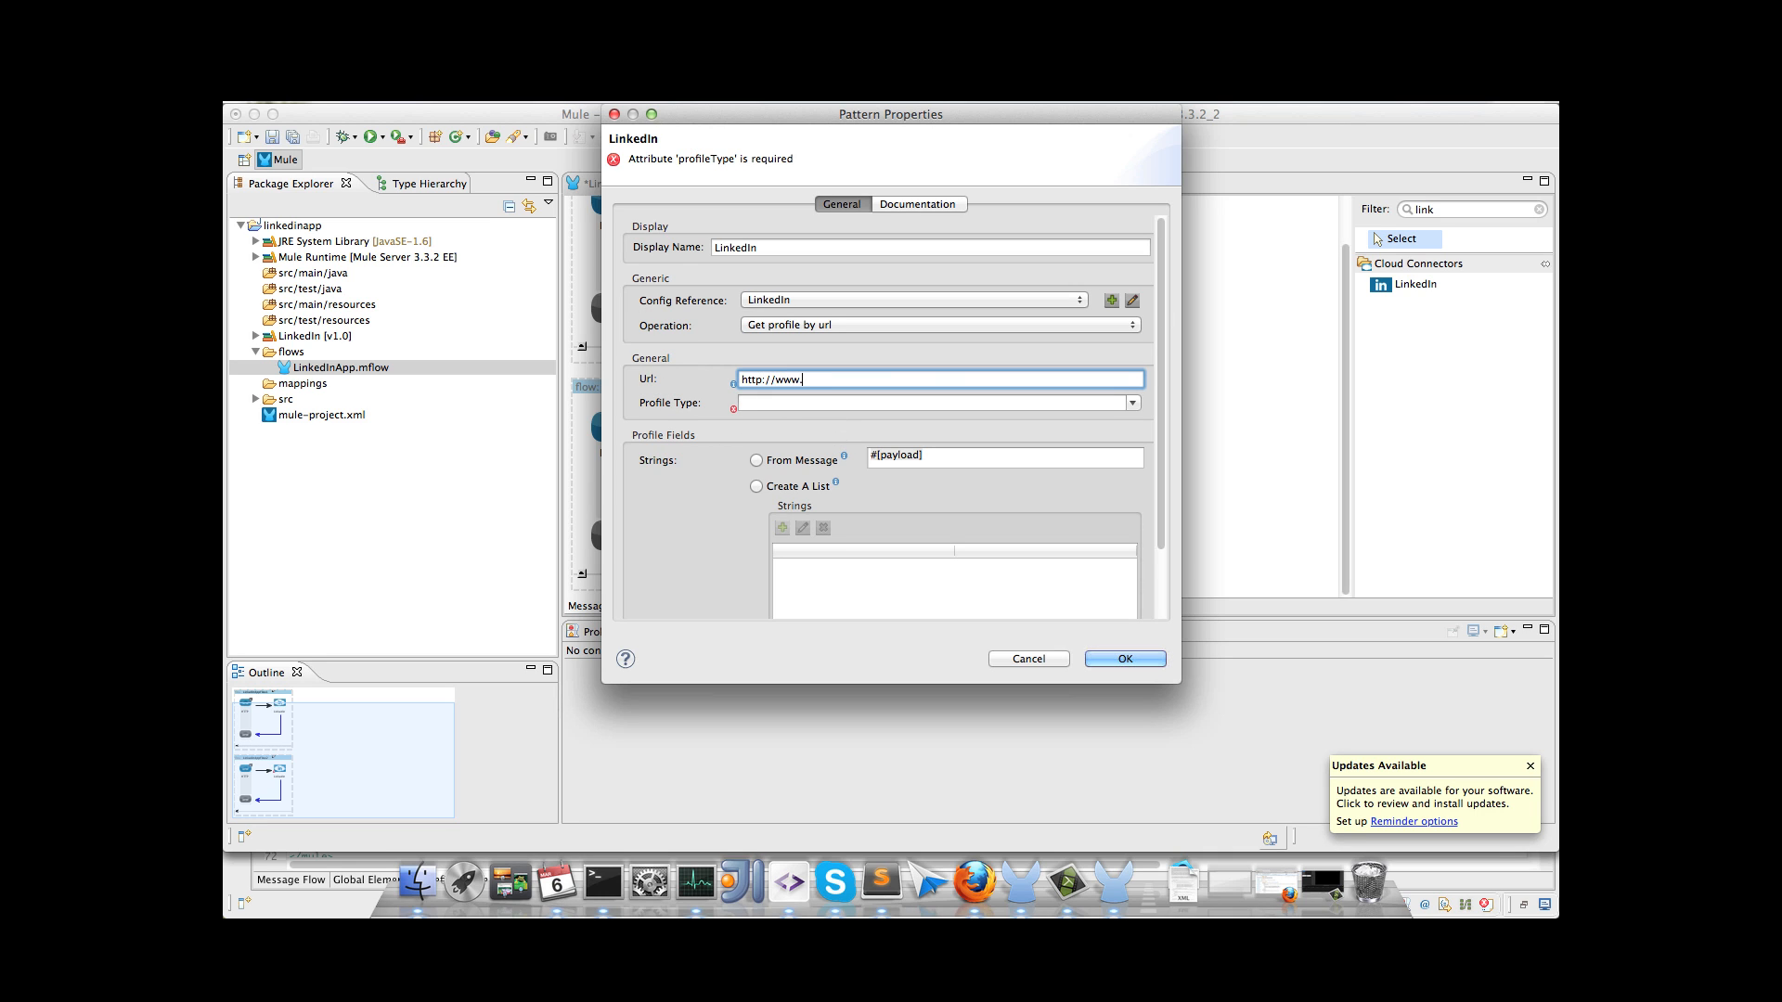
text(linkedin)
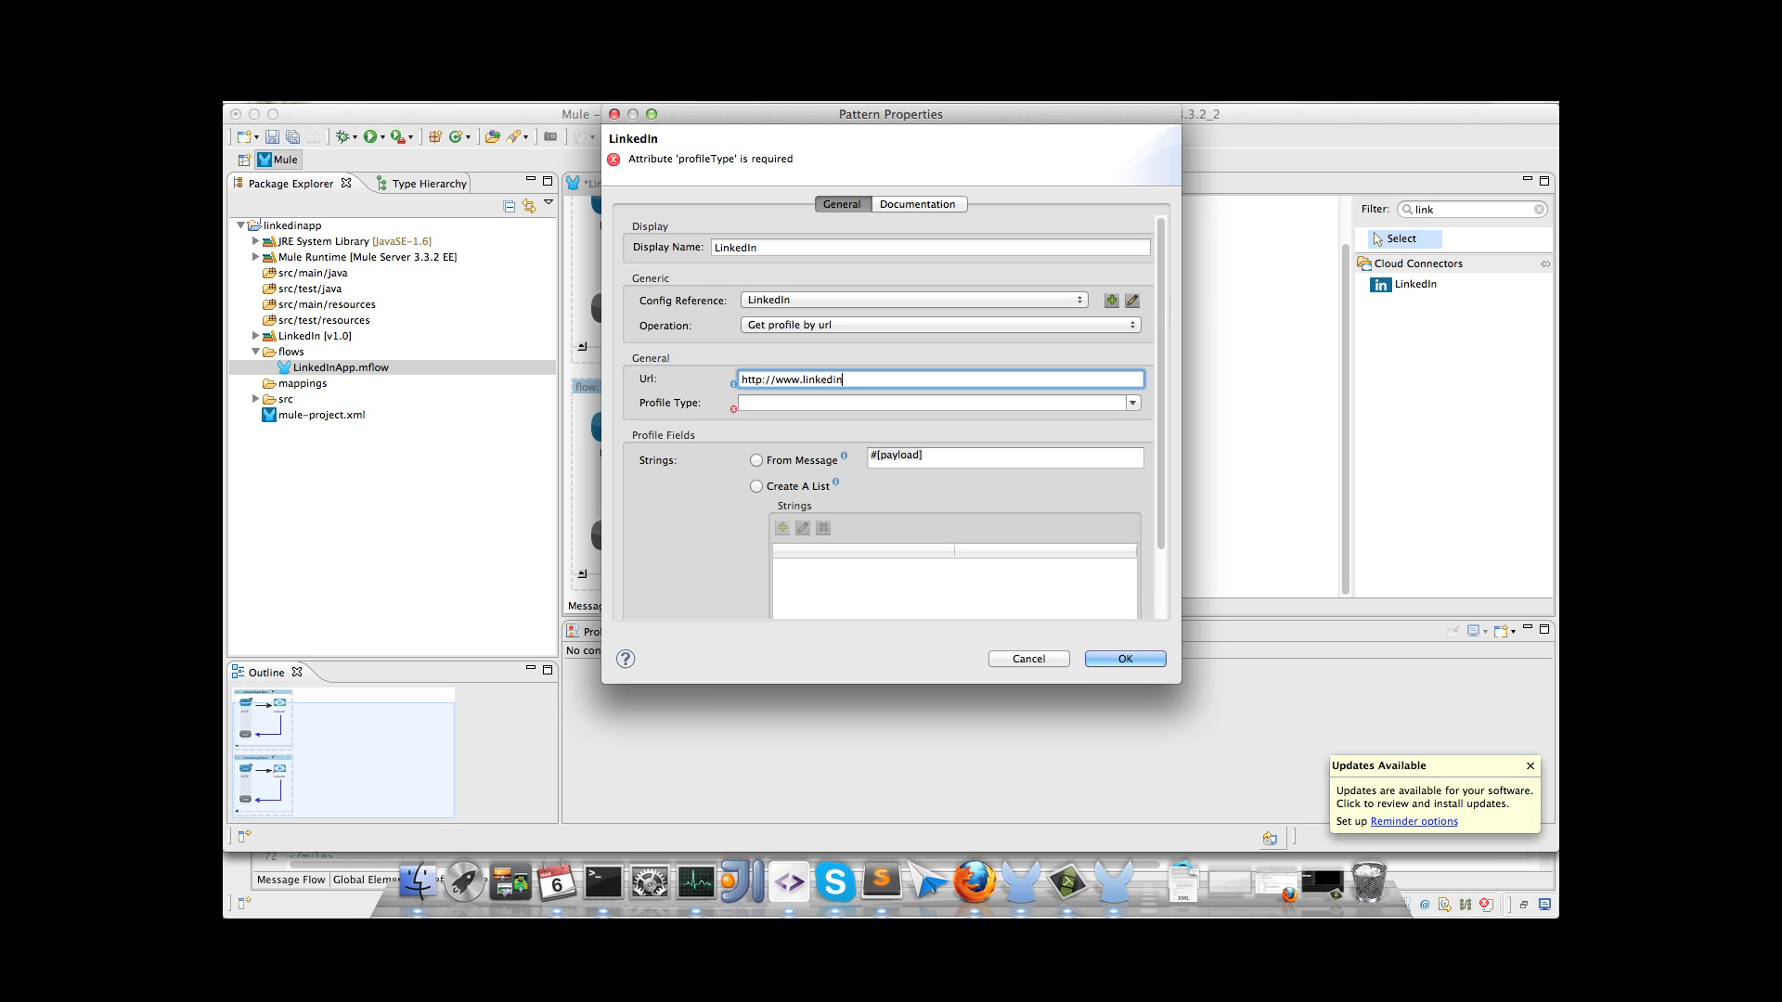
text(.com/in/)
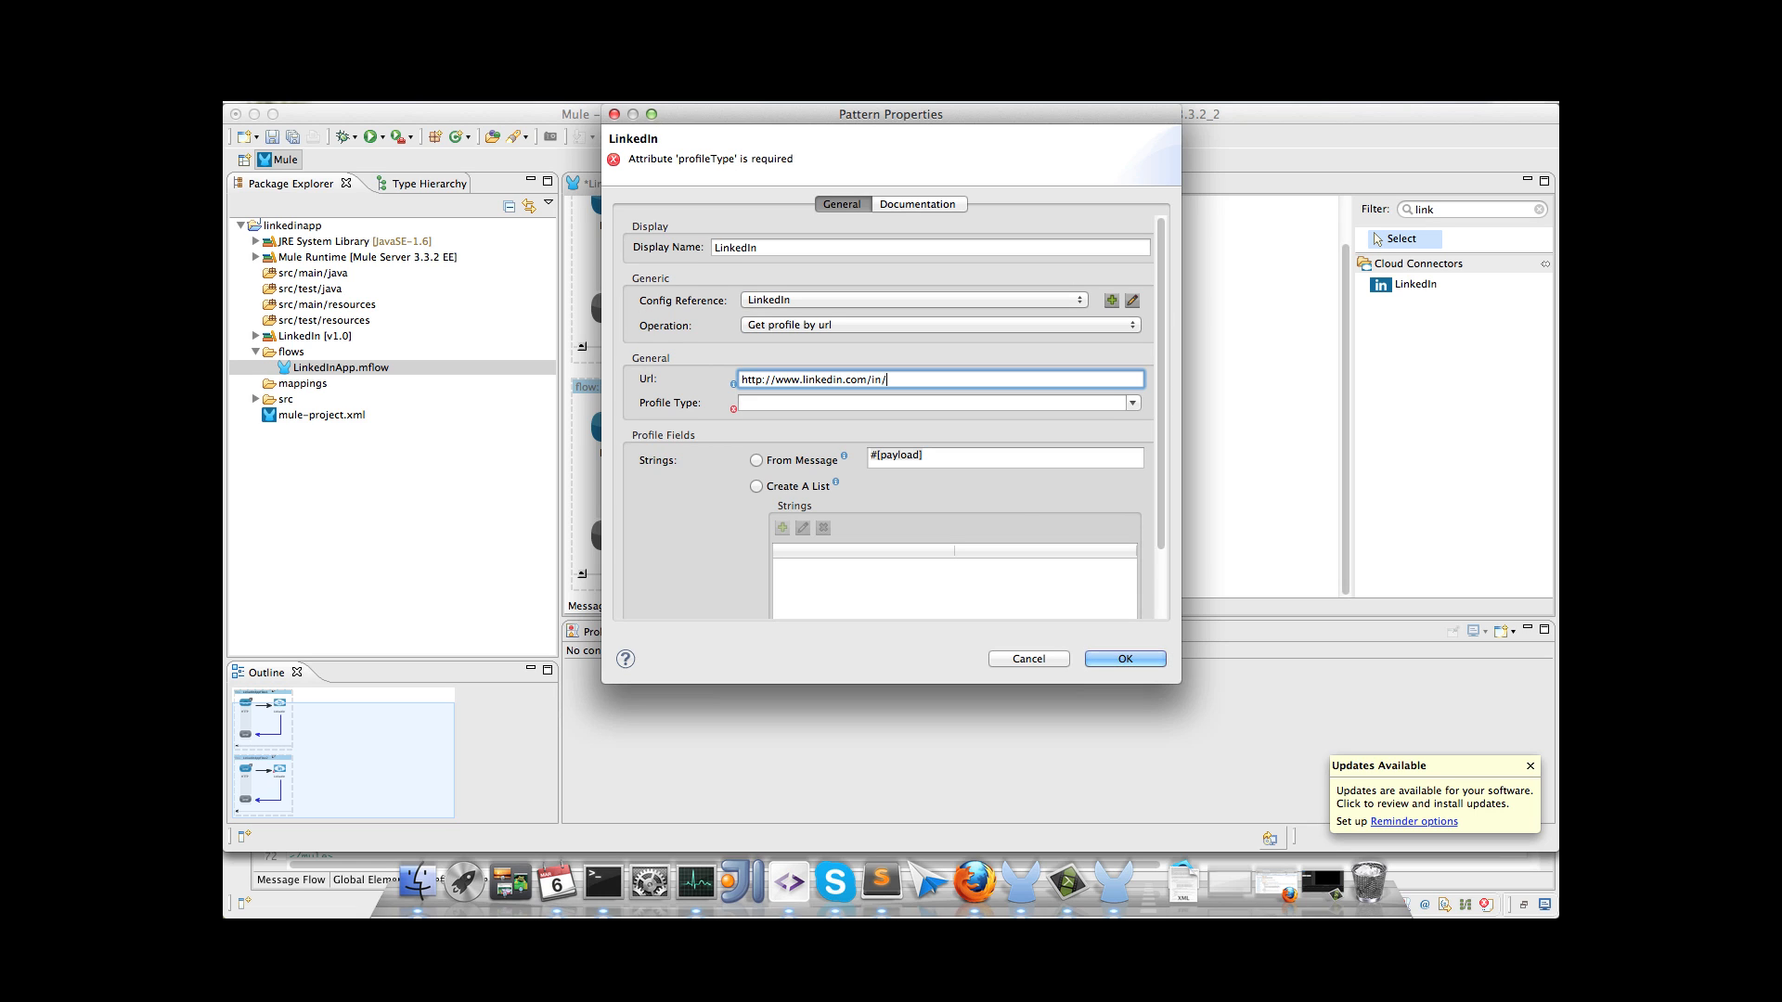
text(josesahad)
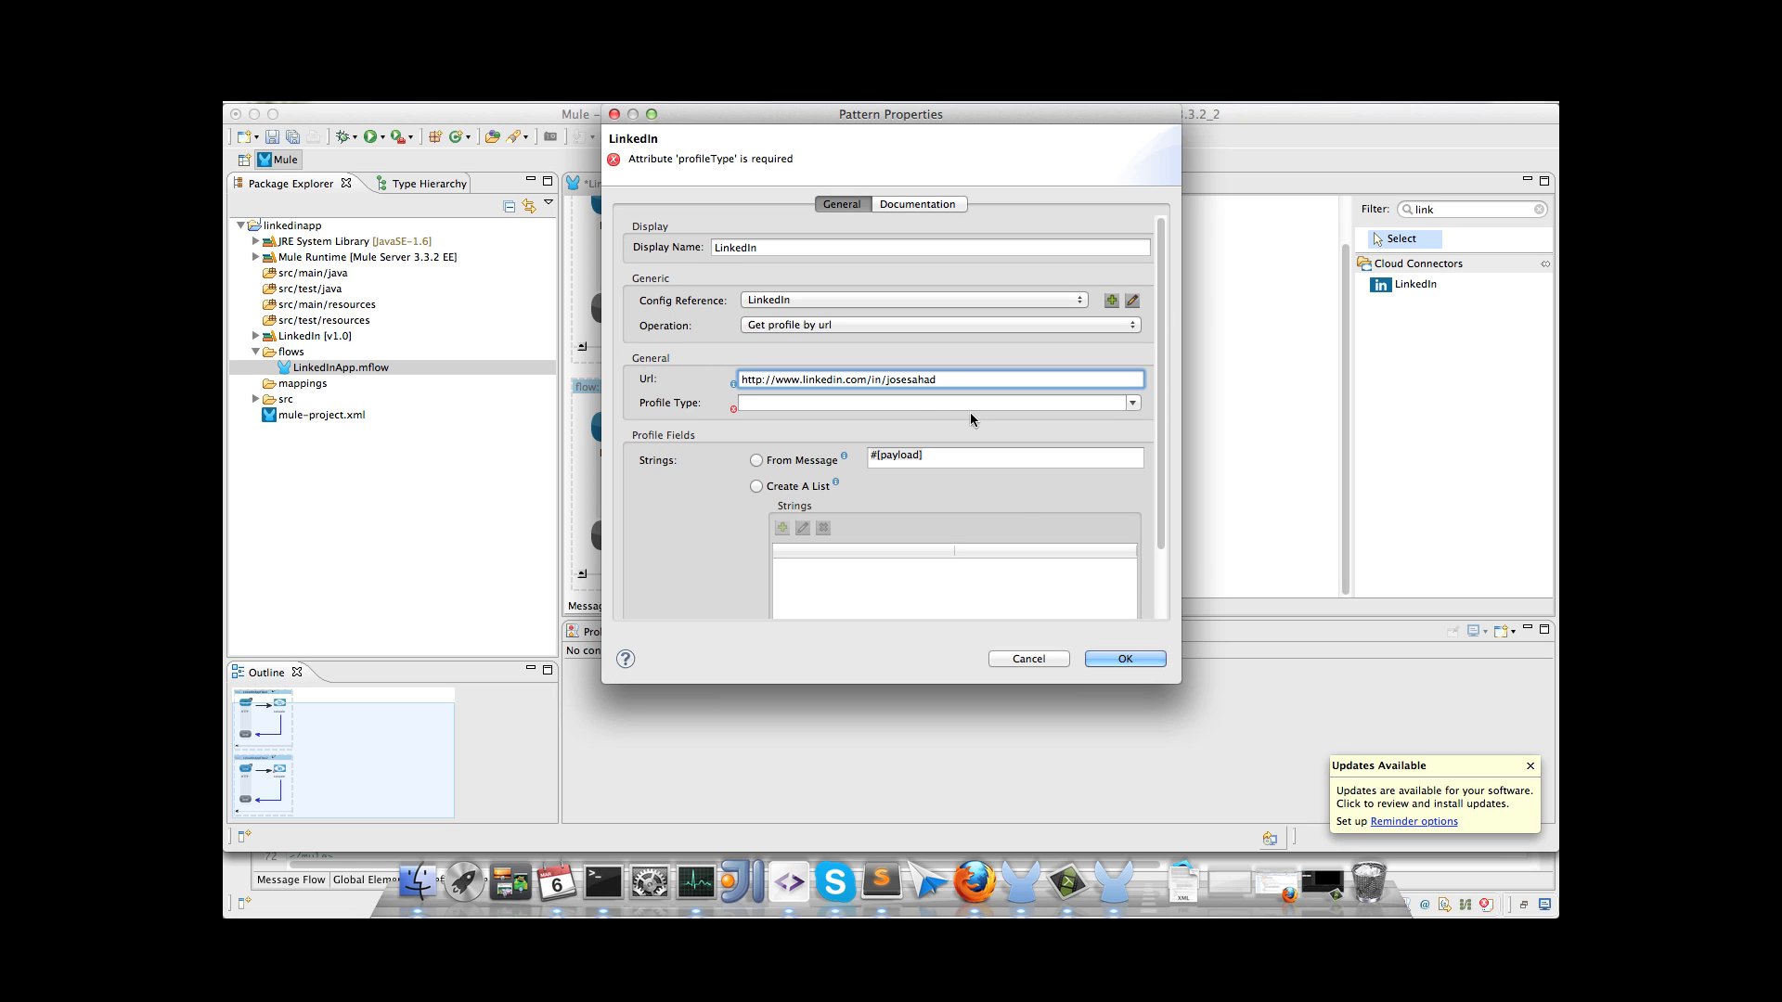
click(1132, 403)
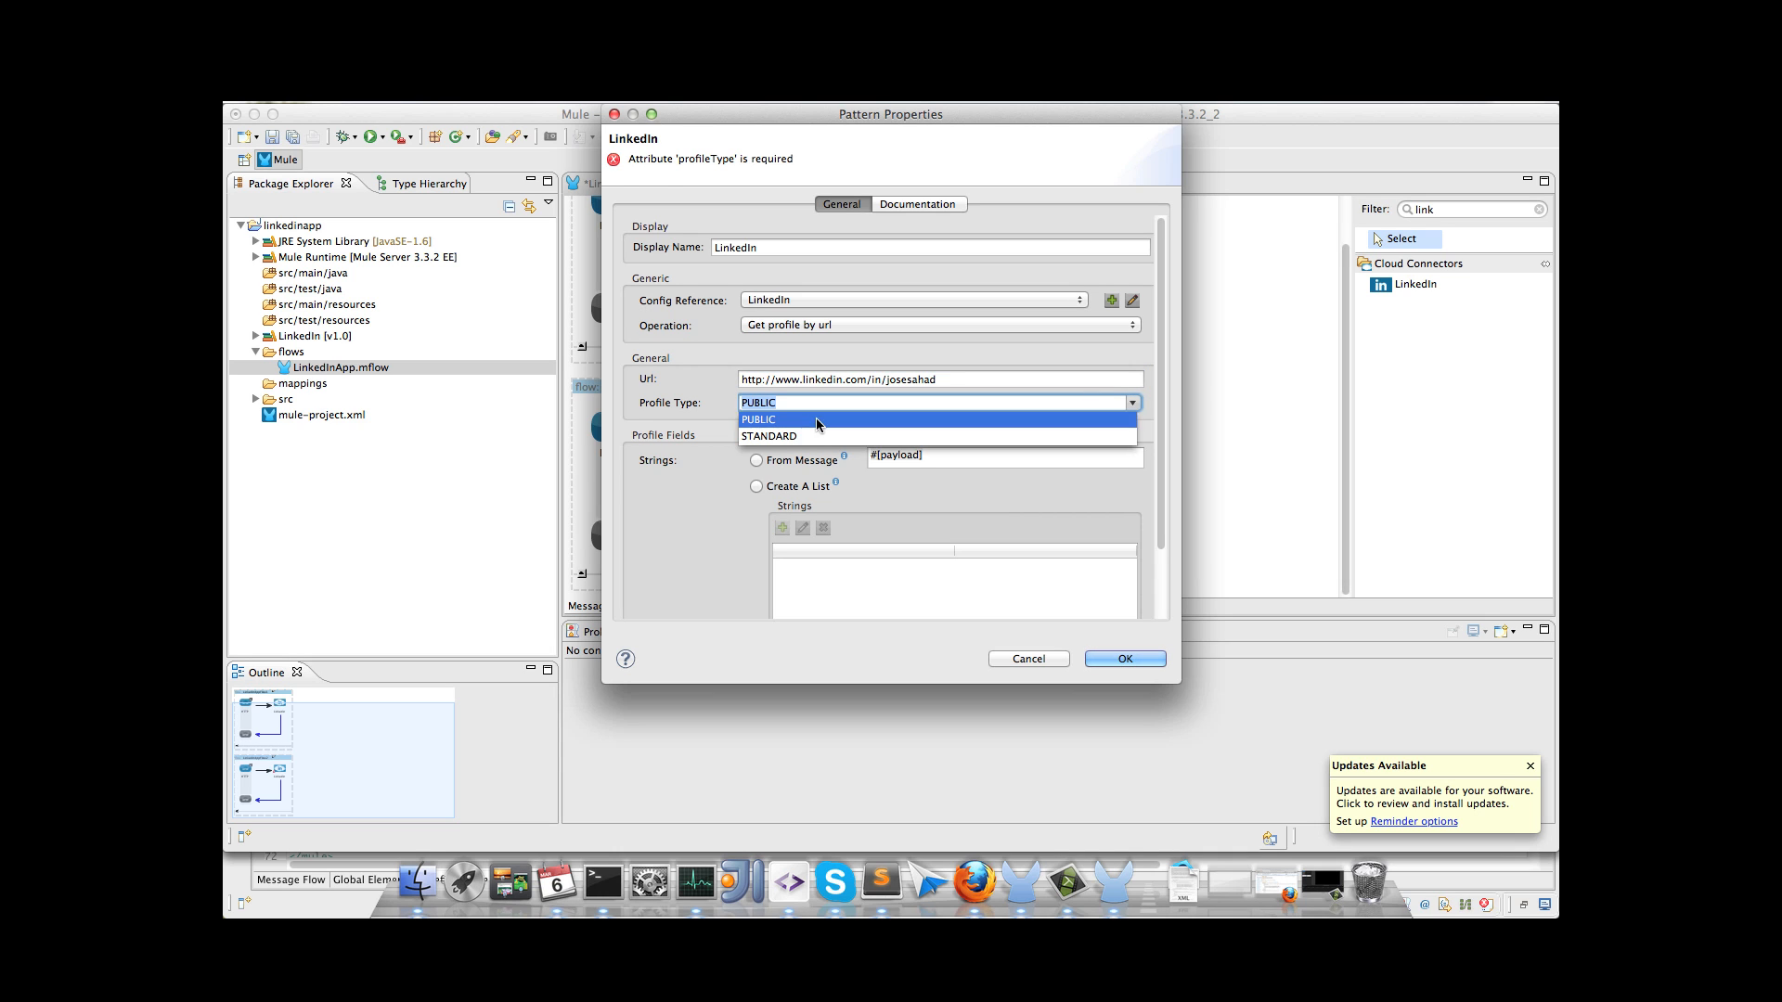
click(757, 419)
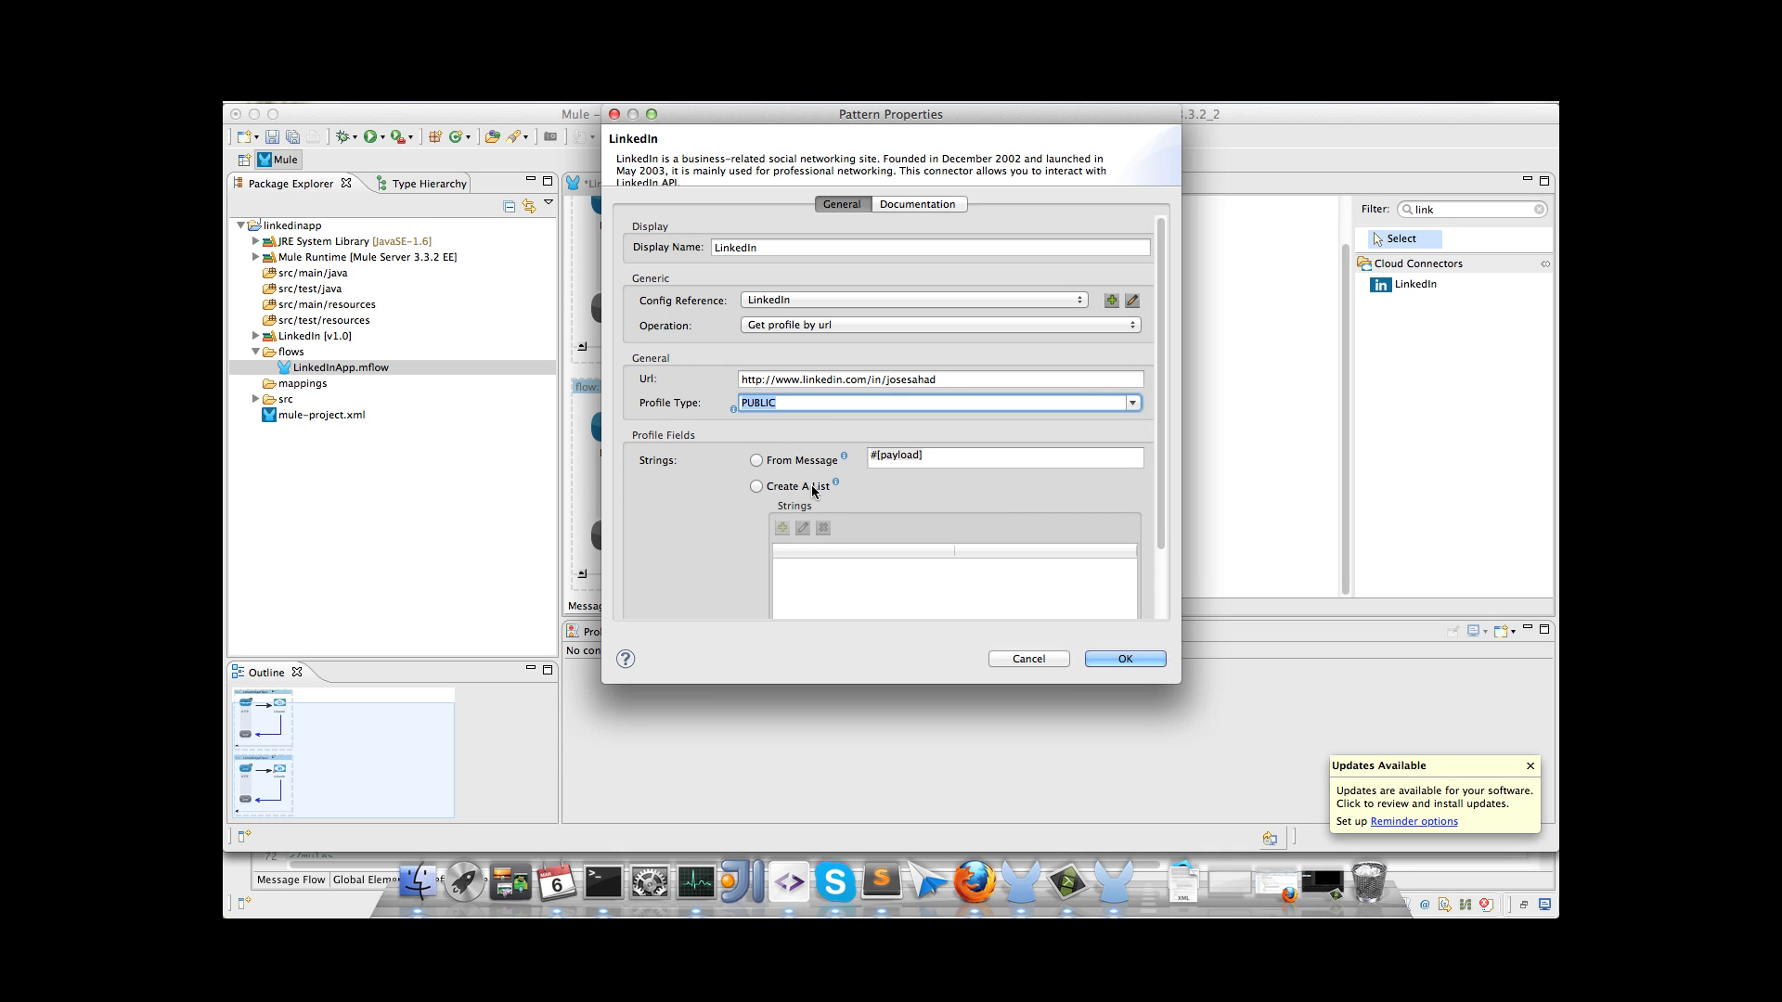
Step: Add a FIRST_NAME entry to the requested profile fields and save the connector settings
click(781, 527)
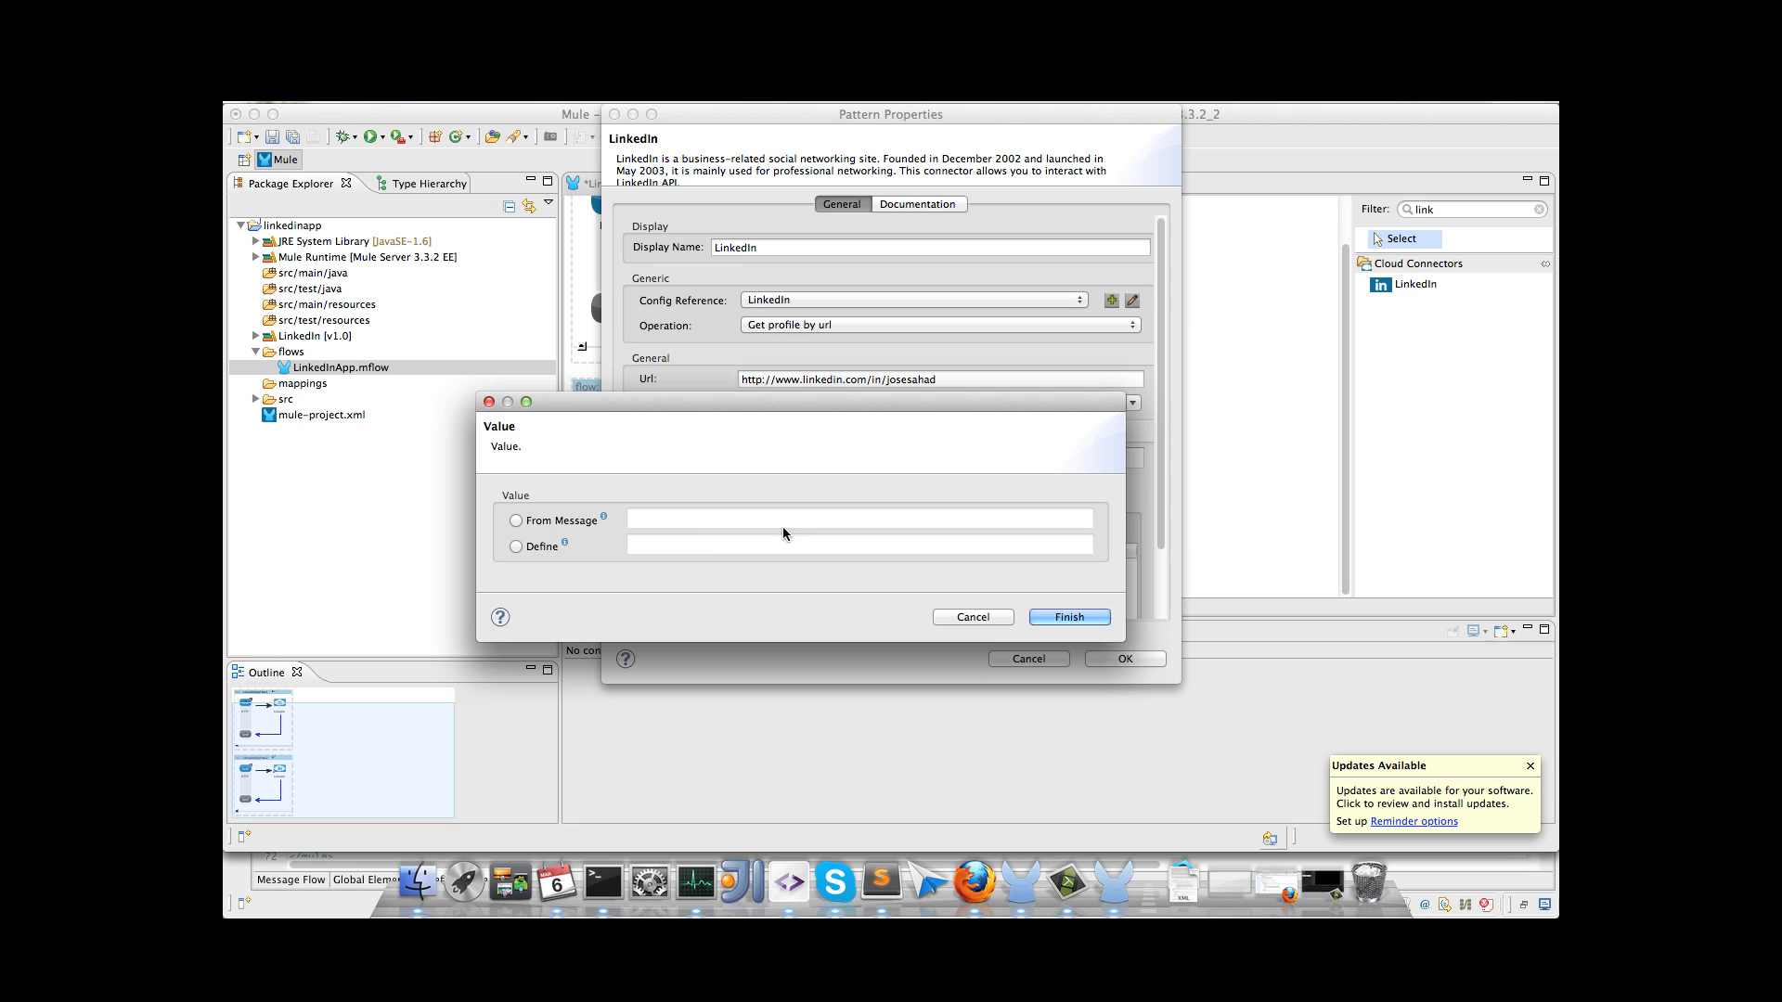
click(516, 546)
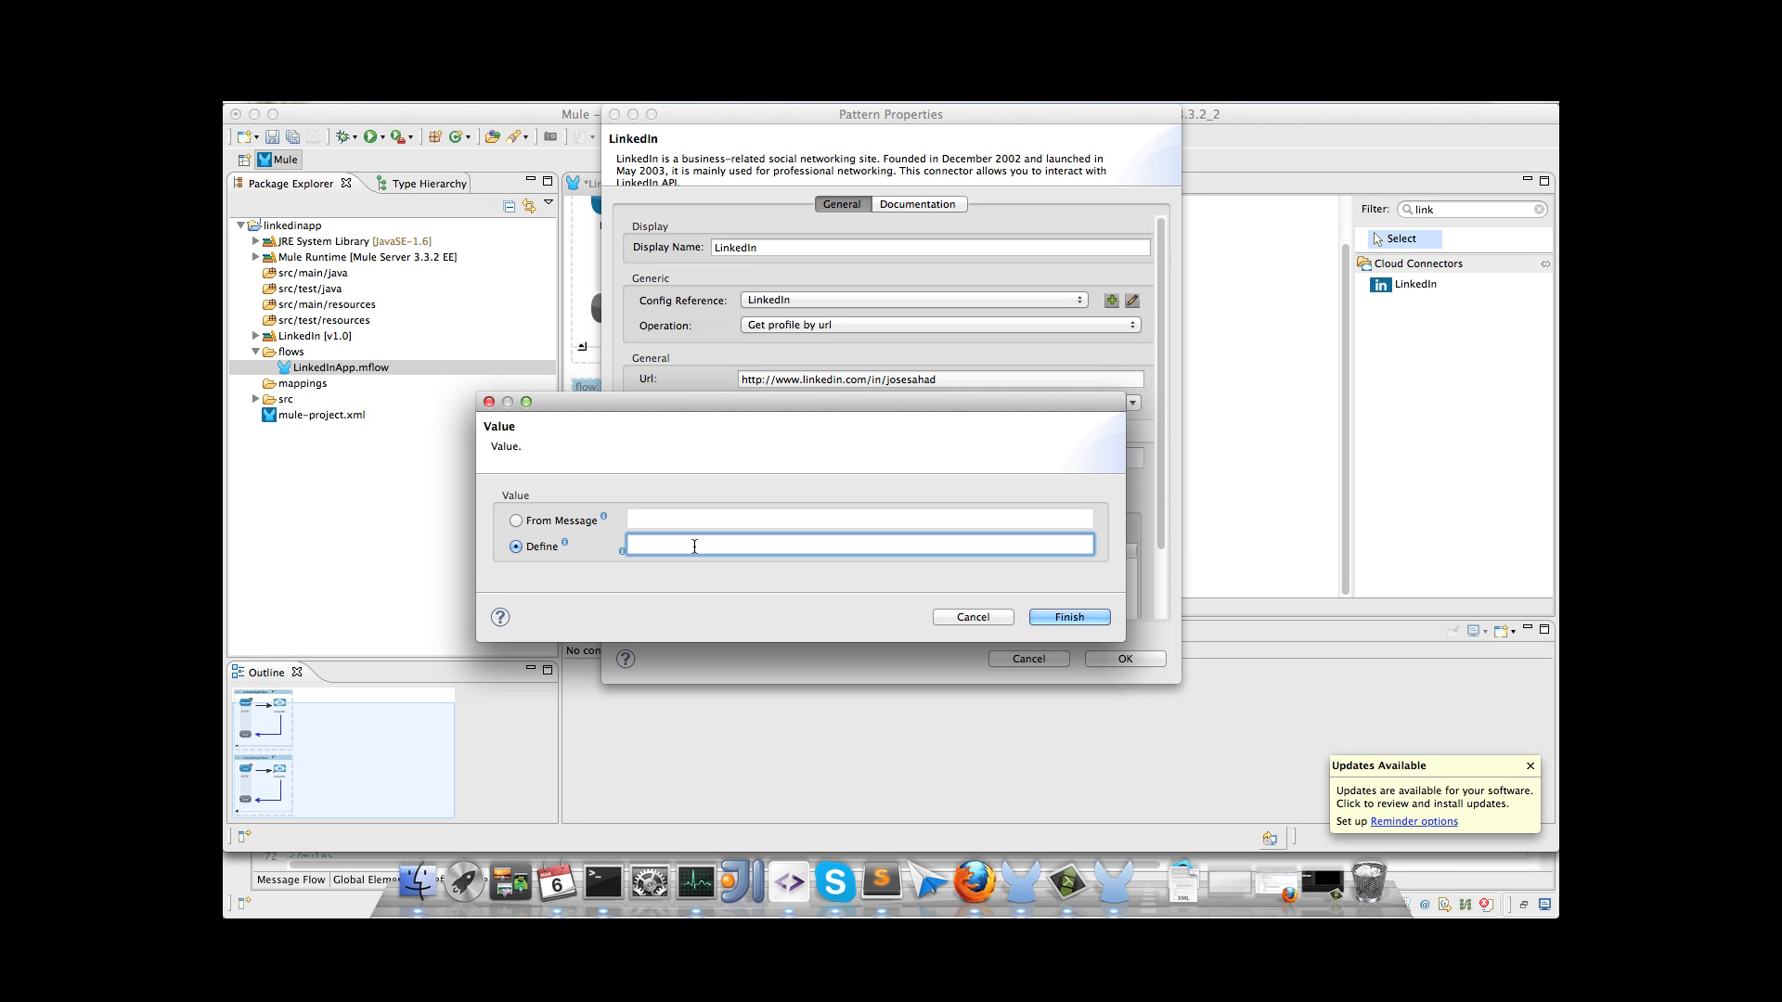
text(FIRST_)
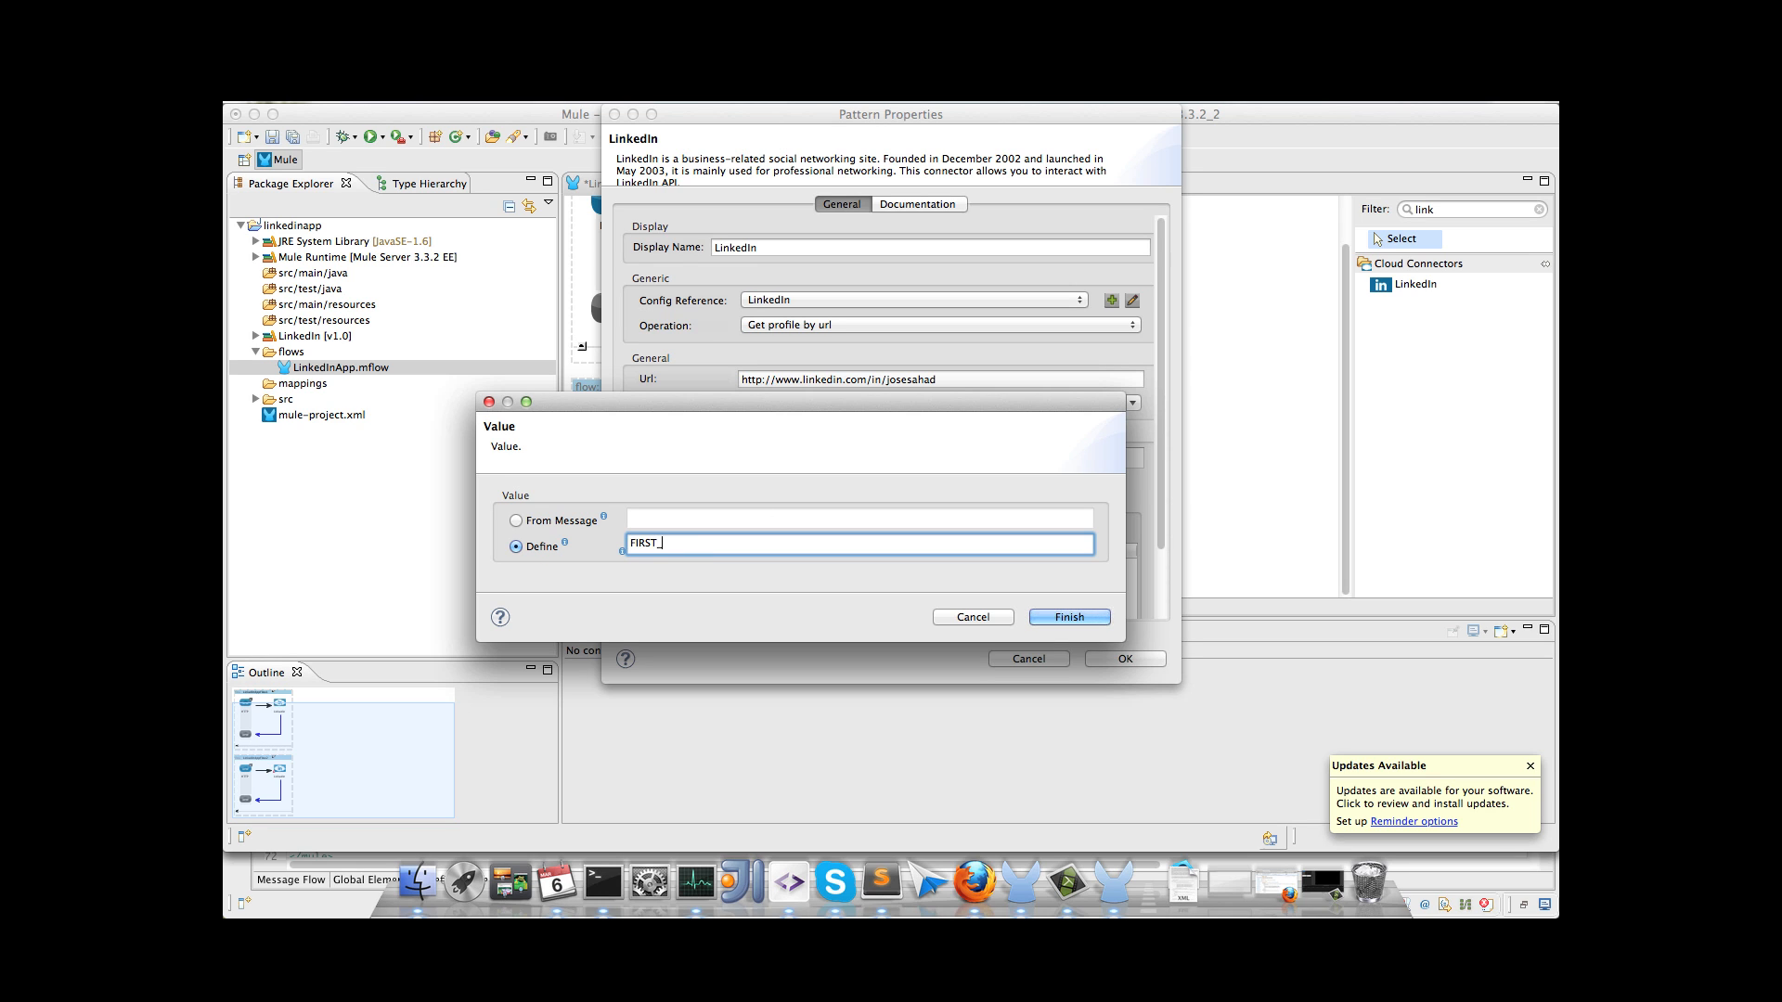
click(1065, 616)
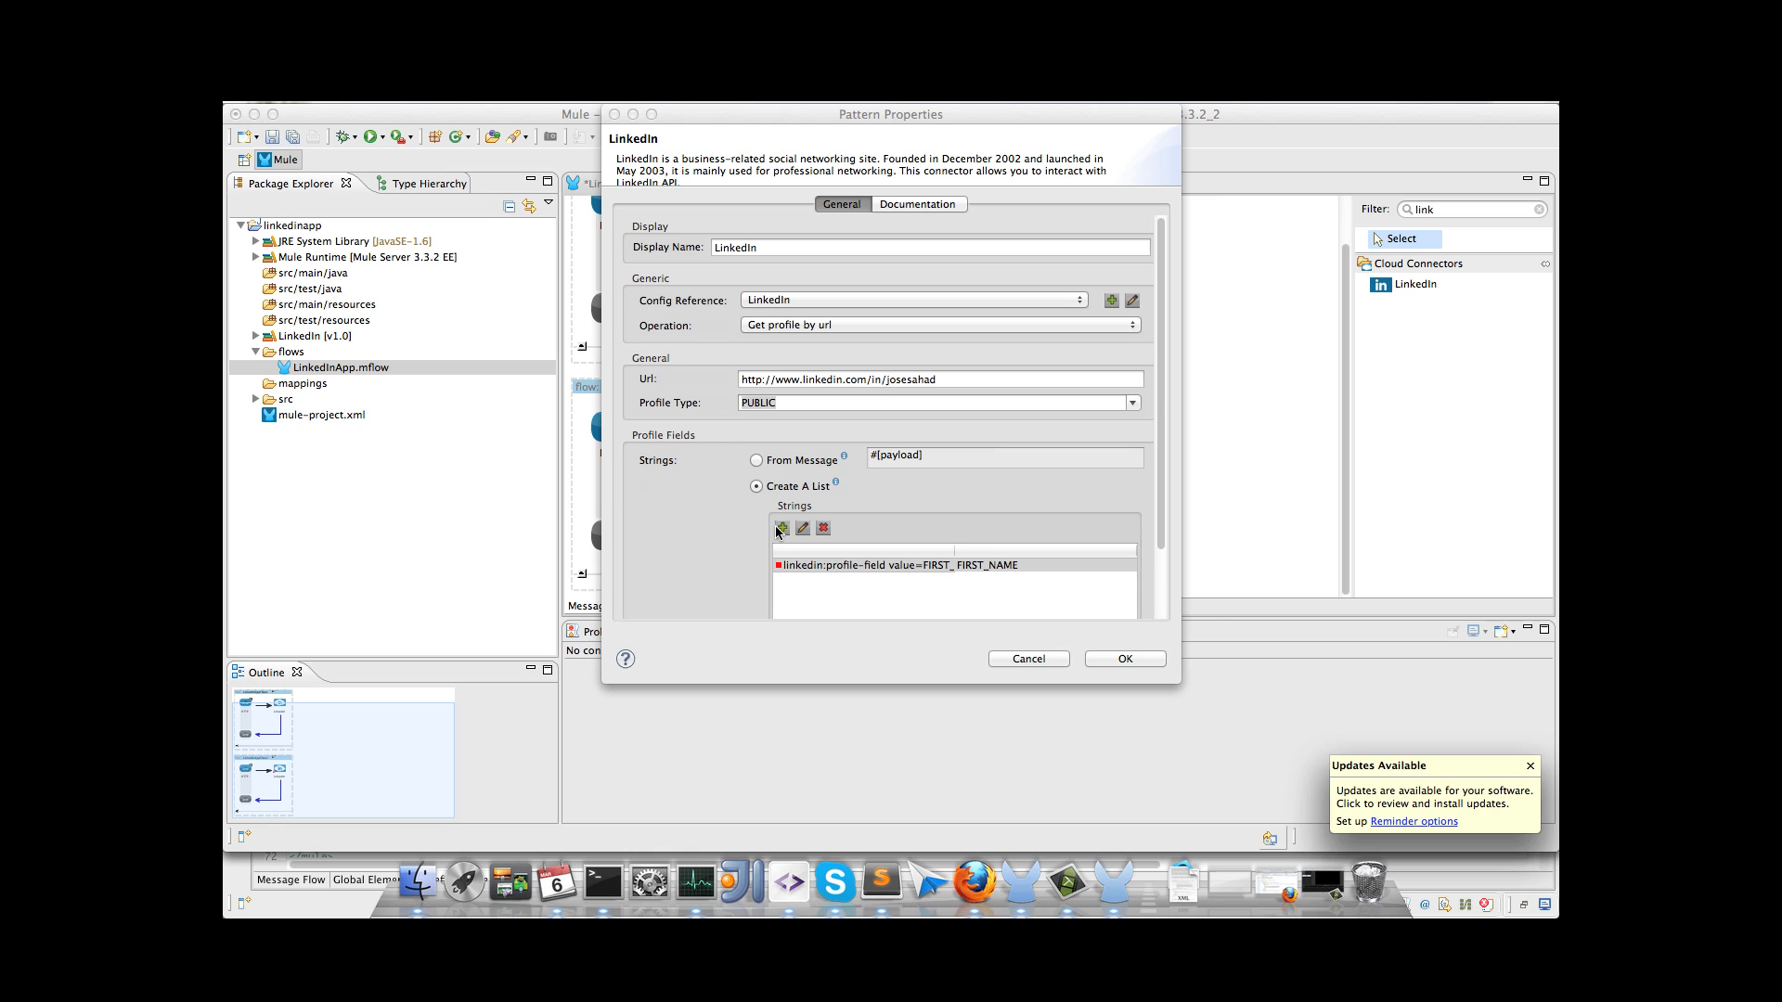
click(801, 527)
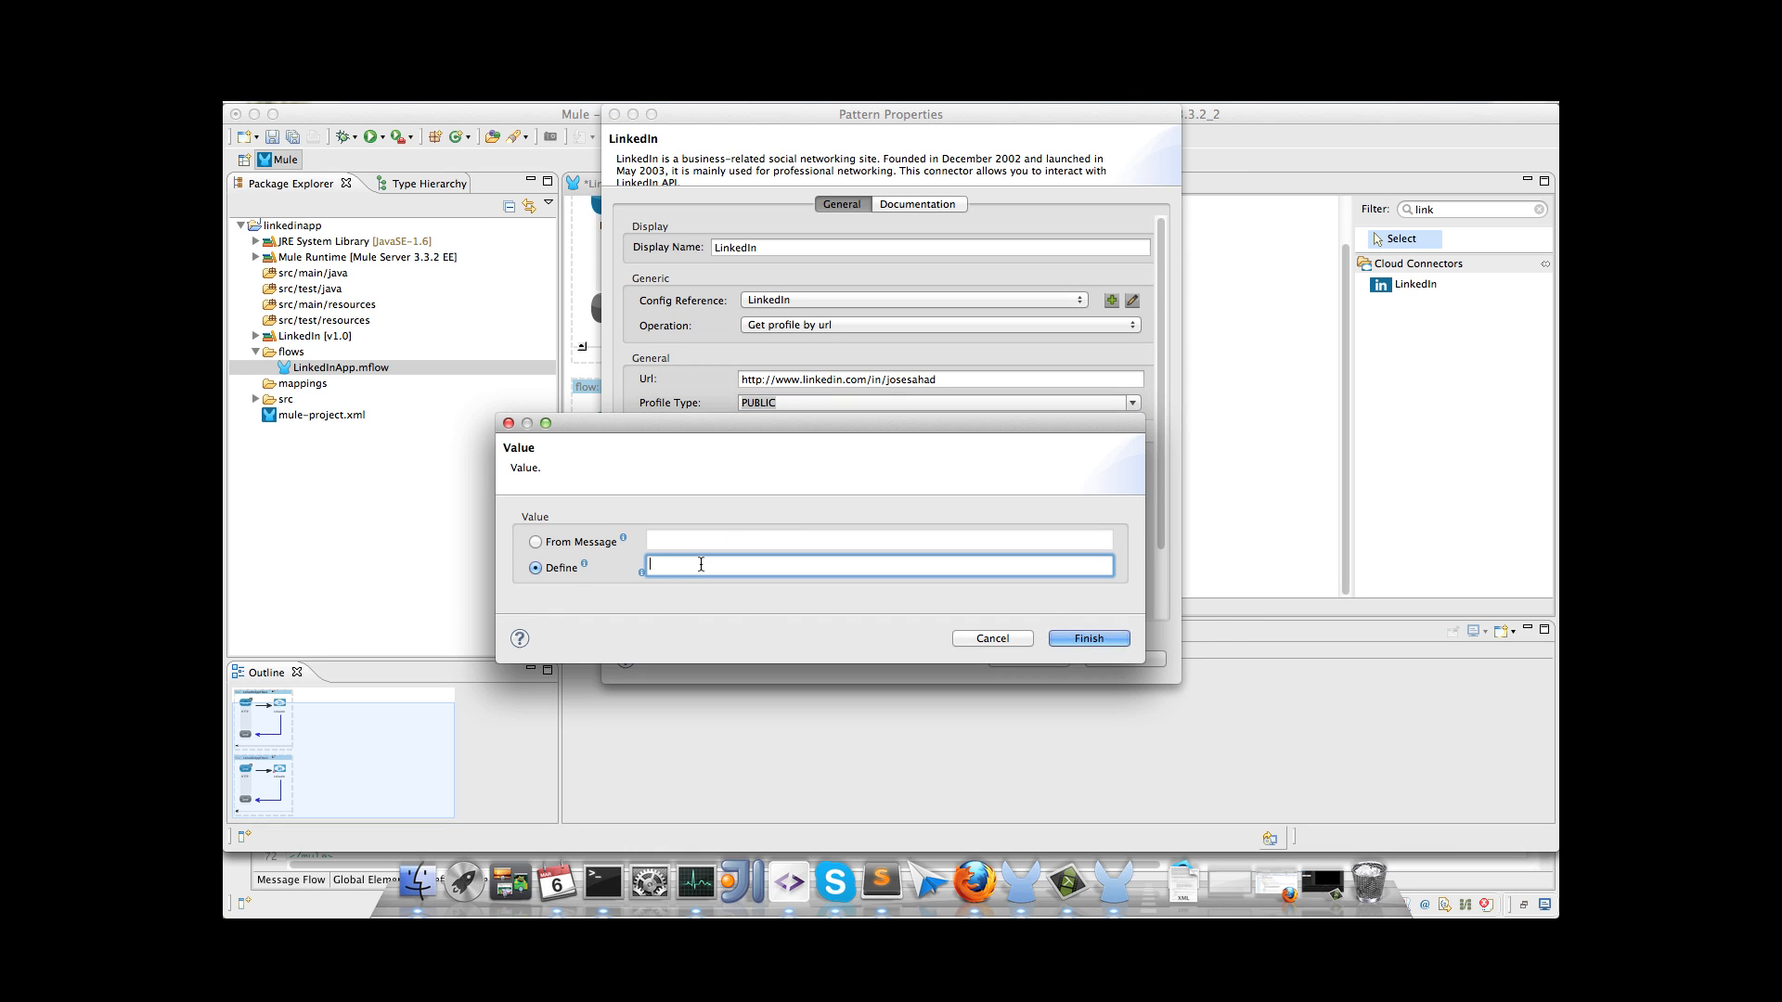
click(1086, 637)
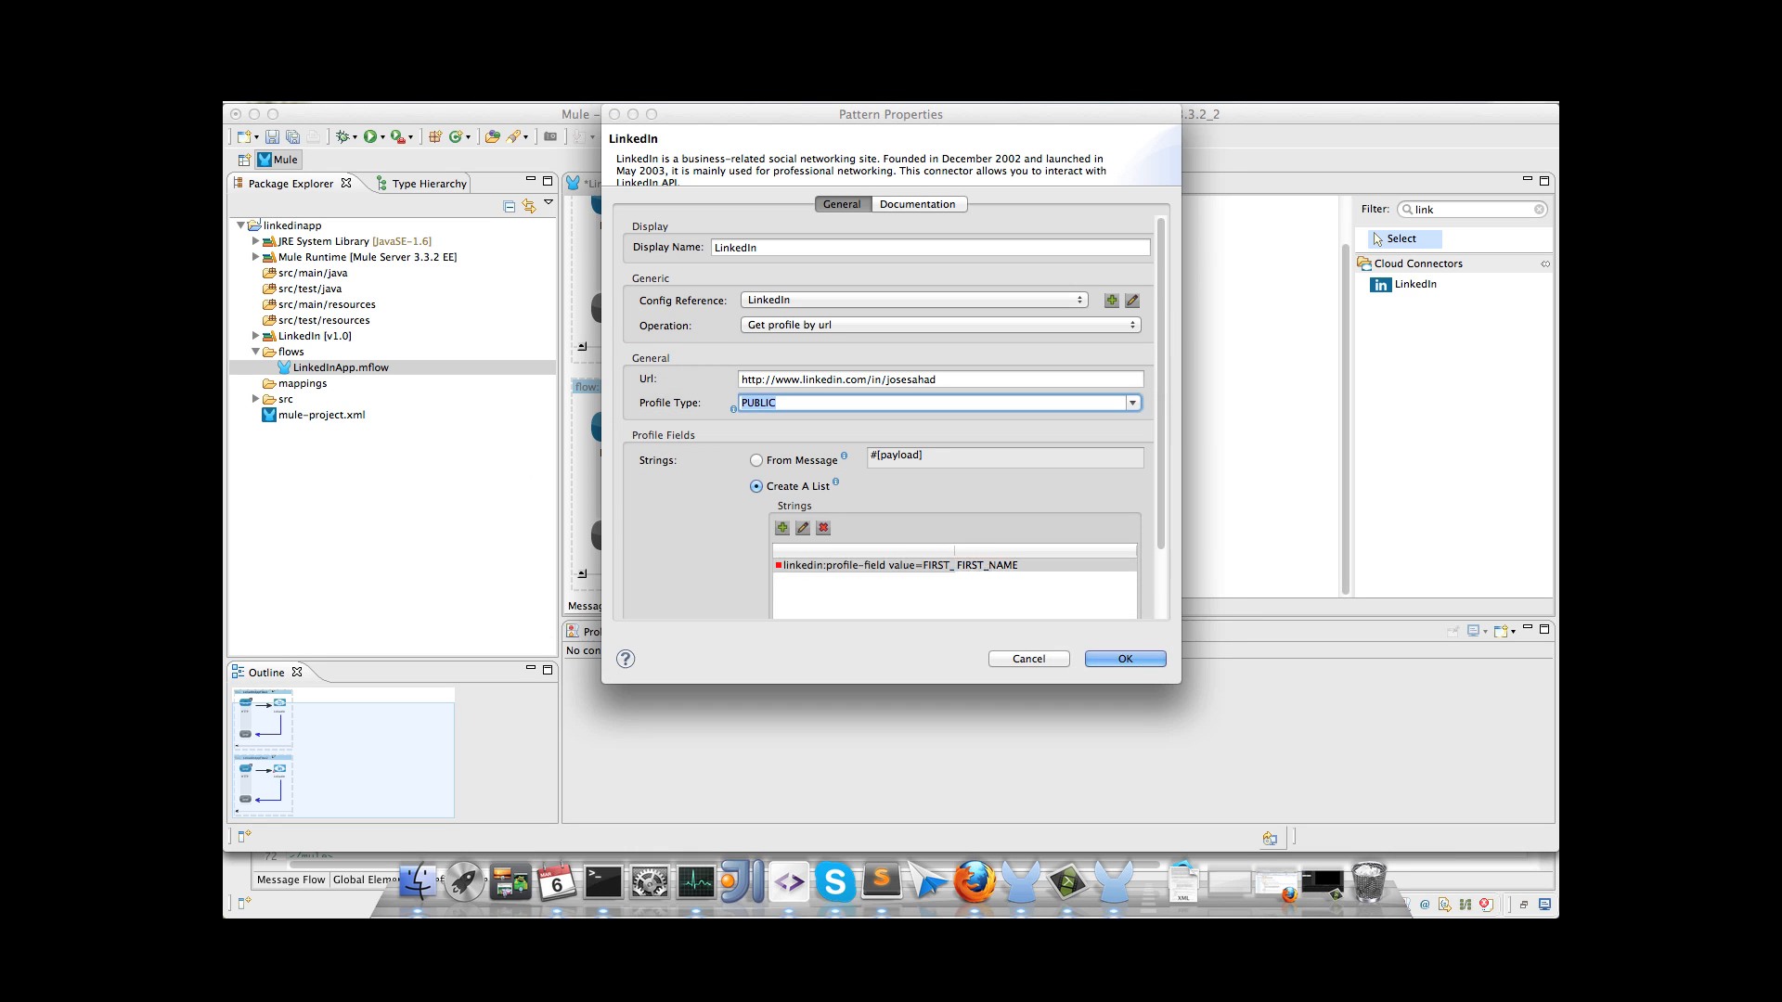
click(1125, 659)
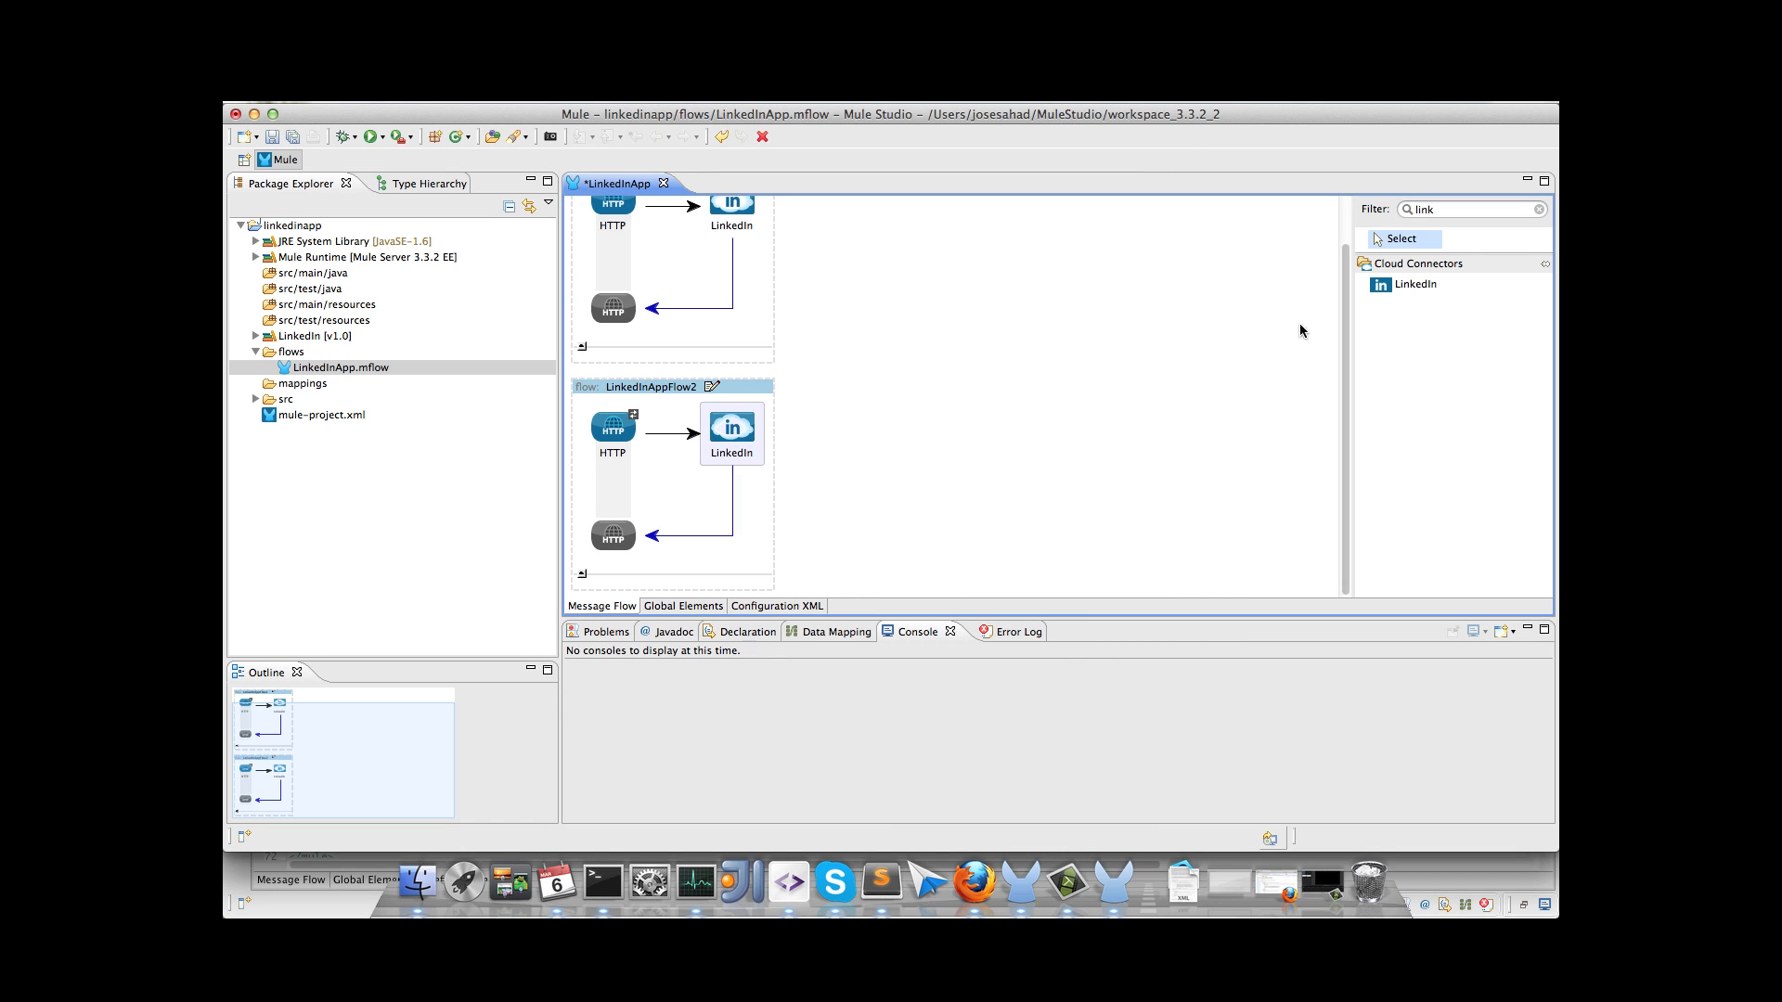
Step: Place an Object to JSON transformer after the second flow's LinkedIn connector
text(object to j)
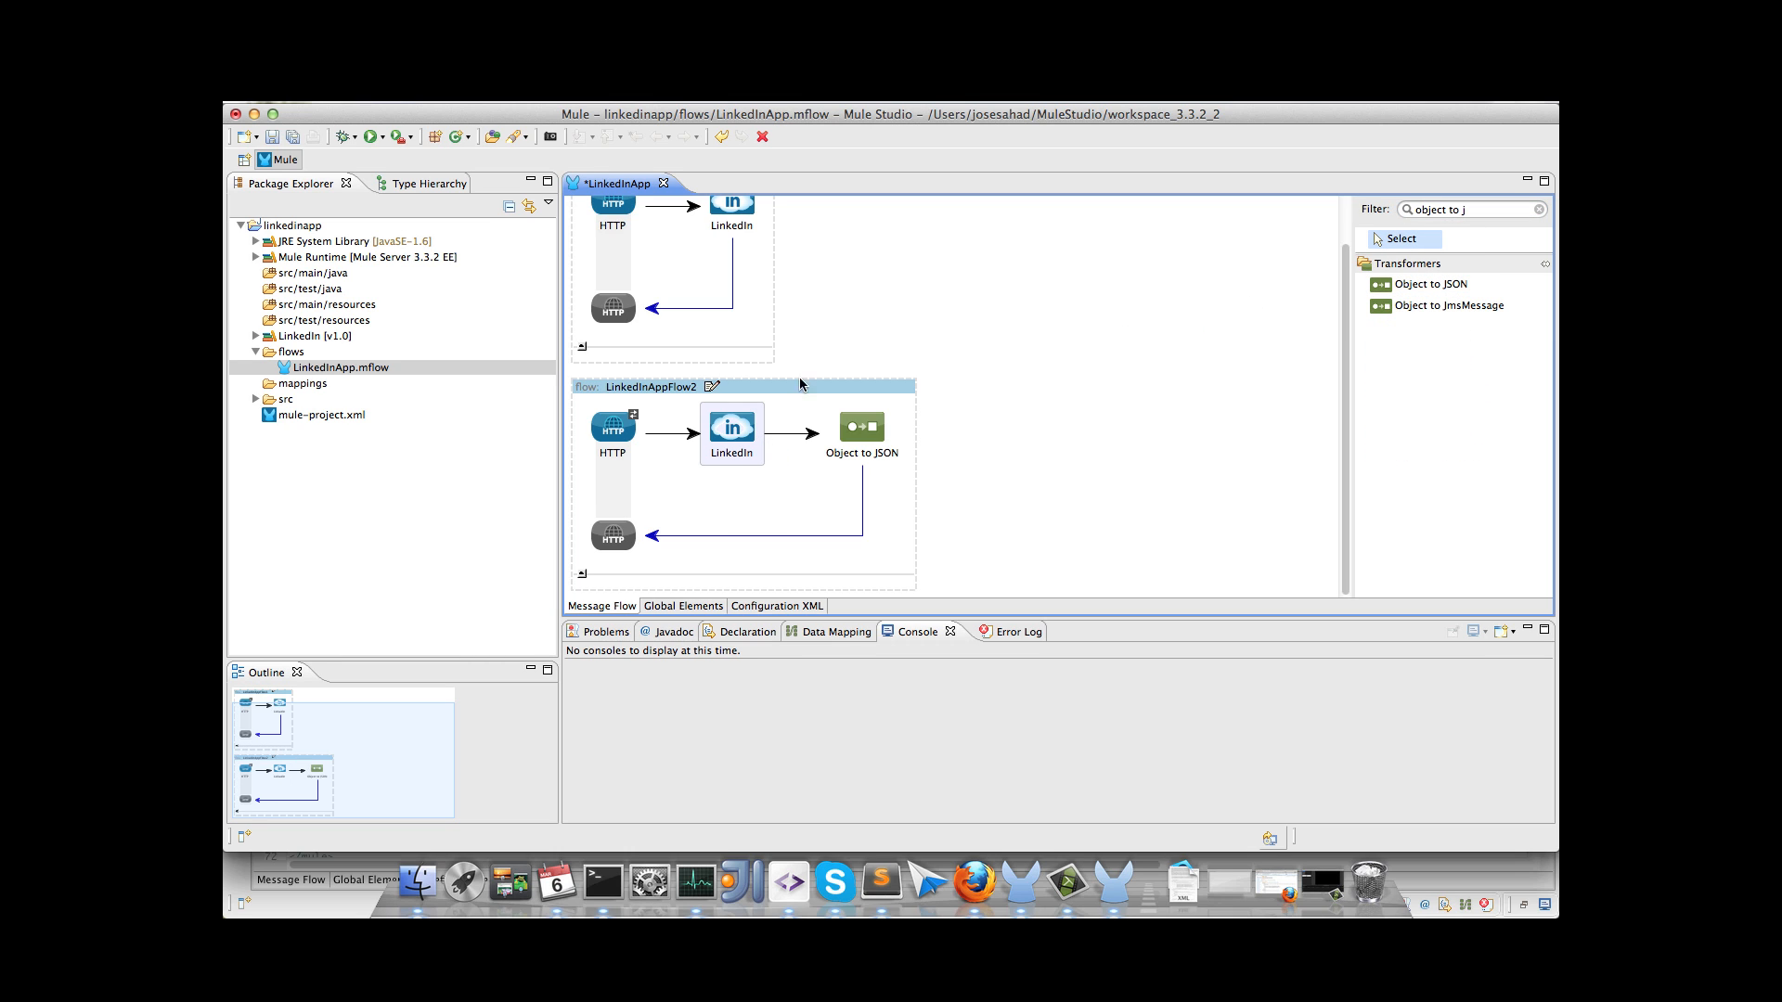
click(1236, 278)
text(htt)
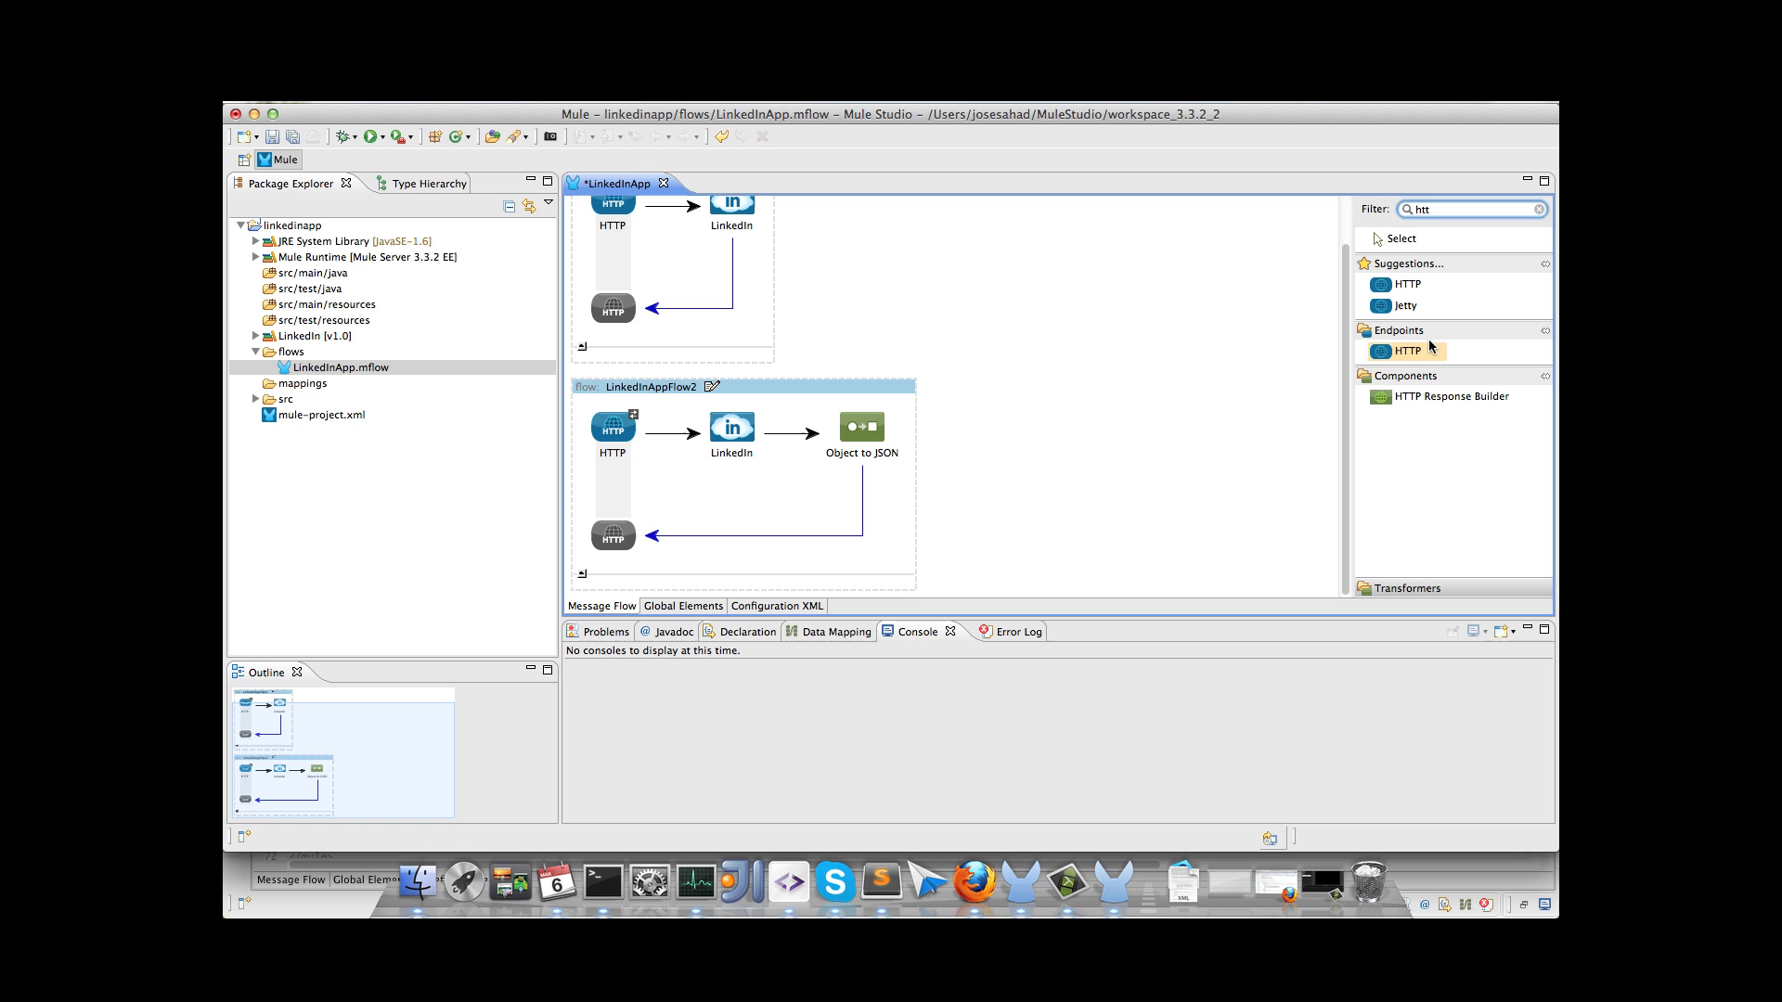
Step: Set the third flow's HTTP endpoint path to post-share
scroll(down, 3)
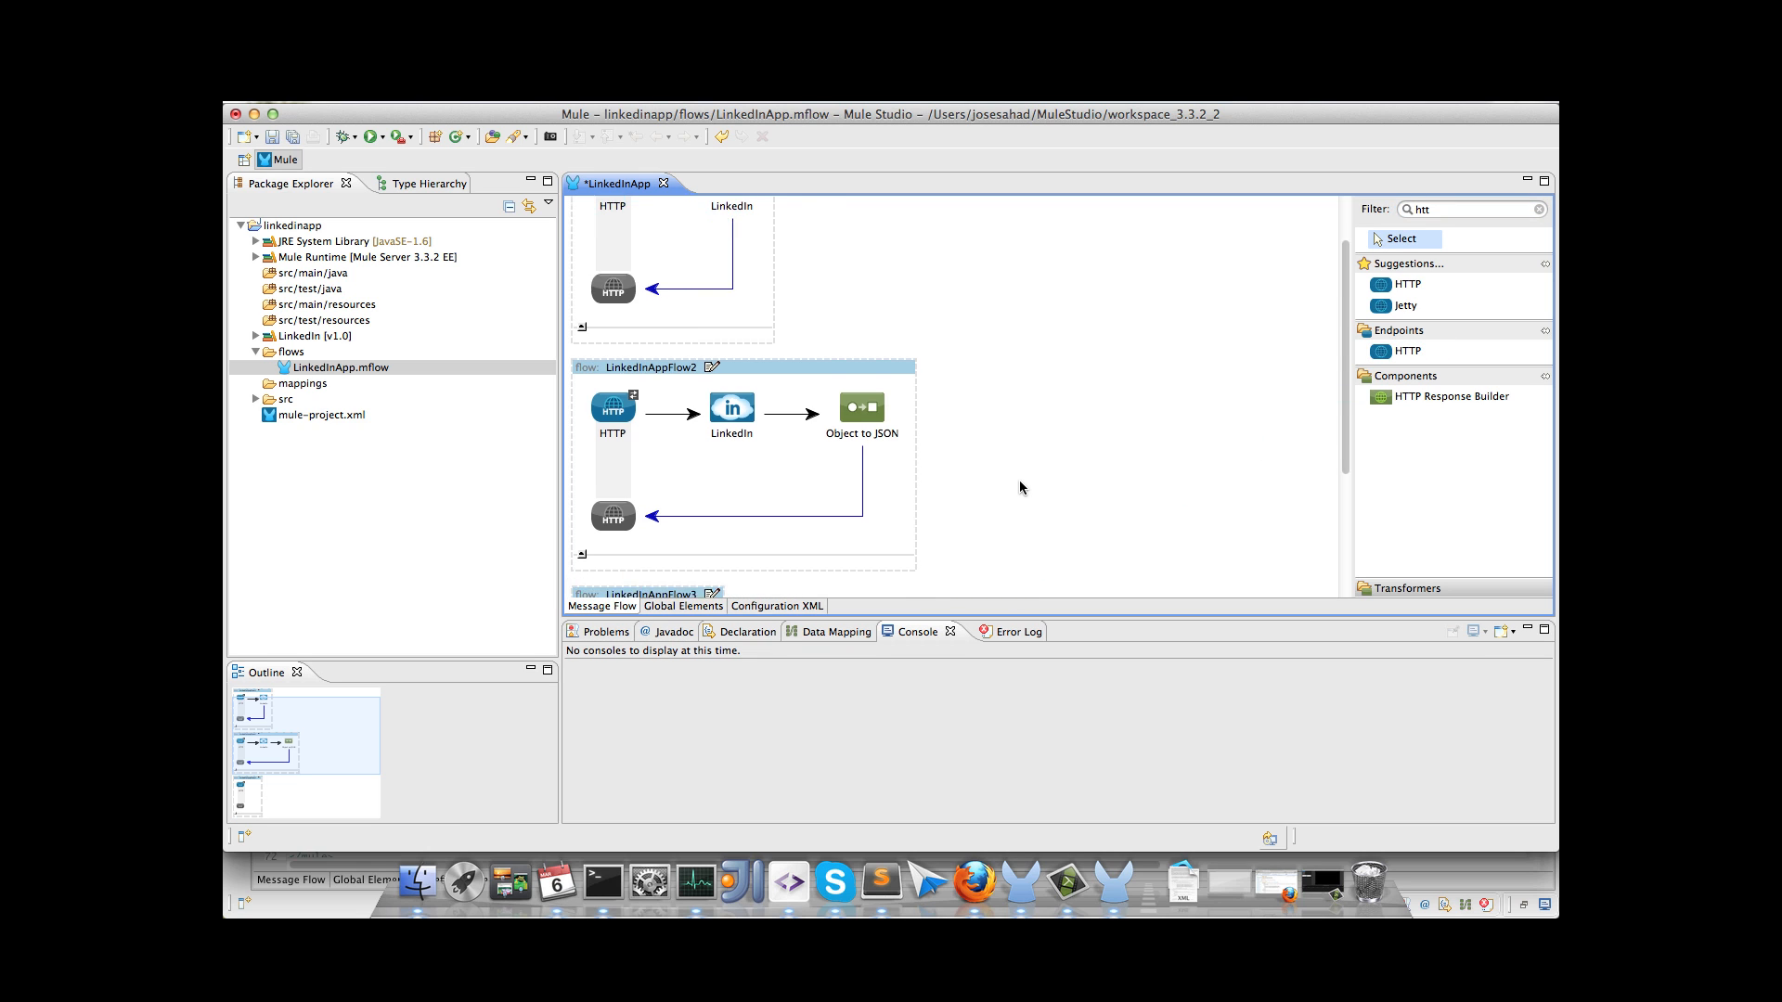
double_click(611, 409)
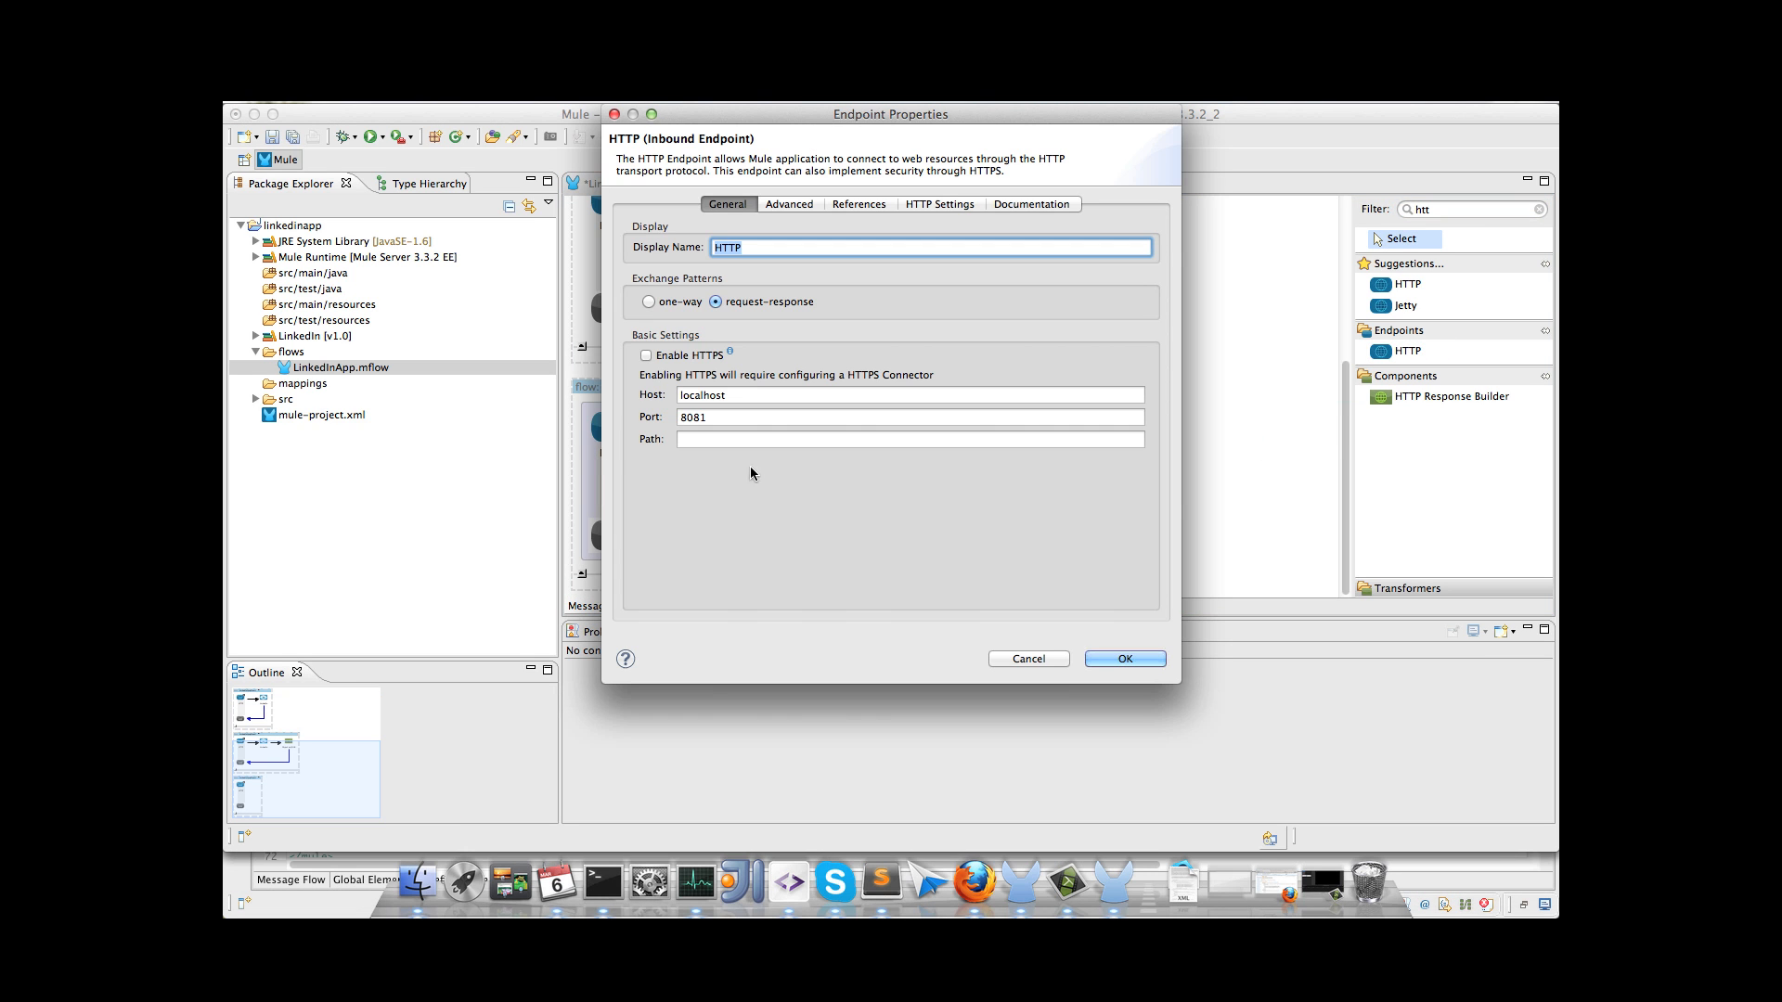
text(post)
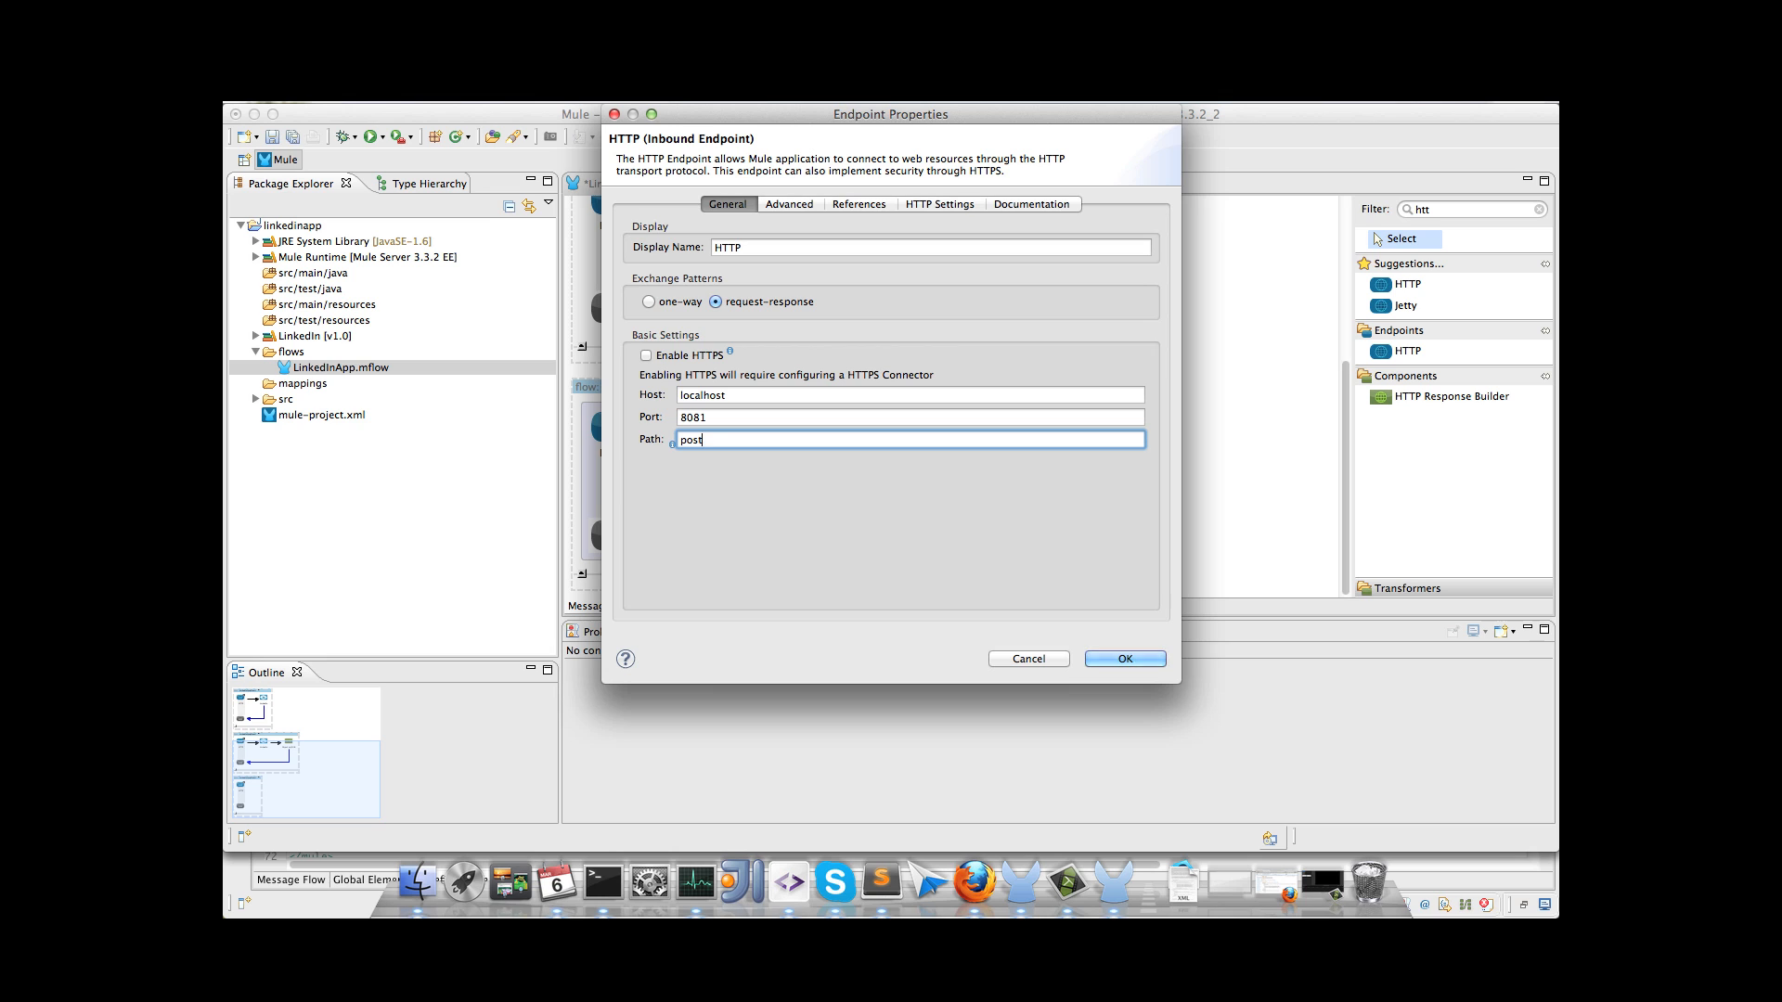
text(-share)
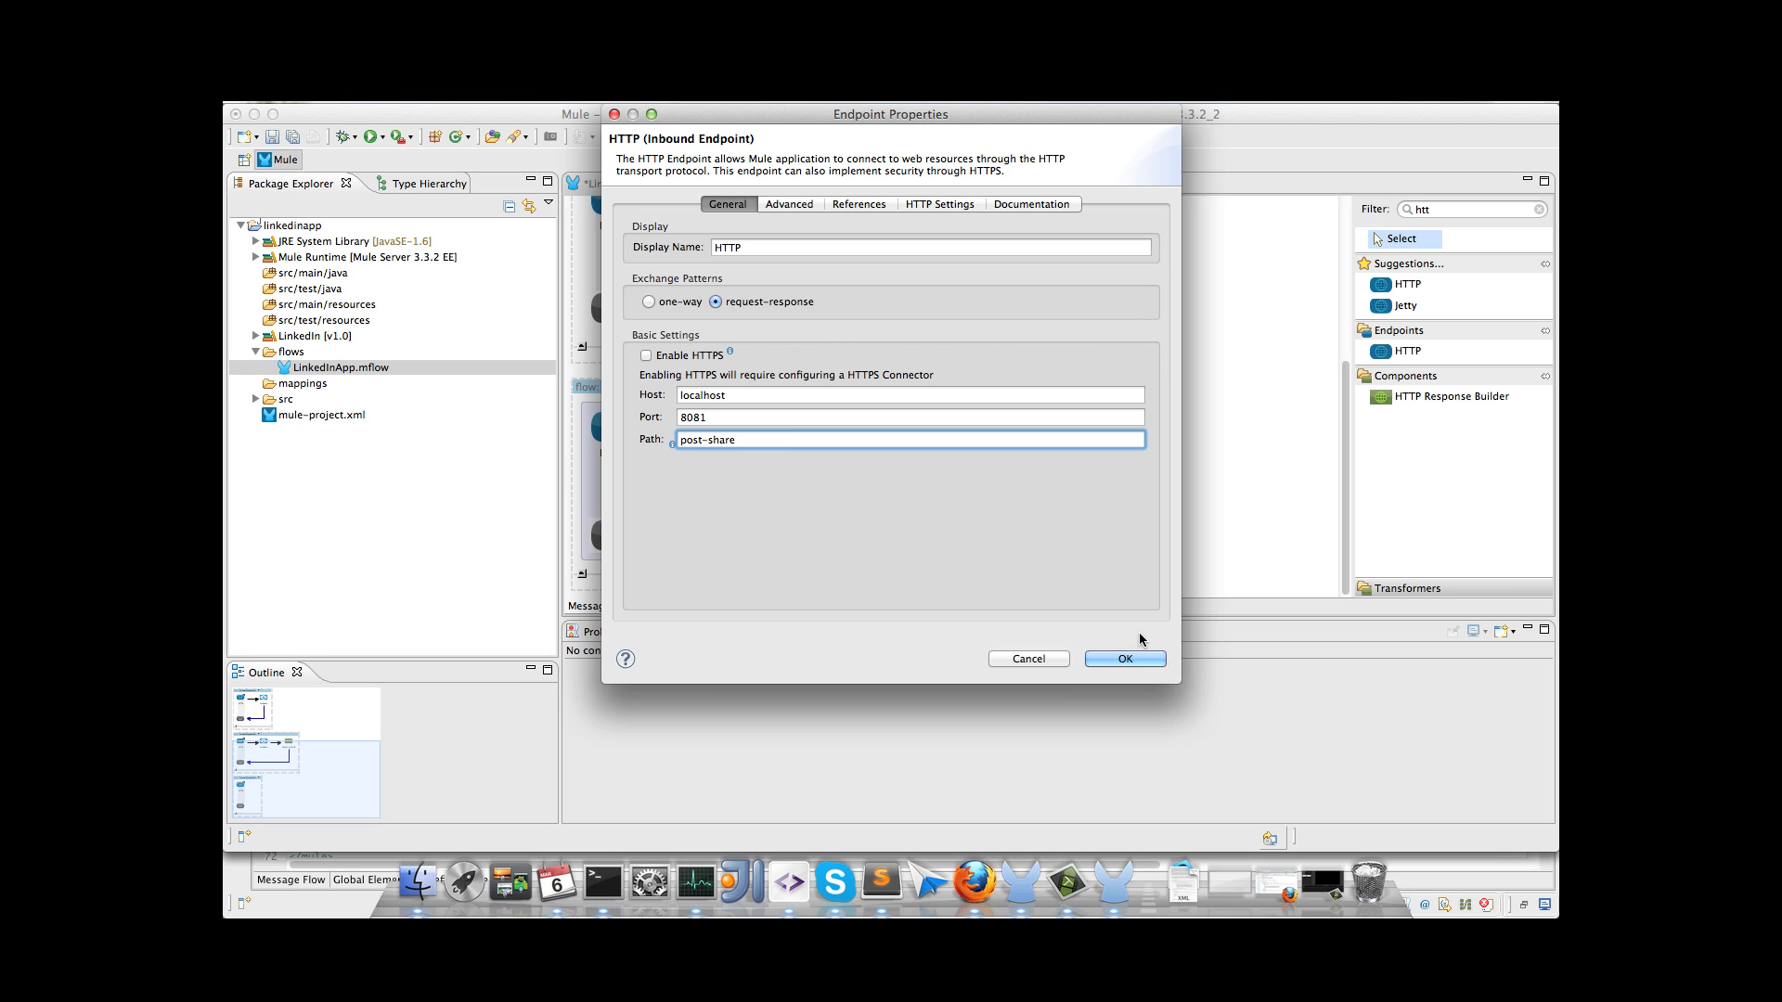
click(1123, 659)
text(link)
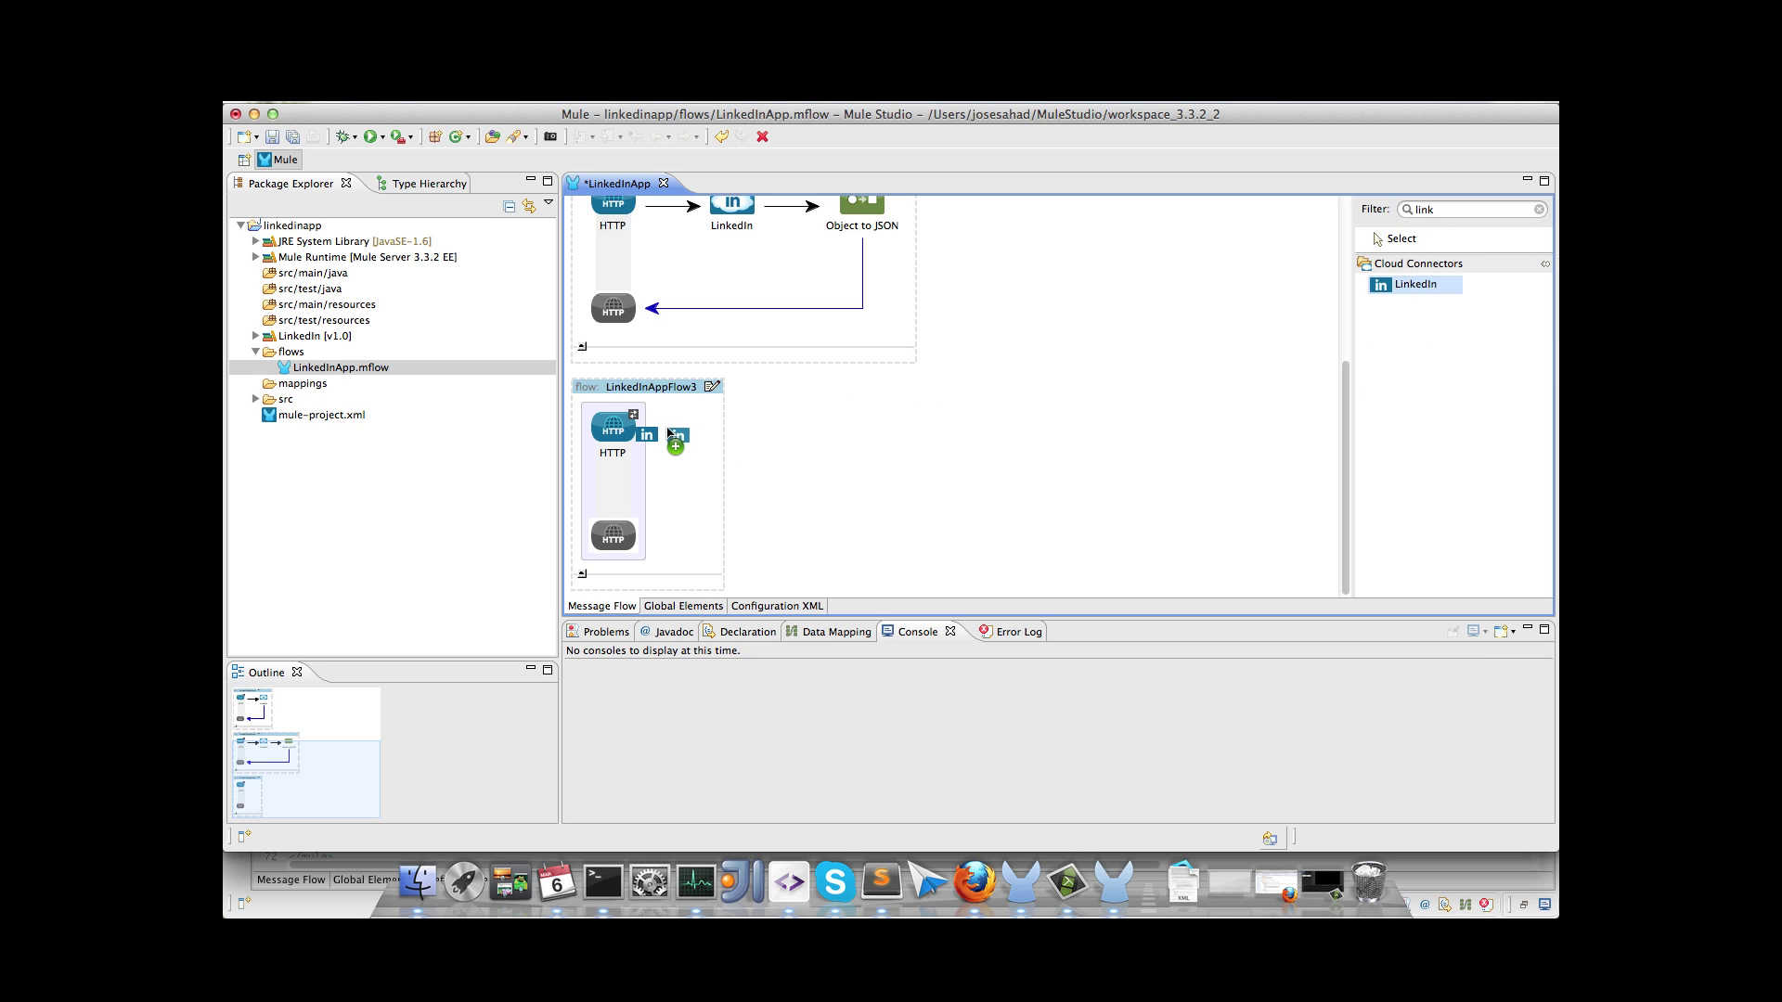
Step: Set the third flow's LinkedIn connector to Post share with comment text 'My comment'
double_click(646, 434)
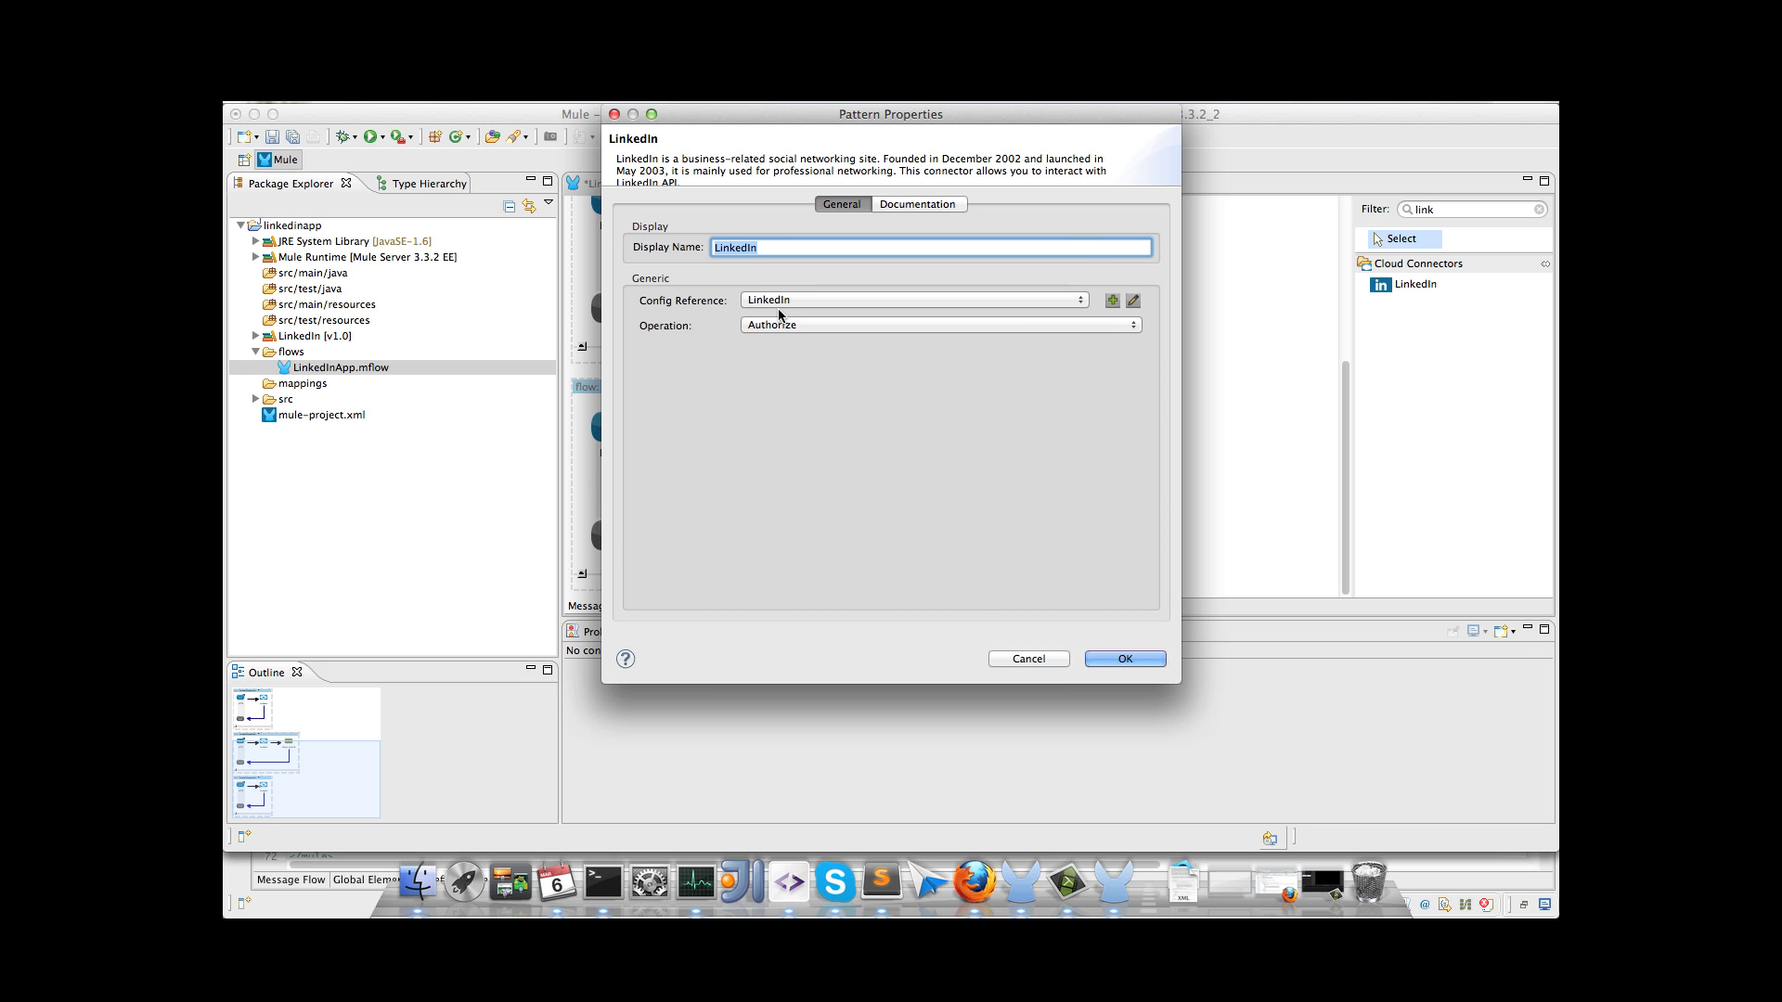
click(937, 325)
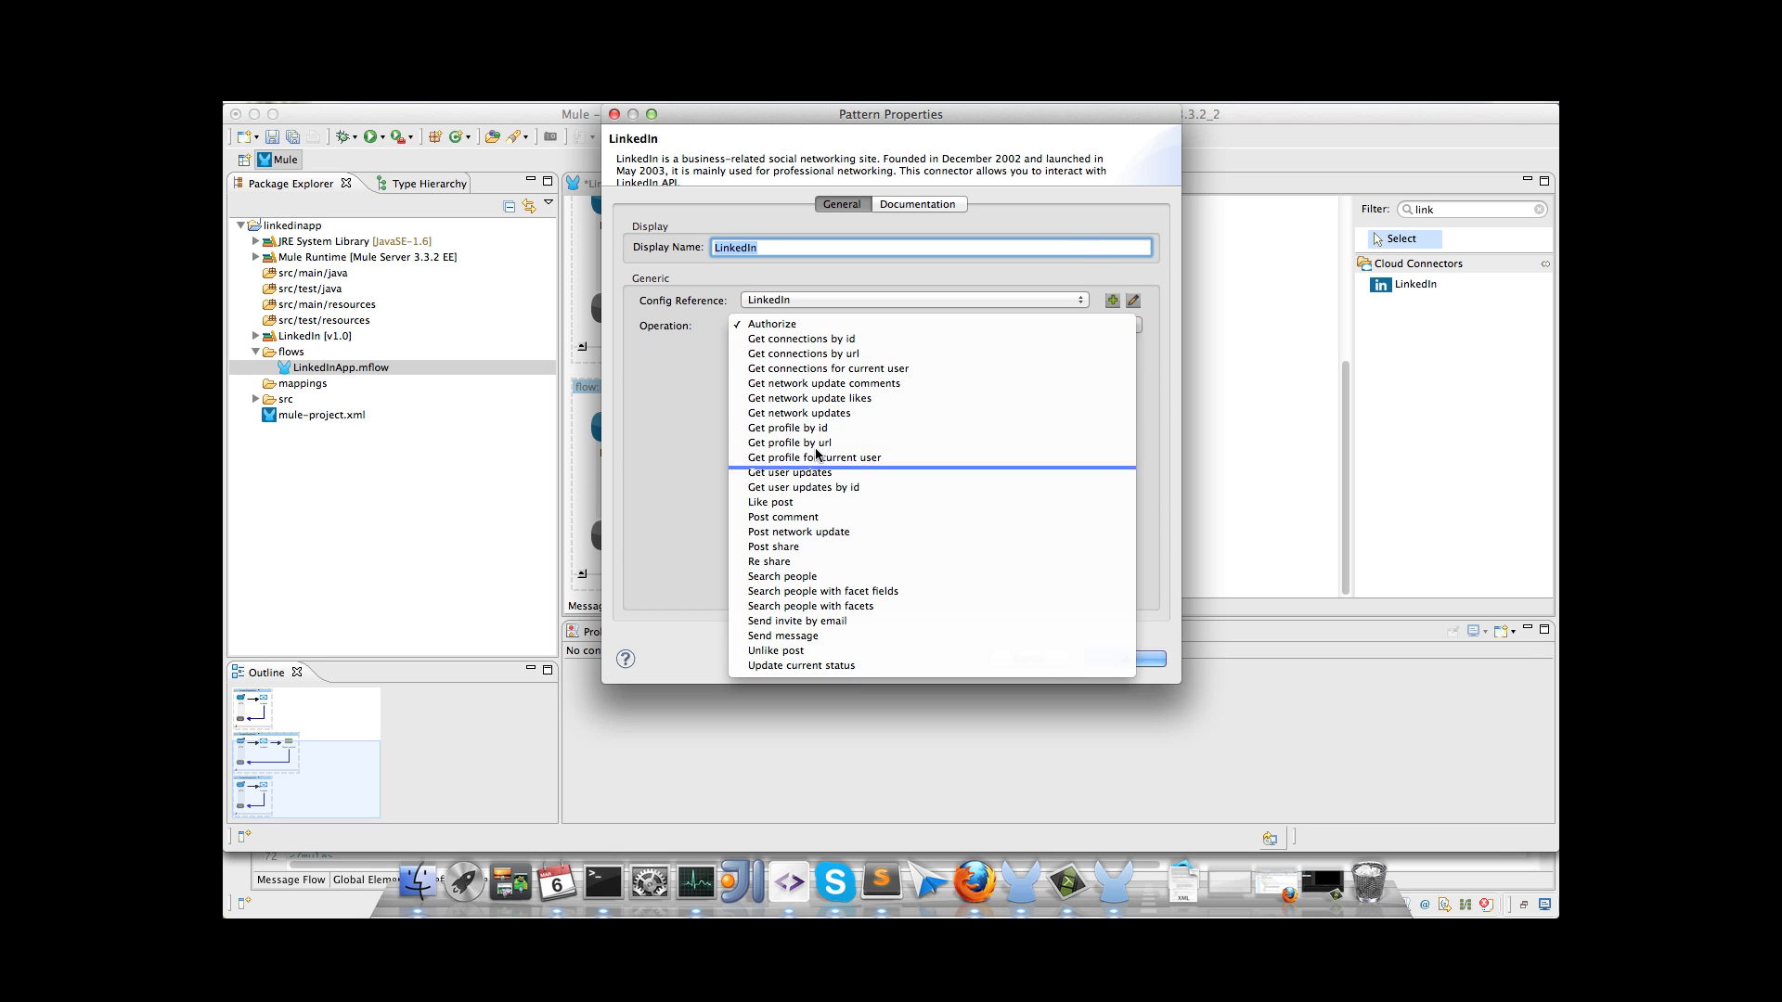
mouse_move(772, 546)
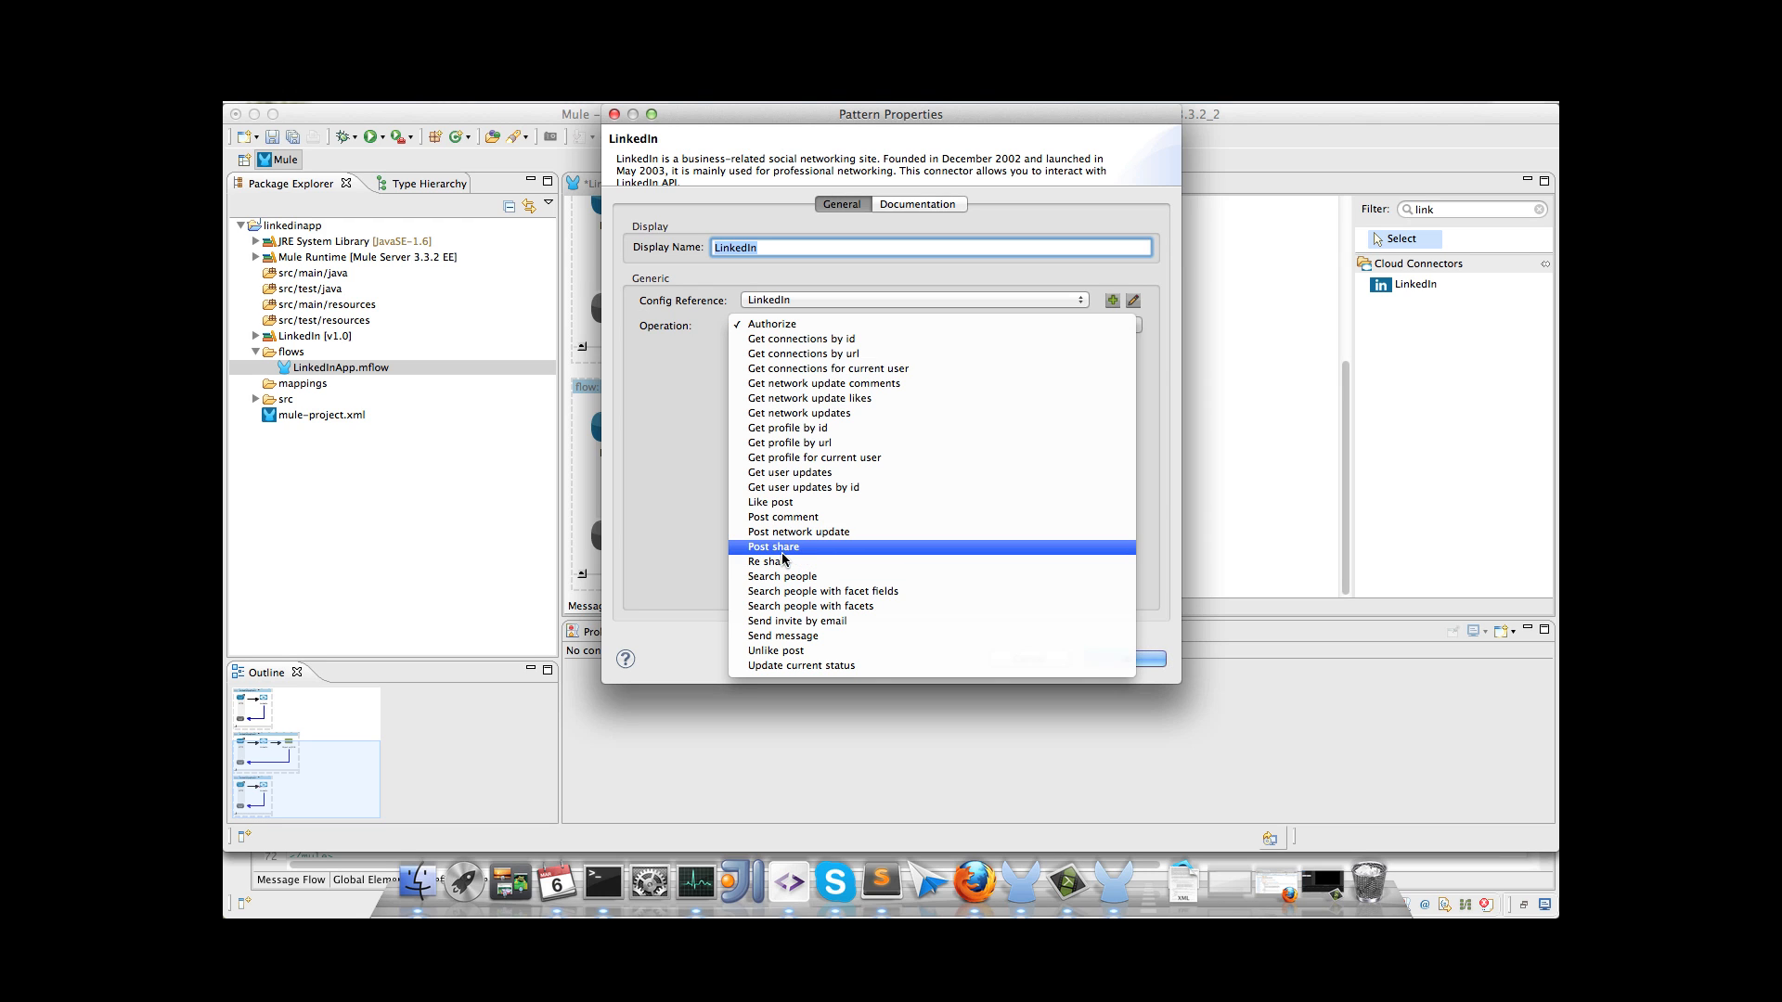
click(773, 546)
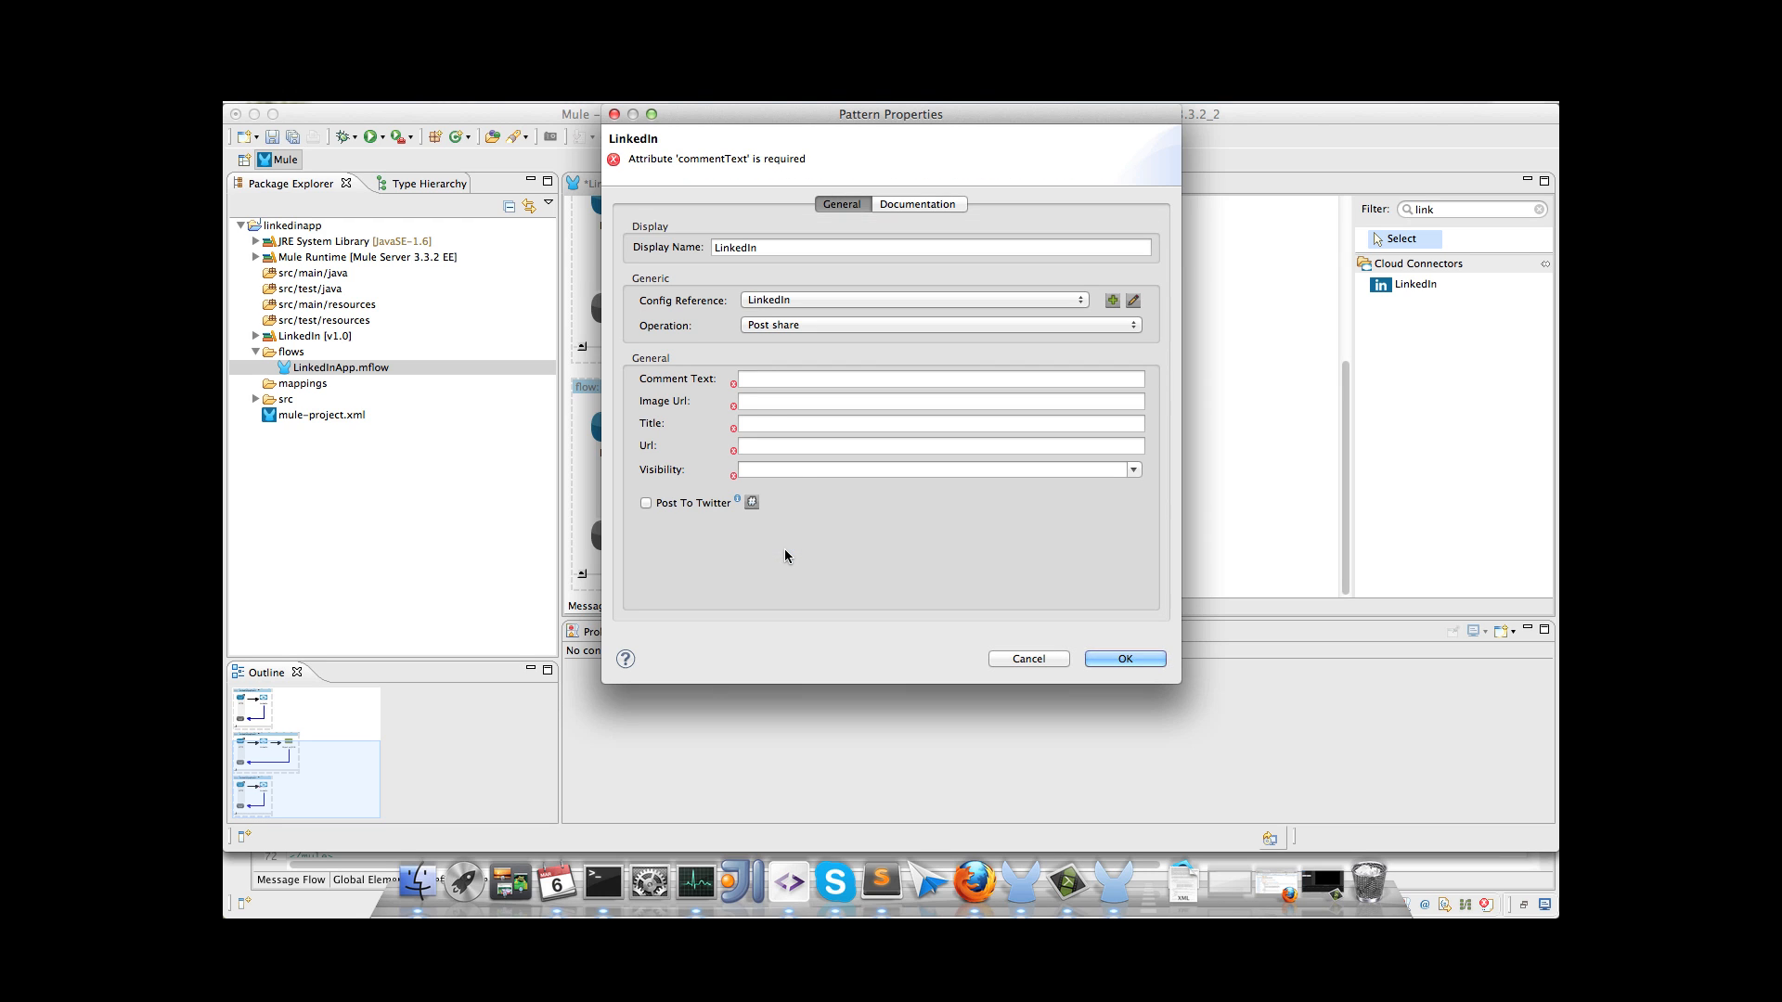
mouse_move(872, 525)
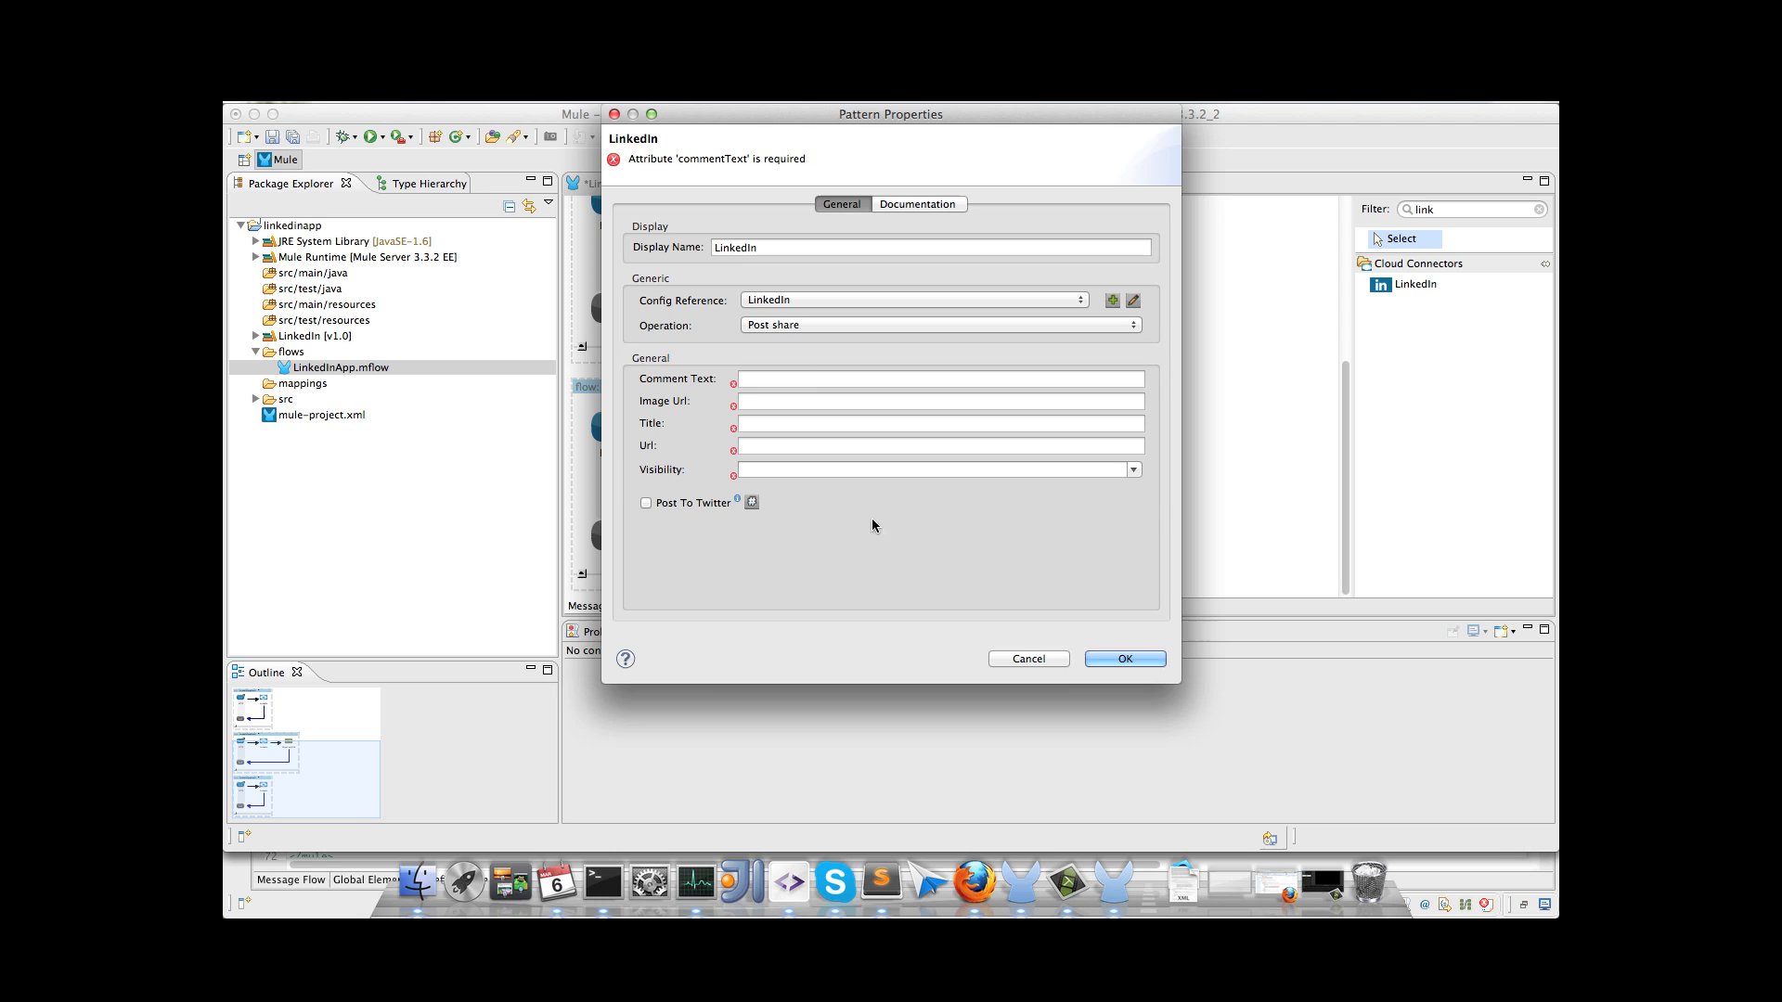
click(937, 378)
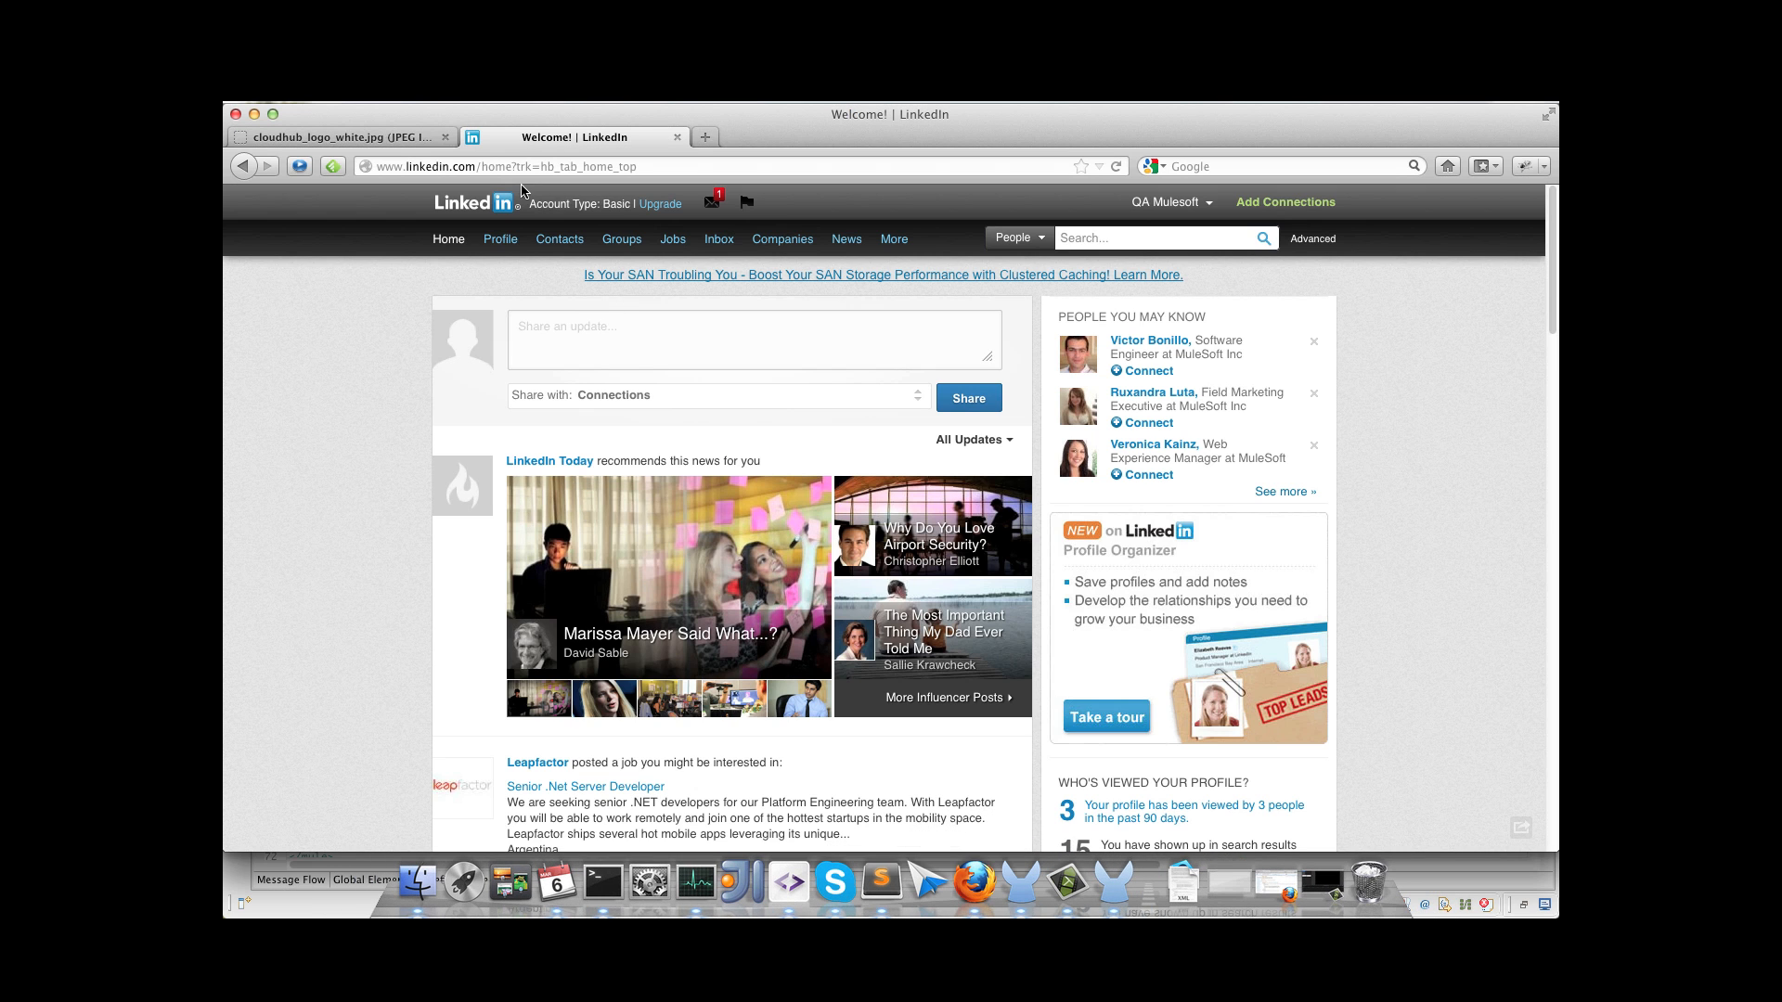
Step: Grab the CloudHub logo image's web address in Firefox for the Image Url field
click(341, 135)
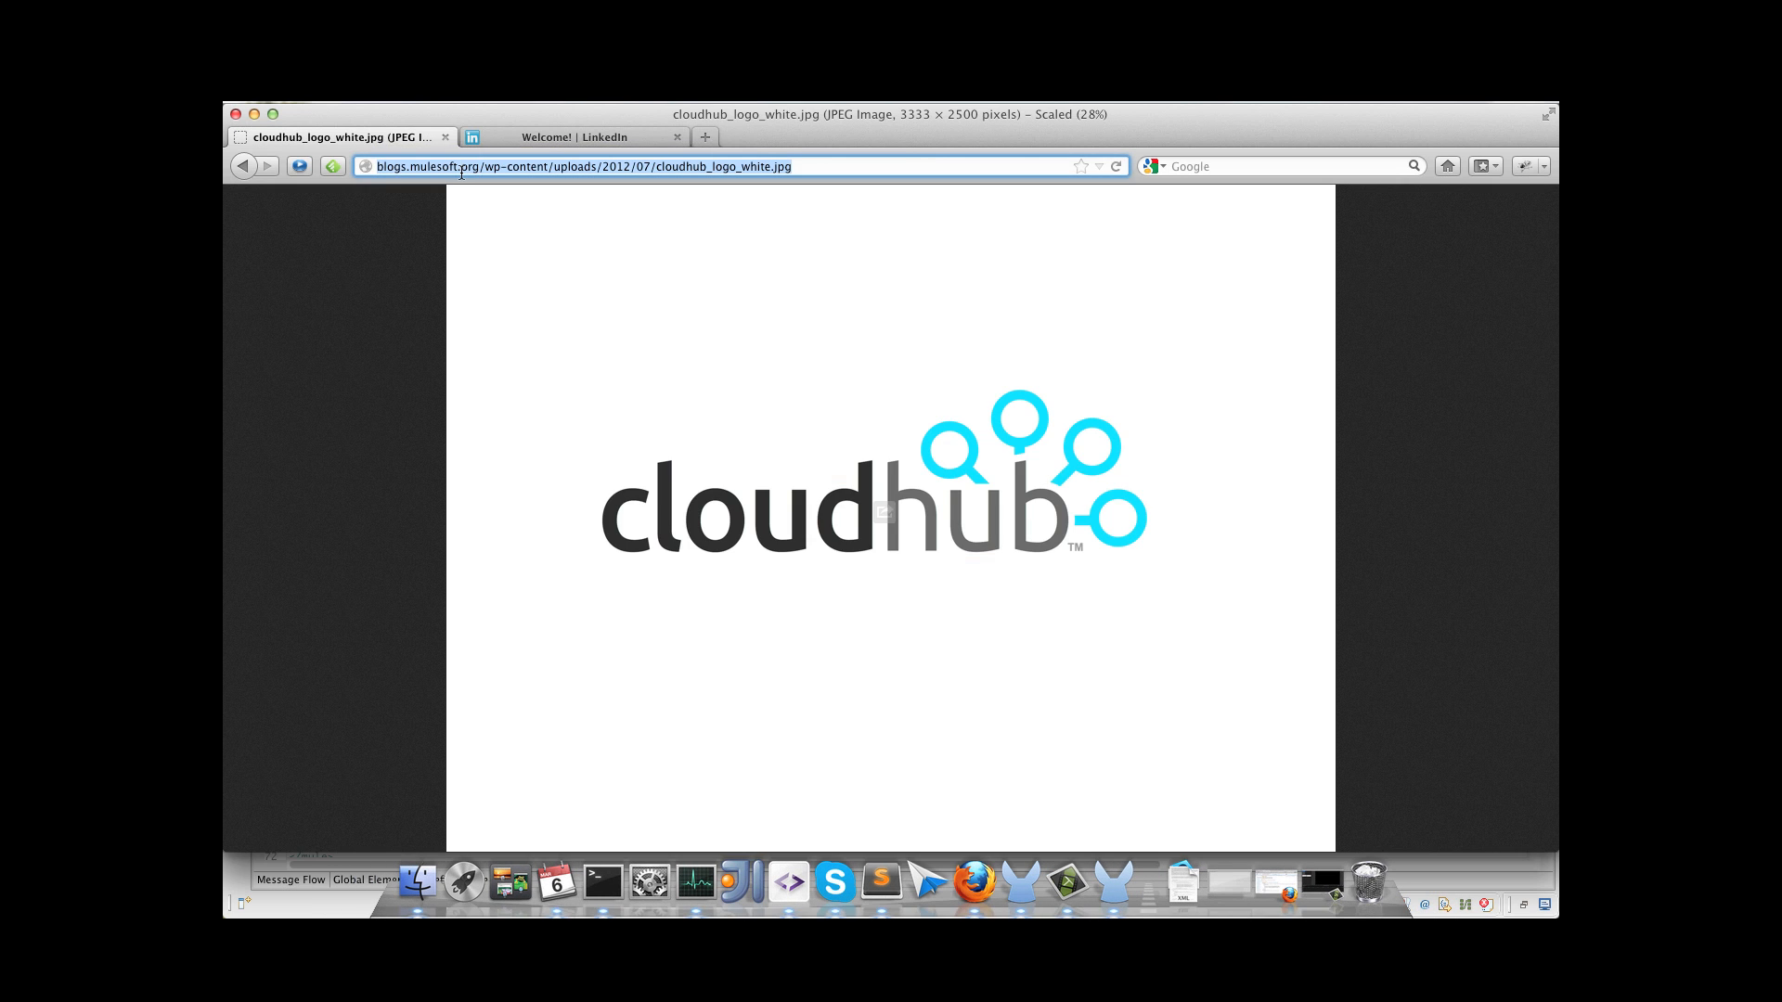
click(581, 135)
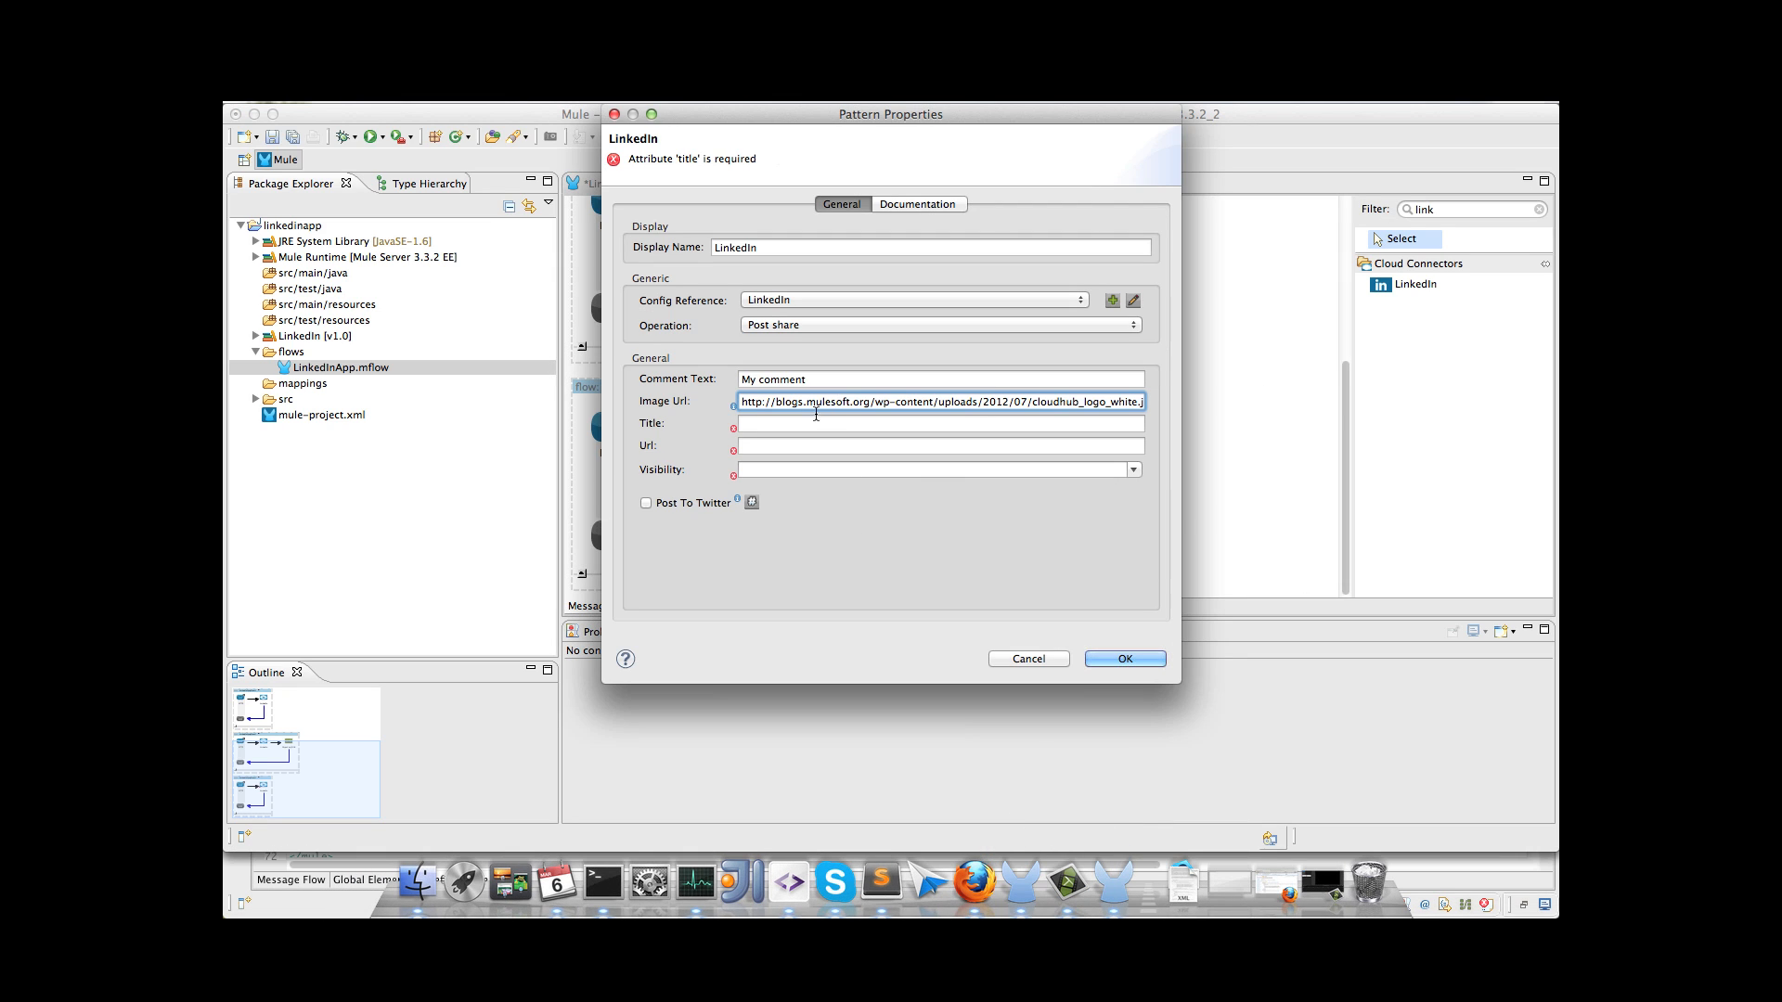
text(My)
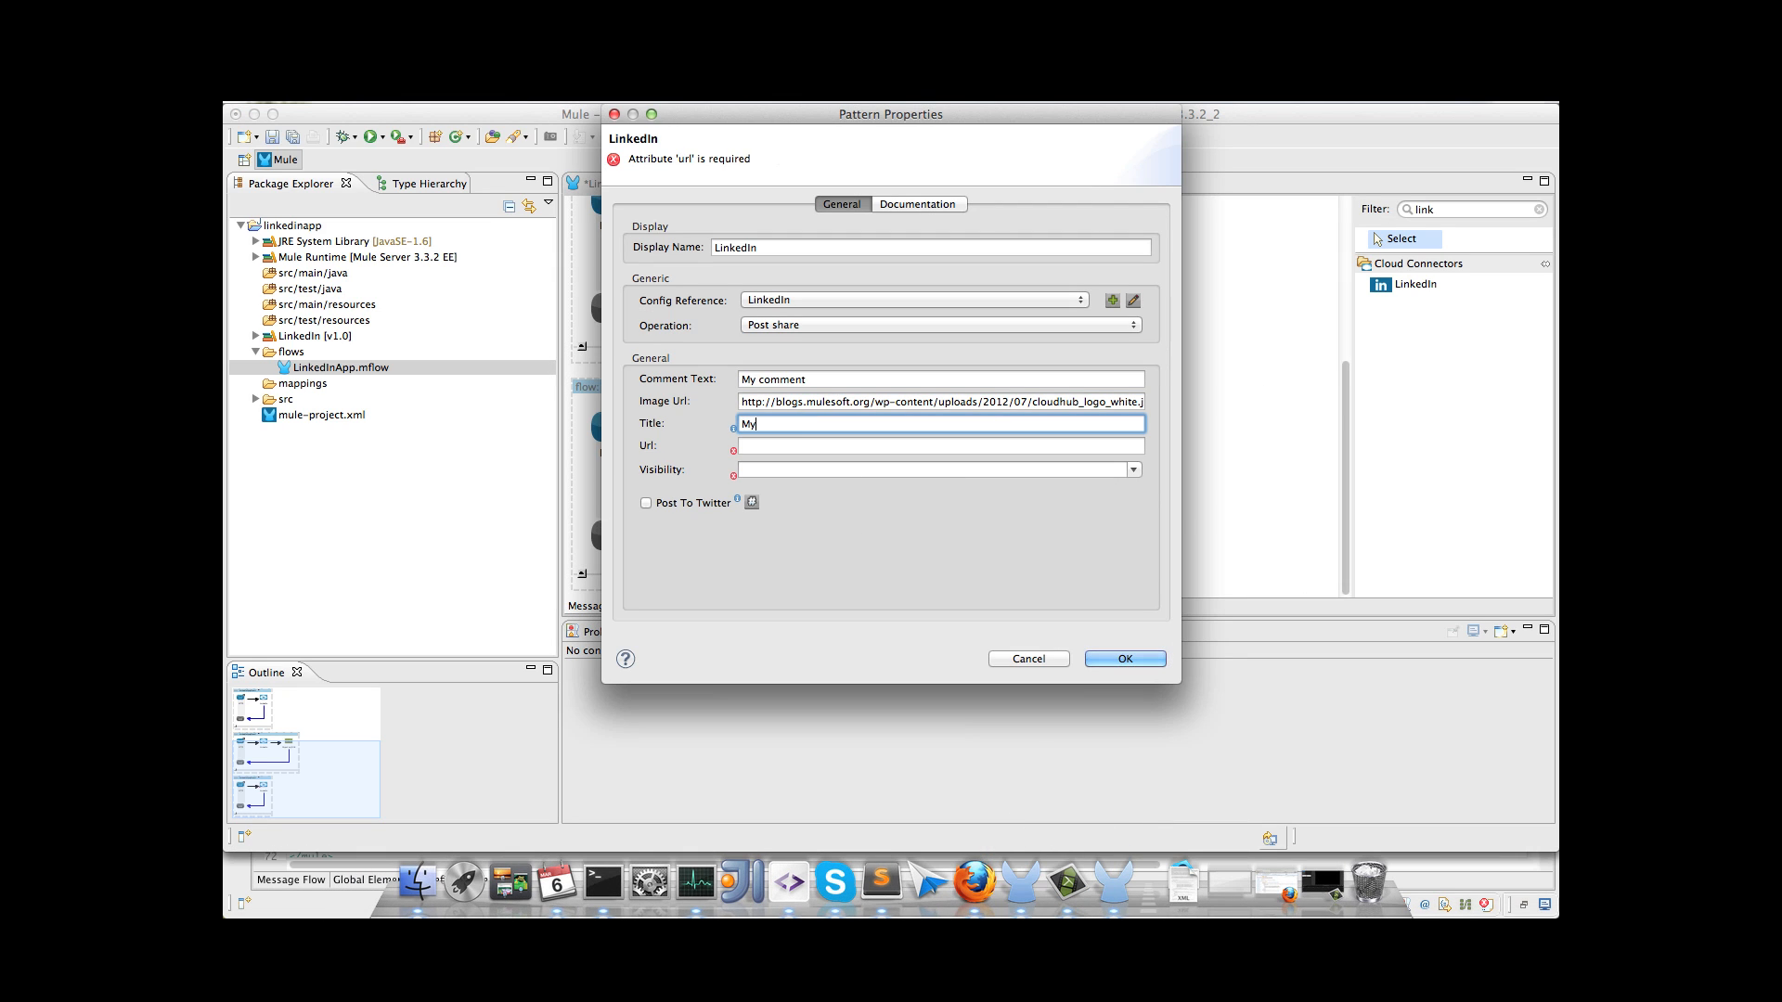
text(post)
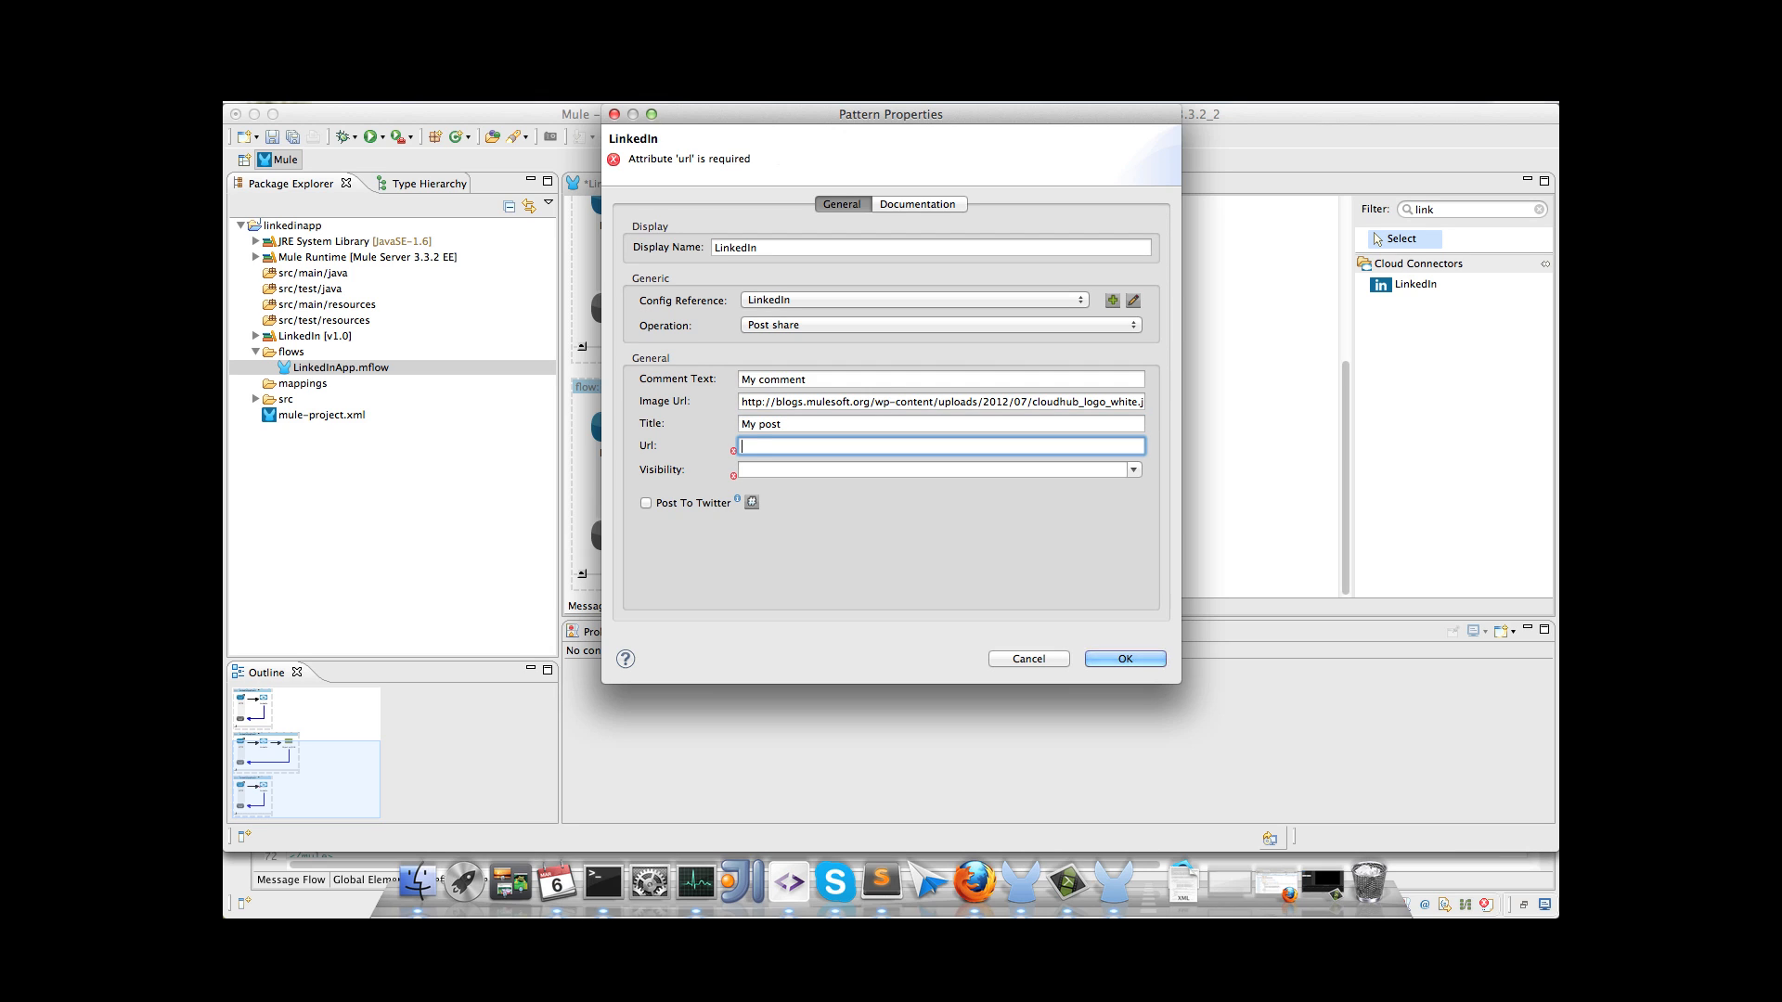
text(http://www.mulesoft.p)
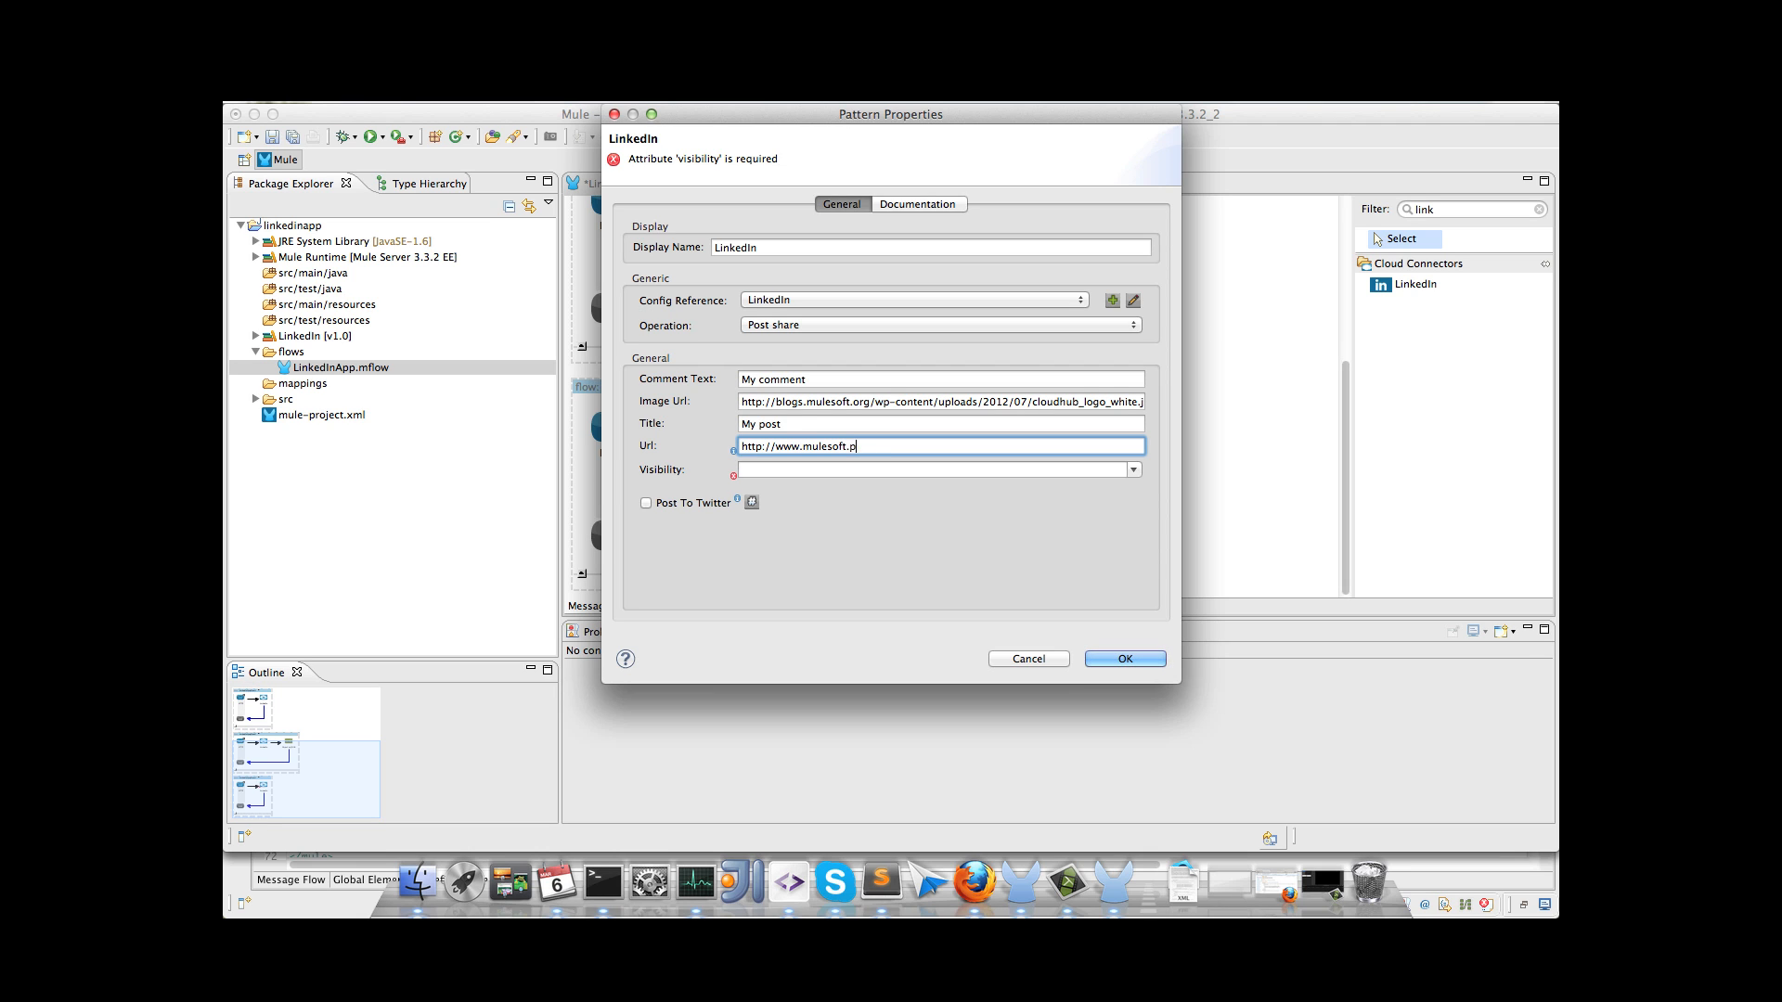
click(1131, 470)
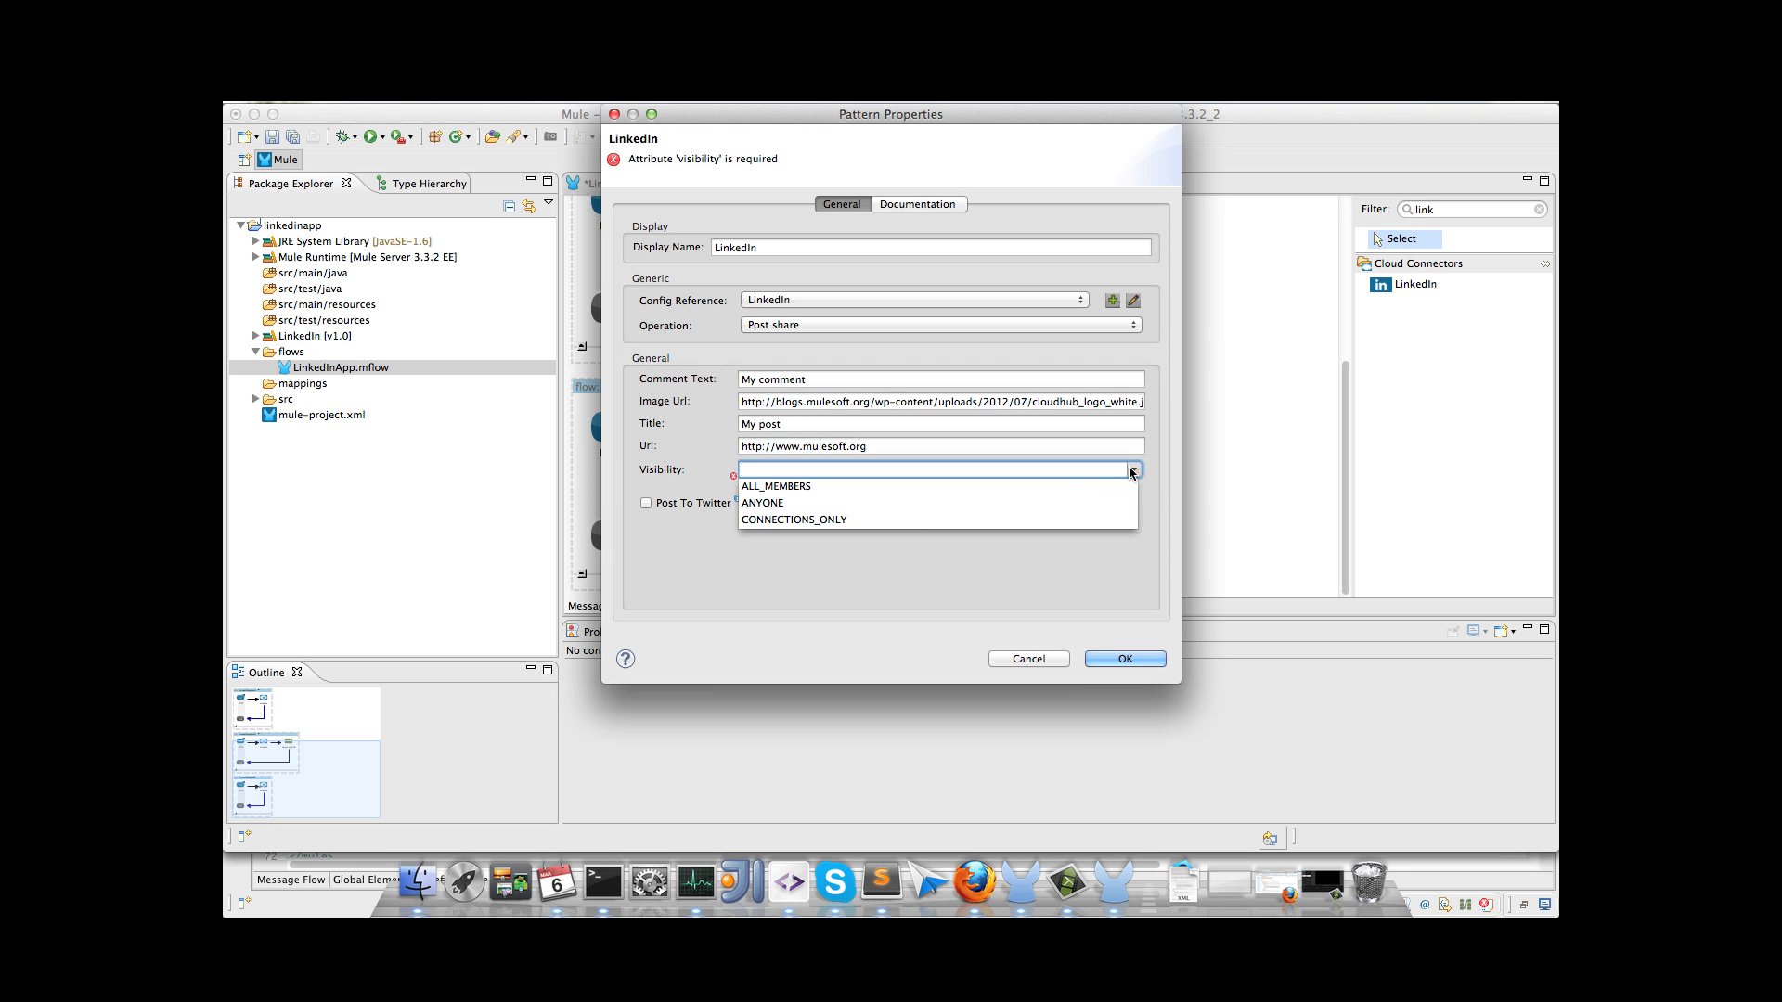
click(792, 519)
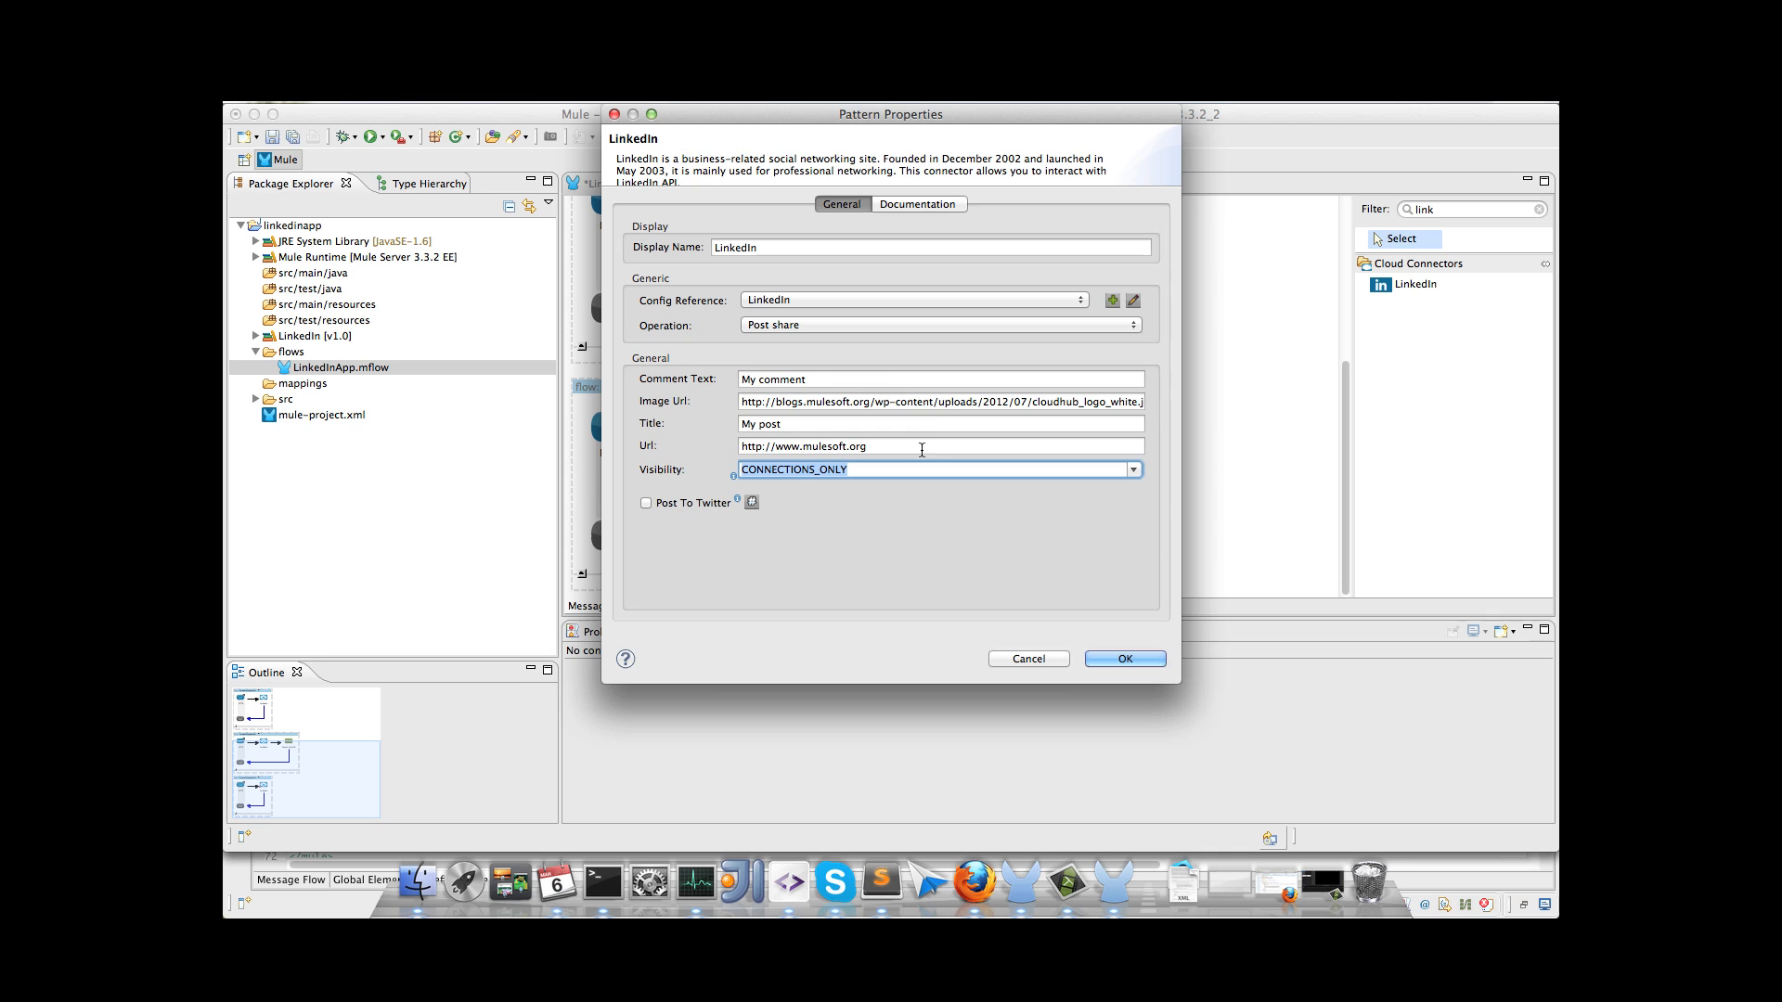
mouse_move(830, 330)
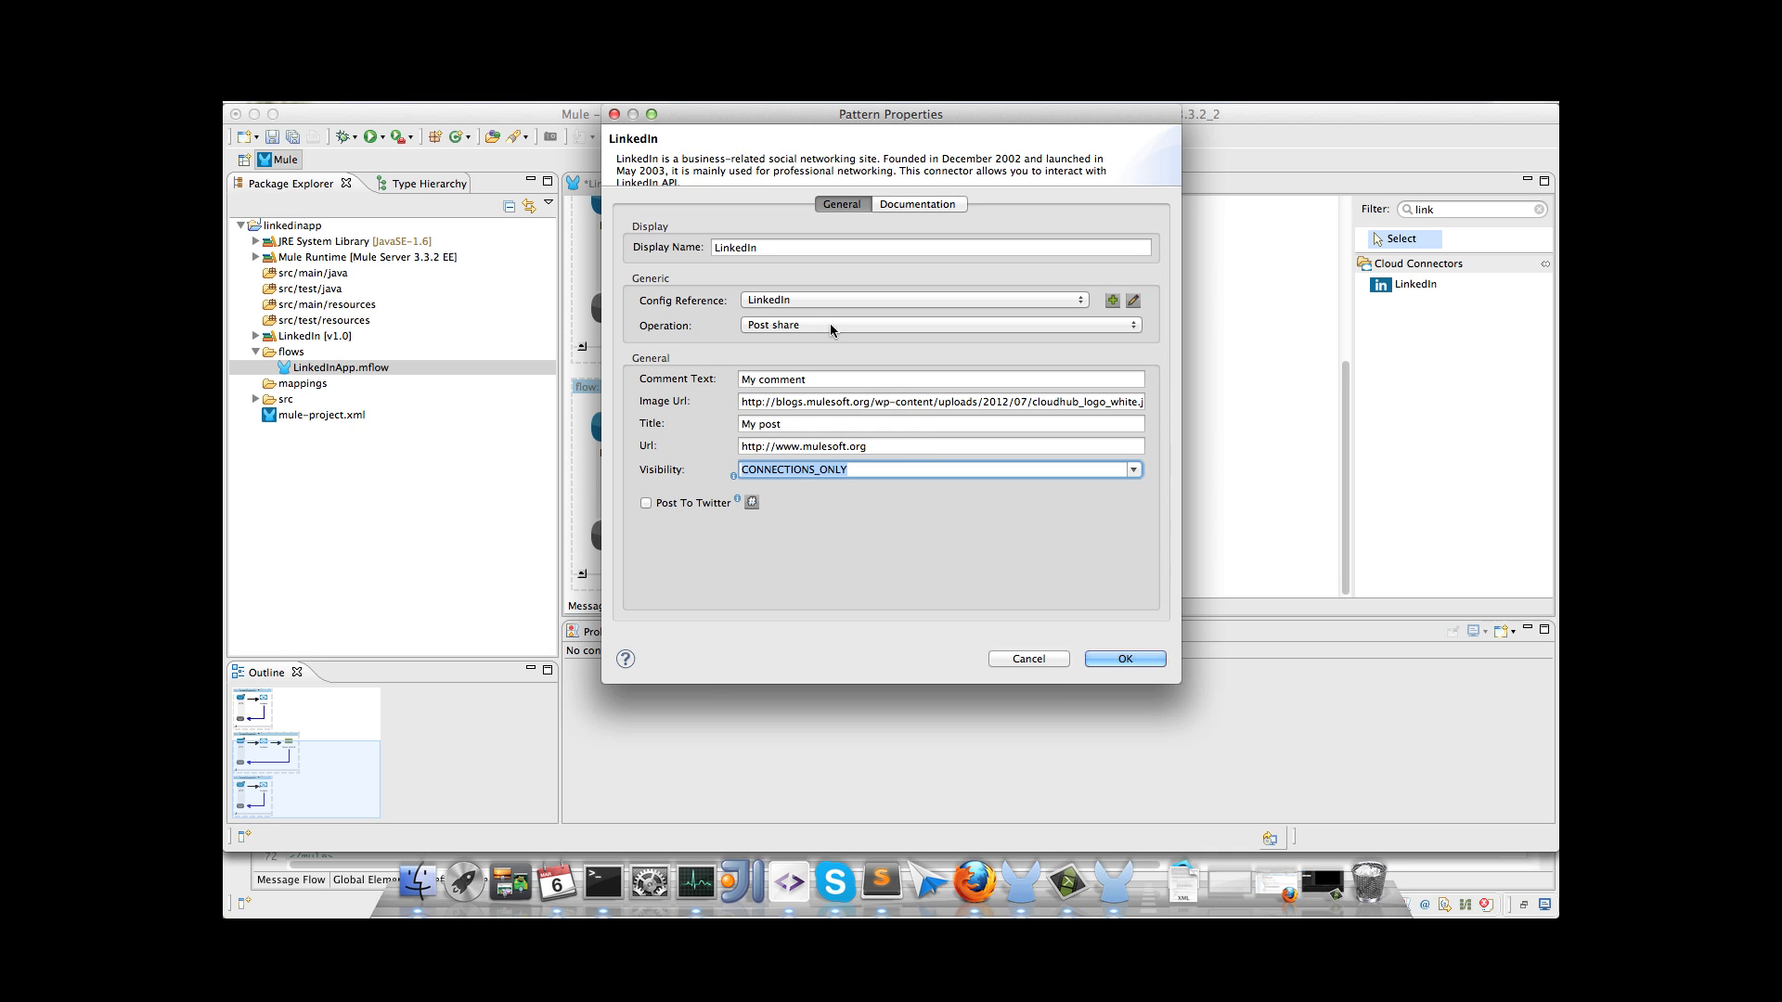
click(1123, 659)
text(htt)
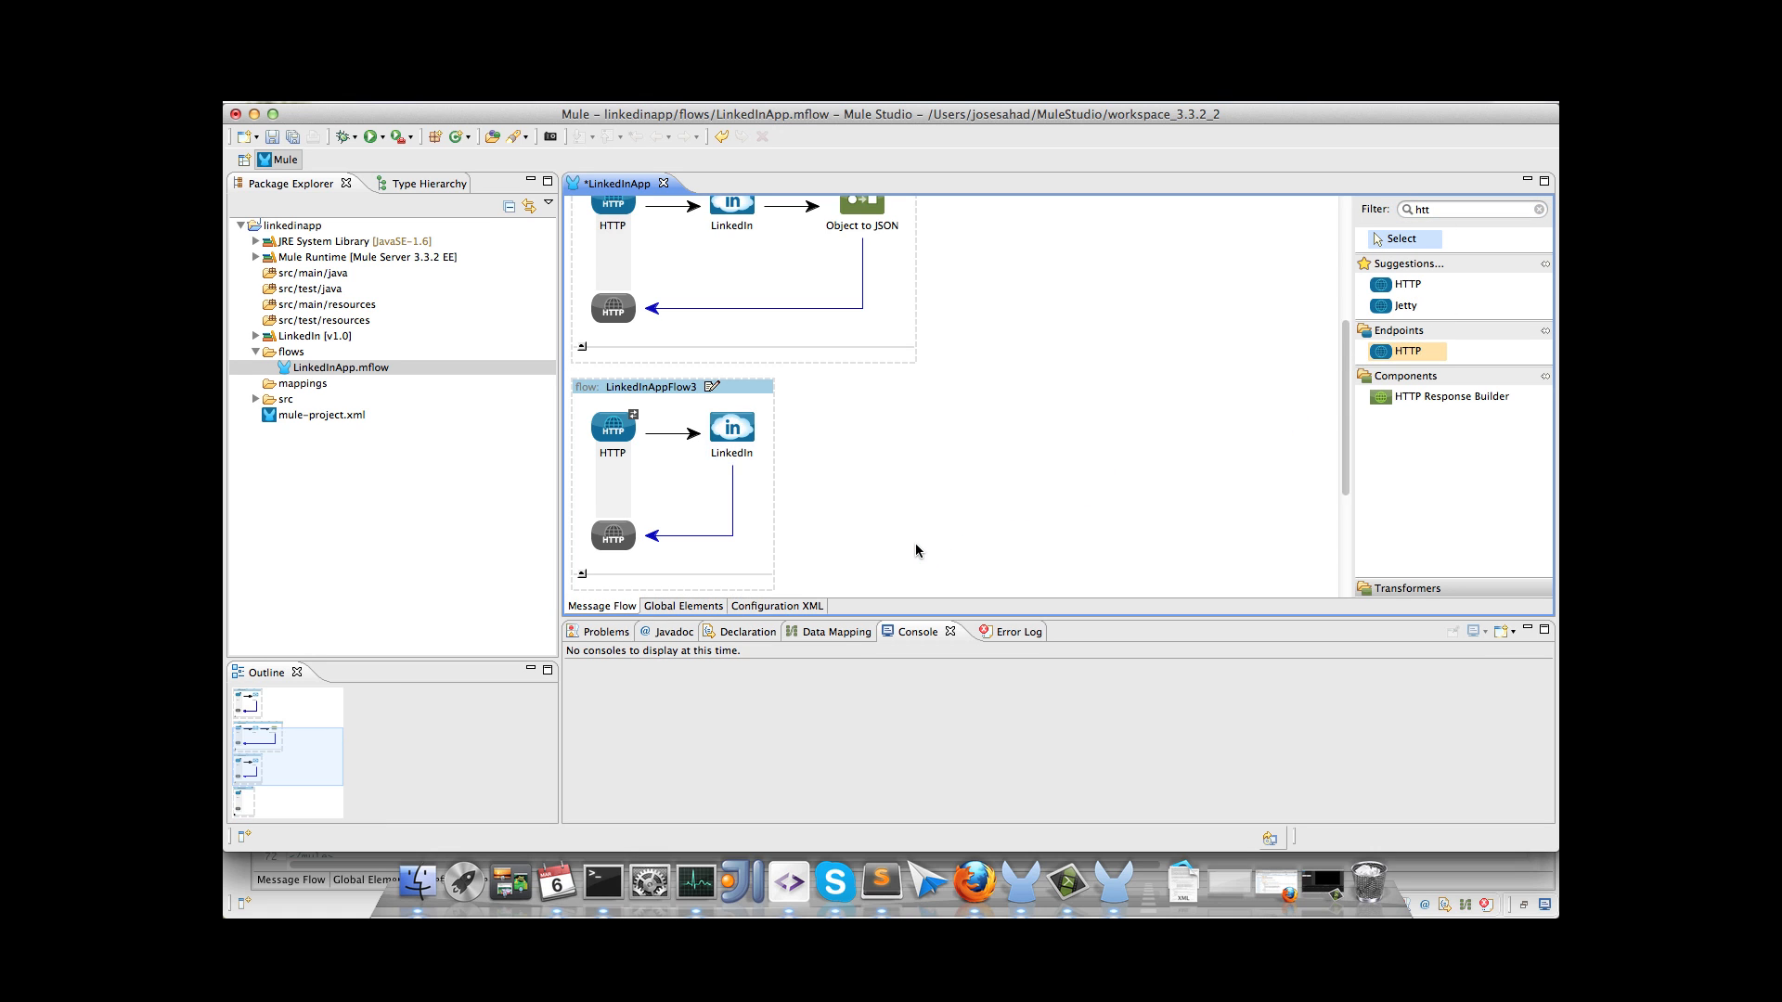
Step: Set LinkedInAppFlow4's HTTP endpoint path to 'update', then filter the palette for the LinkedIn connector
double_click(611, 426)
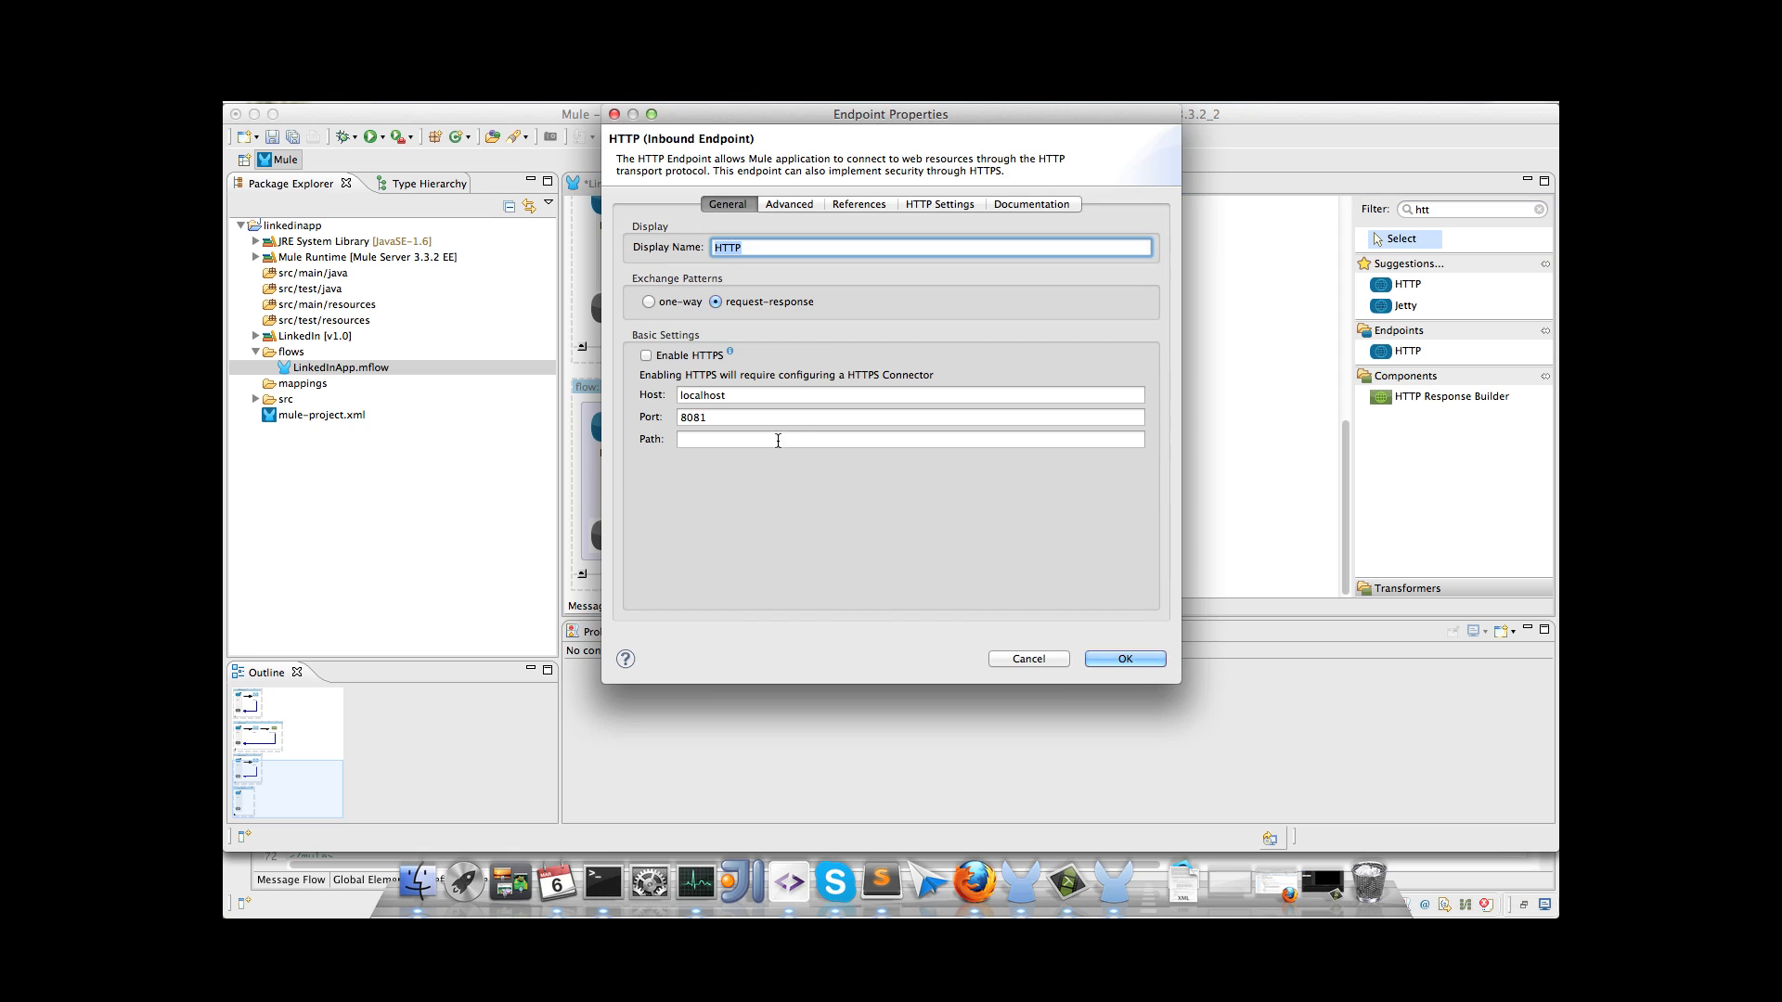
text(update)
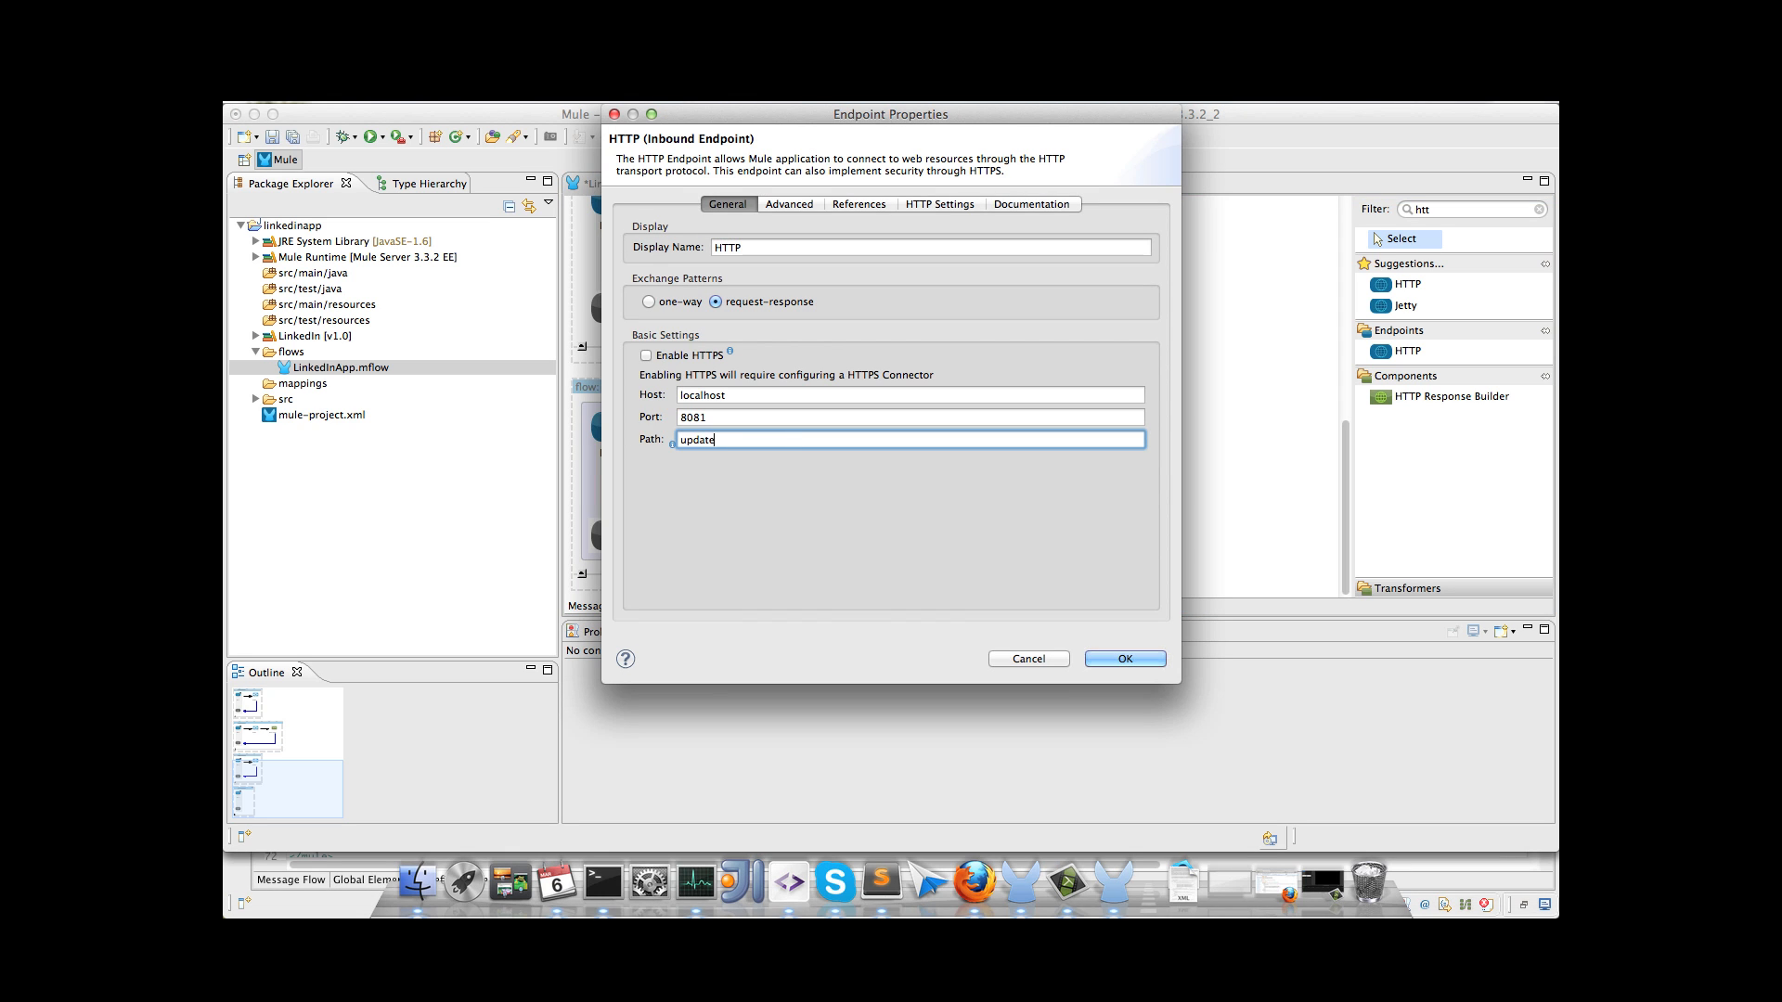
click(1123, 659)
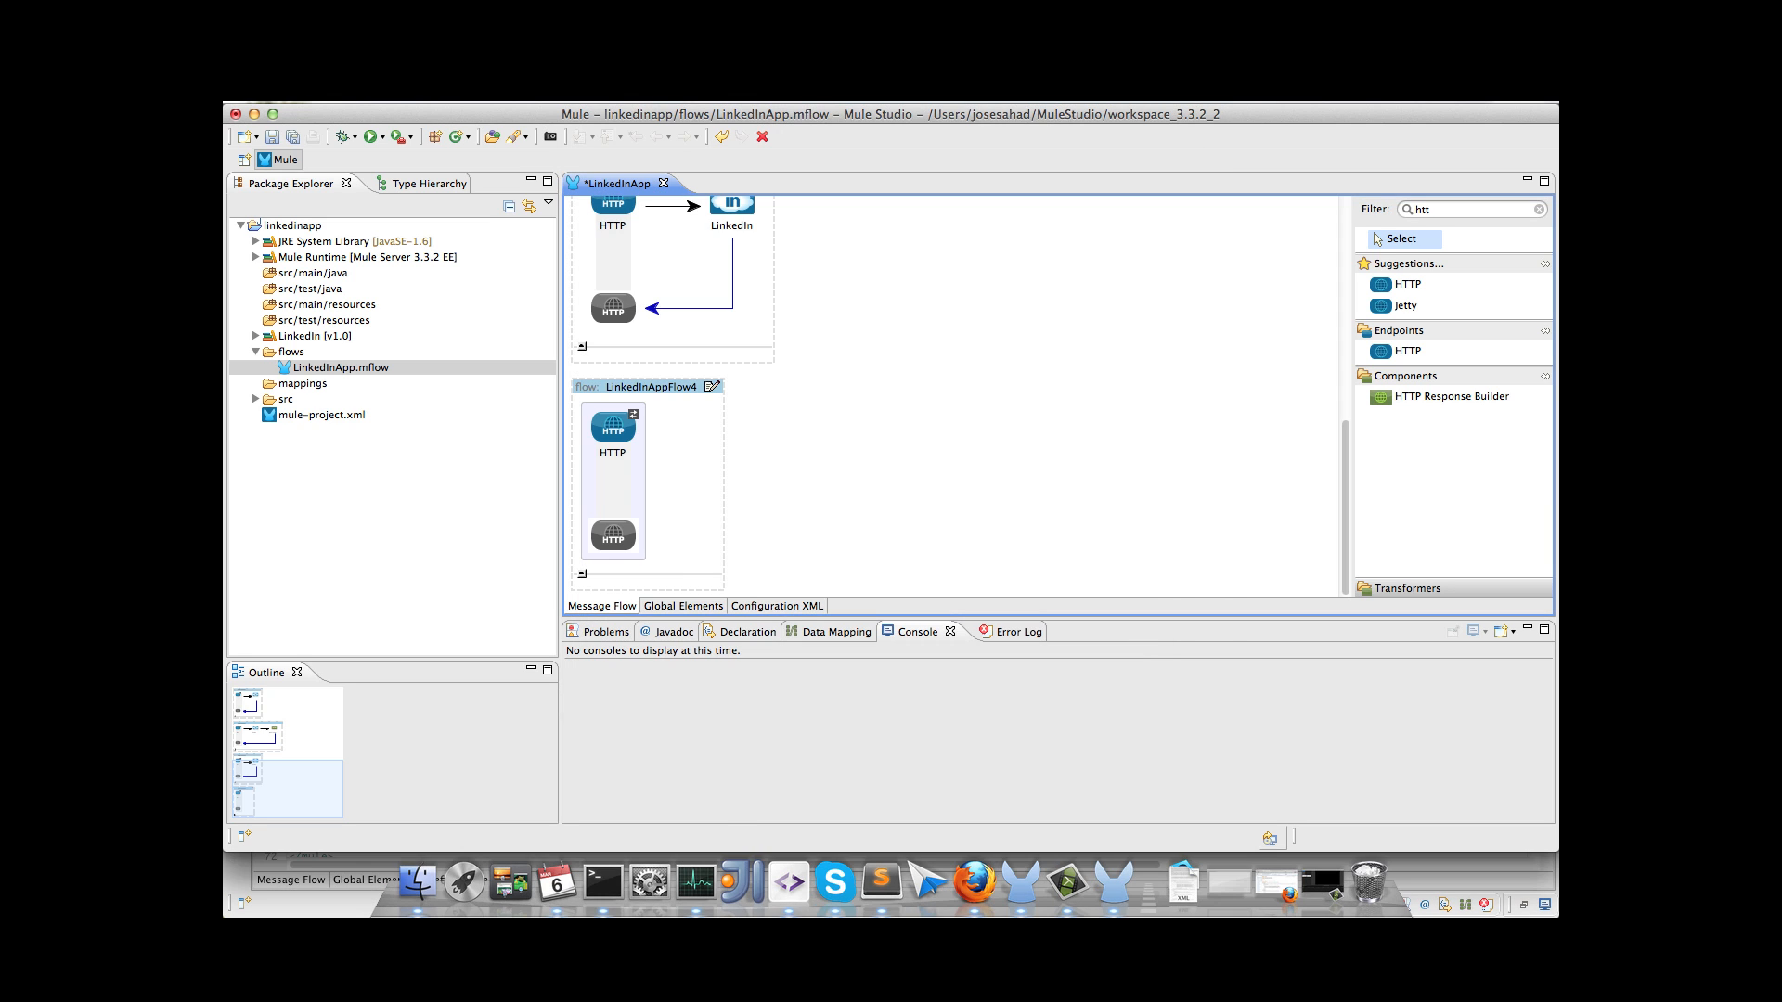
mouse_move(1467, 251)
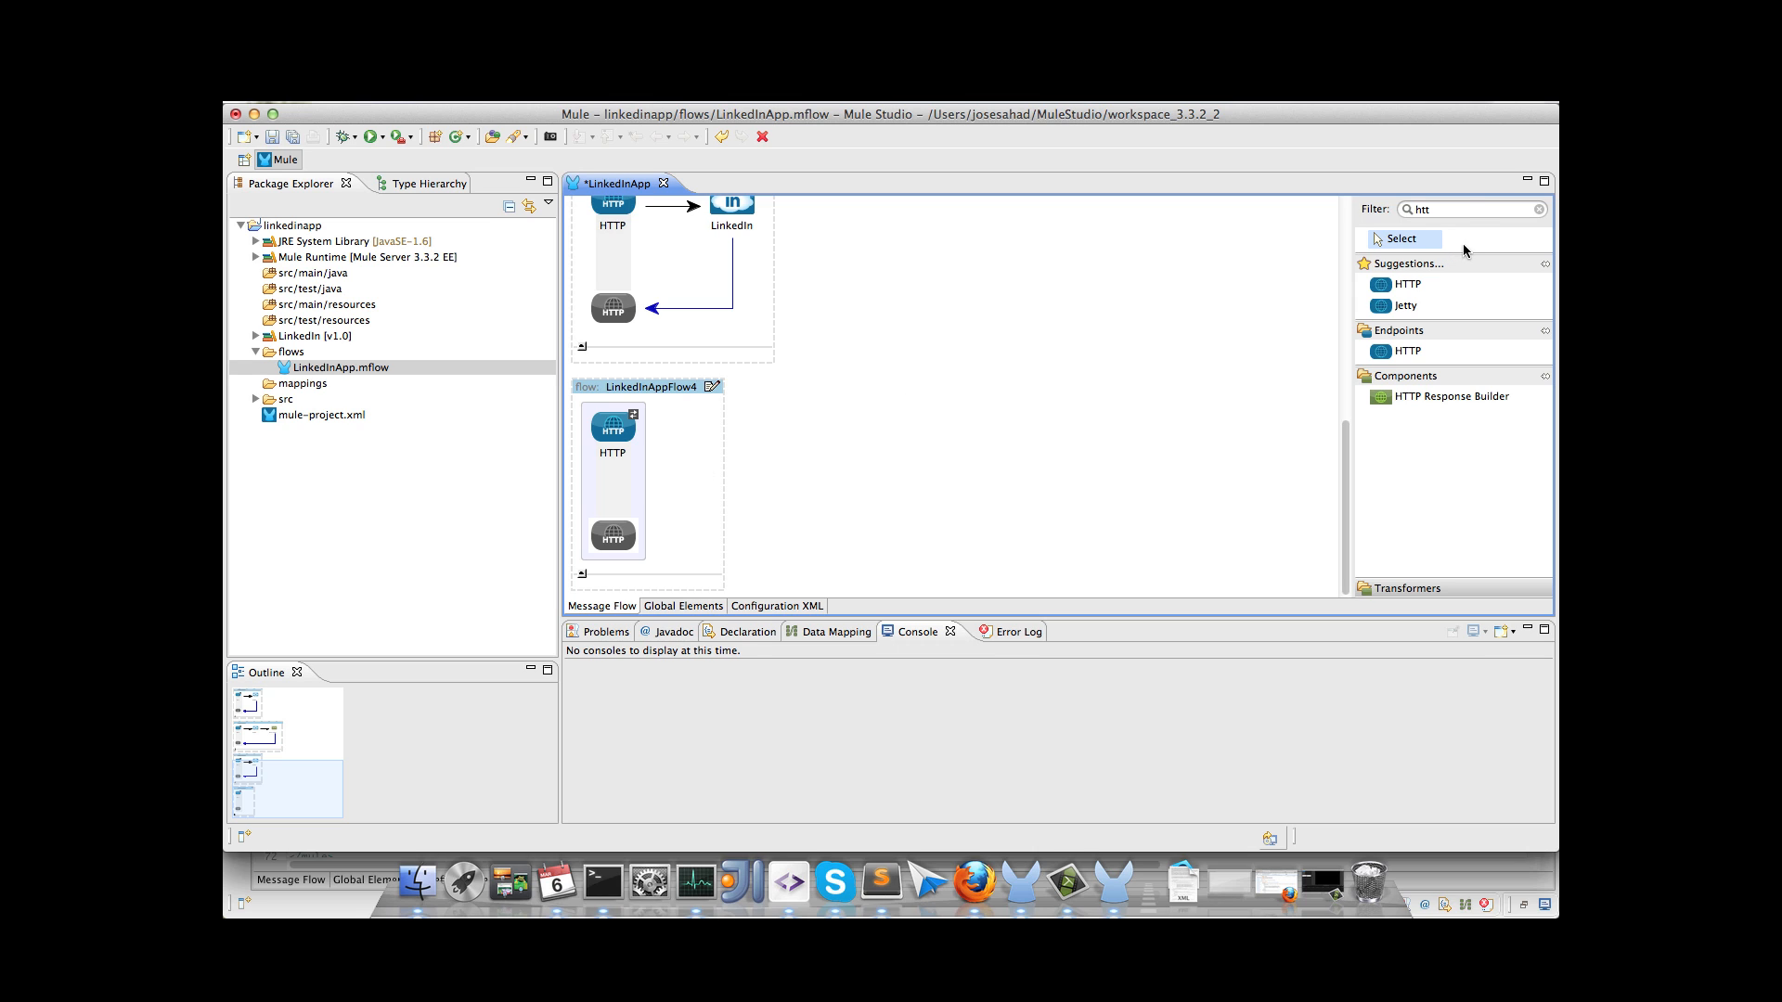
text(linked)
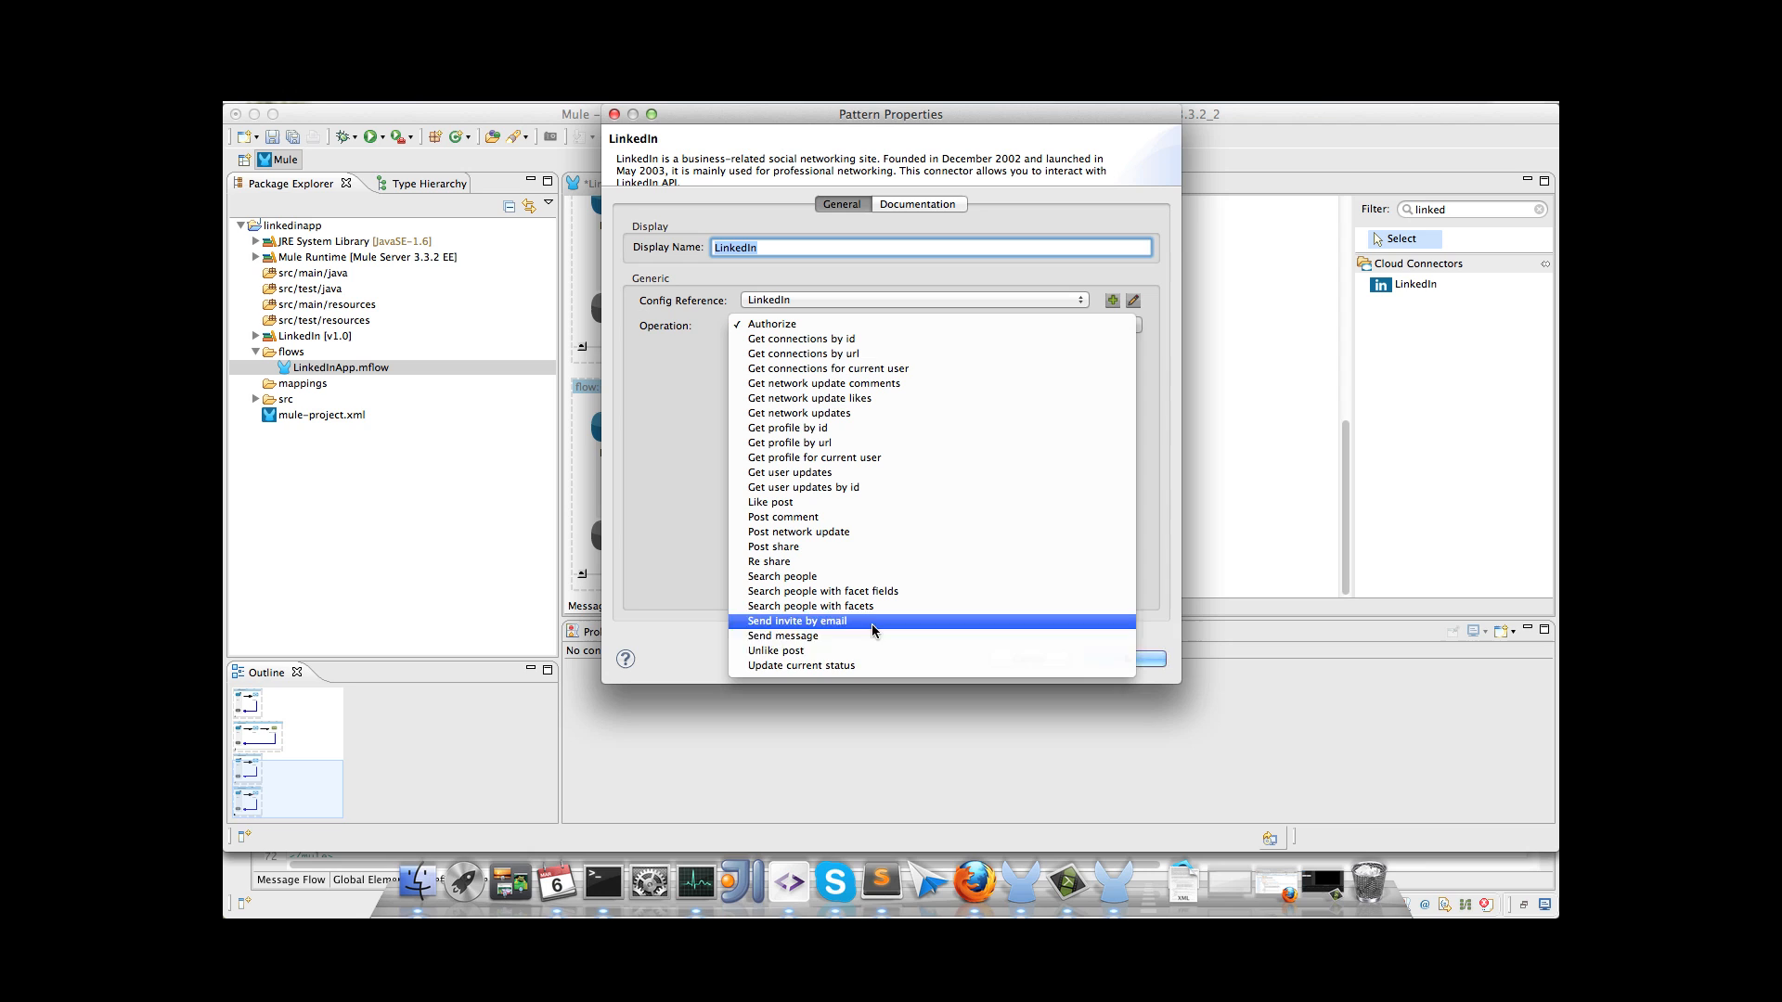
Step: Choose Update current status with status 'My Mule current status!' and save the connector
click(800, 665)
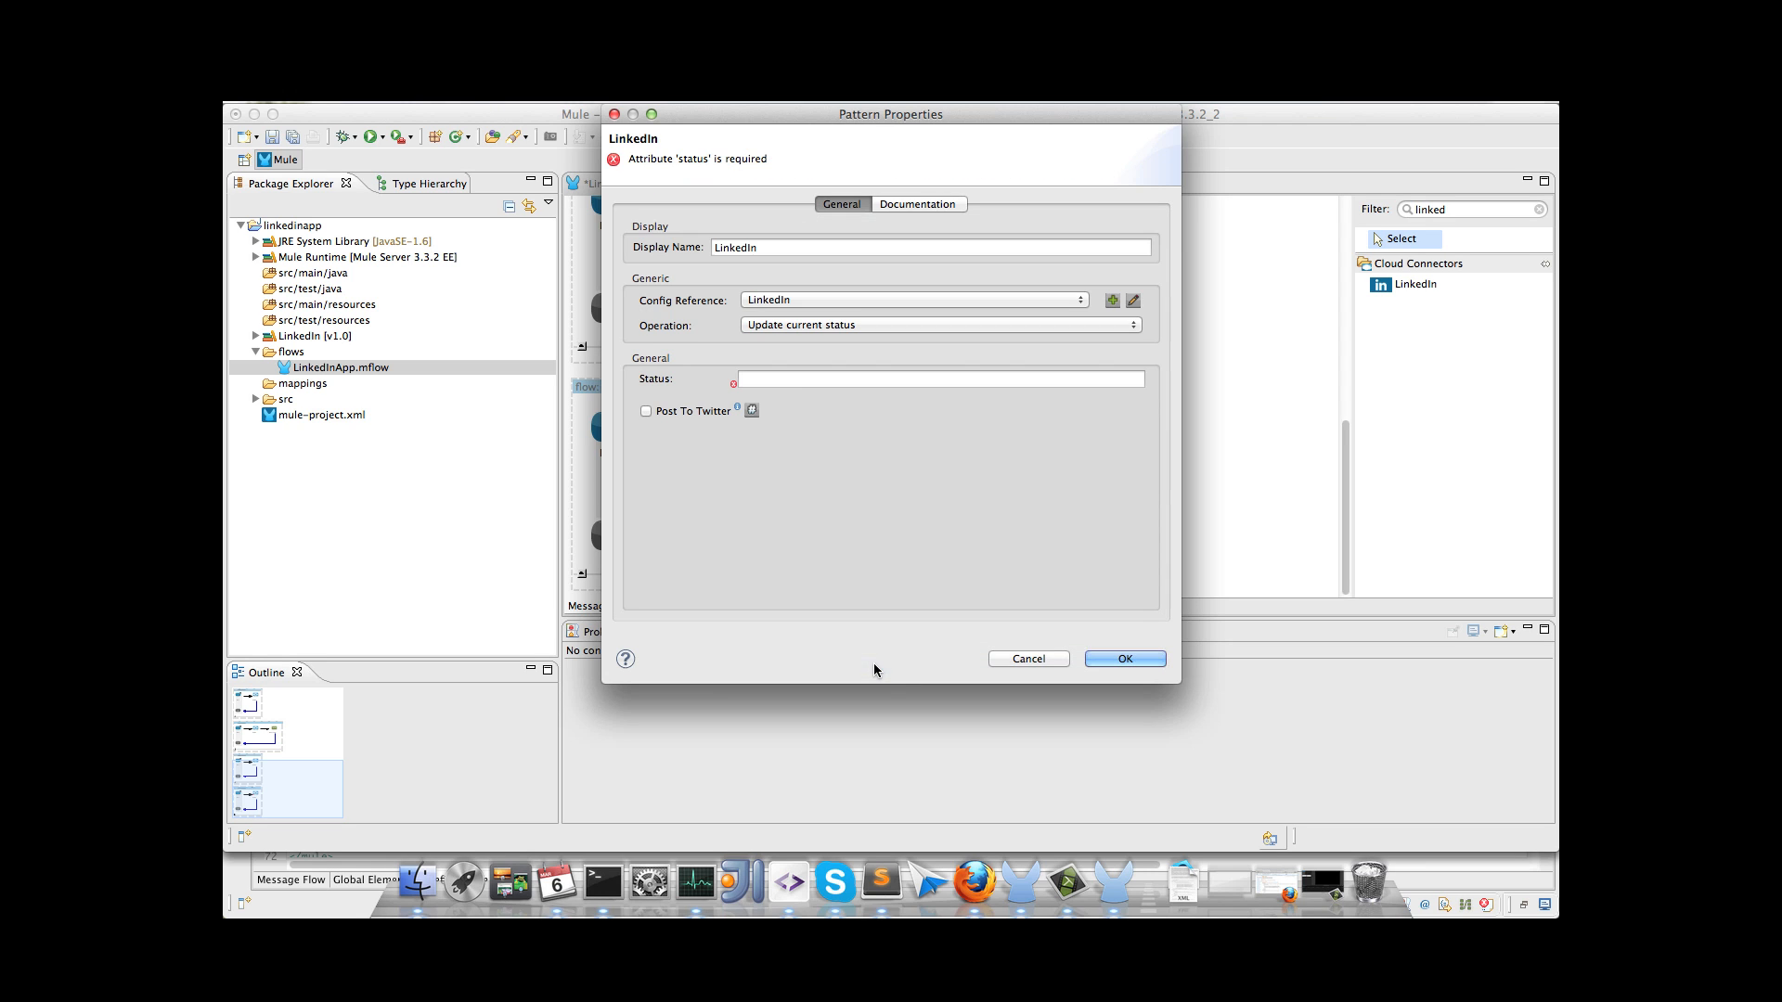
text(My)
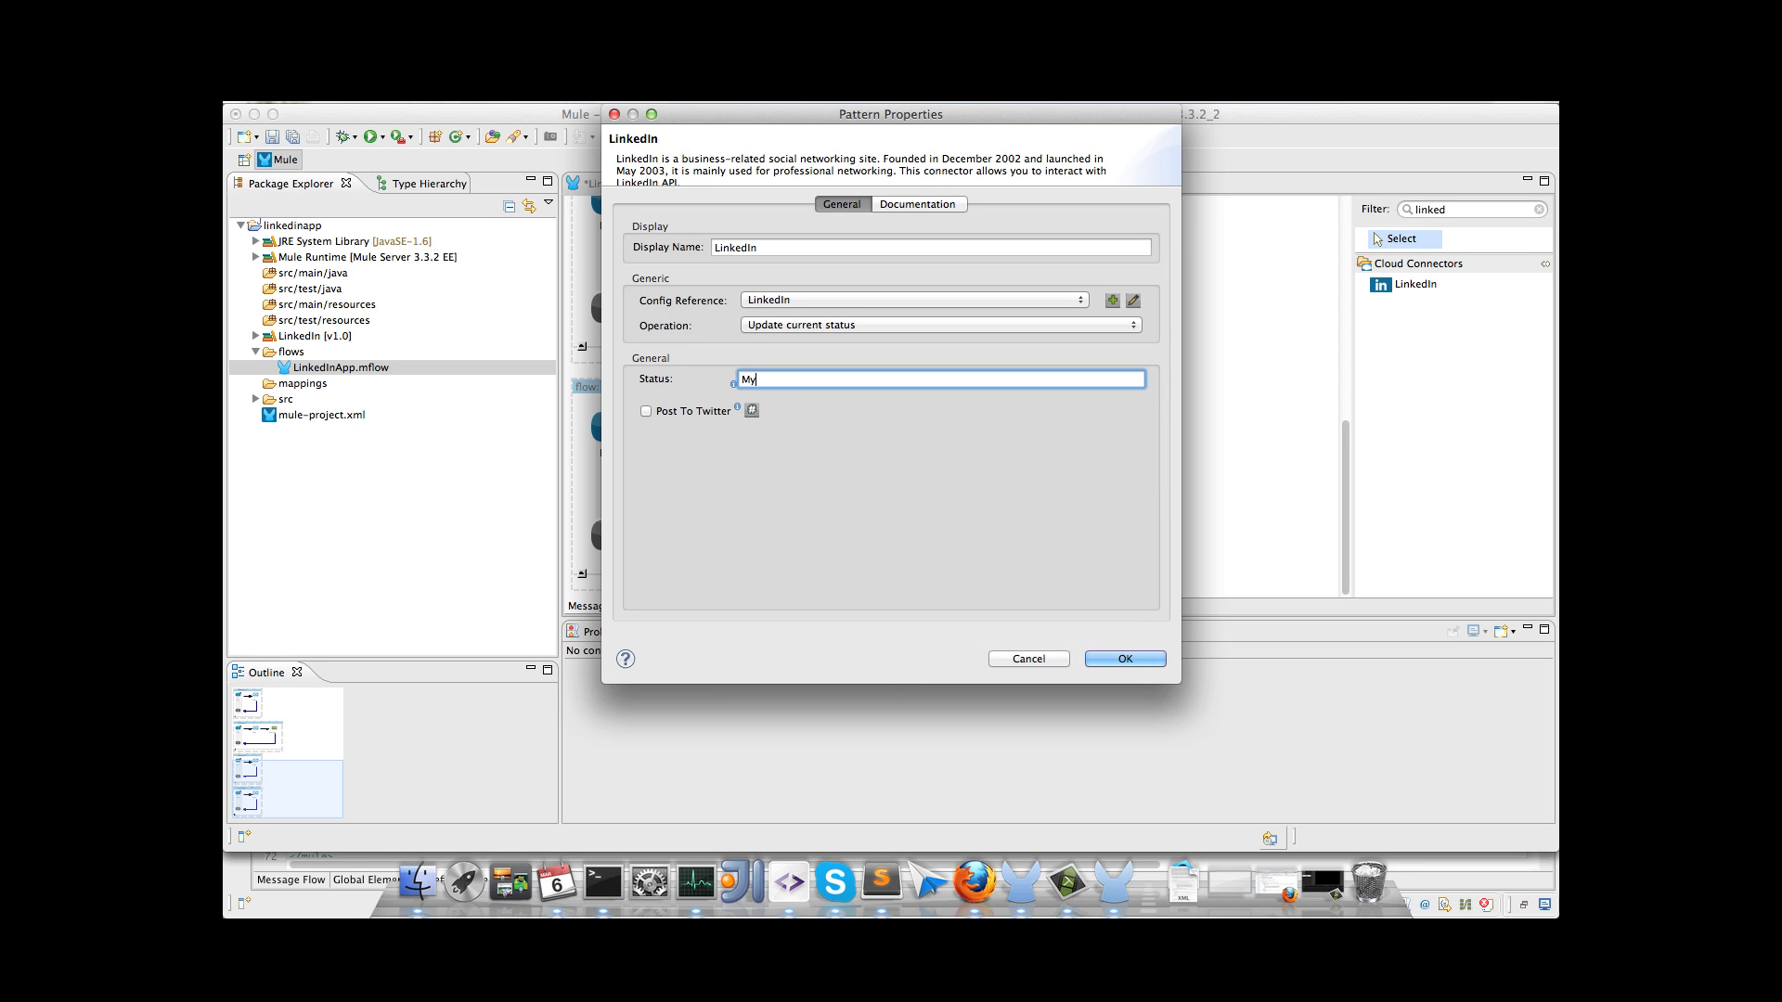
text(Mule c)
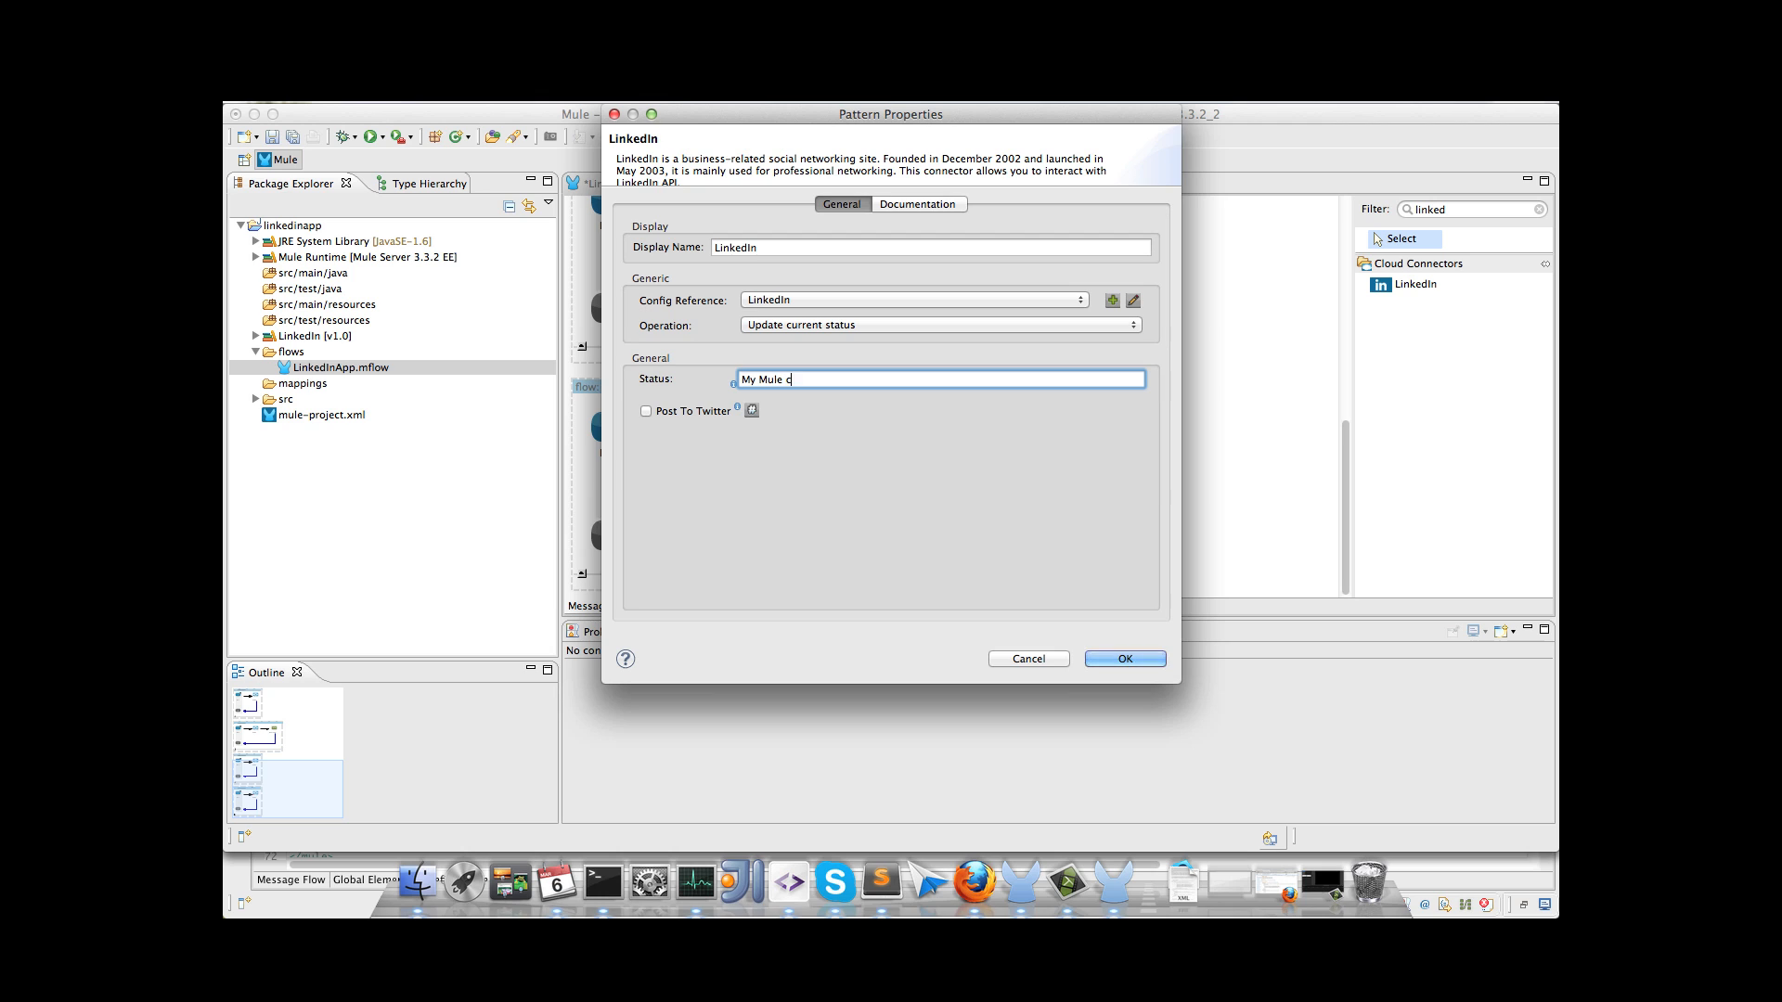
text(urrent status!)
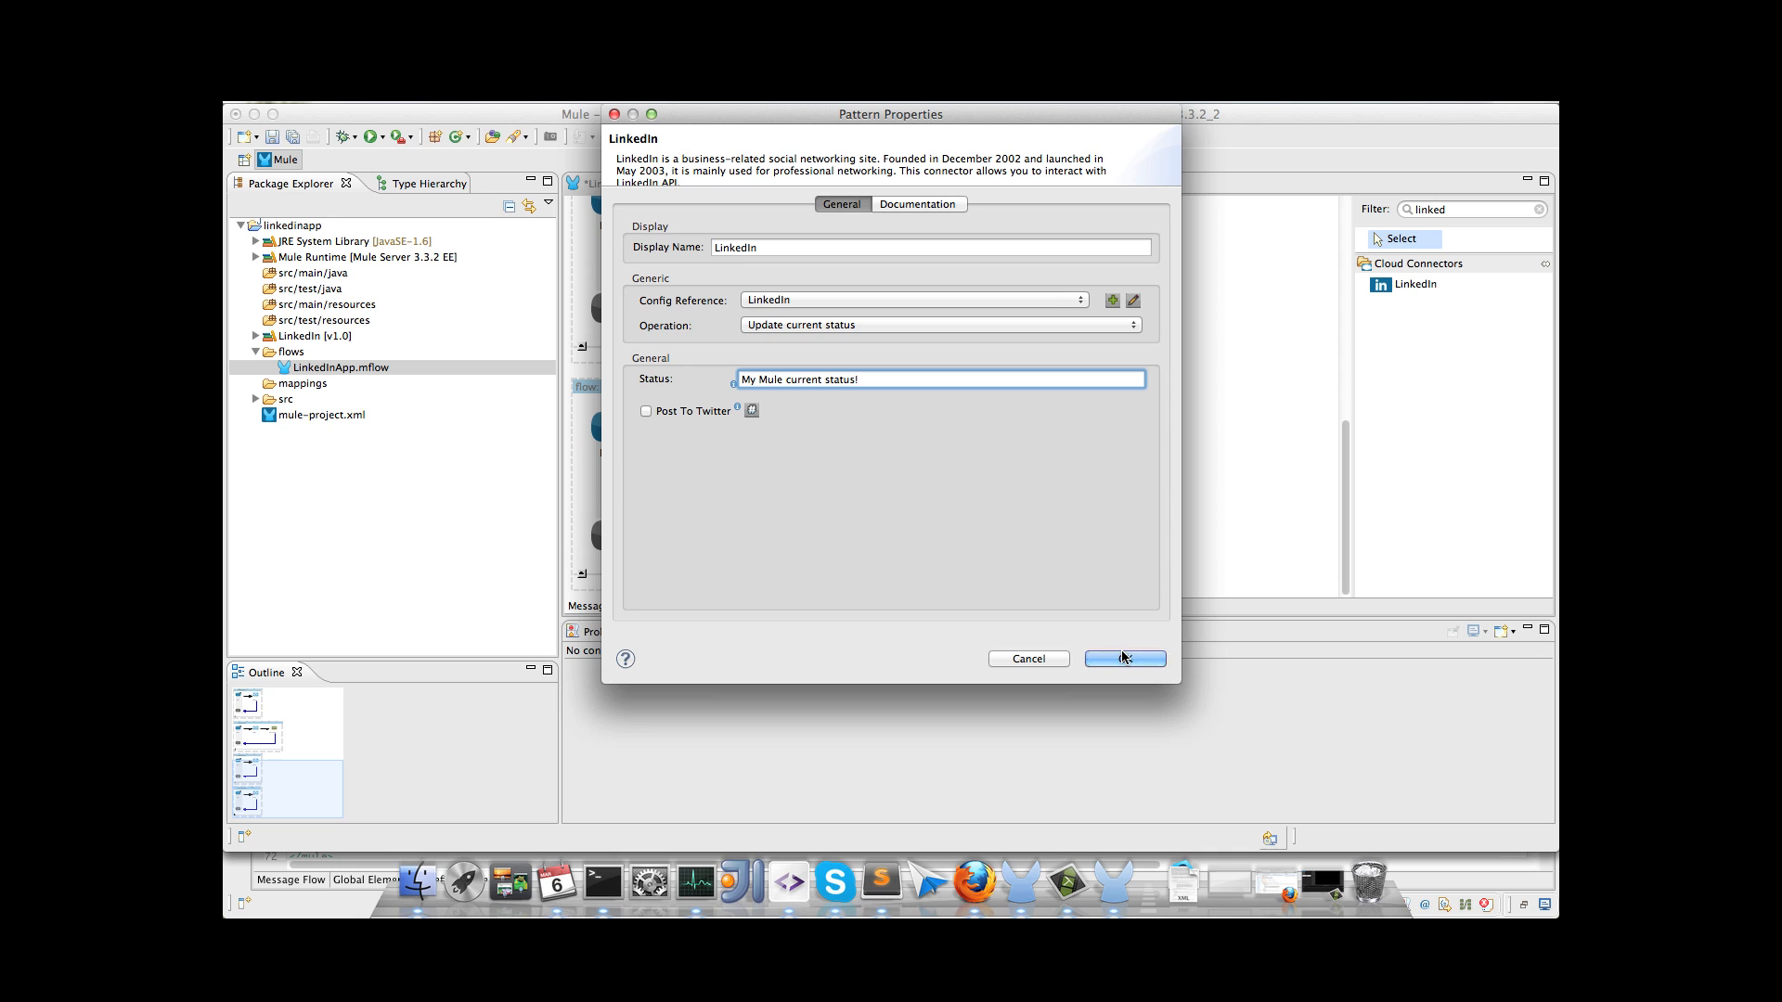
click(1123, 659)
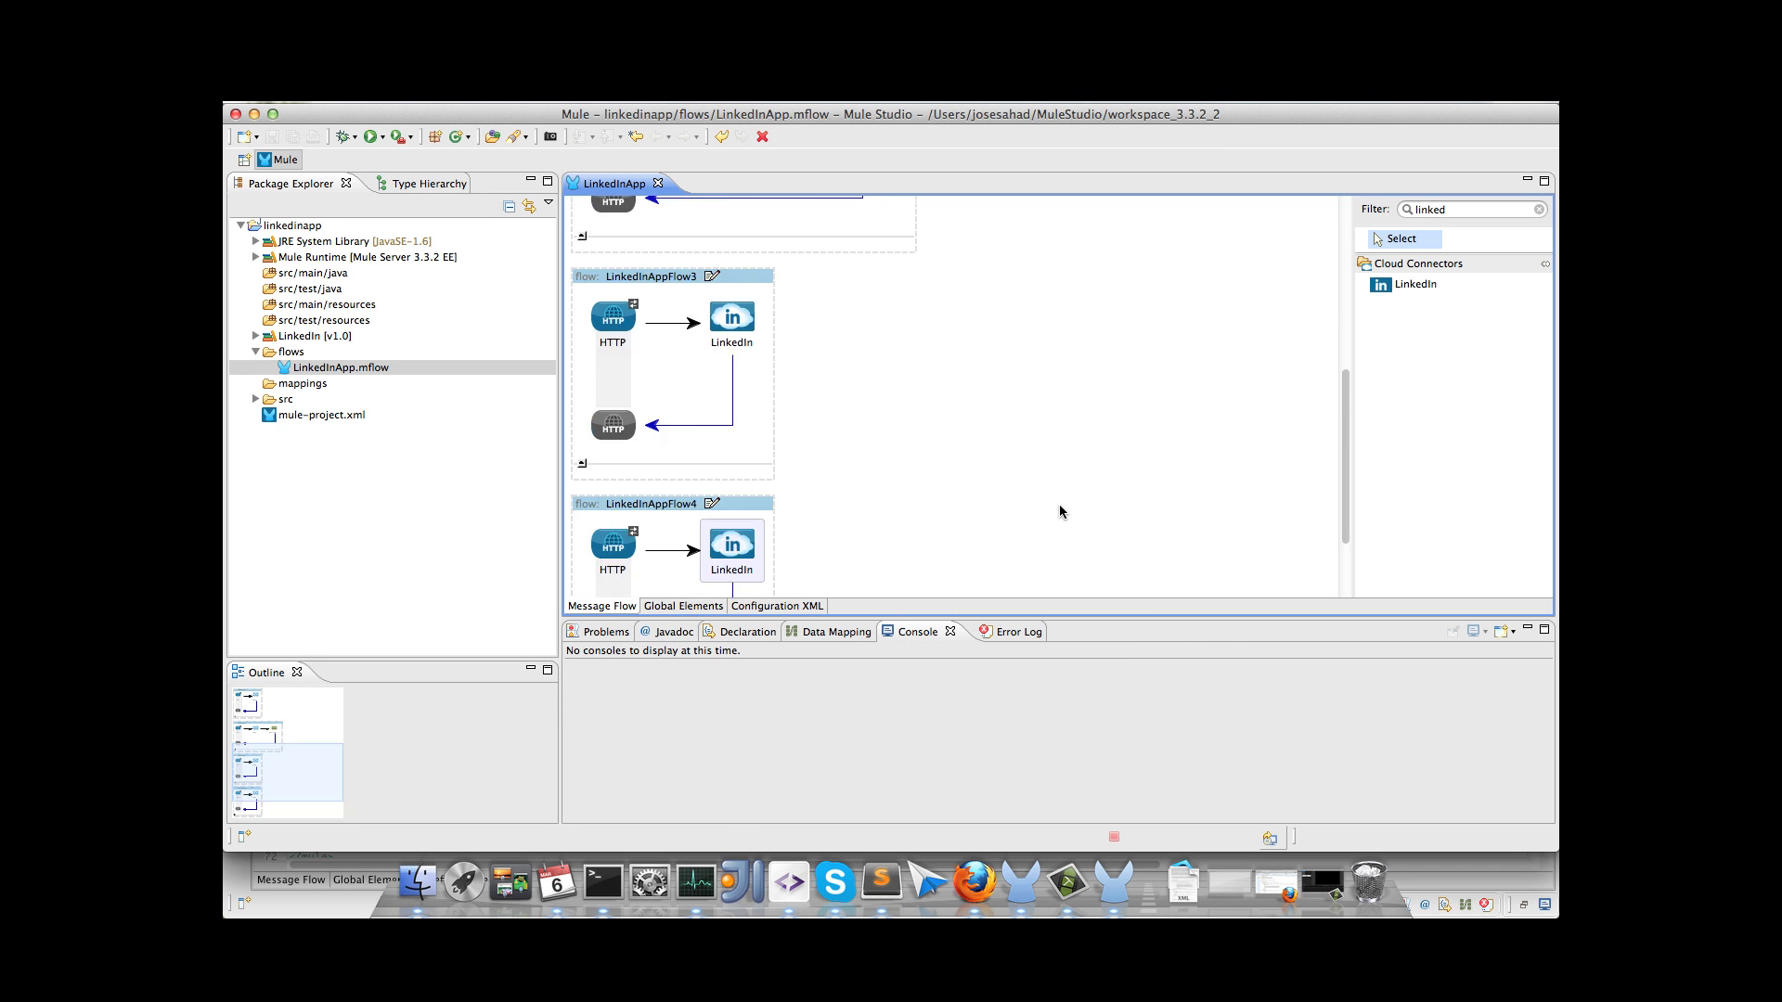
Step: Select the LinkedInApp flow file and run the project as a Mule application
scroll(up, 3)
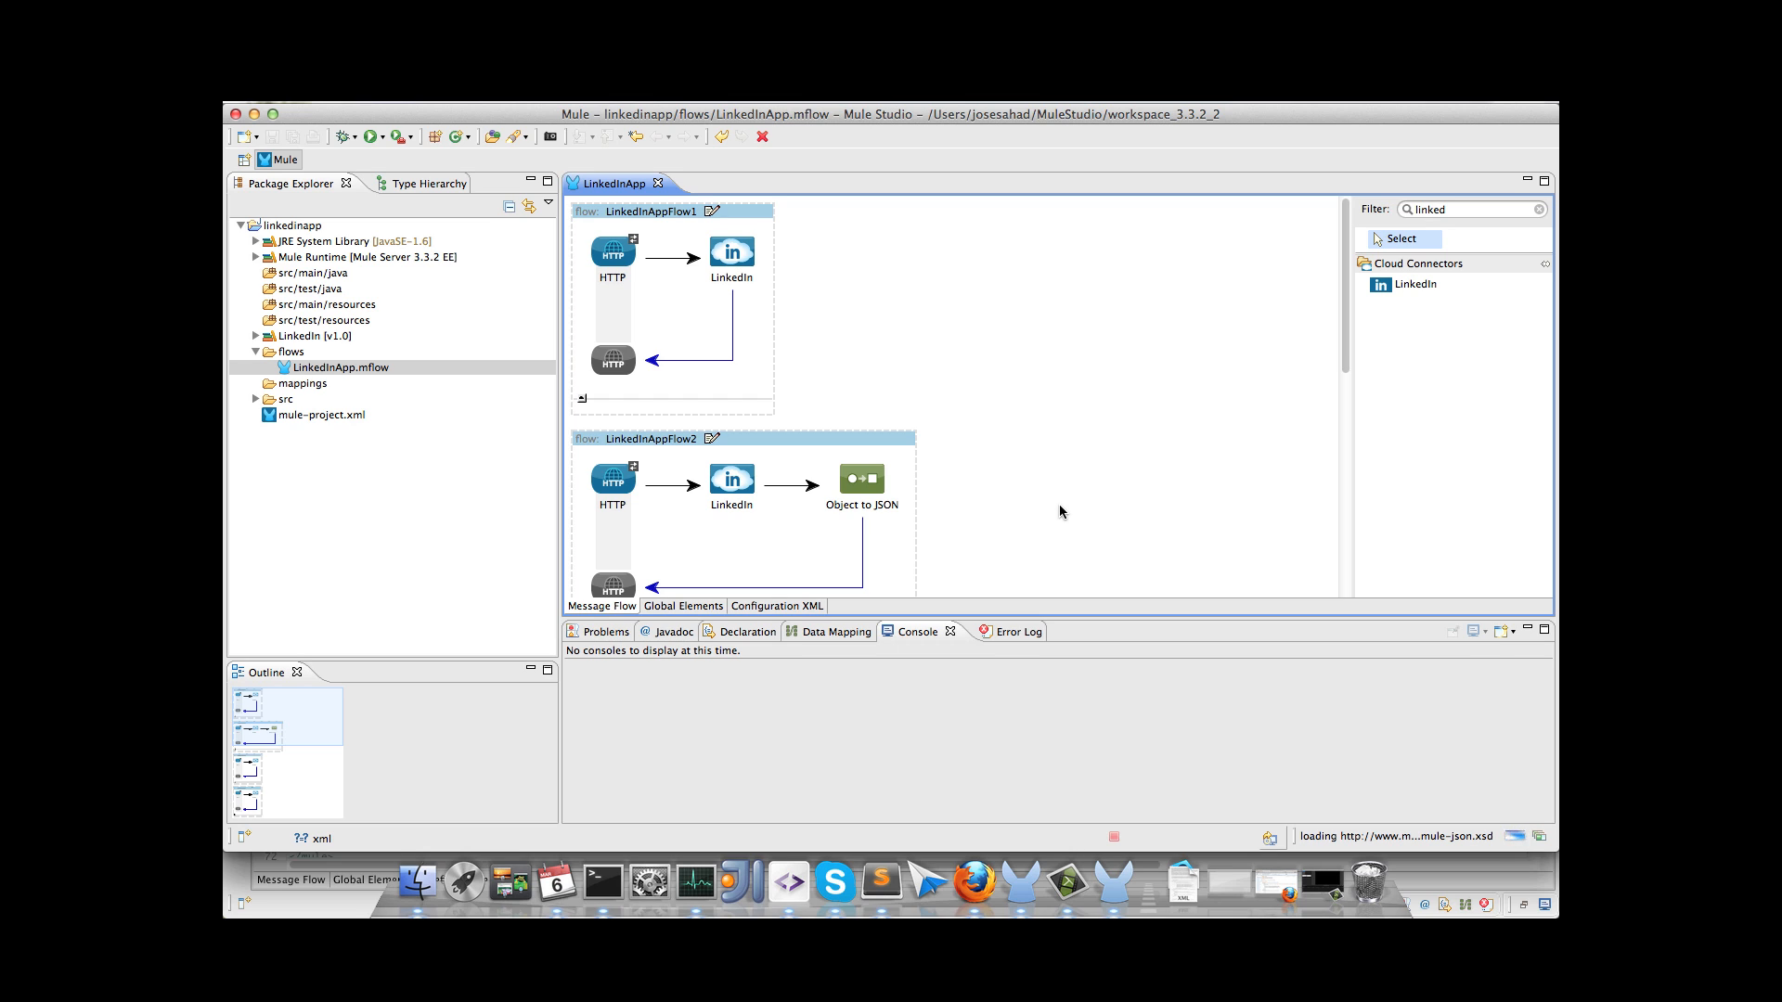
mouse_move(654, 364)
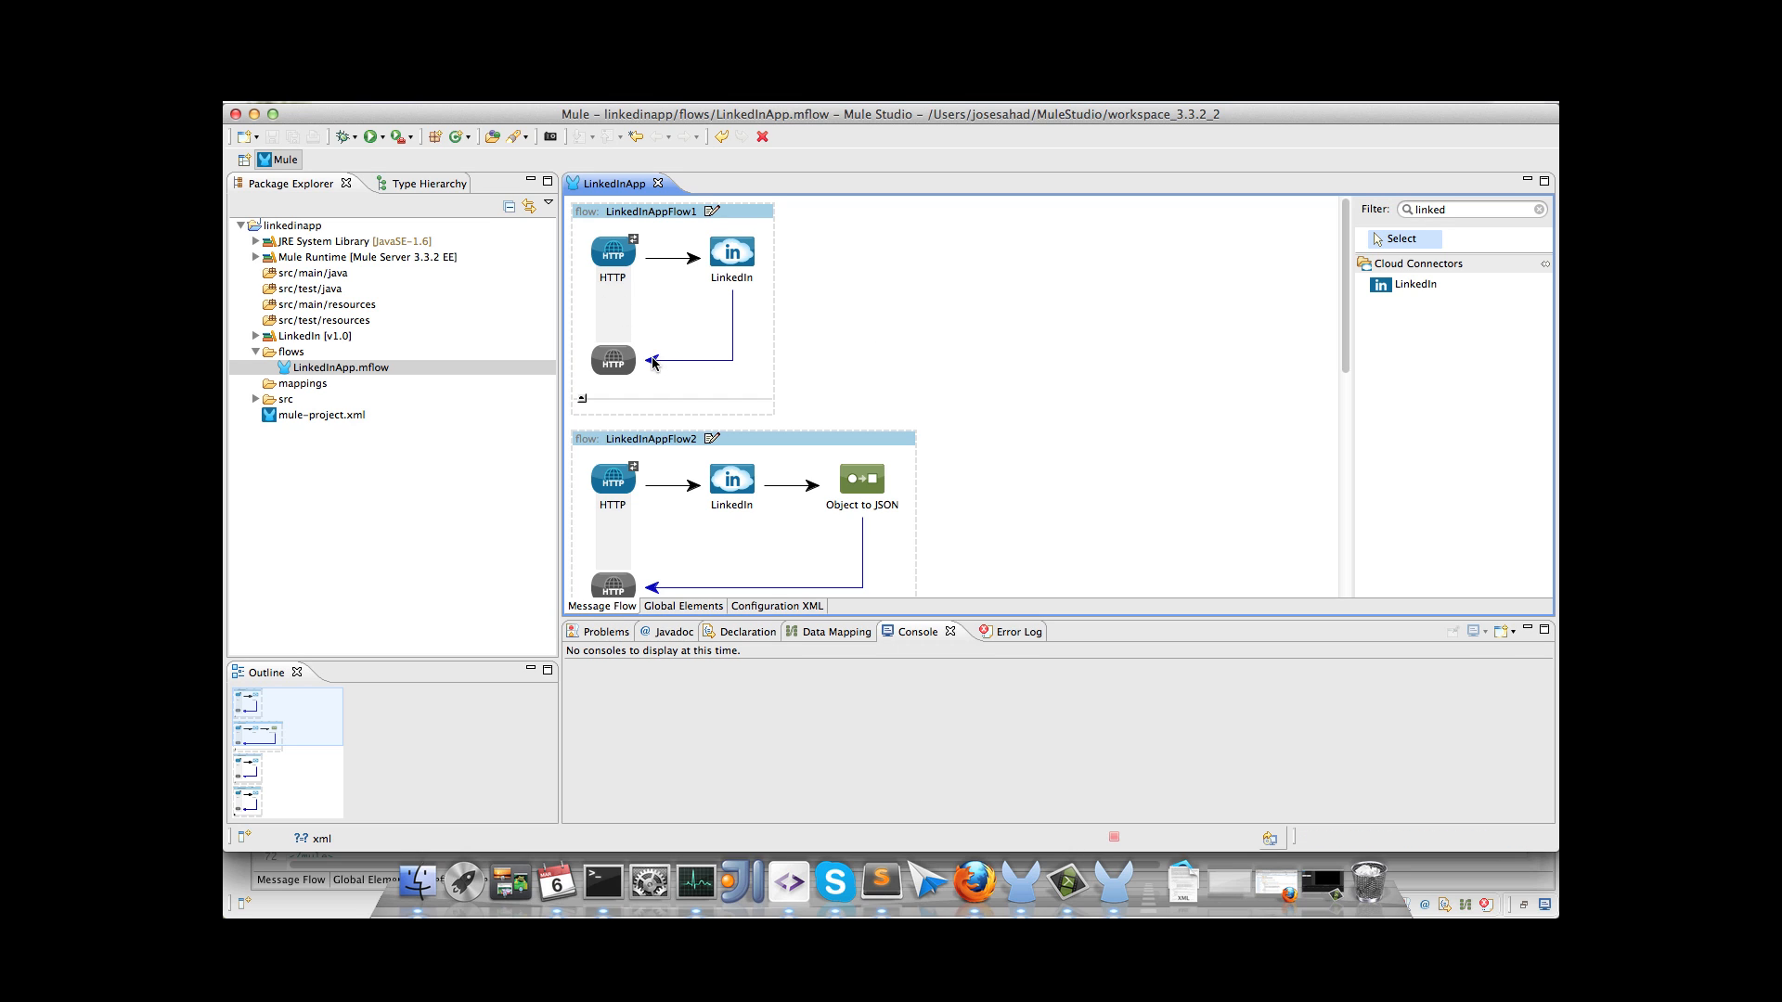
mouse_move(1127, 377)
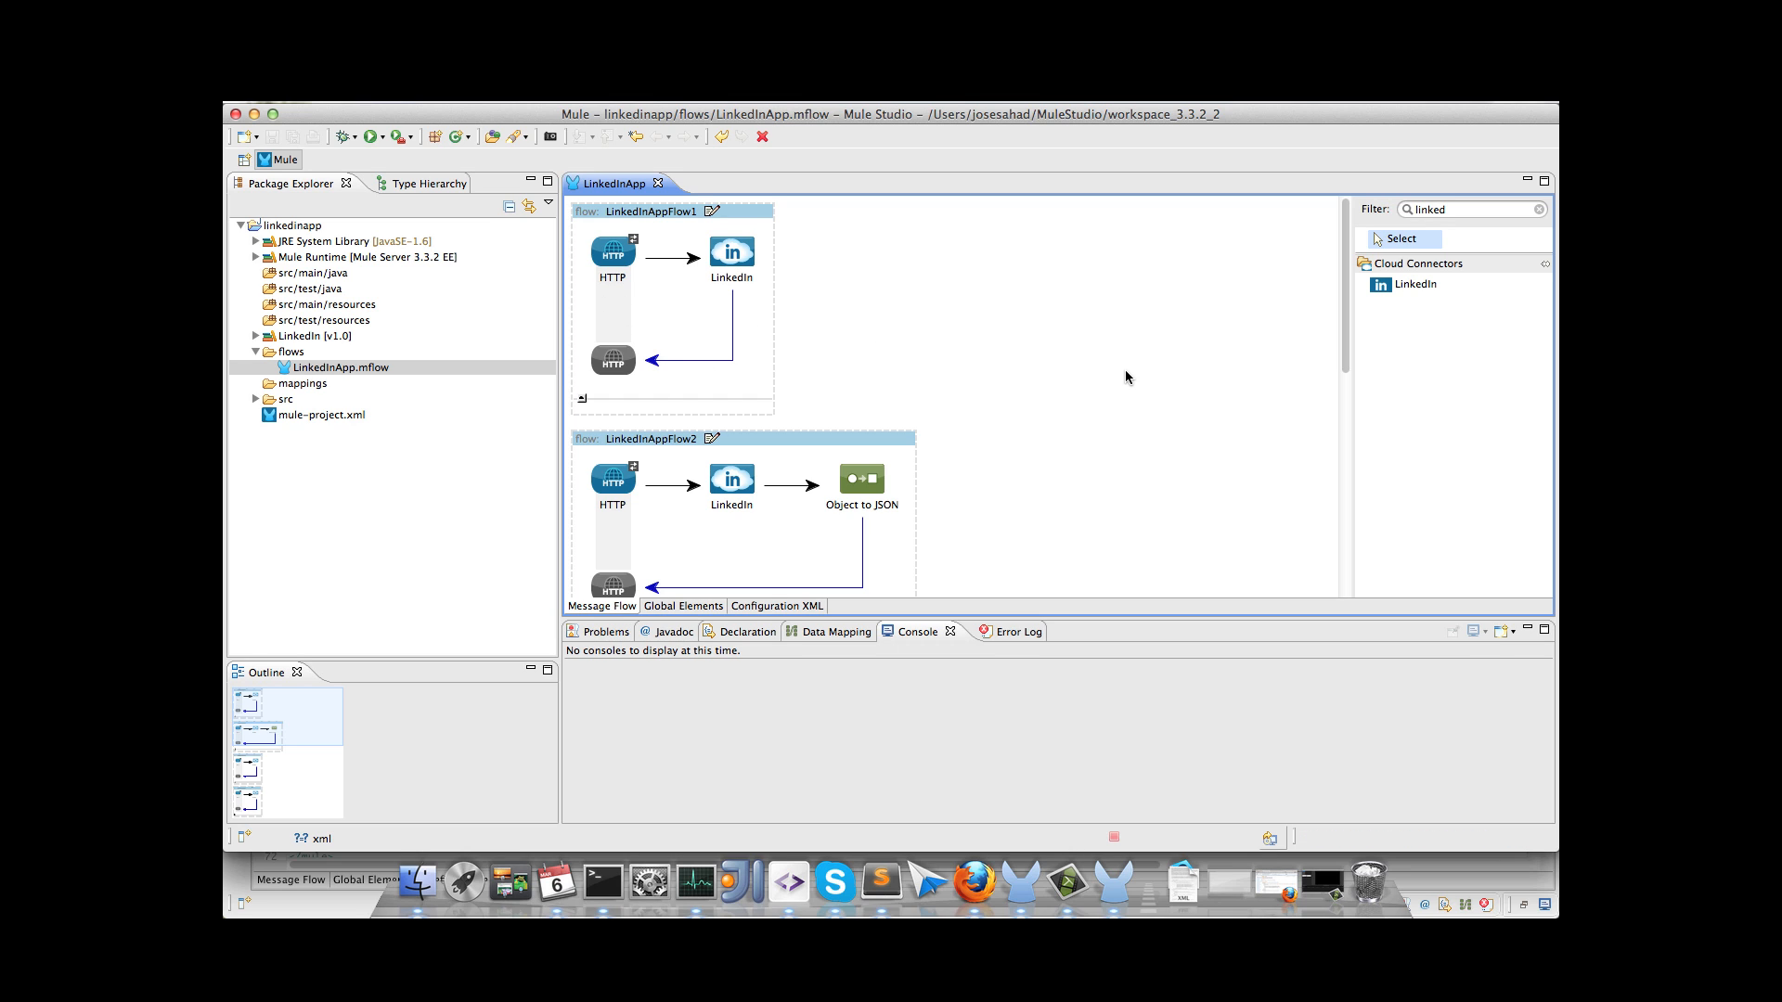
click(338, 368)
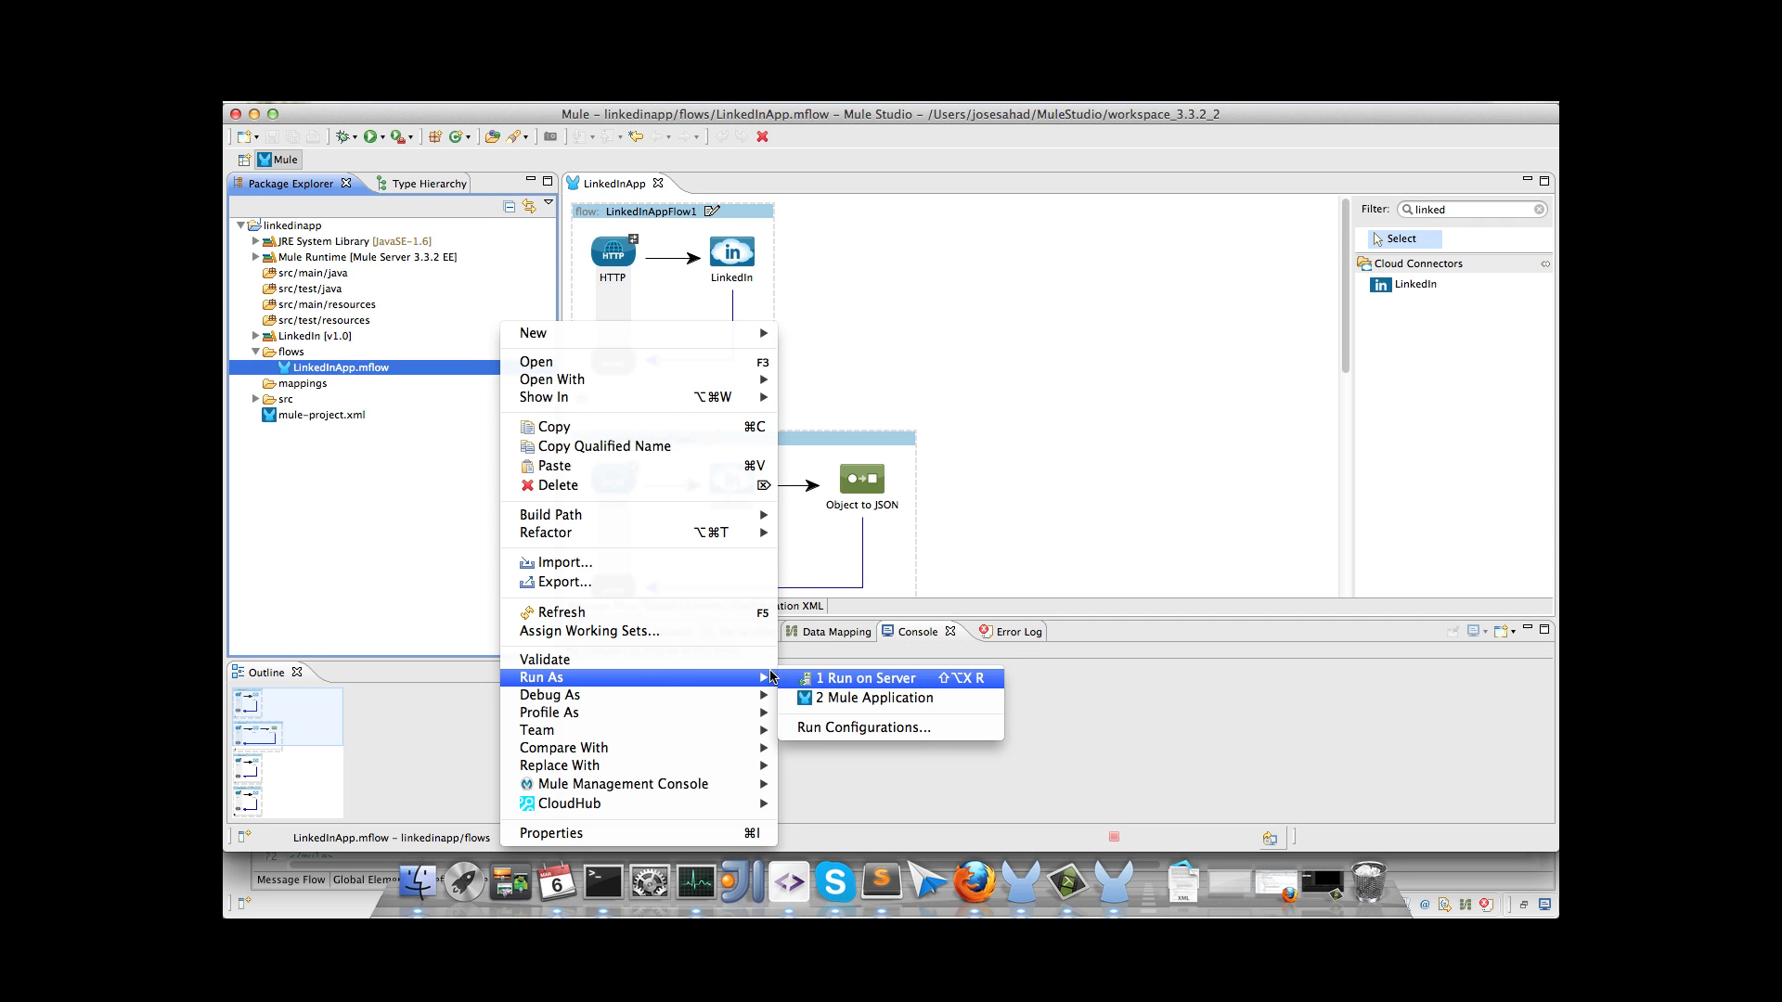
click(867, 679)
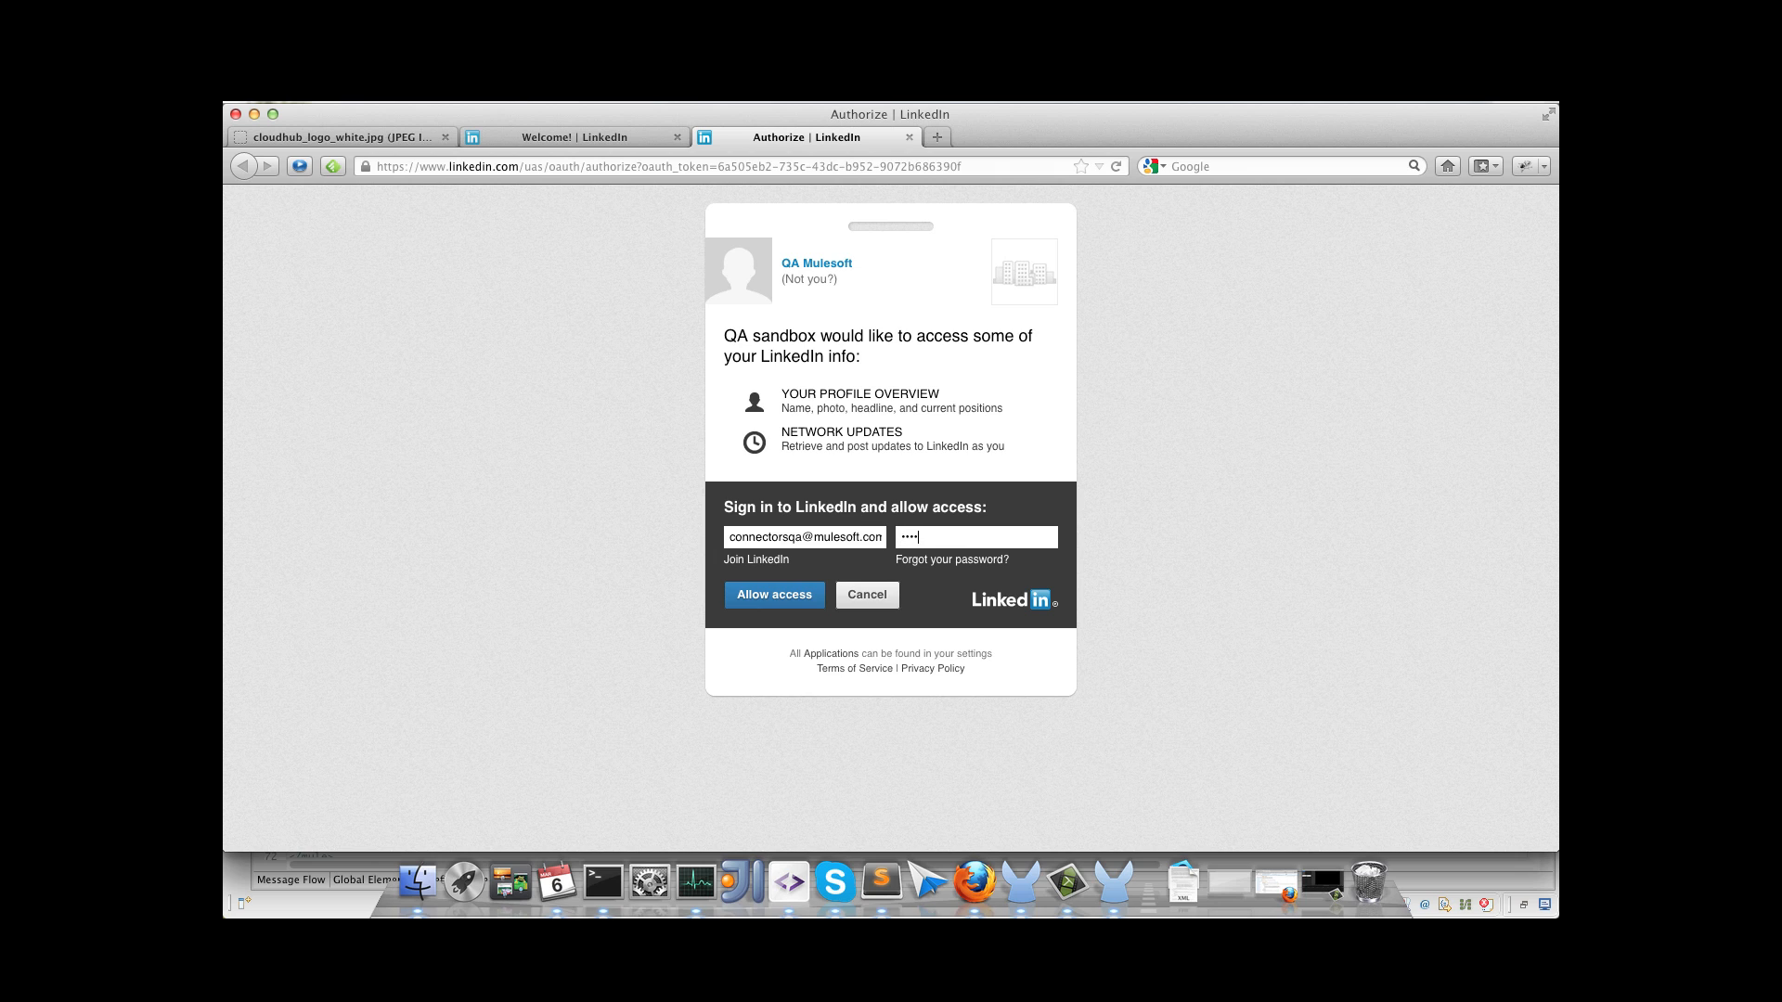
Step: Allow the QA sandbox app access to the LinkedIn account and dismiss the save-password offer
click(772, 594)
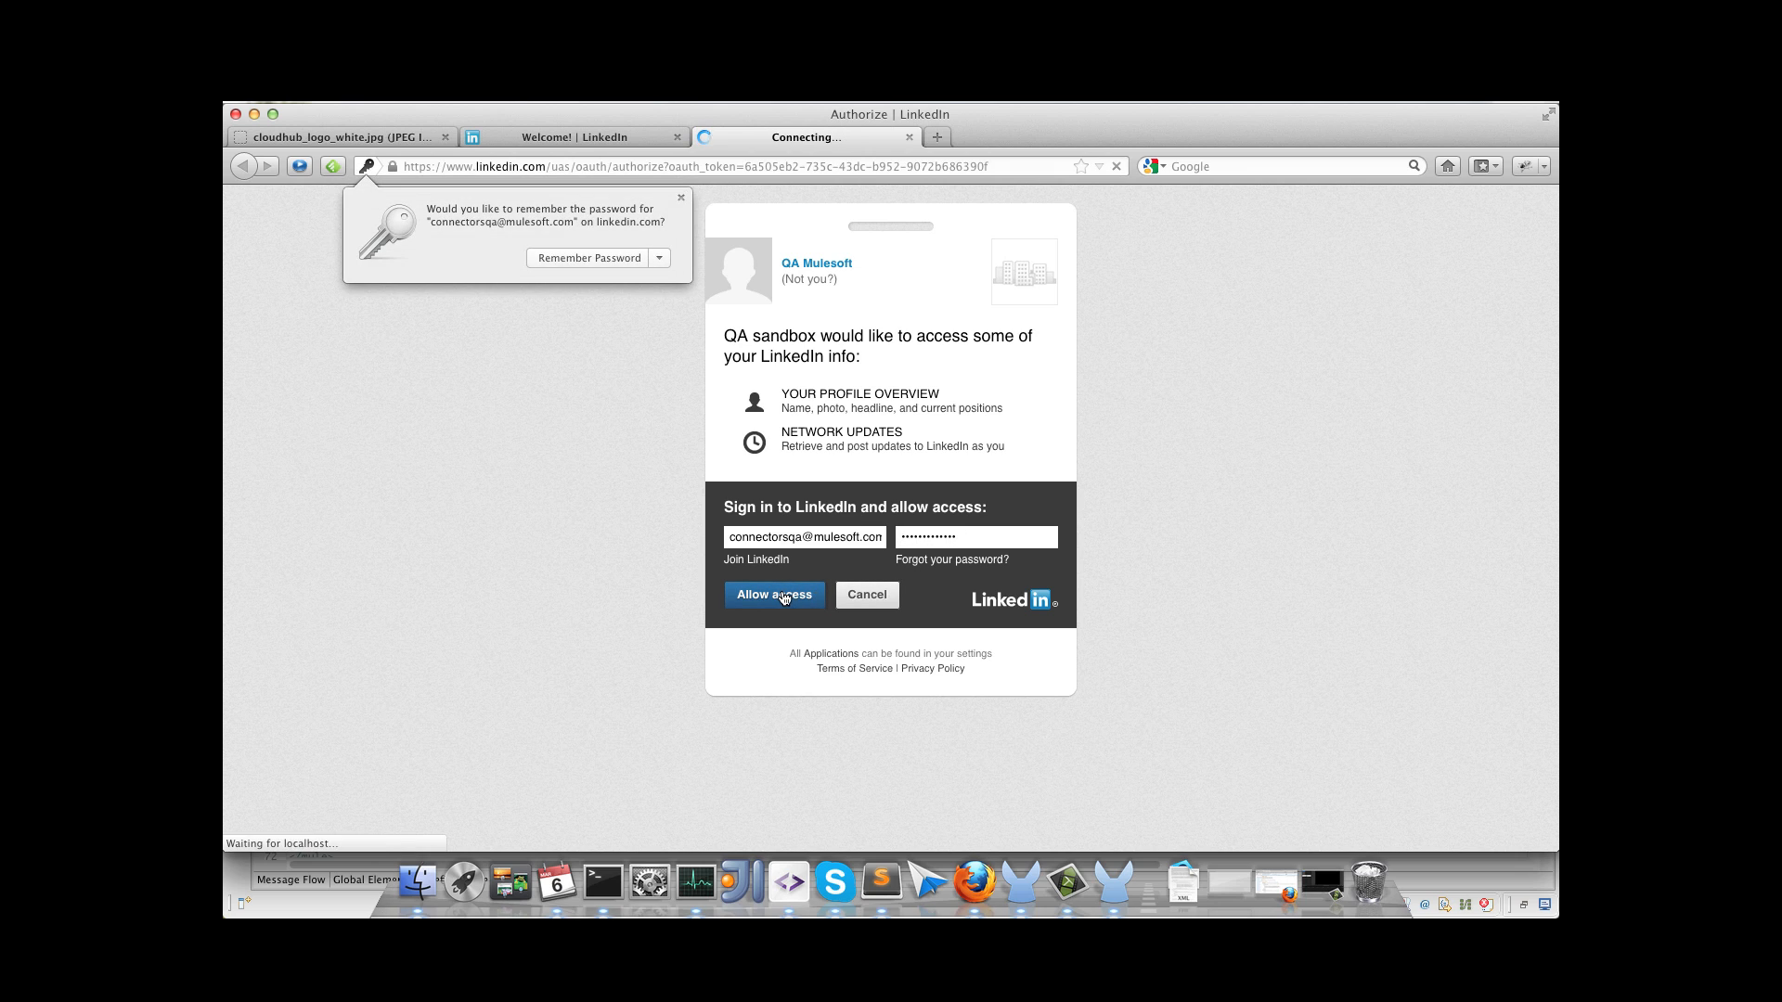
click(774, 594)
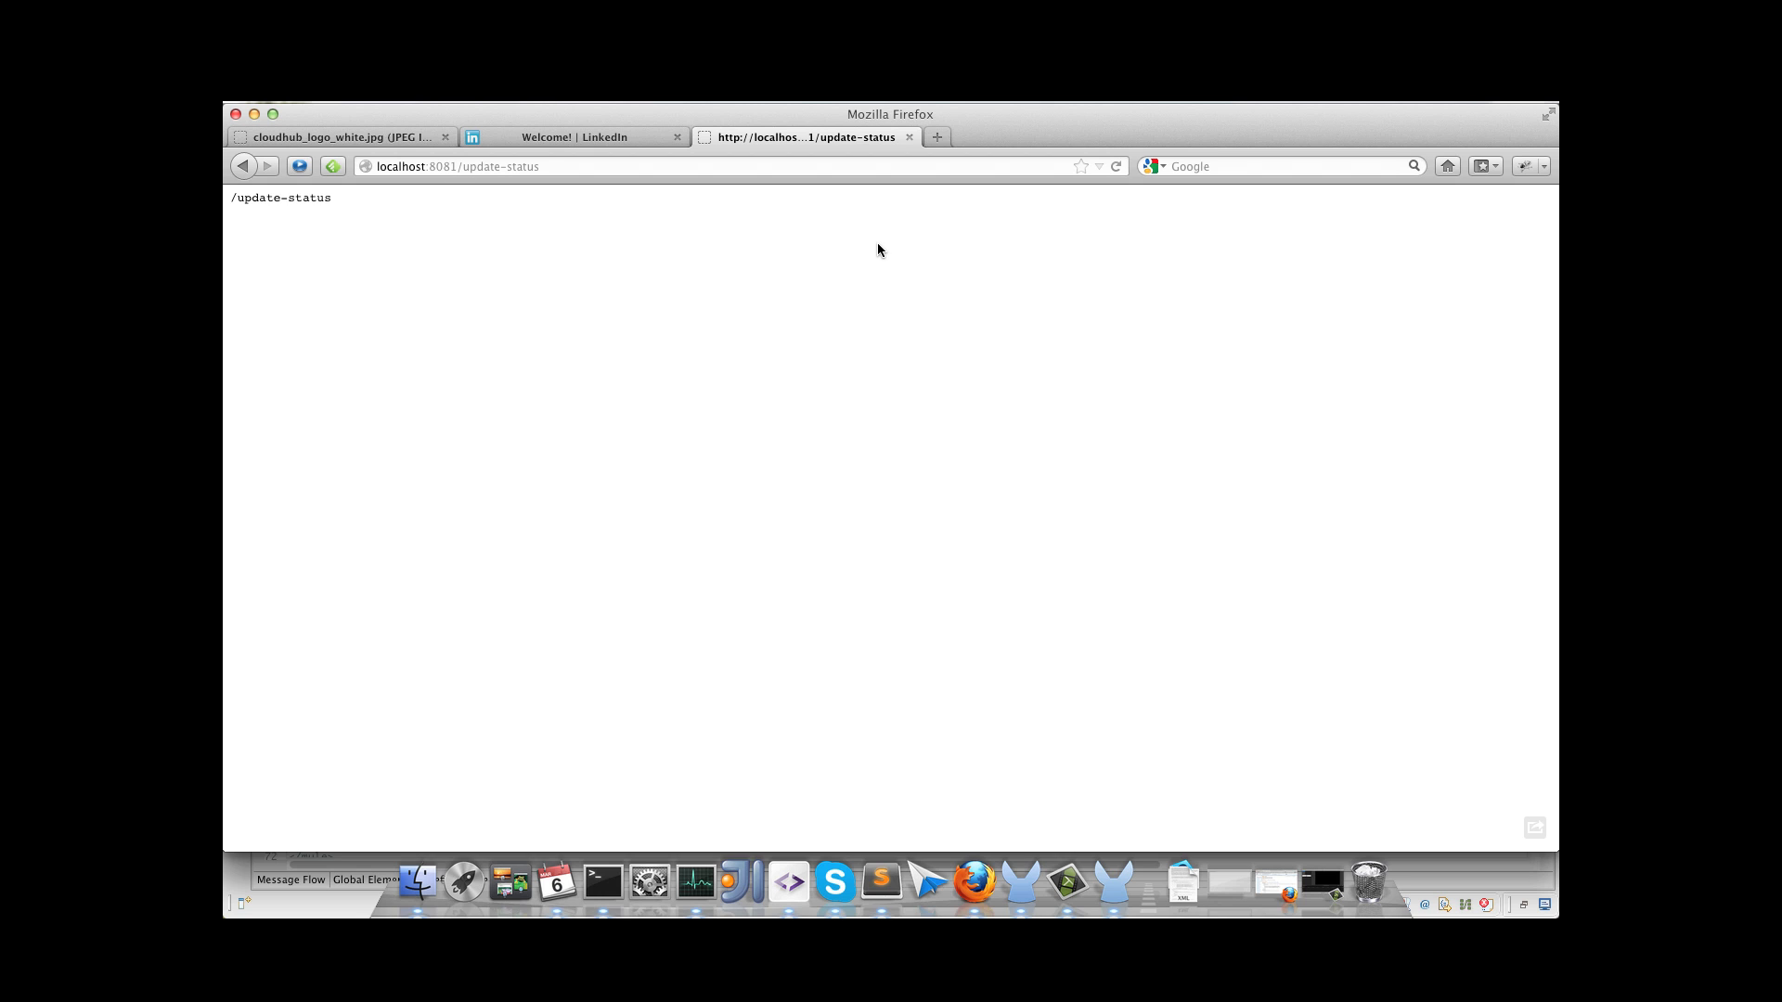
Step: Switch to the 'Welcome! | LinkedIn' tab showing the home feed
click(573, 135)
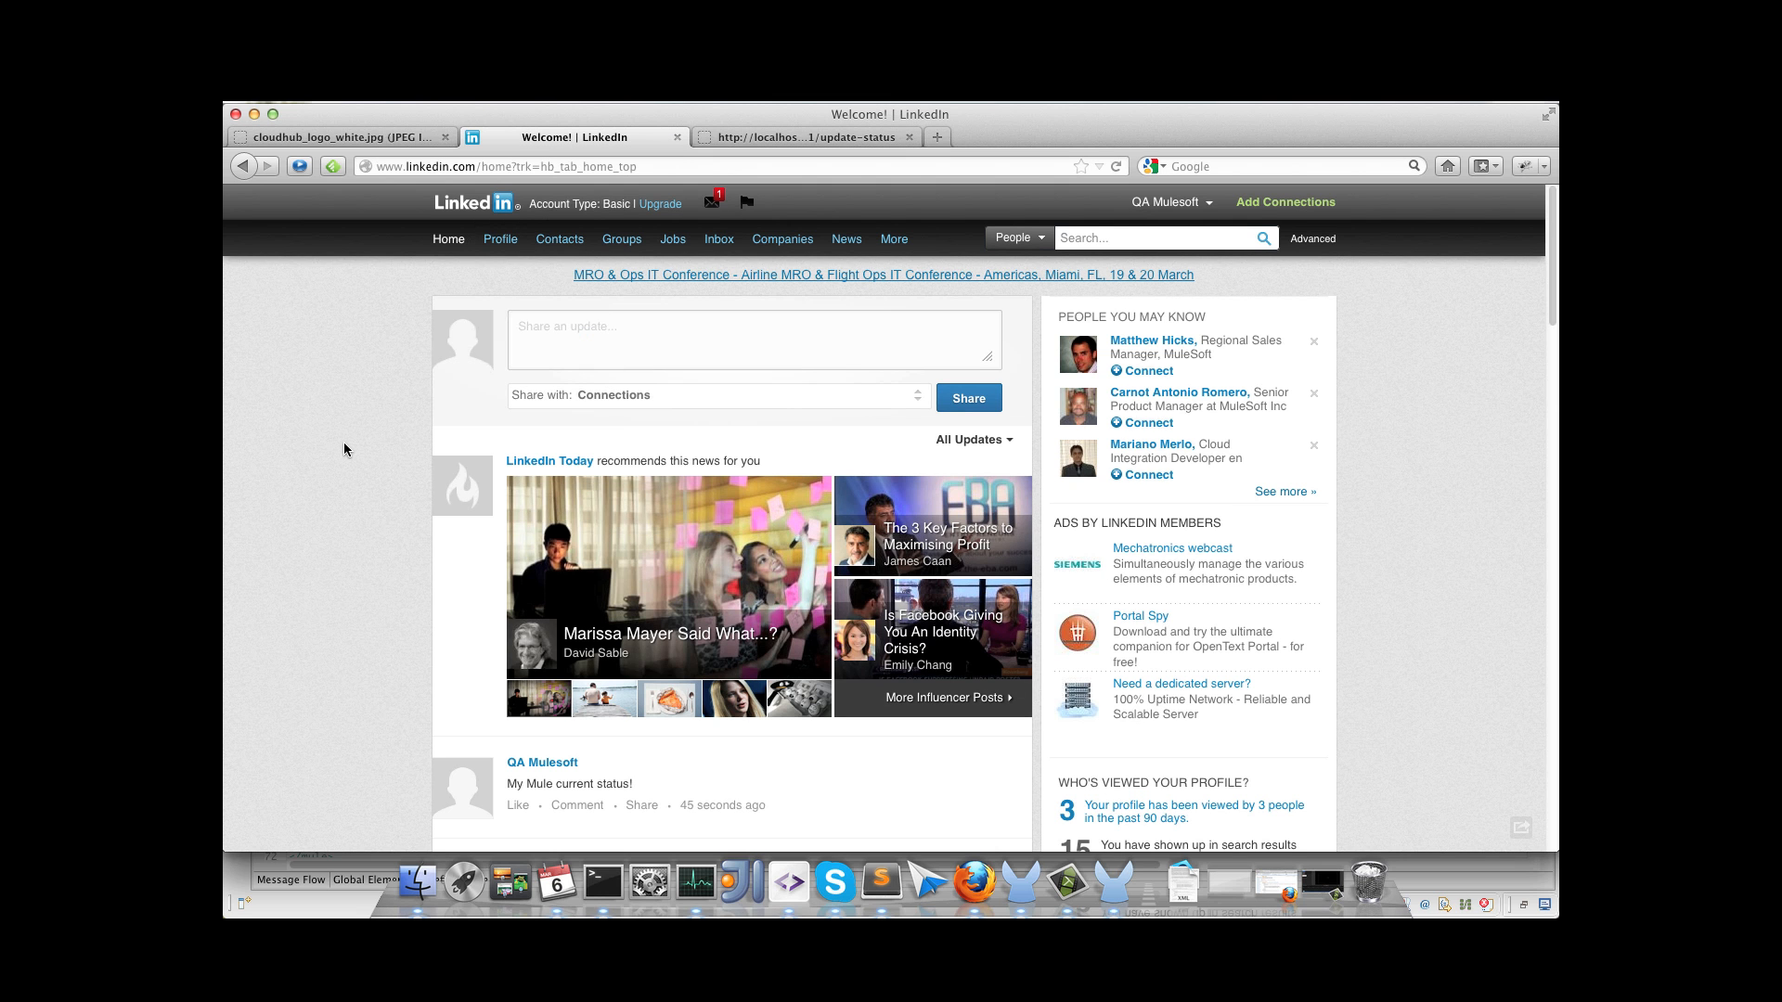
Step: Scroll through the LinkedIn feed to check the new status and the CloudHub post
scroll(down, 3)
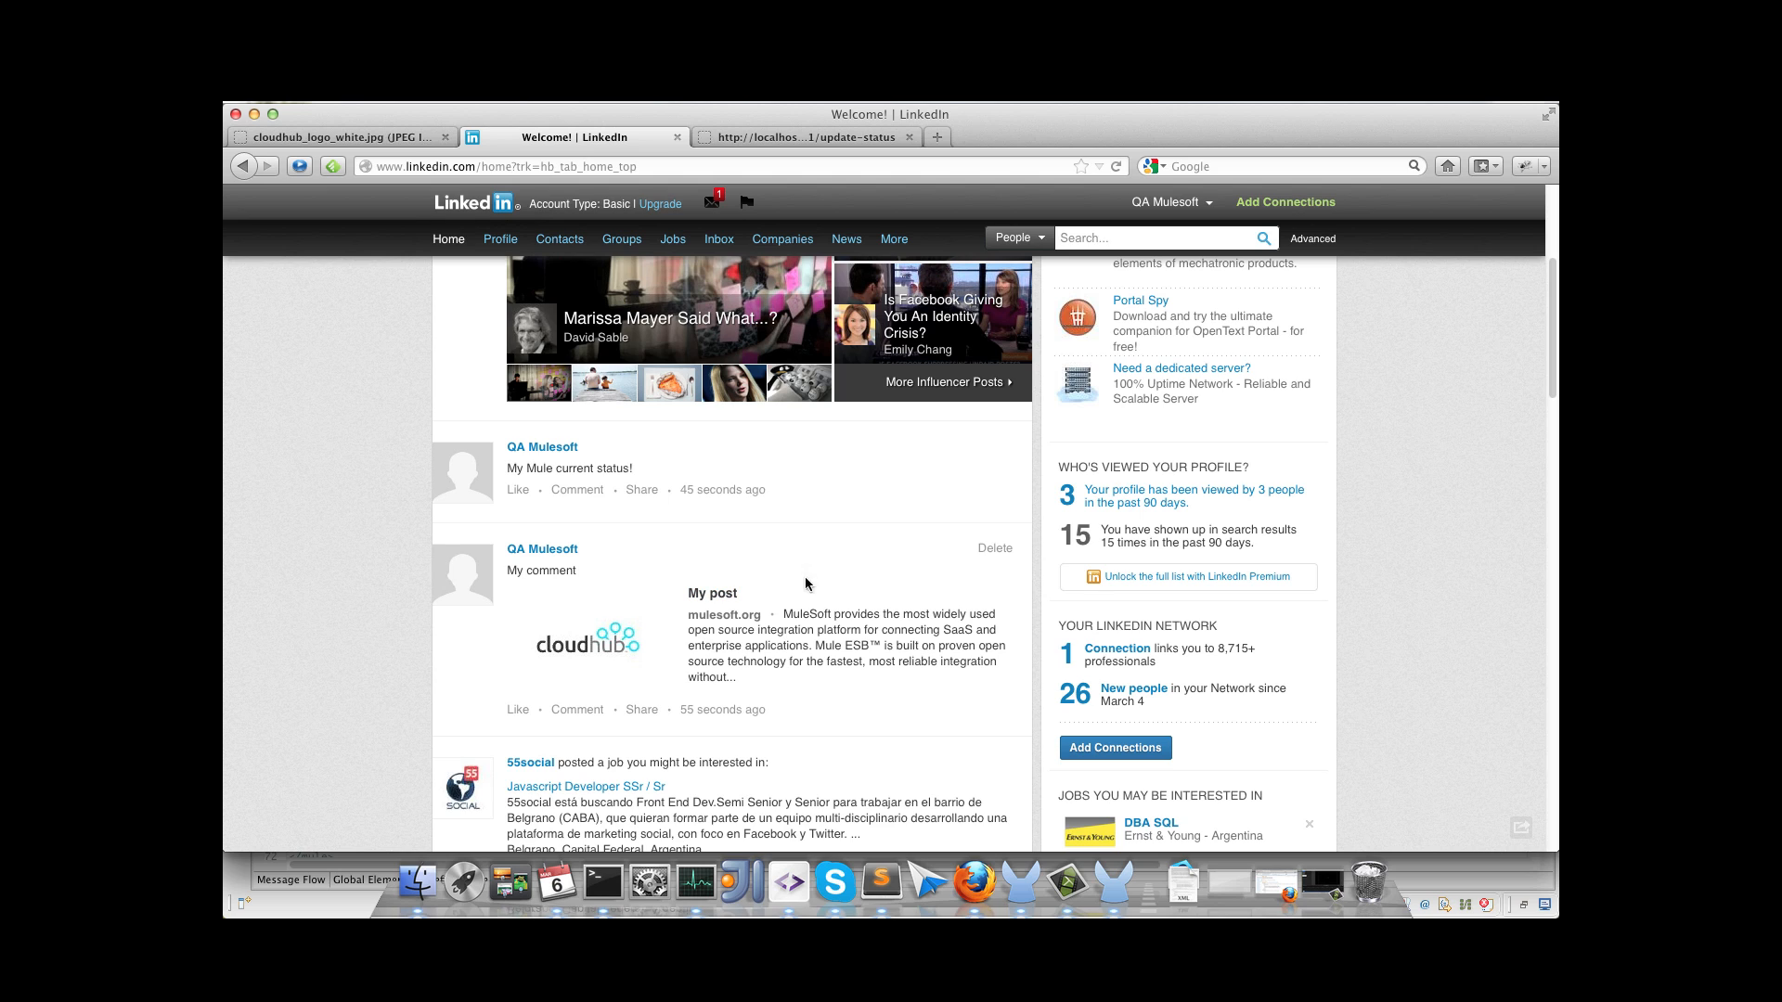
mouse_move(559, 536)
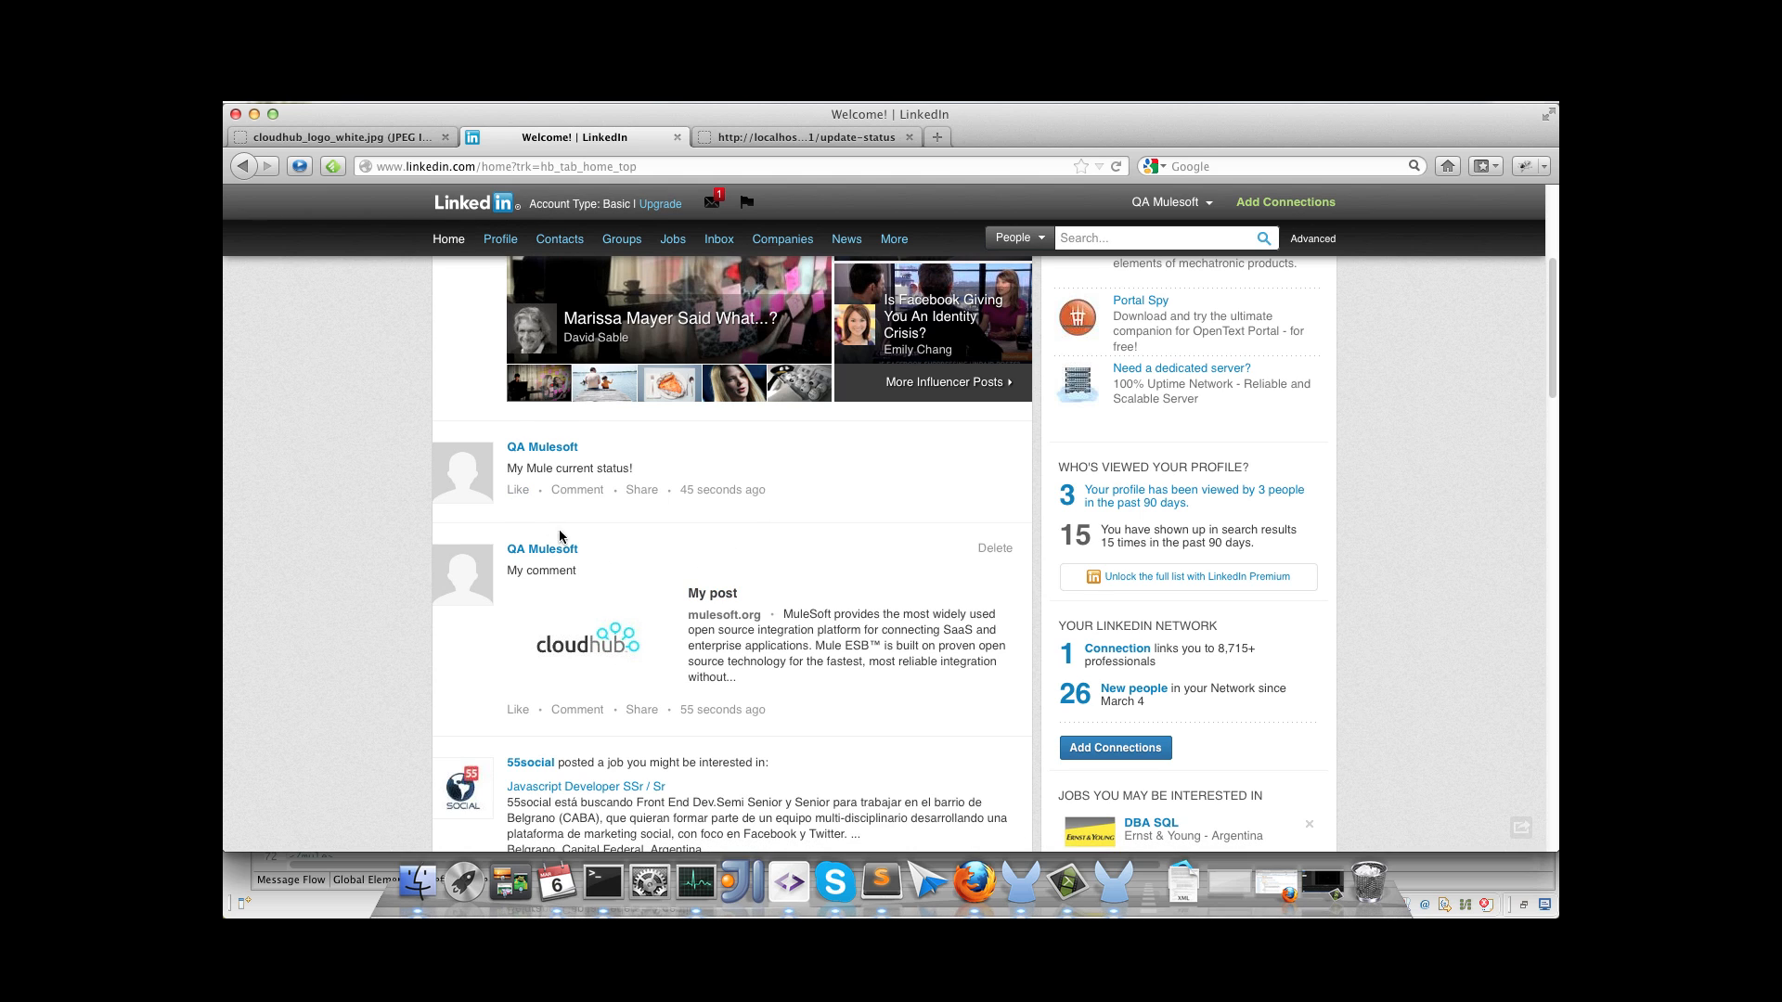
mouse_move(874, 483)
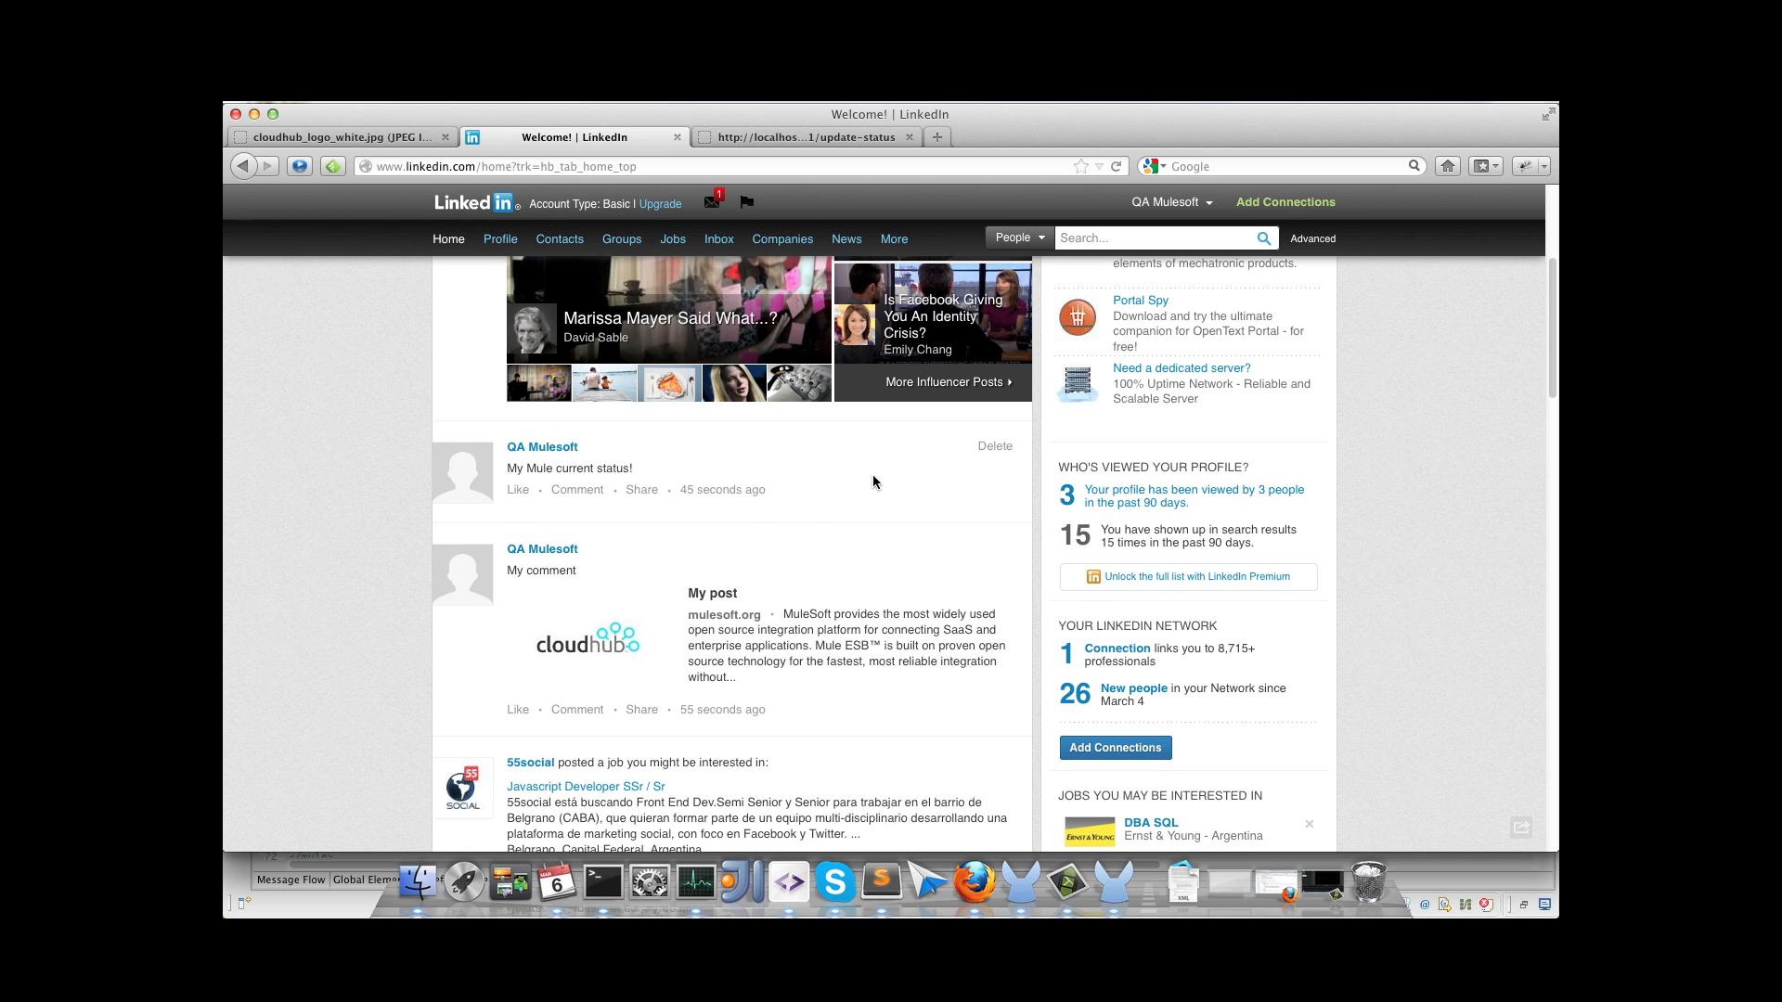
scroll(up, 3)
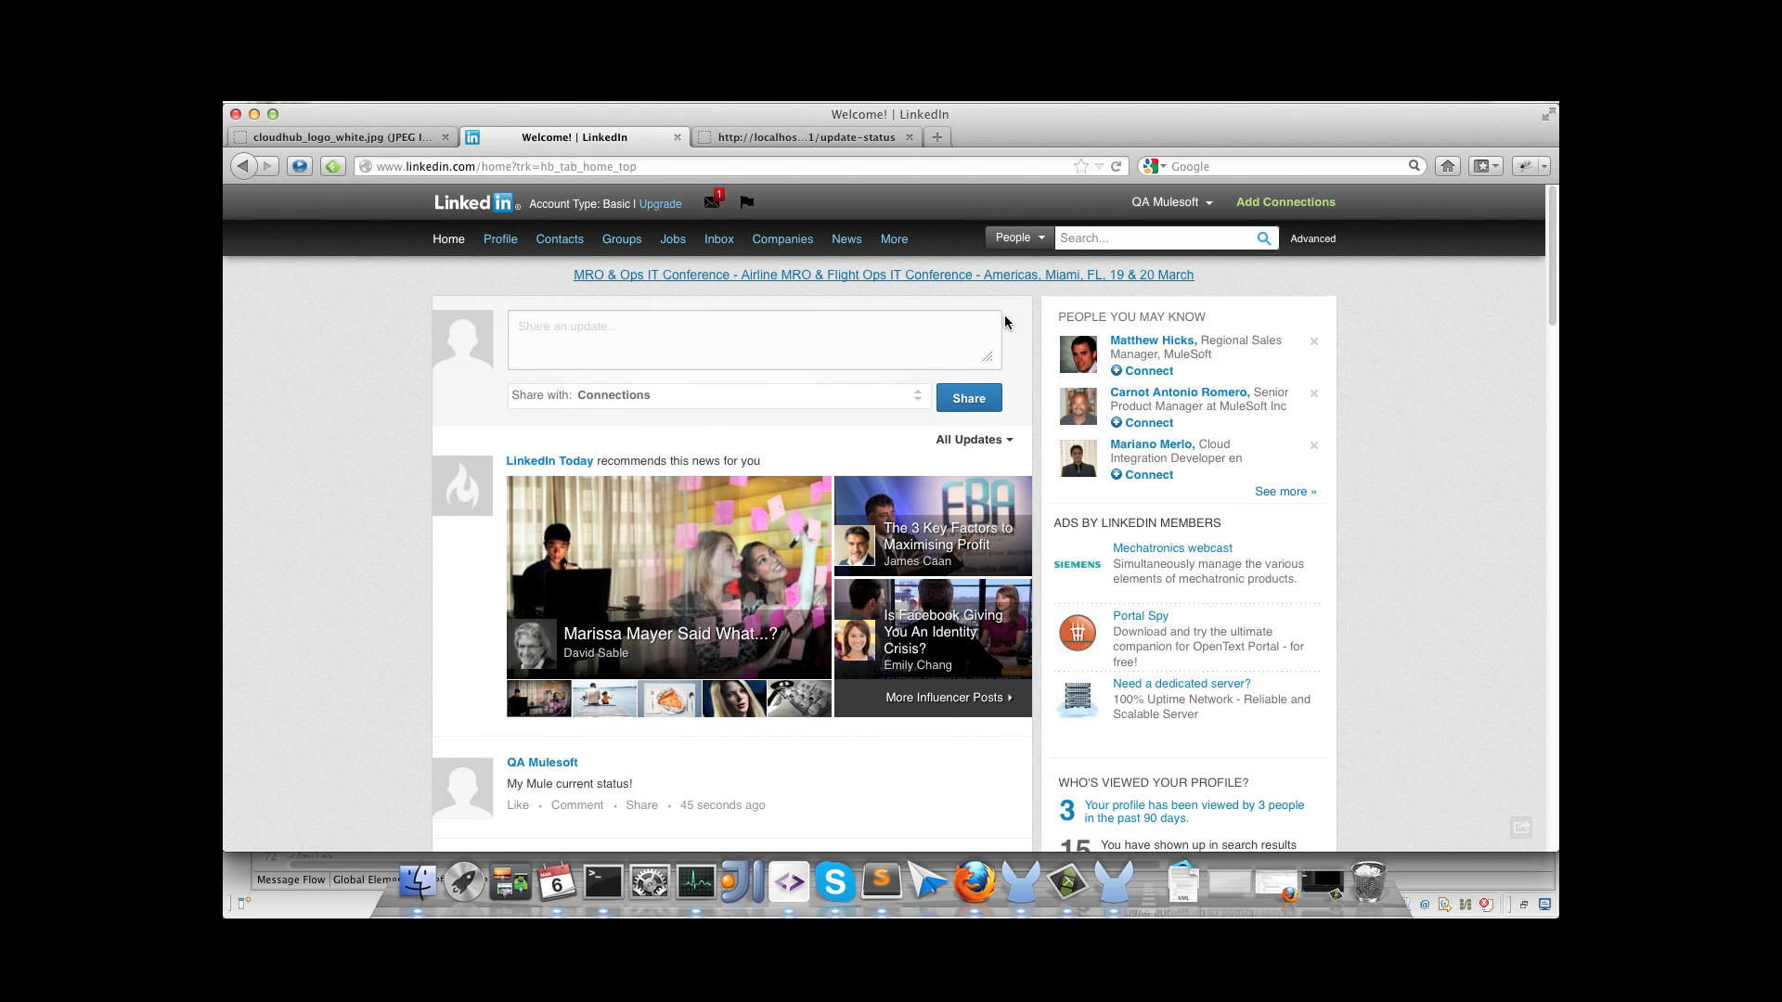
mouse_move(974, 310)
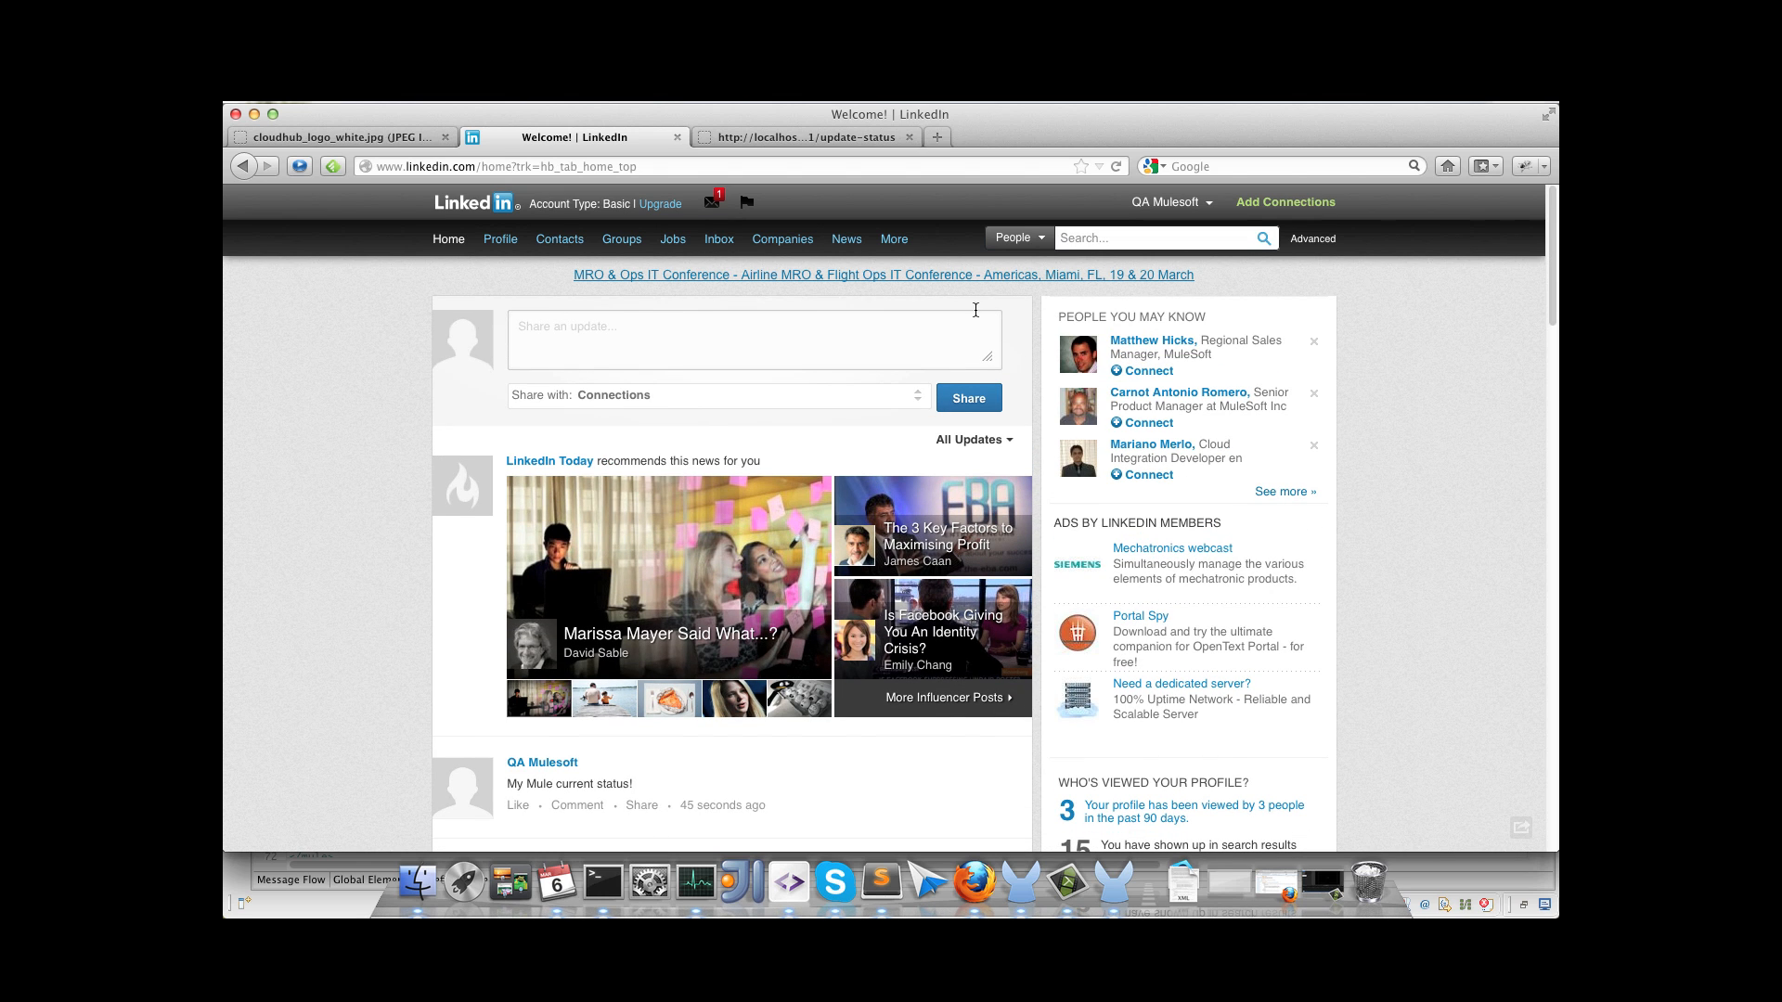
scroll(down, 3)
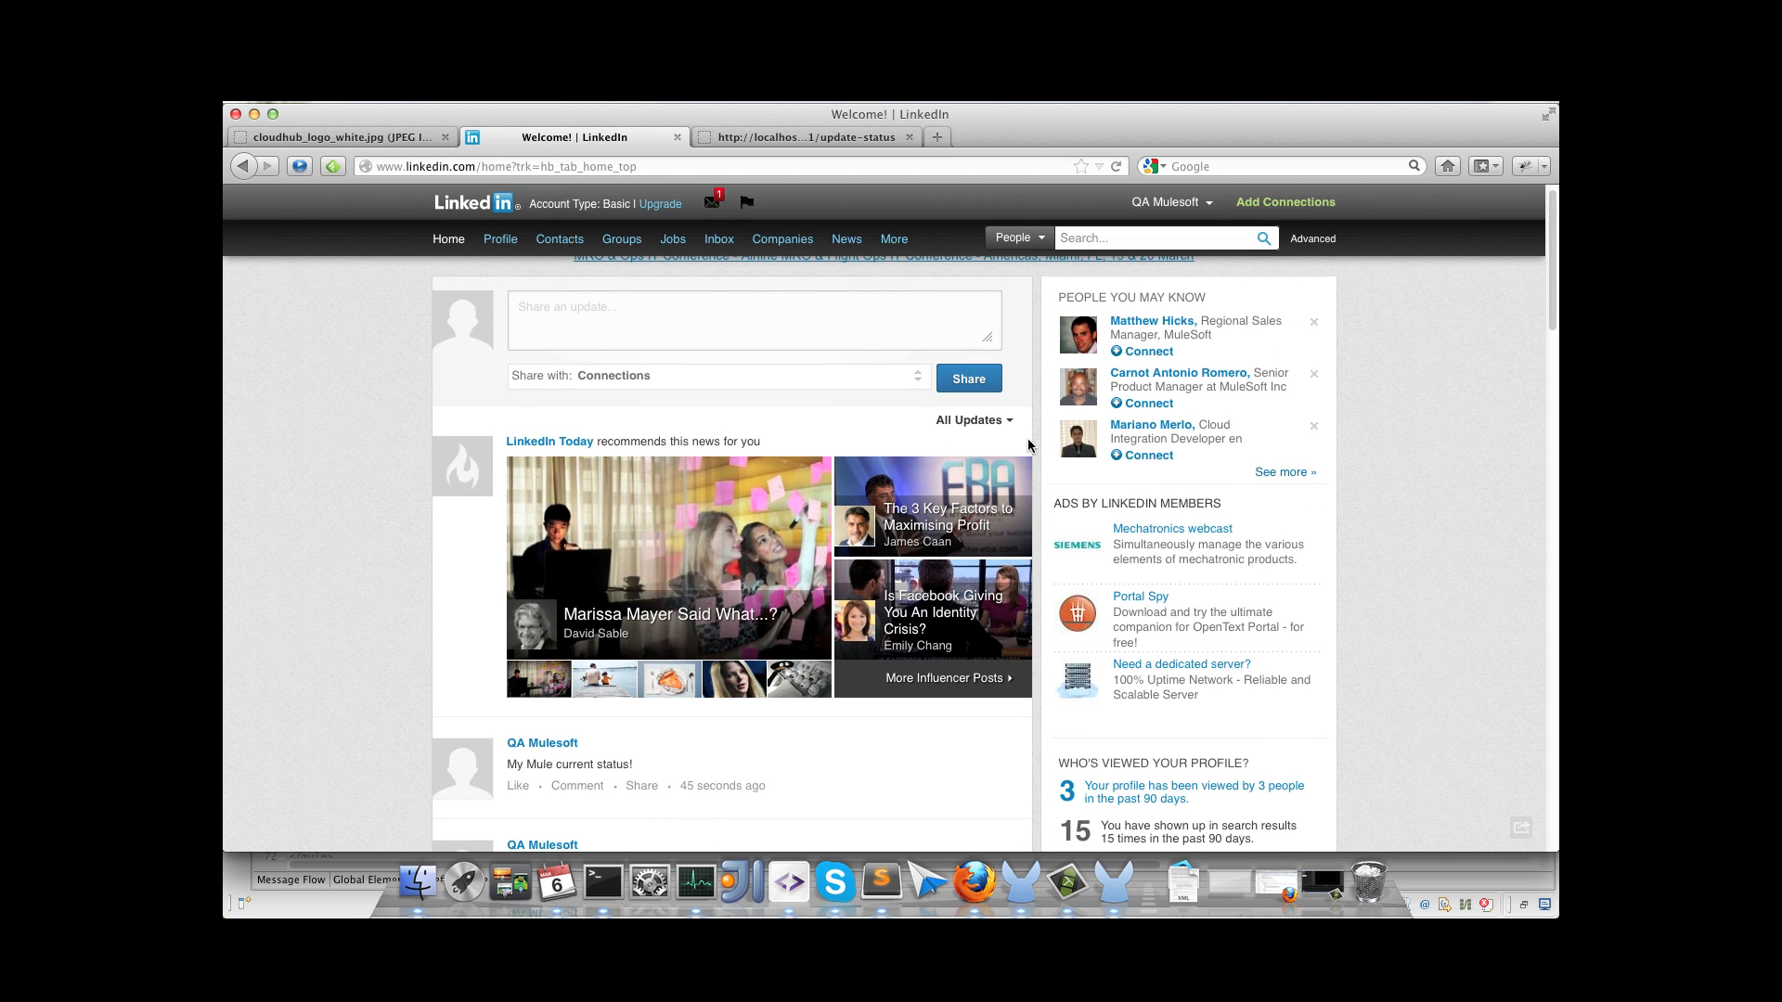
scroll(down, 3)
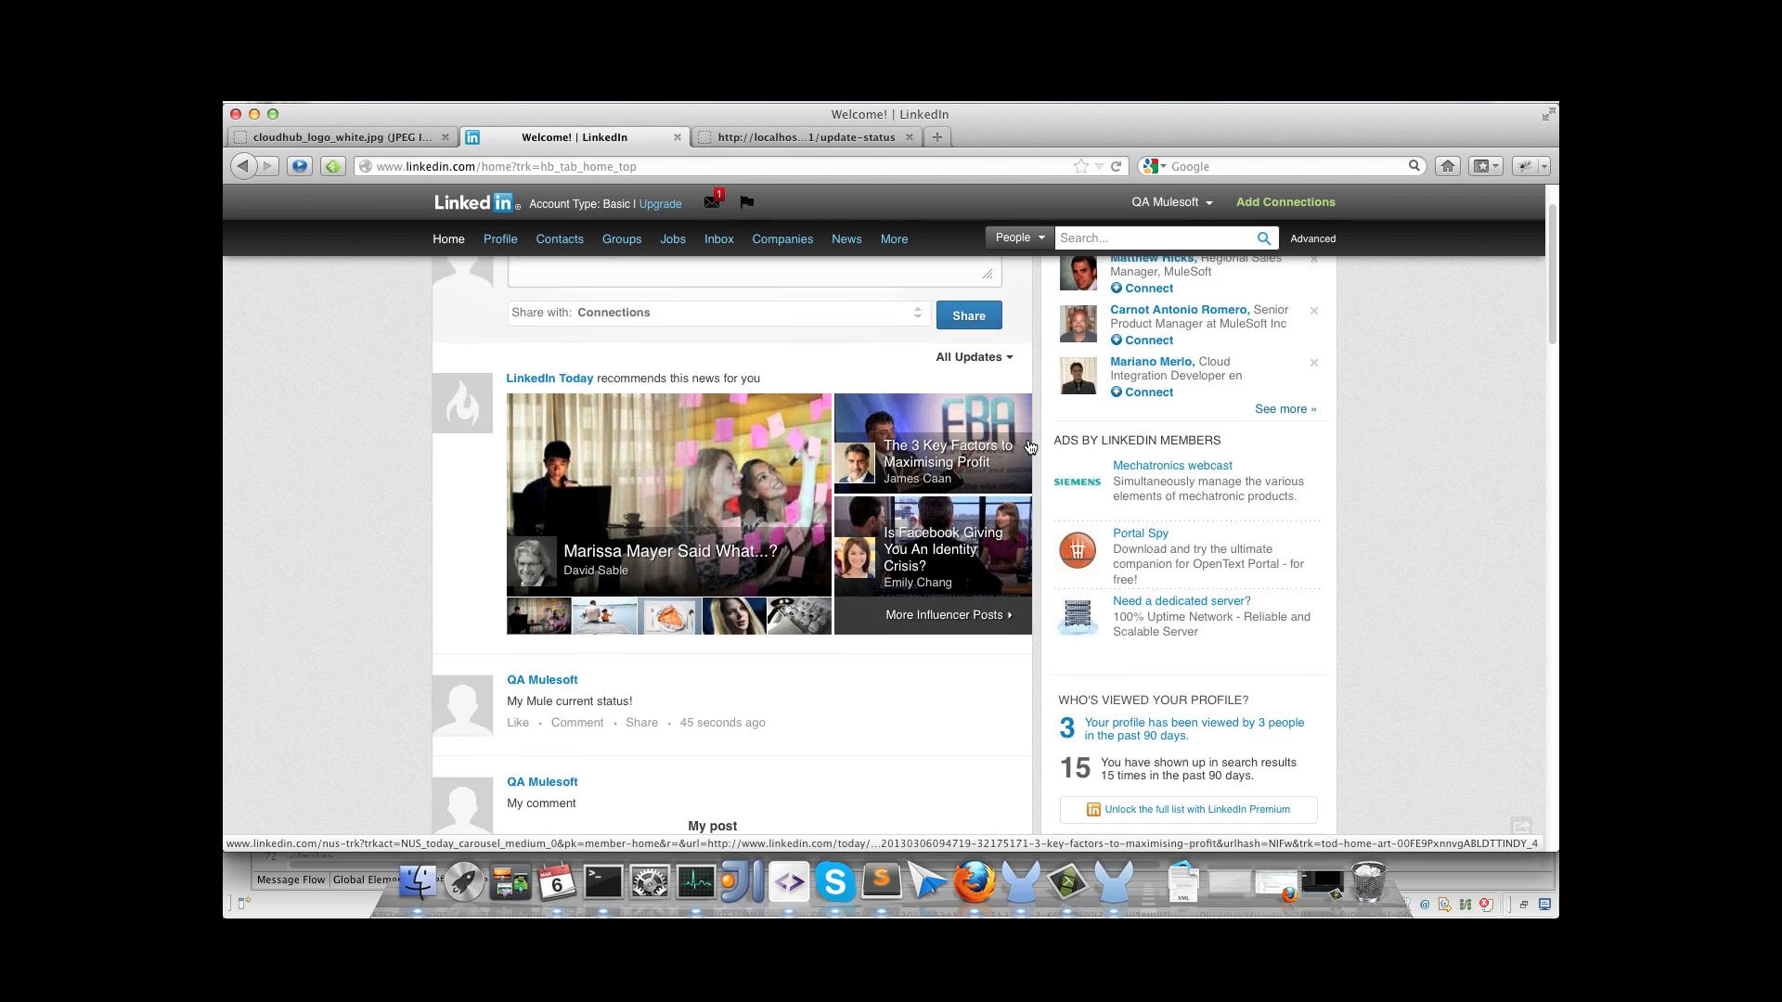
scroll(up, 3)
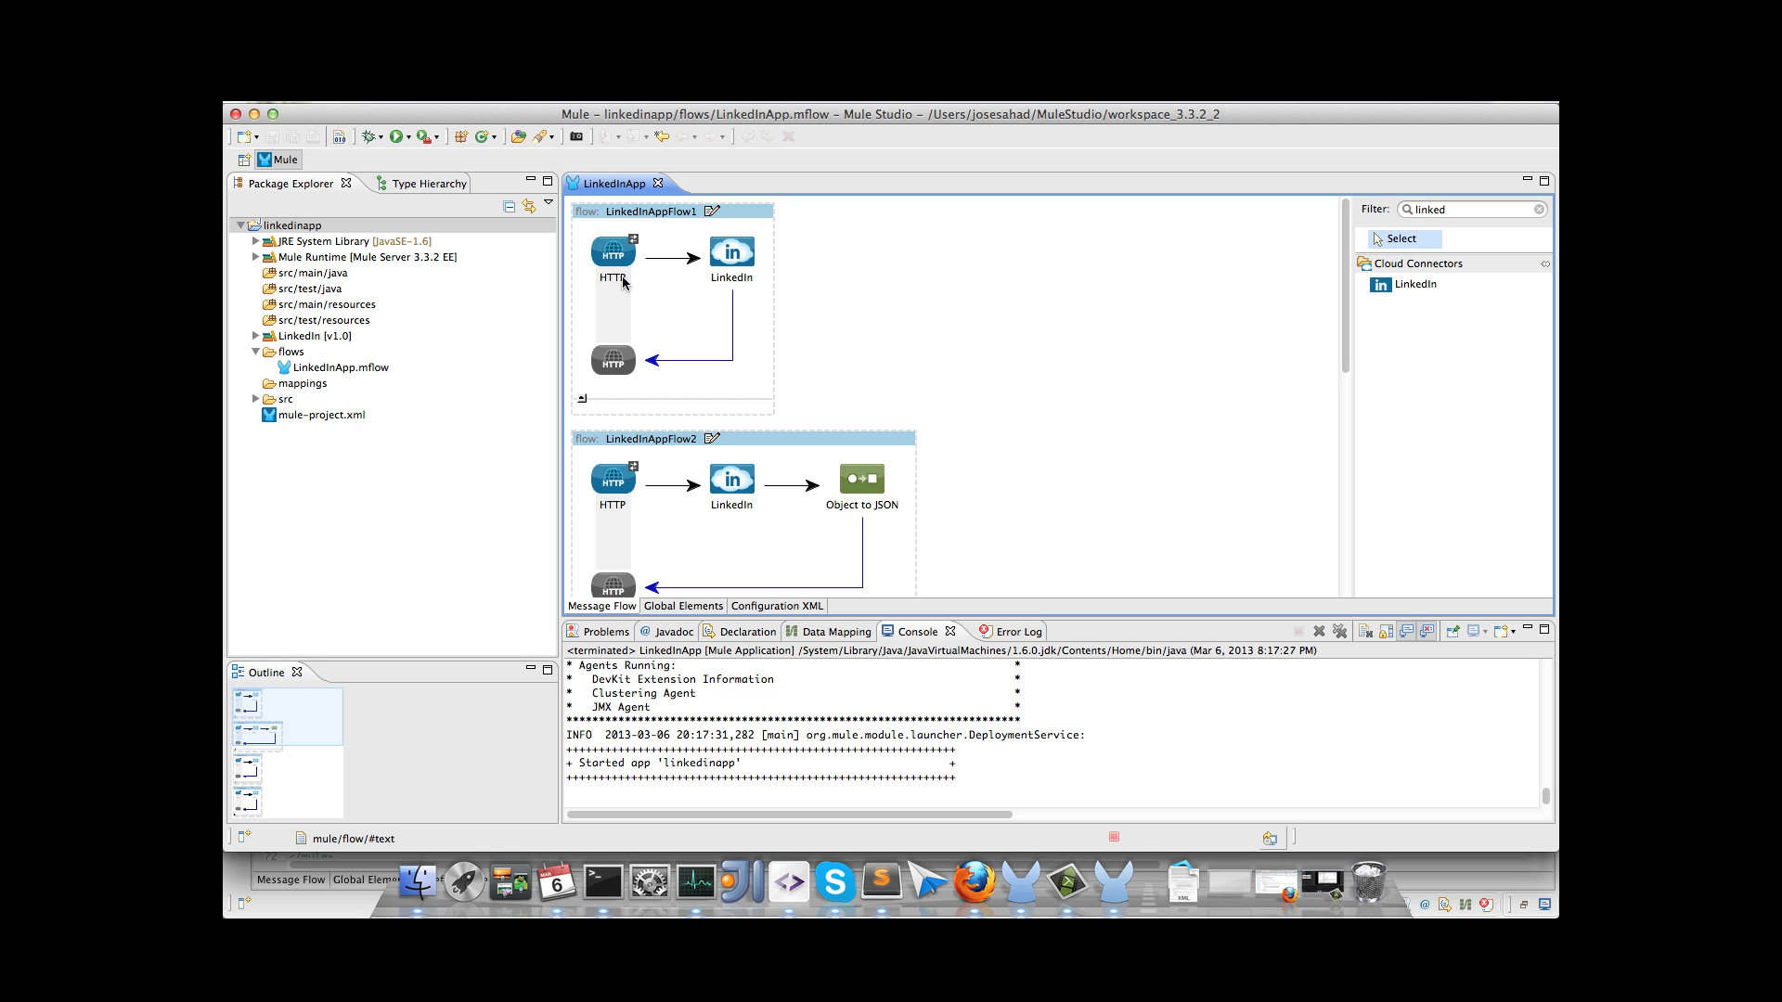
Step: Change LinkedInAppFlow1's HTTP endpoint port to the ${http.port} placeholder and apply it
double_click(610, 251)
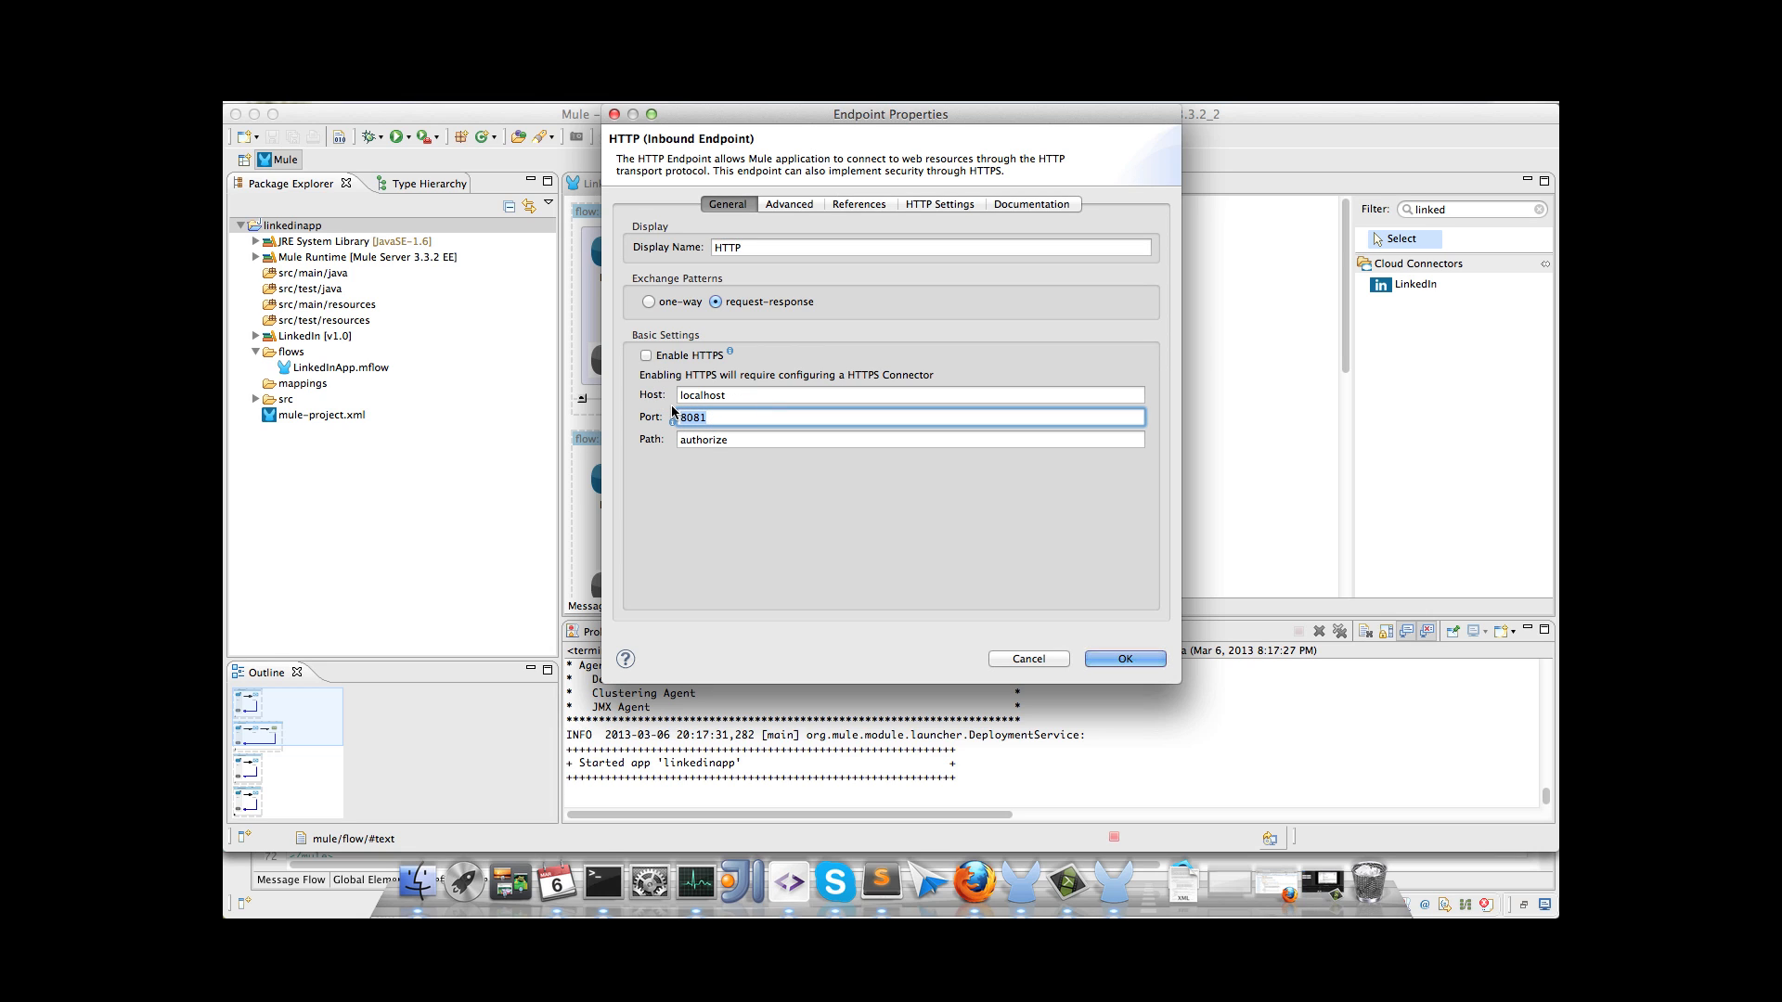
text($)
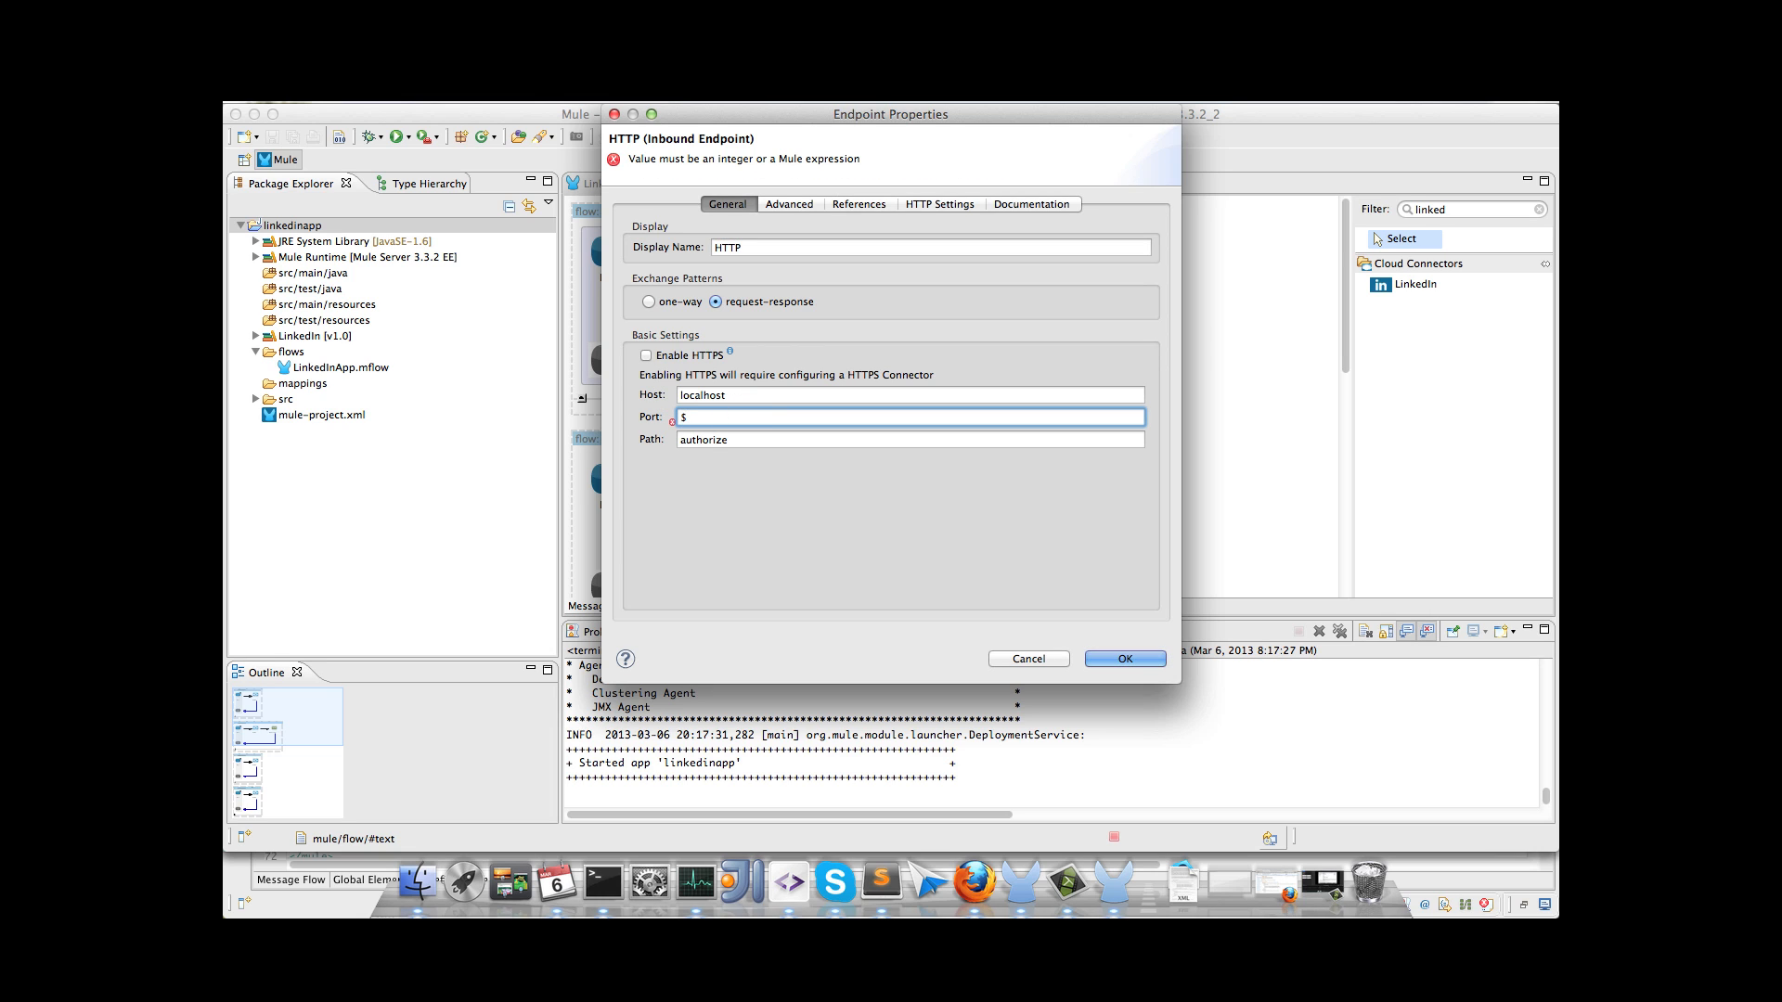
text(0)
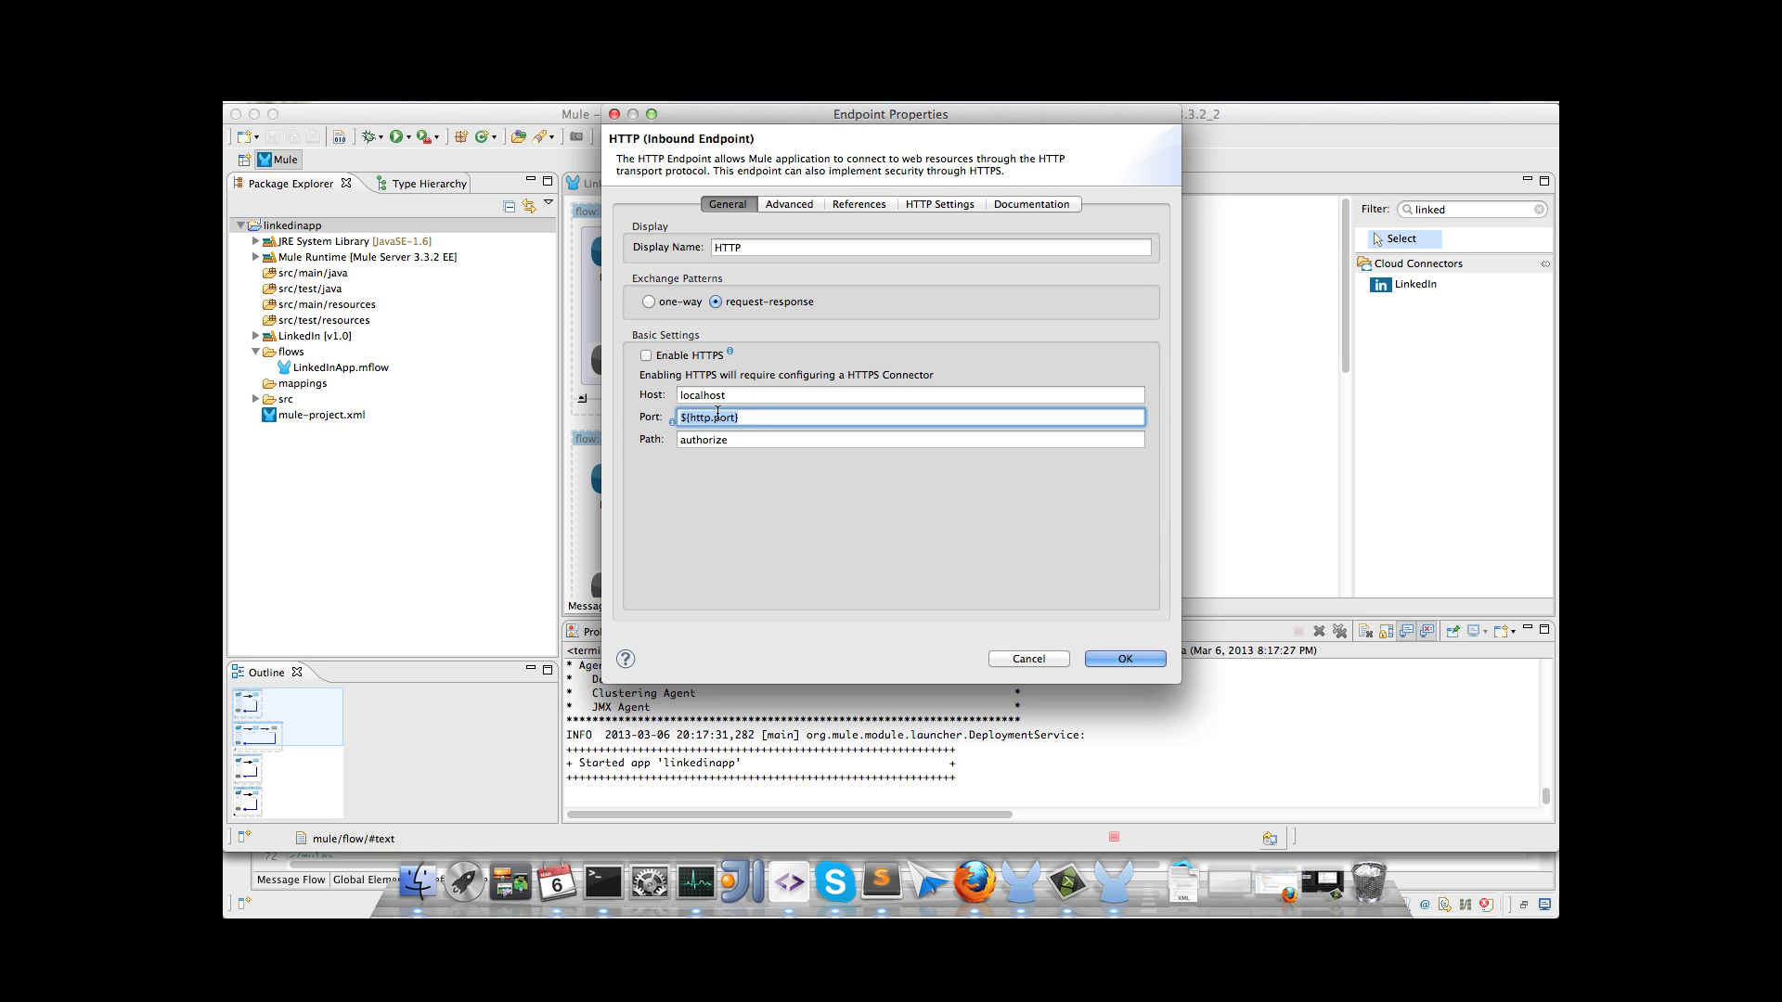
mouse_move(715, 469)
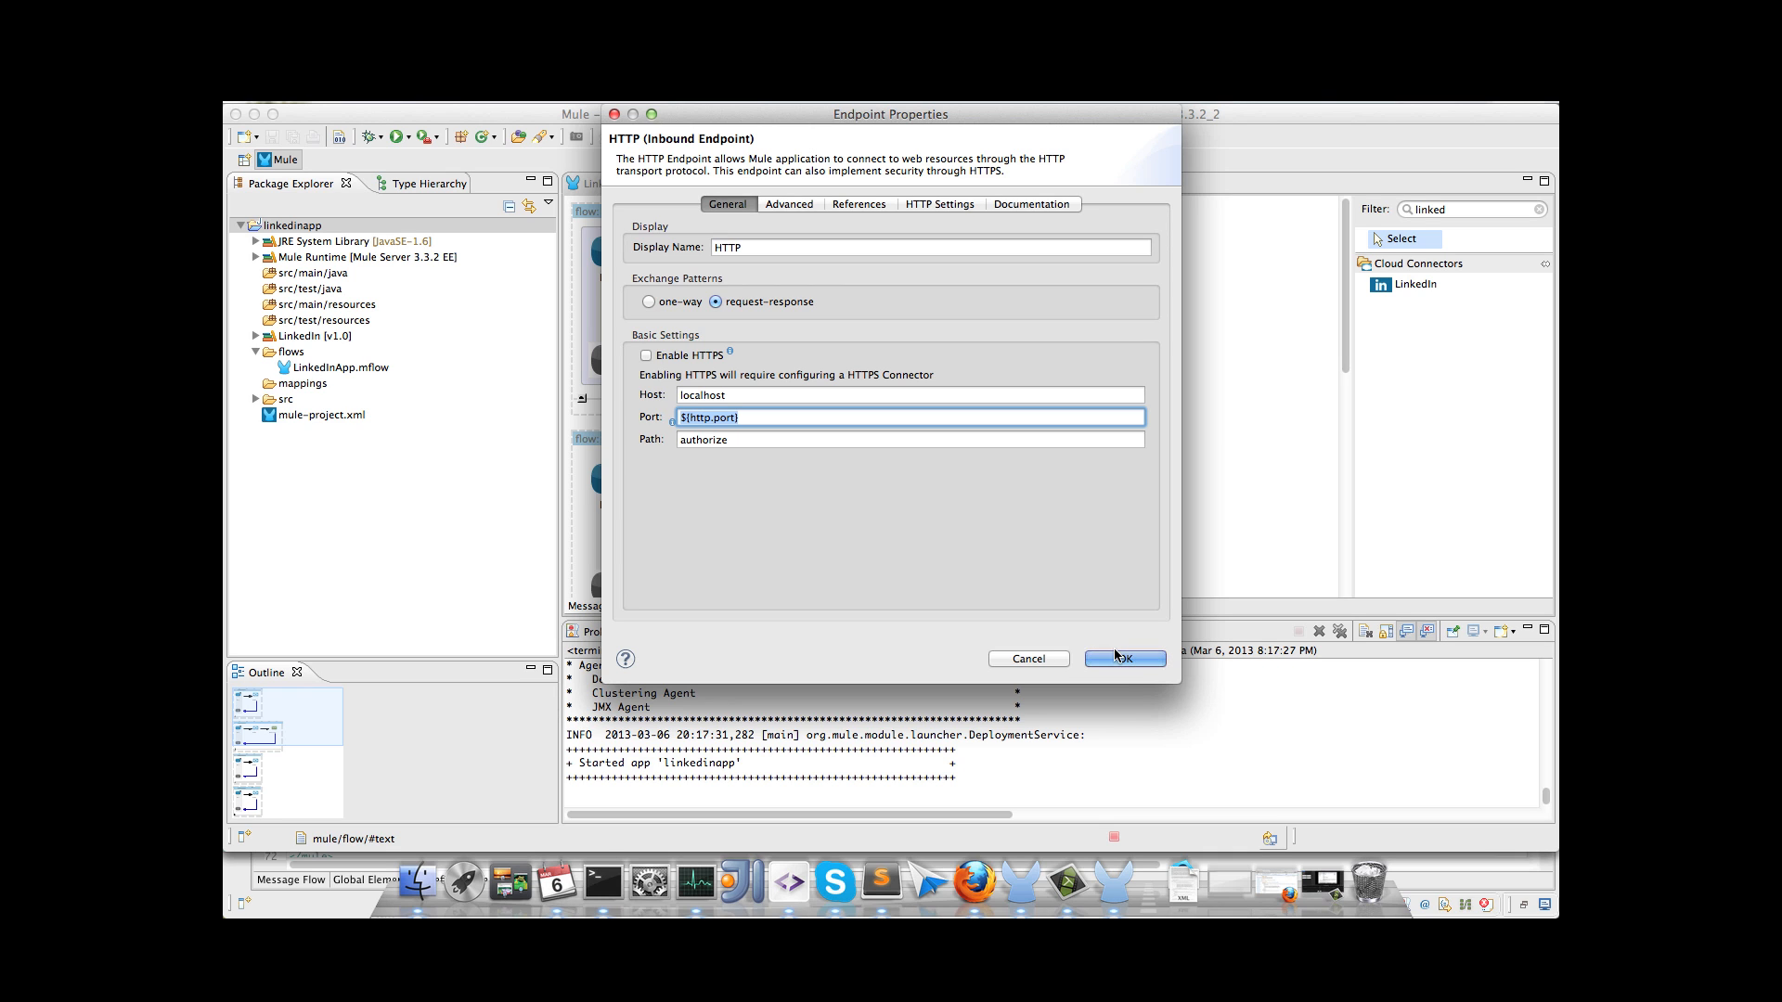
click(1123, 659)
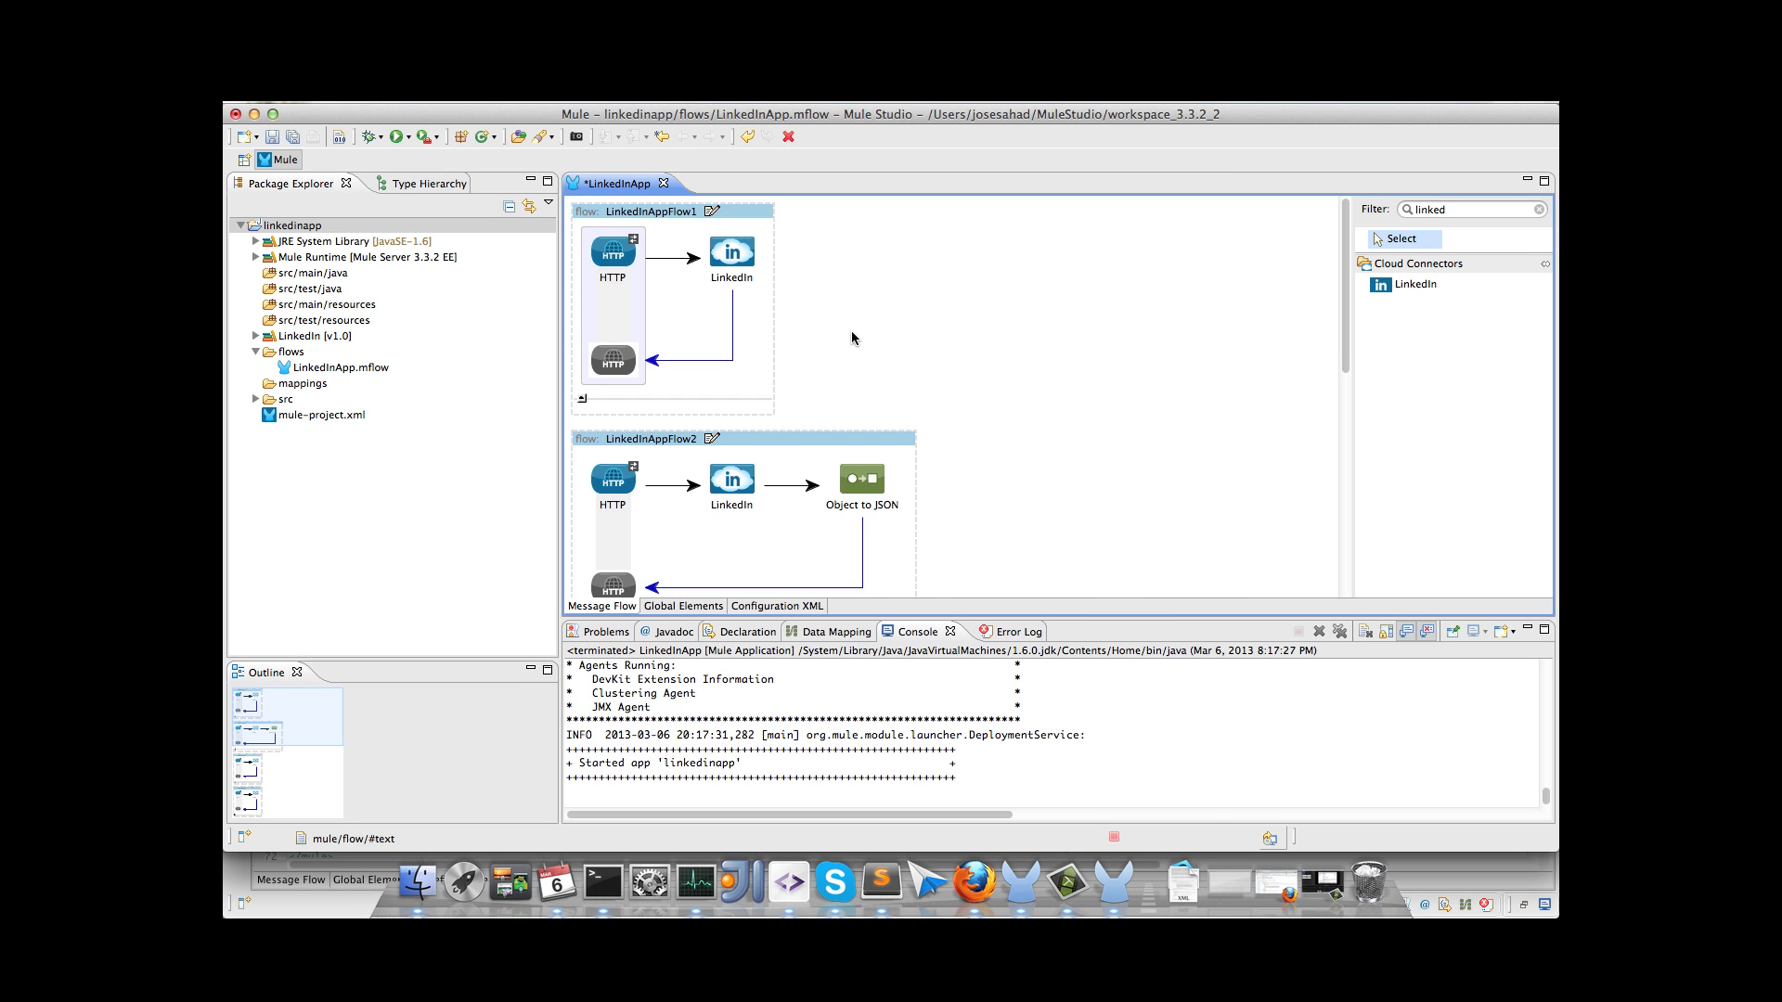
click(732, 250)
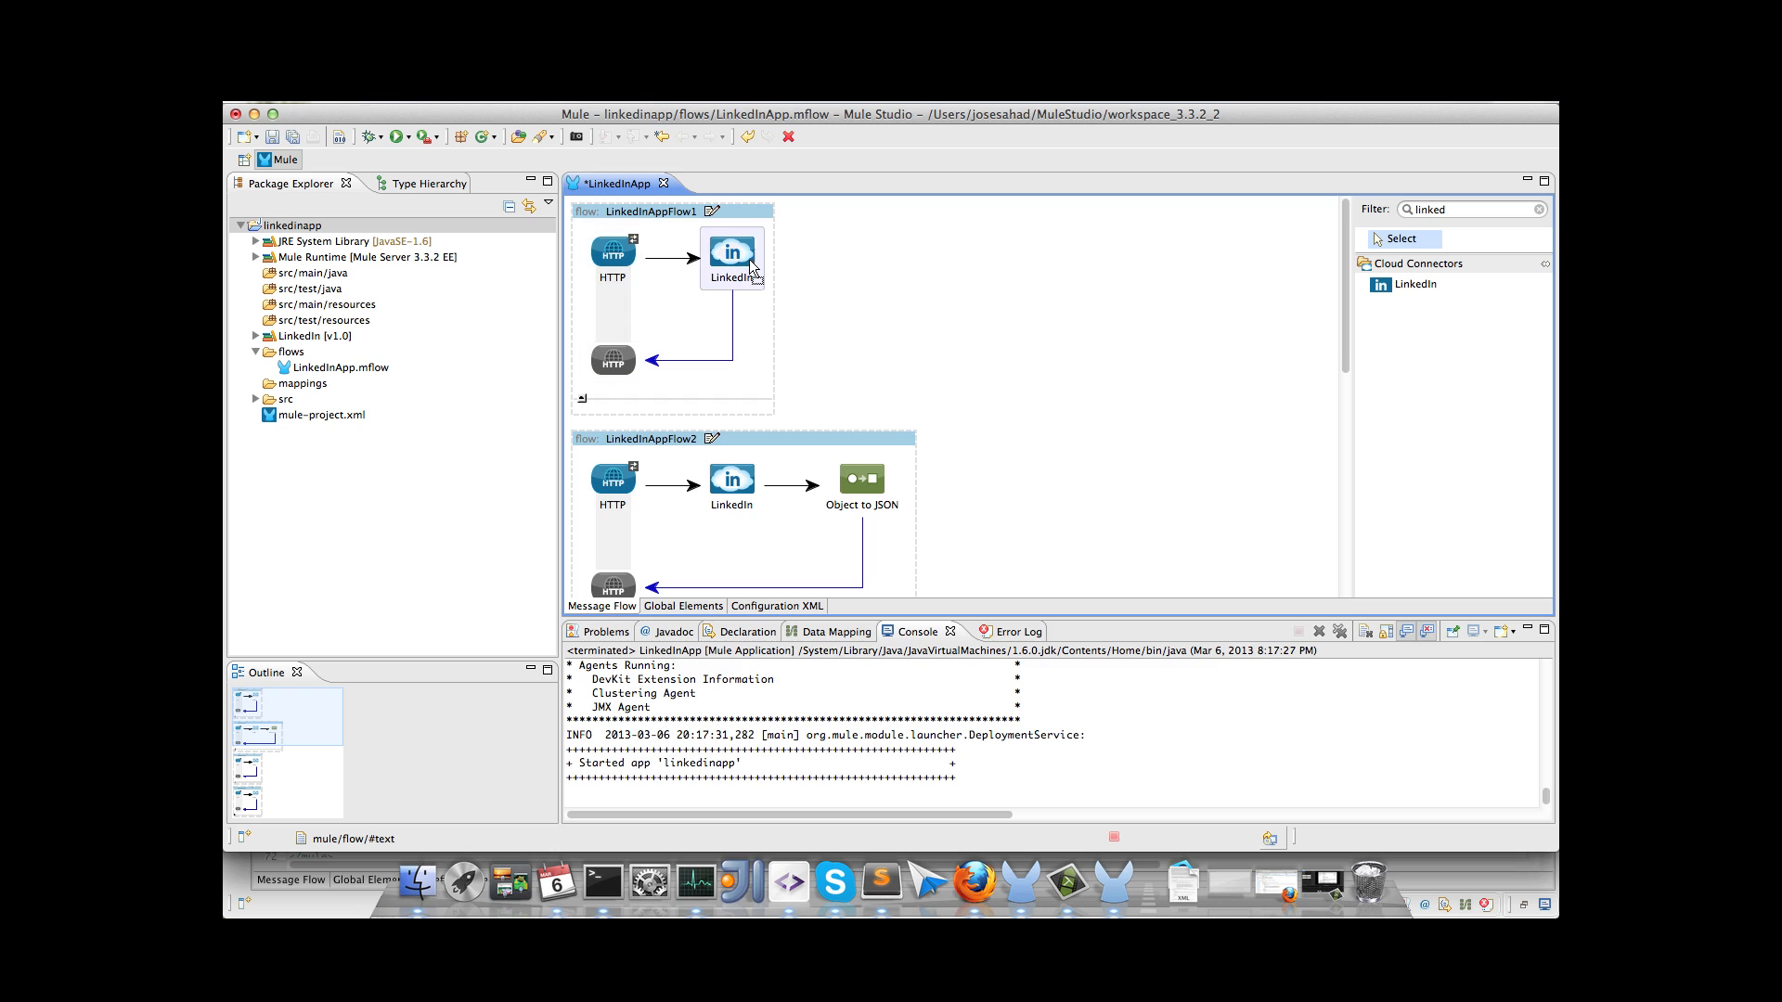
Step: Set the LinkedIn config's OAuth callback local port to ${http.port} and domain to ${fullDomain}
double_click(731, 251)
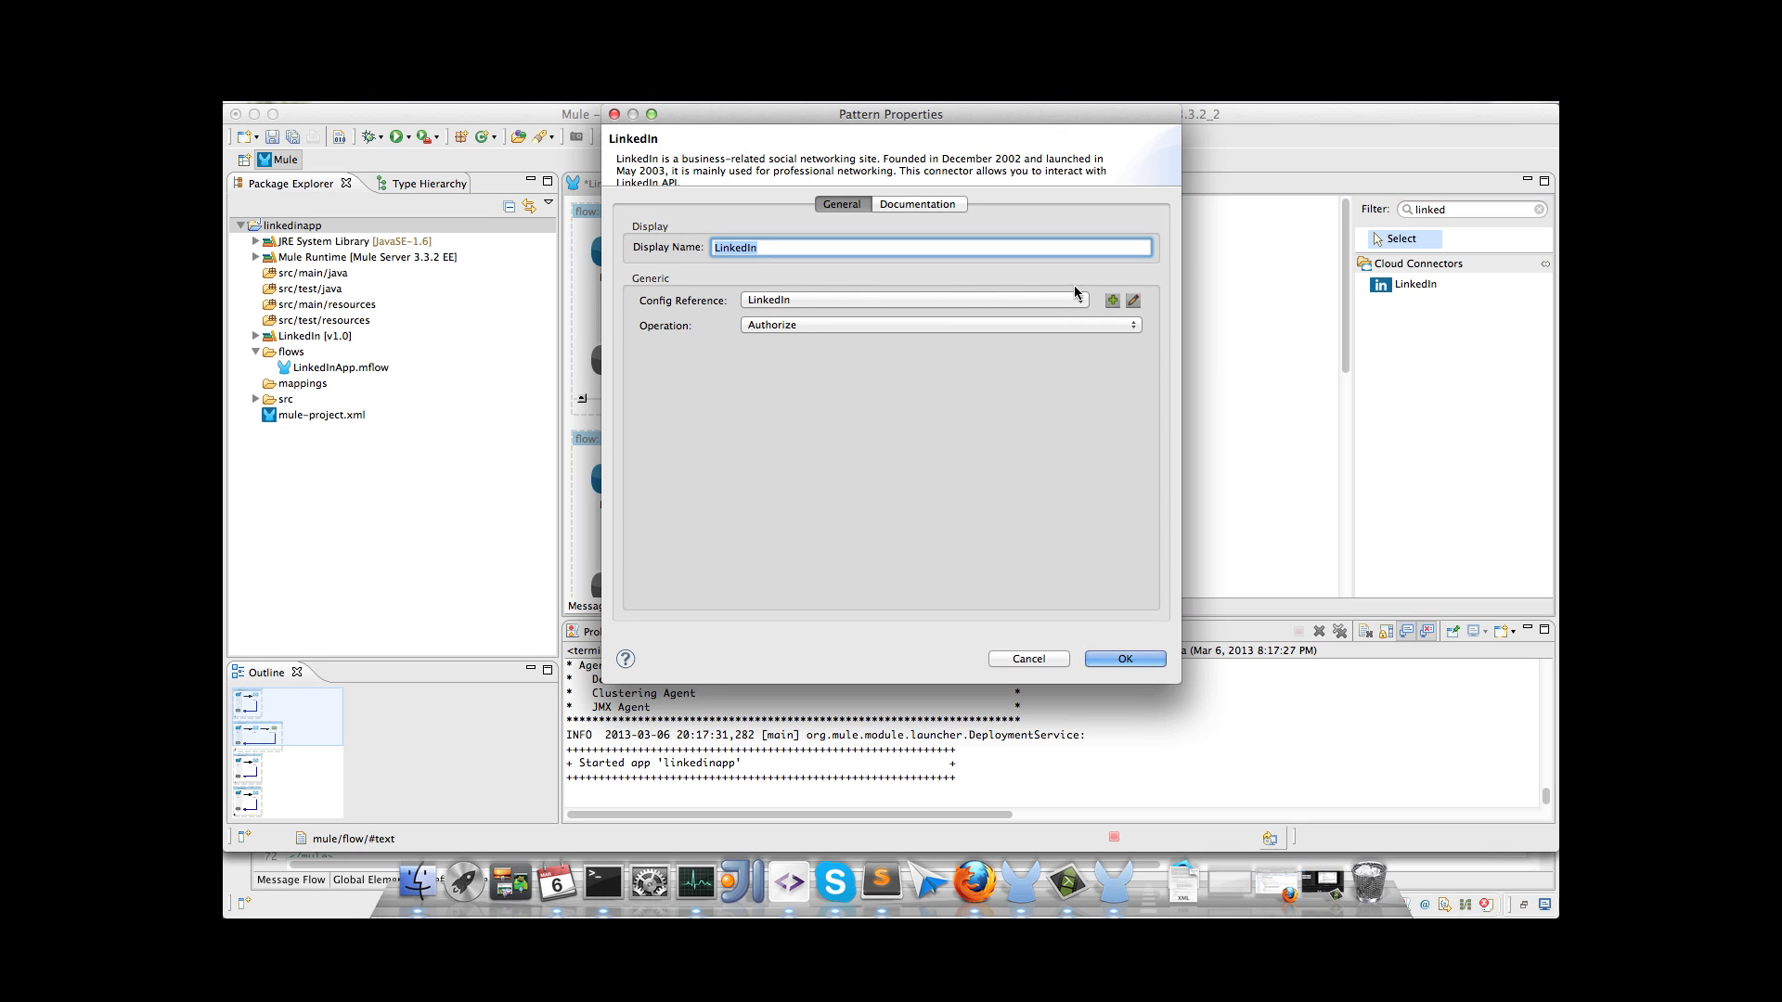
click(1133, 301)
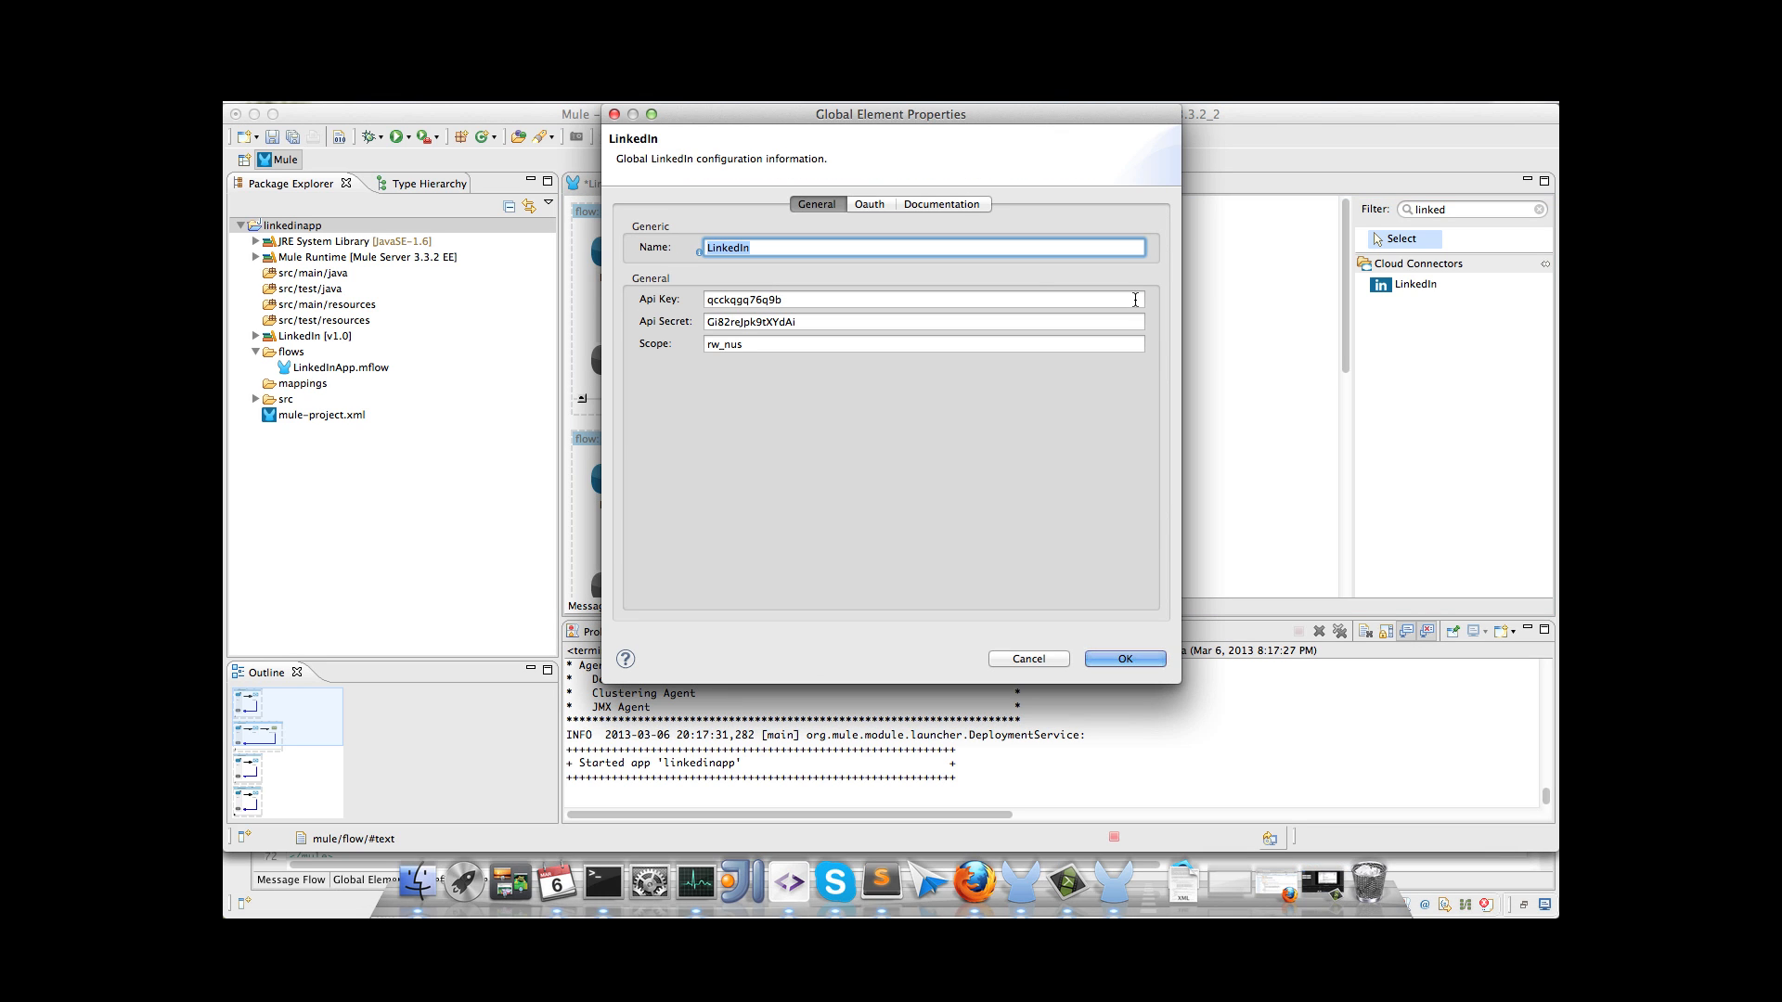
click(869, 204)
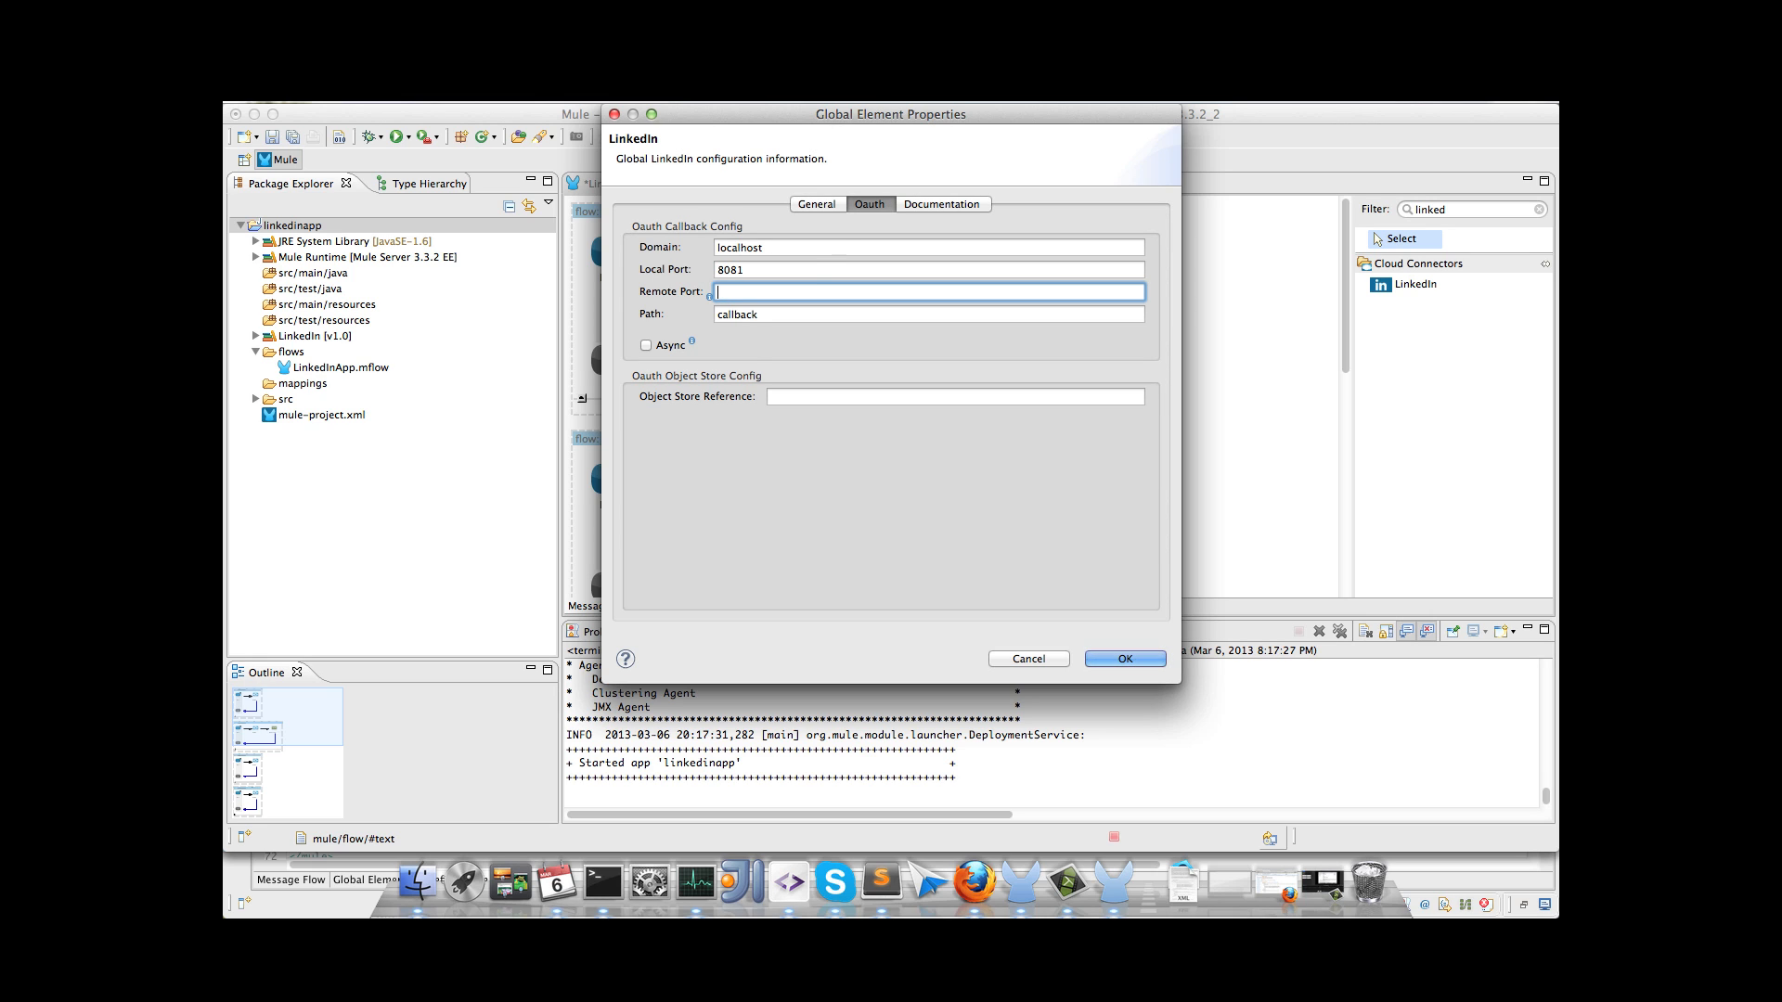
text(${http.port})
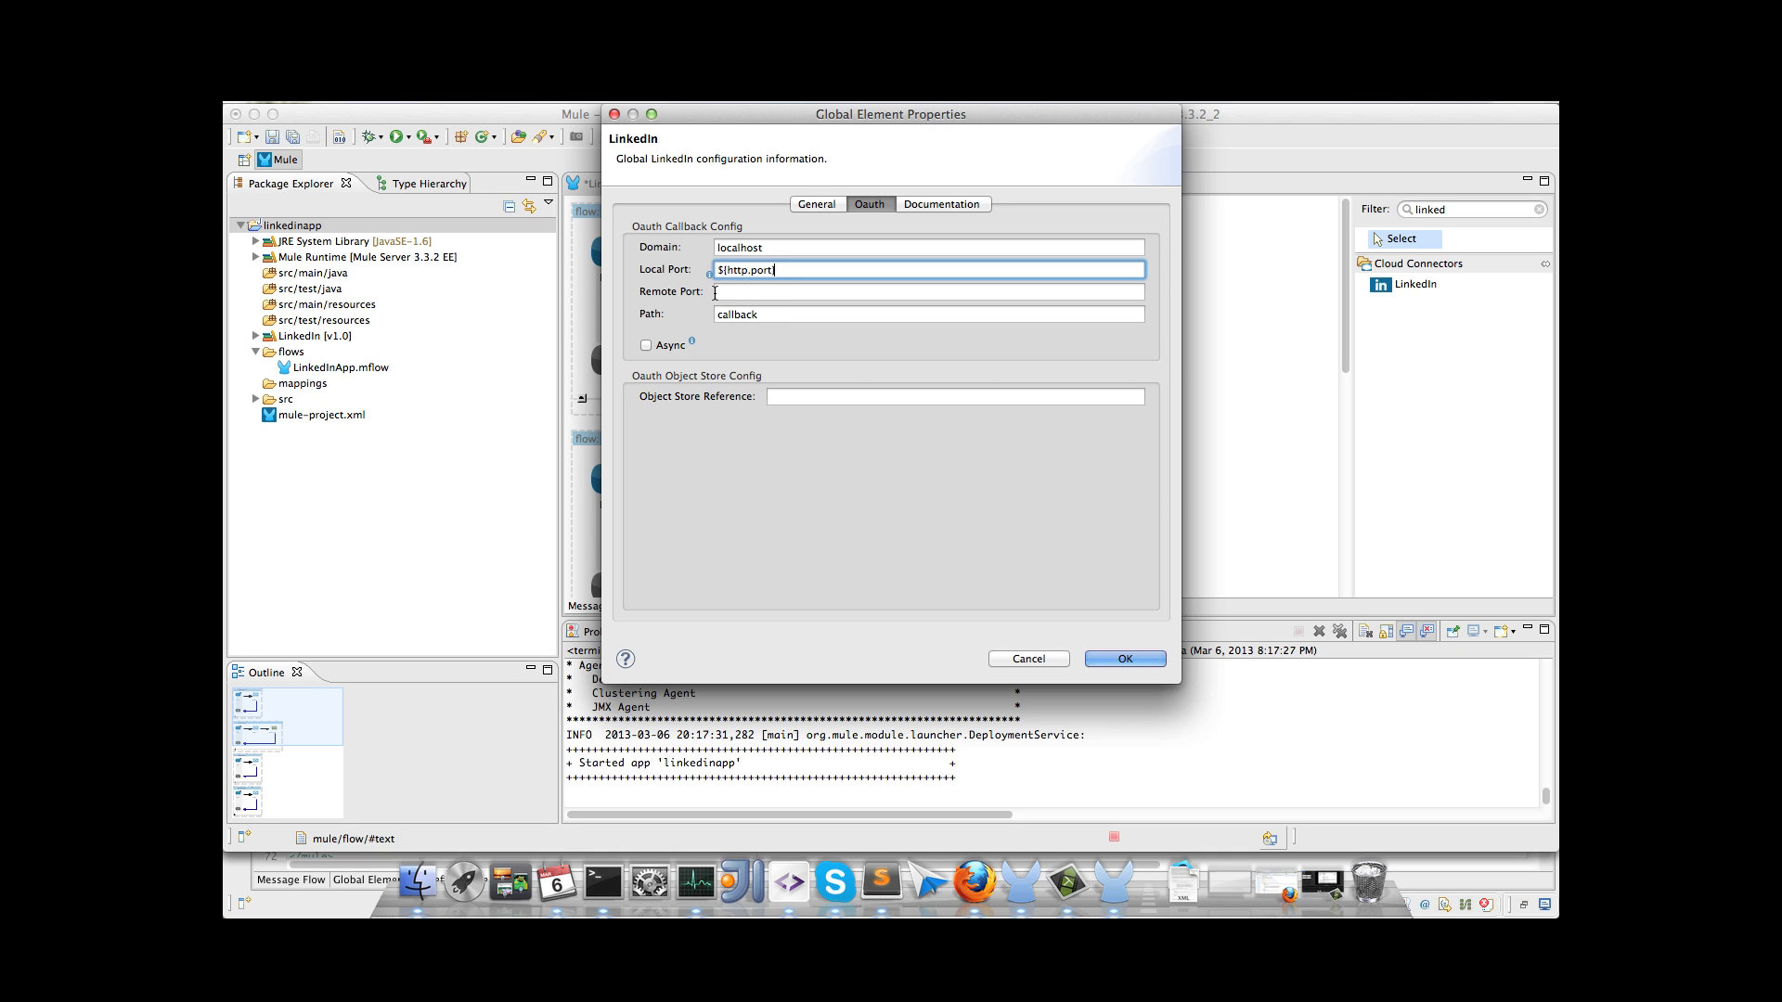
click(924, 247)
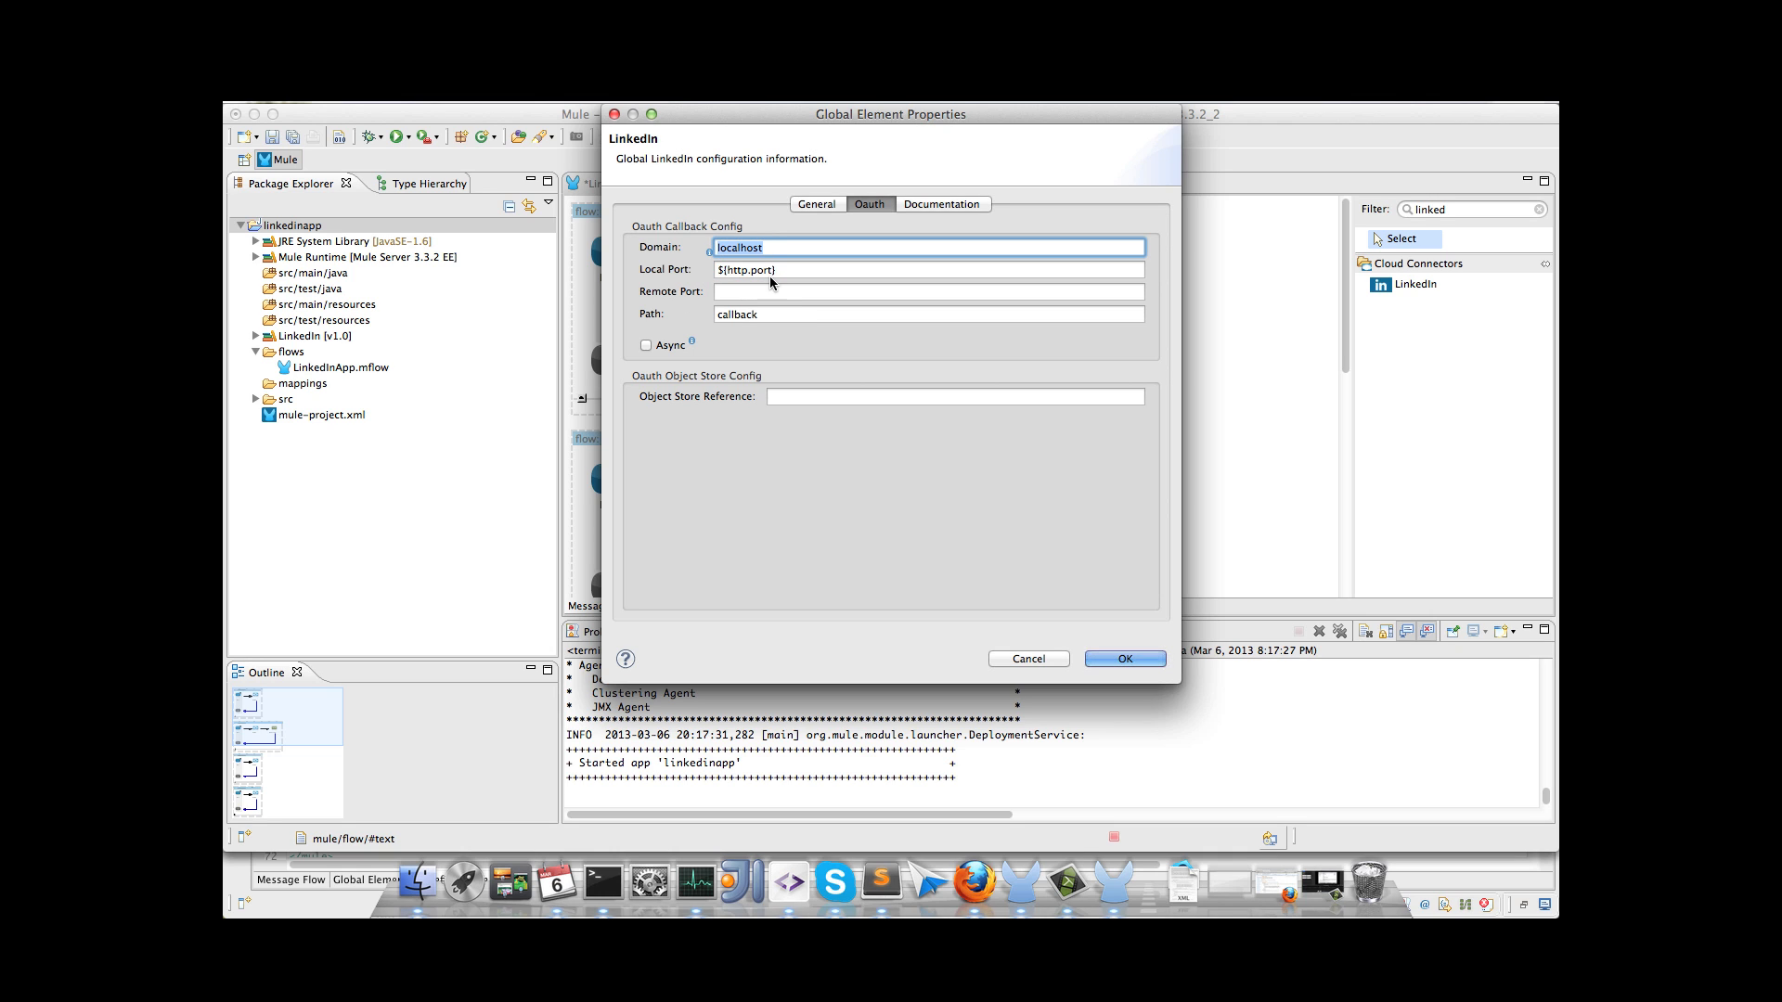
text(${fullDomain)
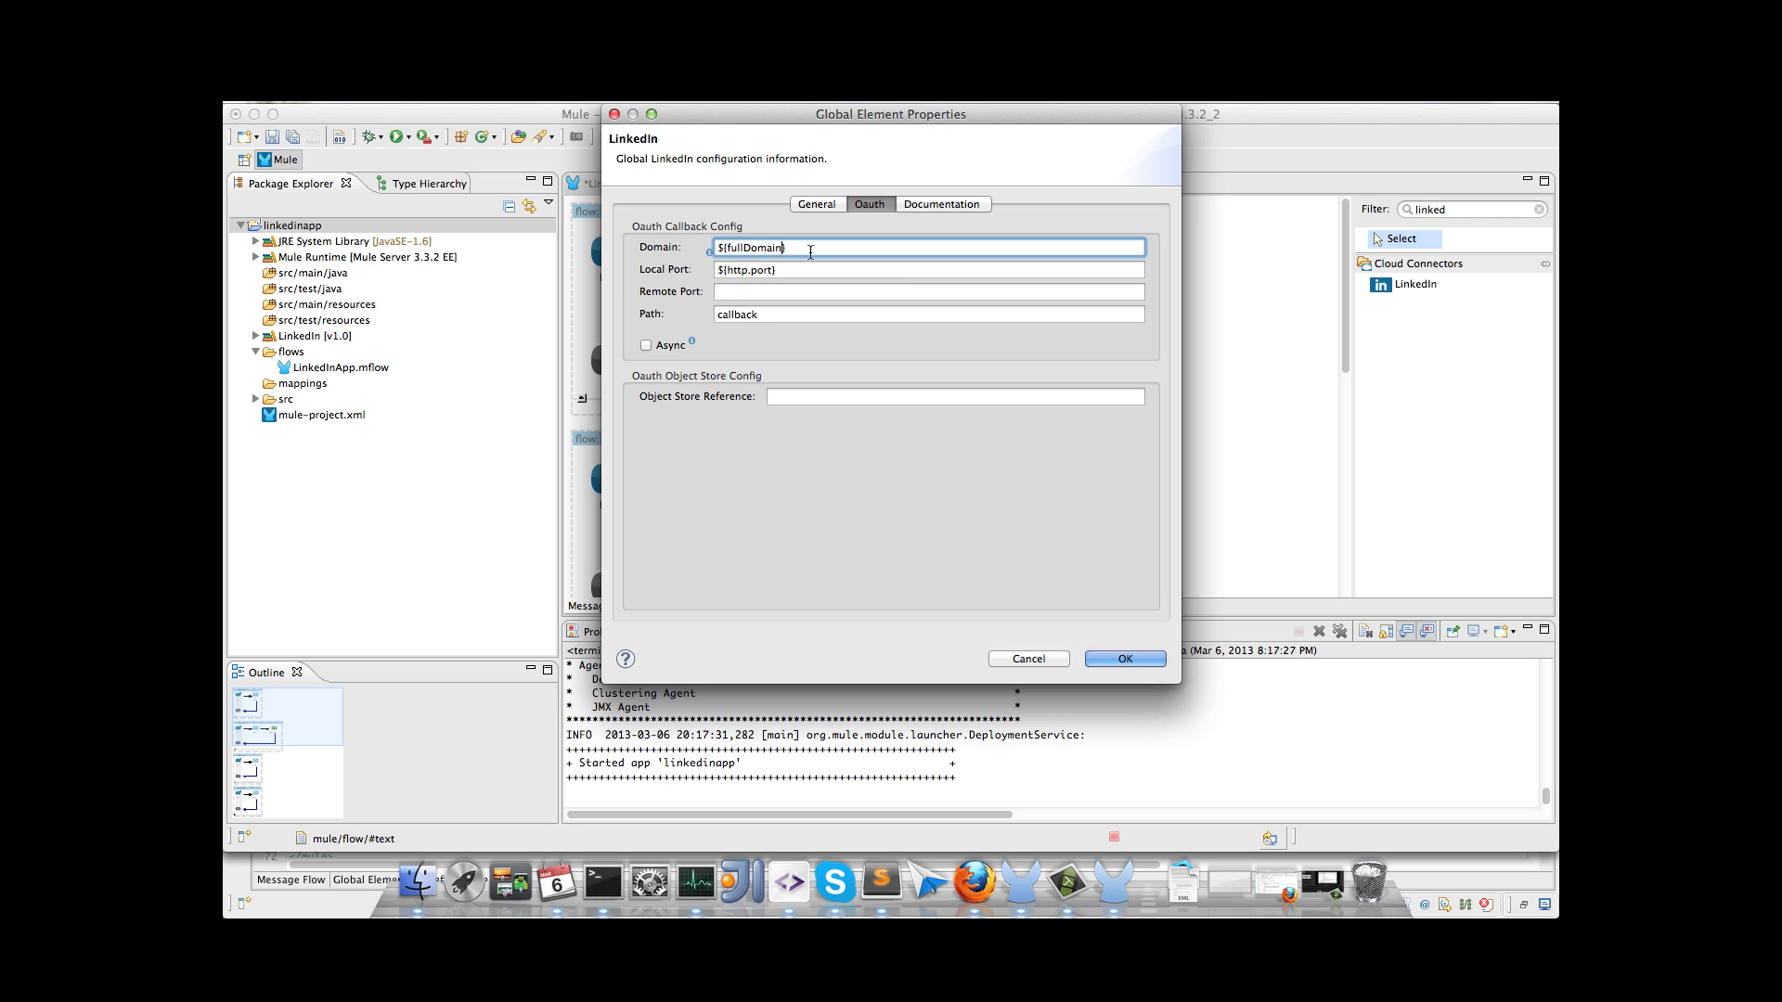
mouse_move(1095, 614)
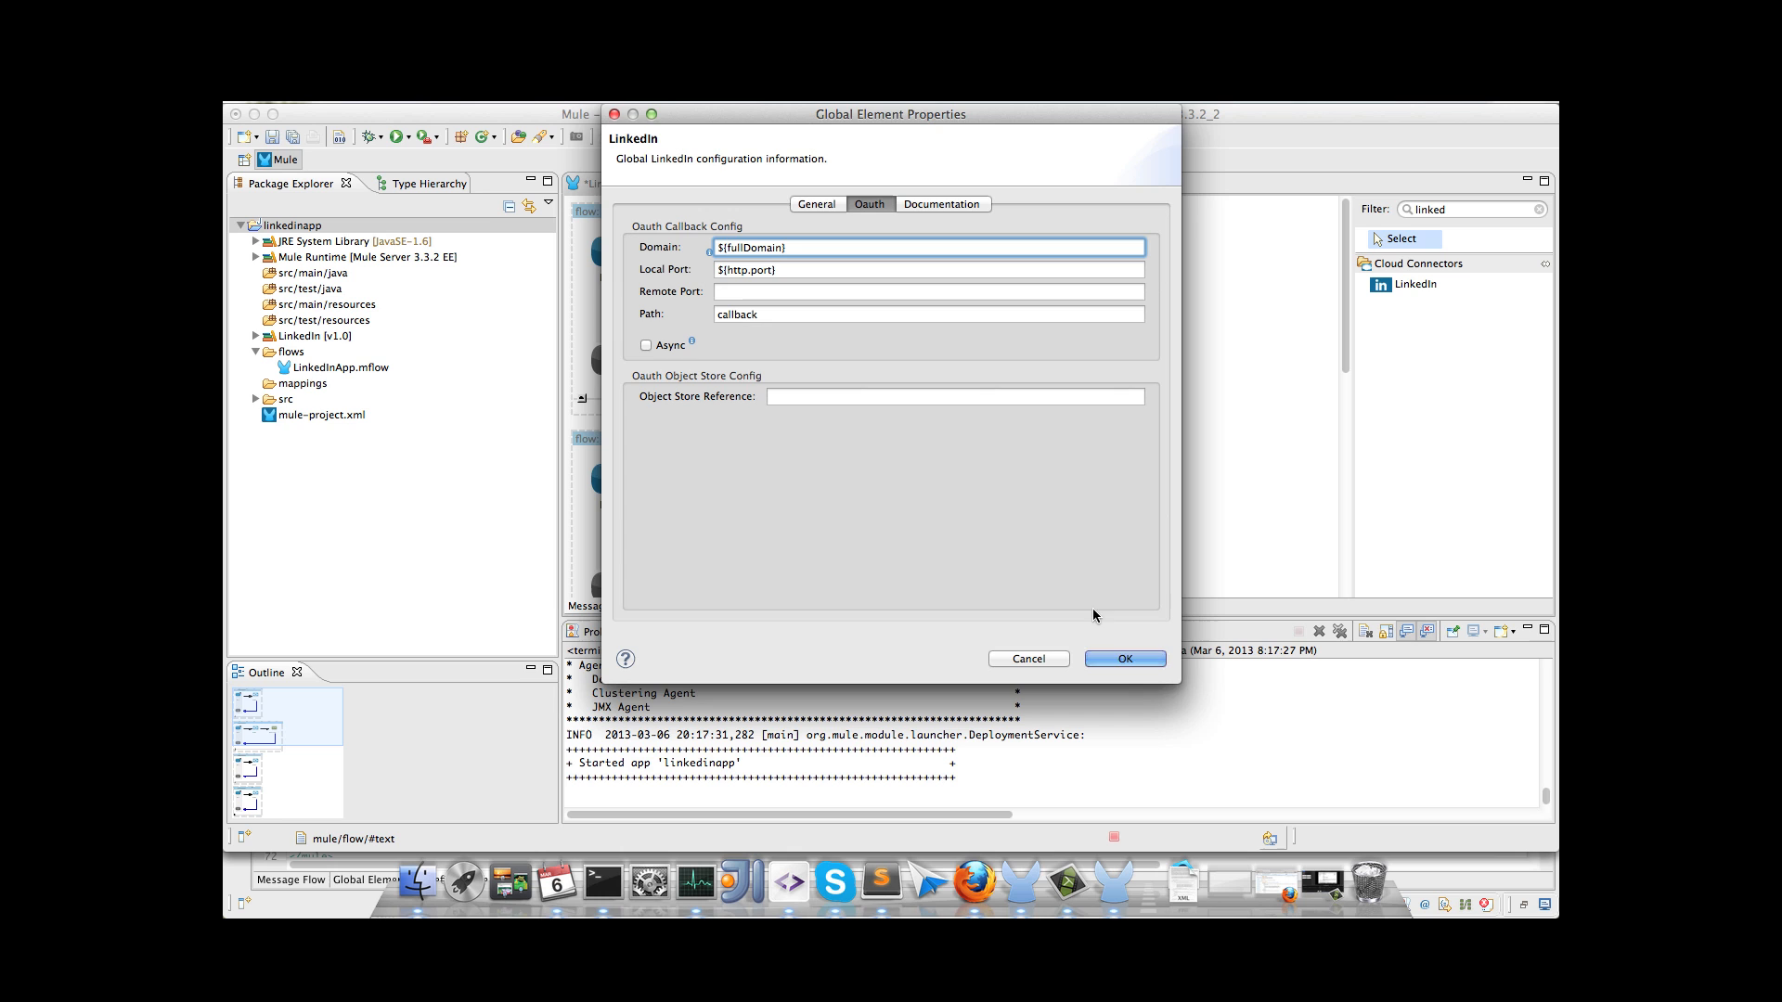
click(1123, 659)
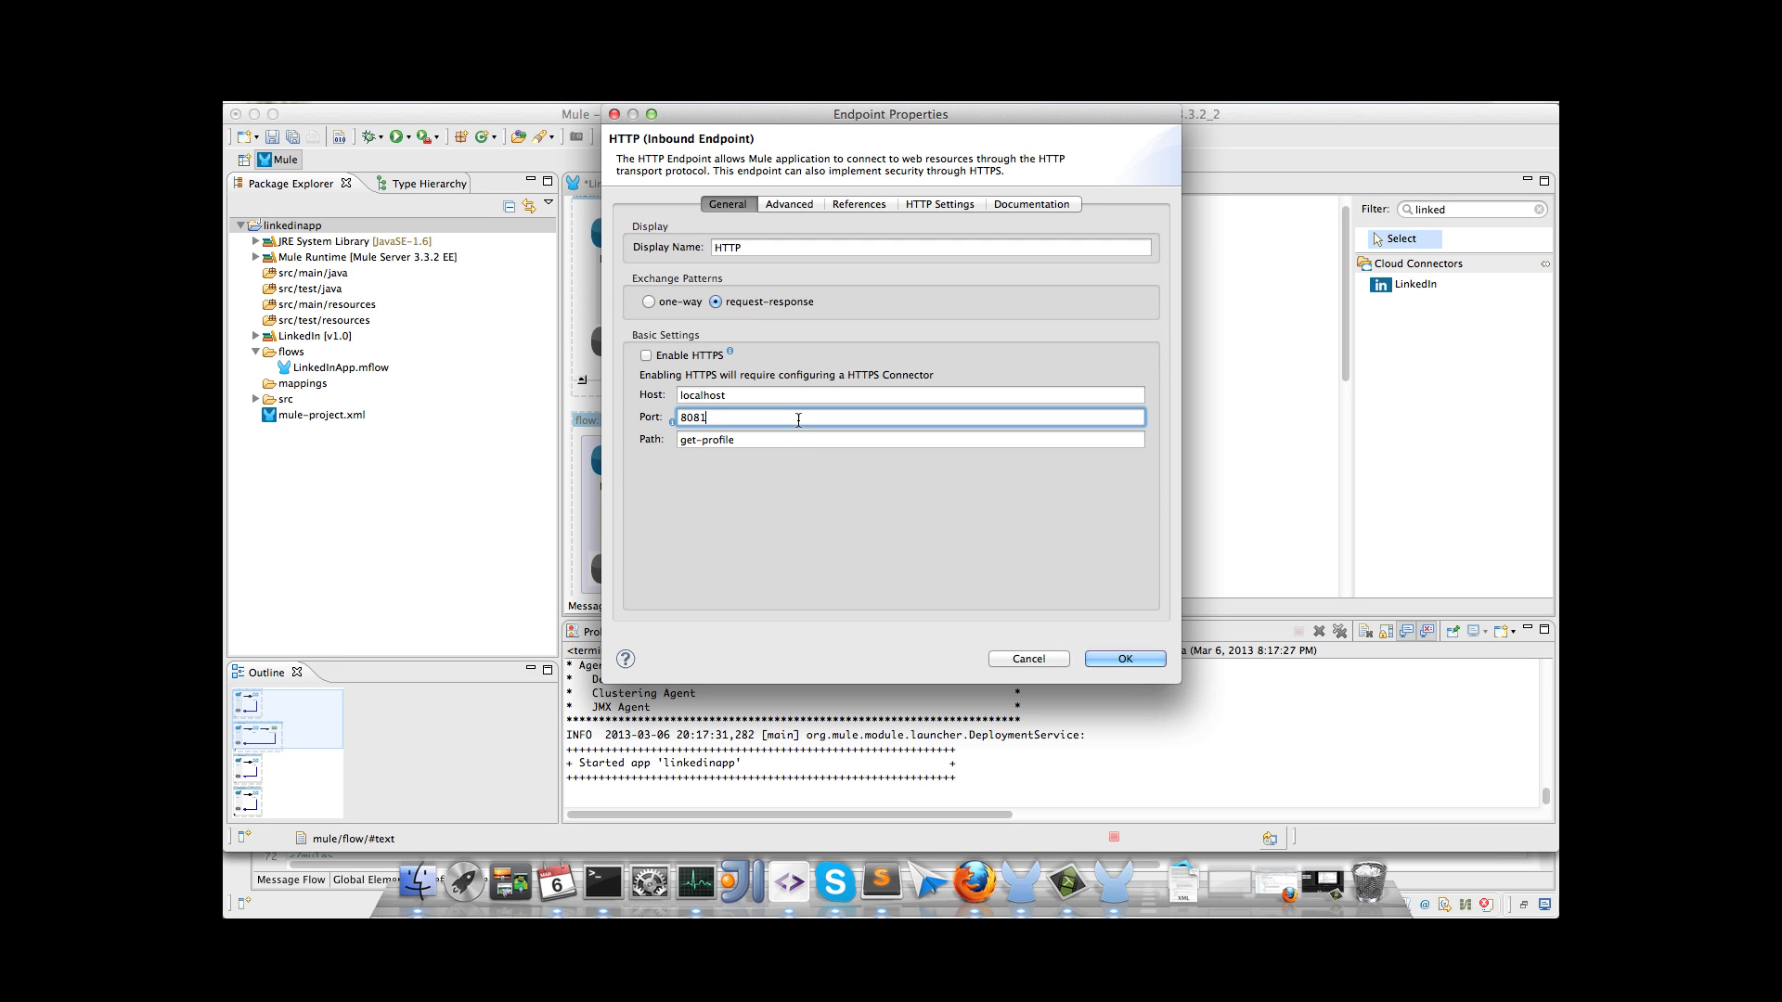
Step: Set the get-profile HTTP endpoint's port to ${http.port} and confirm
text(${http.port})
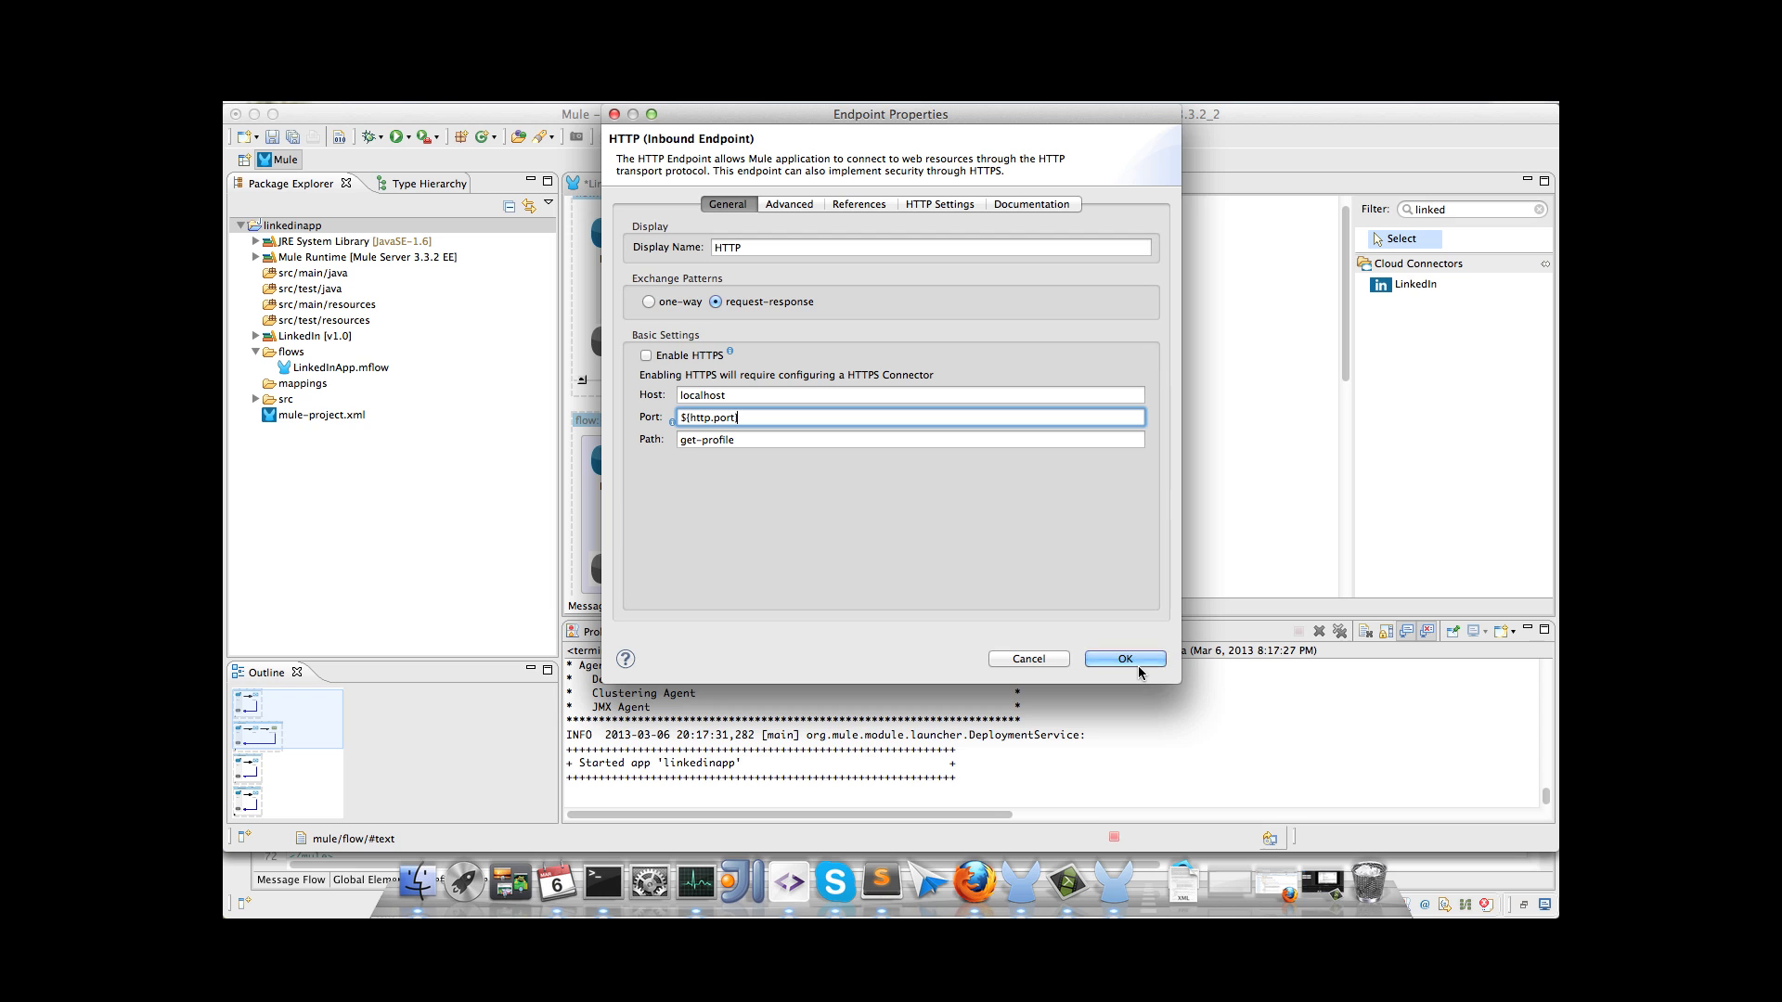
click(1123, 657)
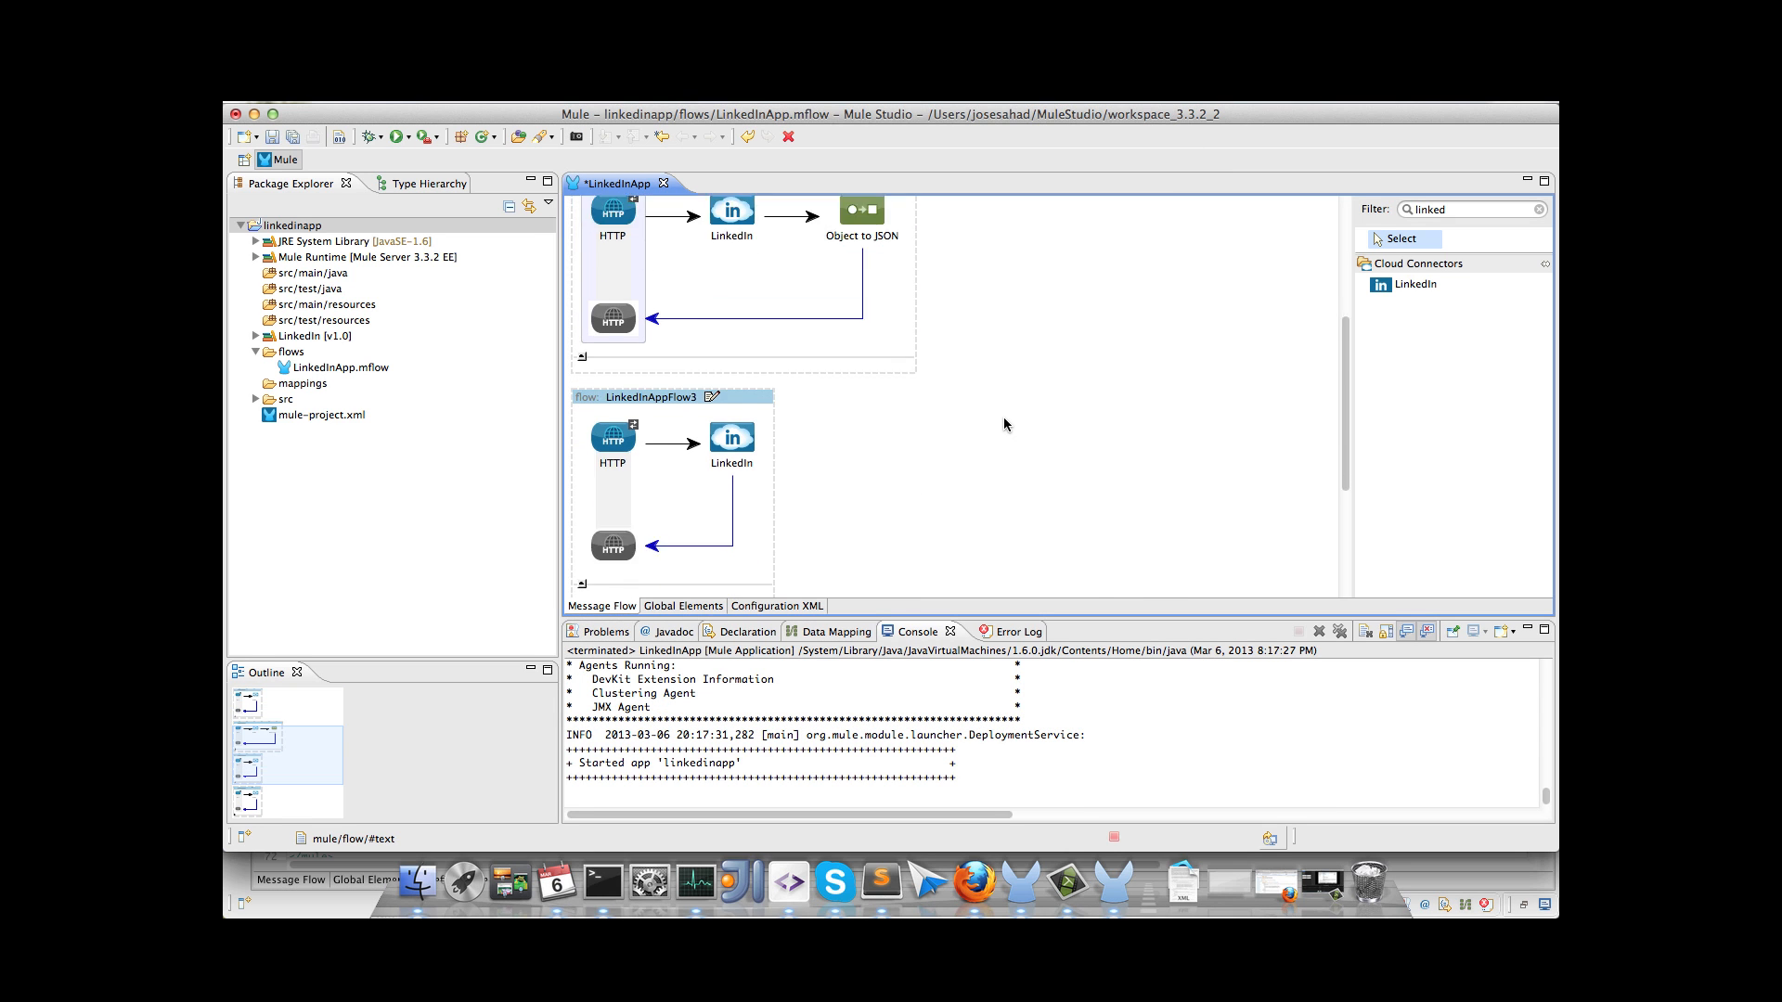
Step: Set the update-status HTTP endpoint's port to ${http.port} and confirm
double_click(611, 438)
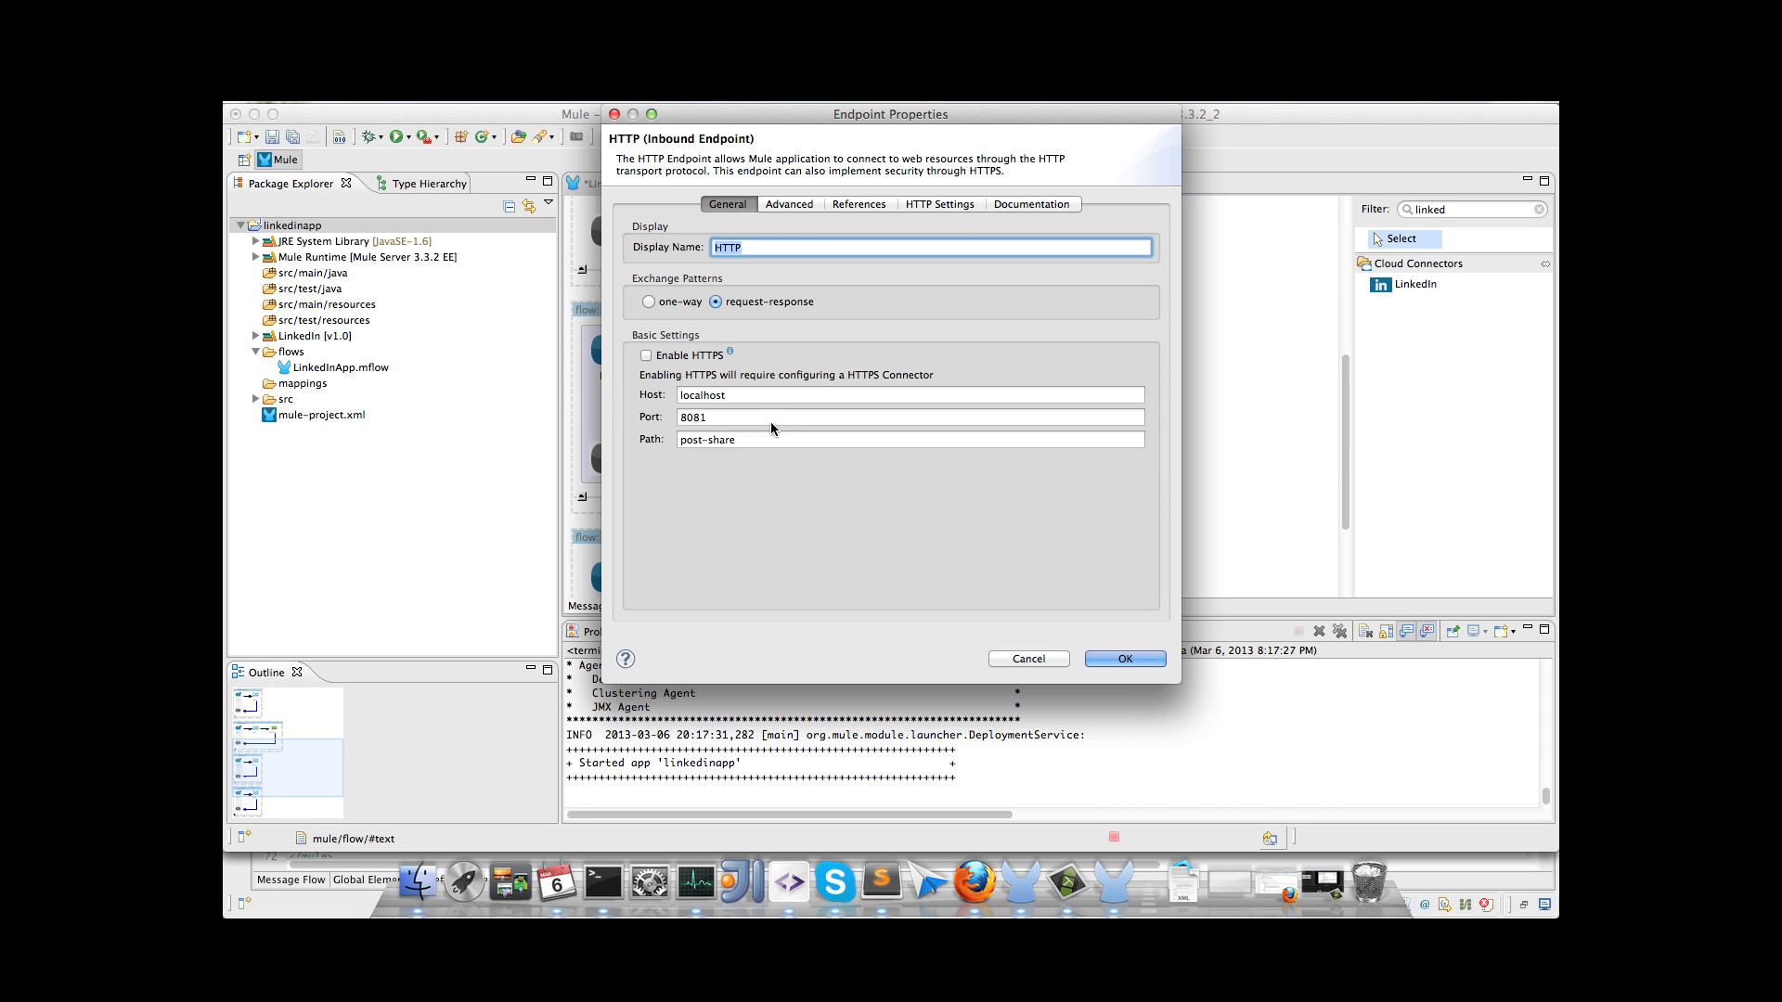
click(1121, 658)
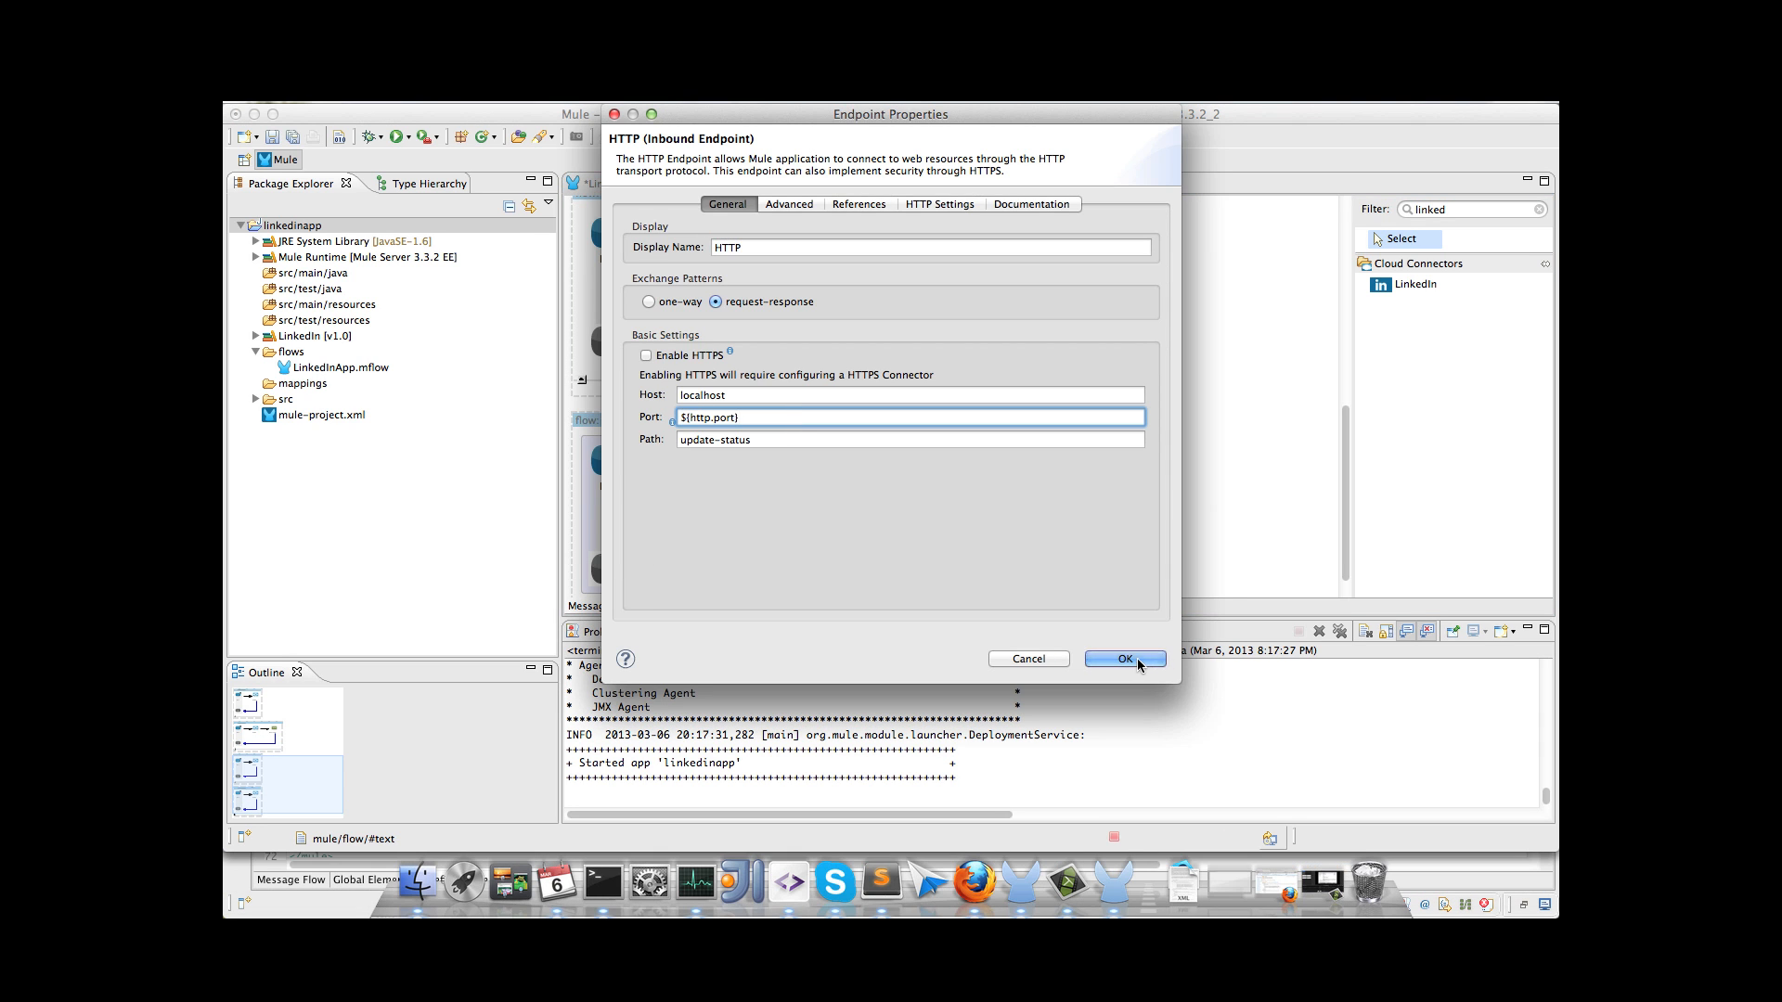
click(1123, 659)
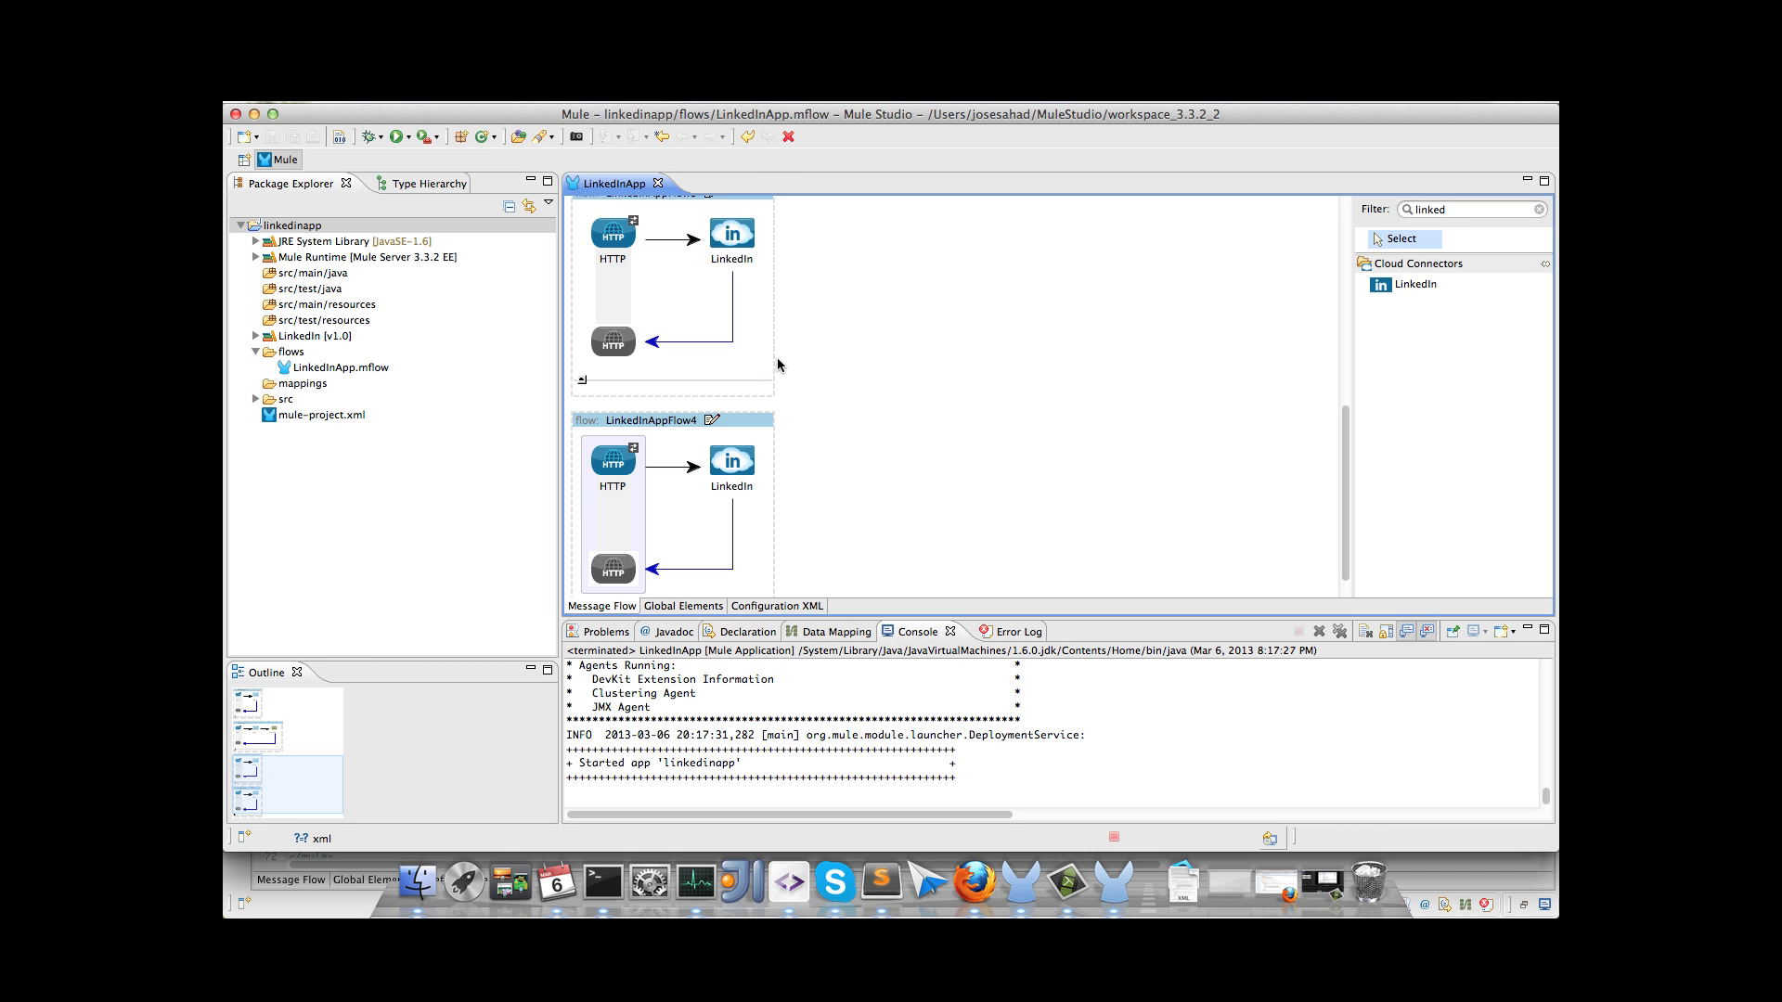
mouse_move(392, 236)
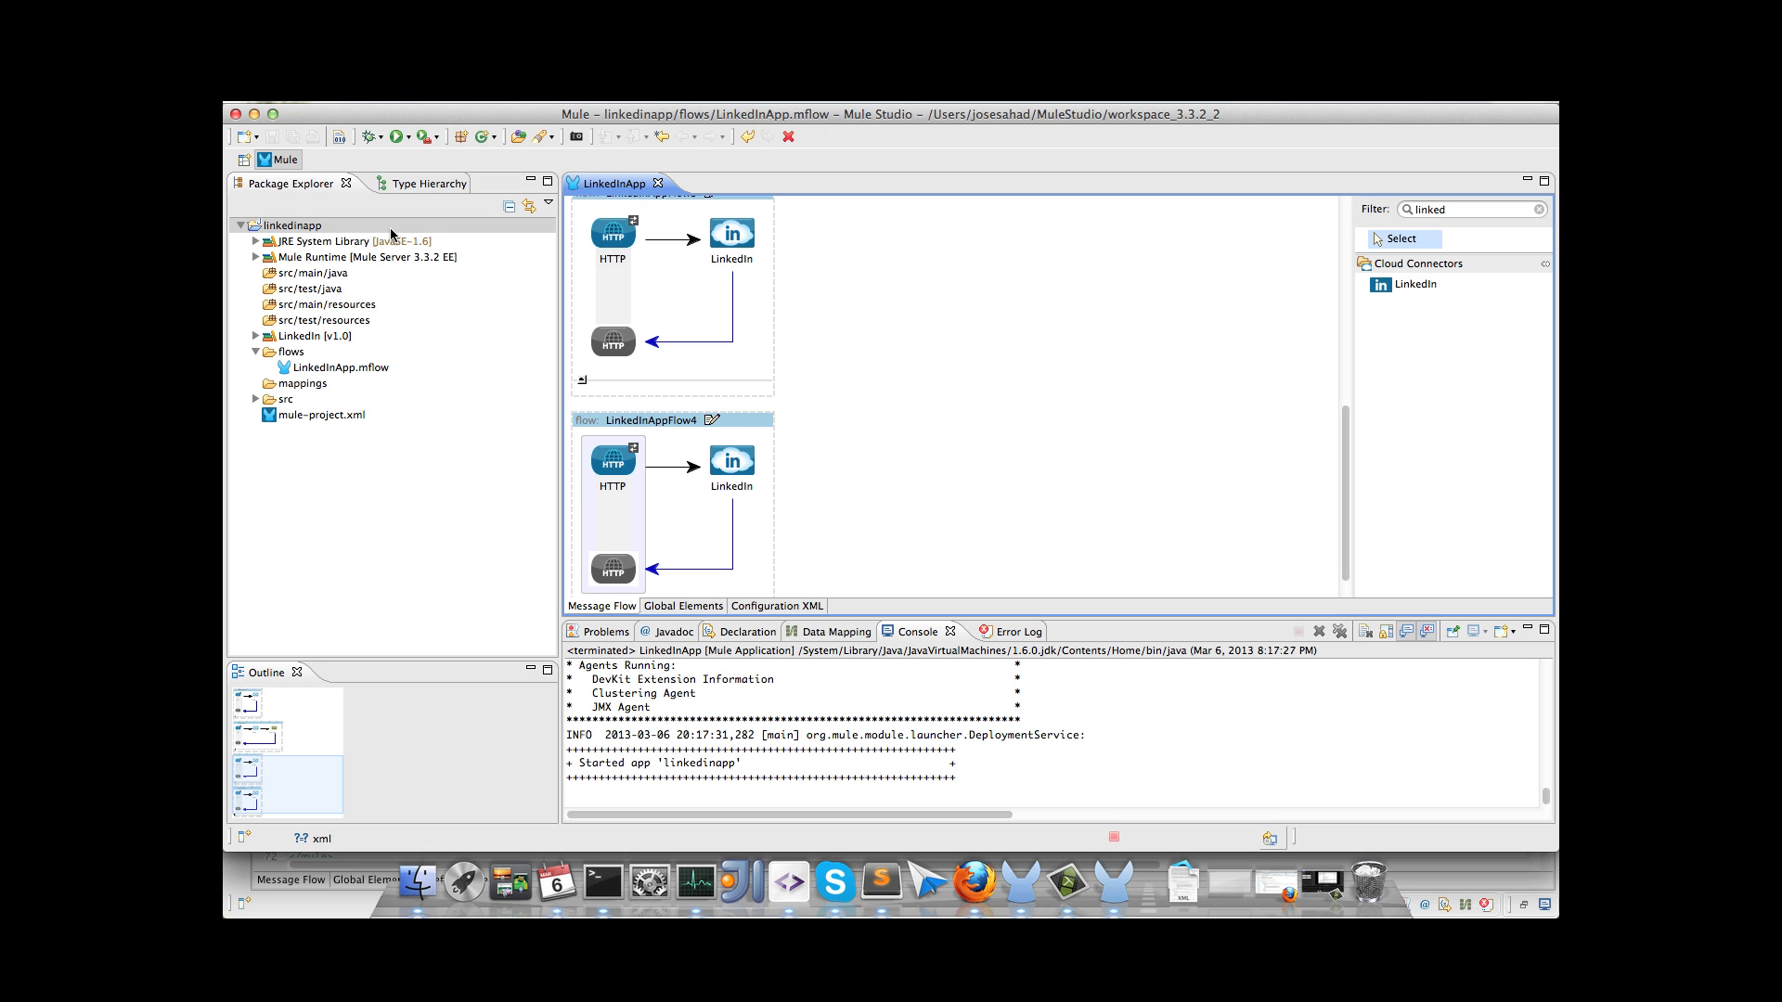
Step: Export the linkedinapp project as a Mule deployable archive named LinkedInApp
right_click(293, 225)
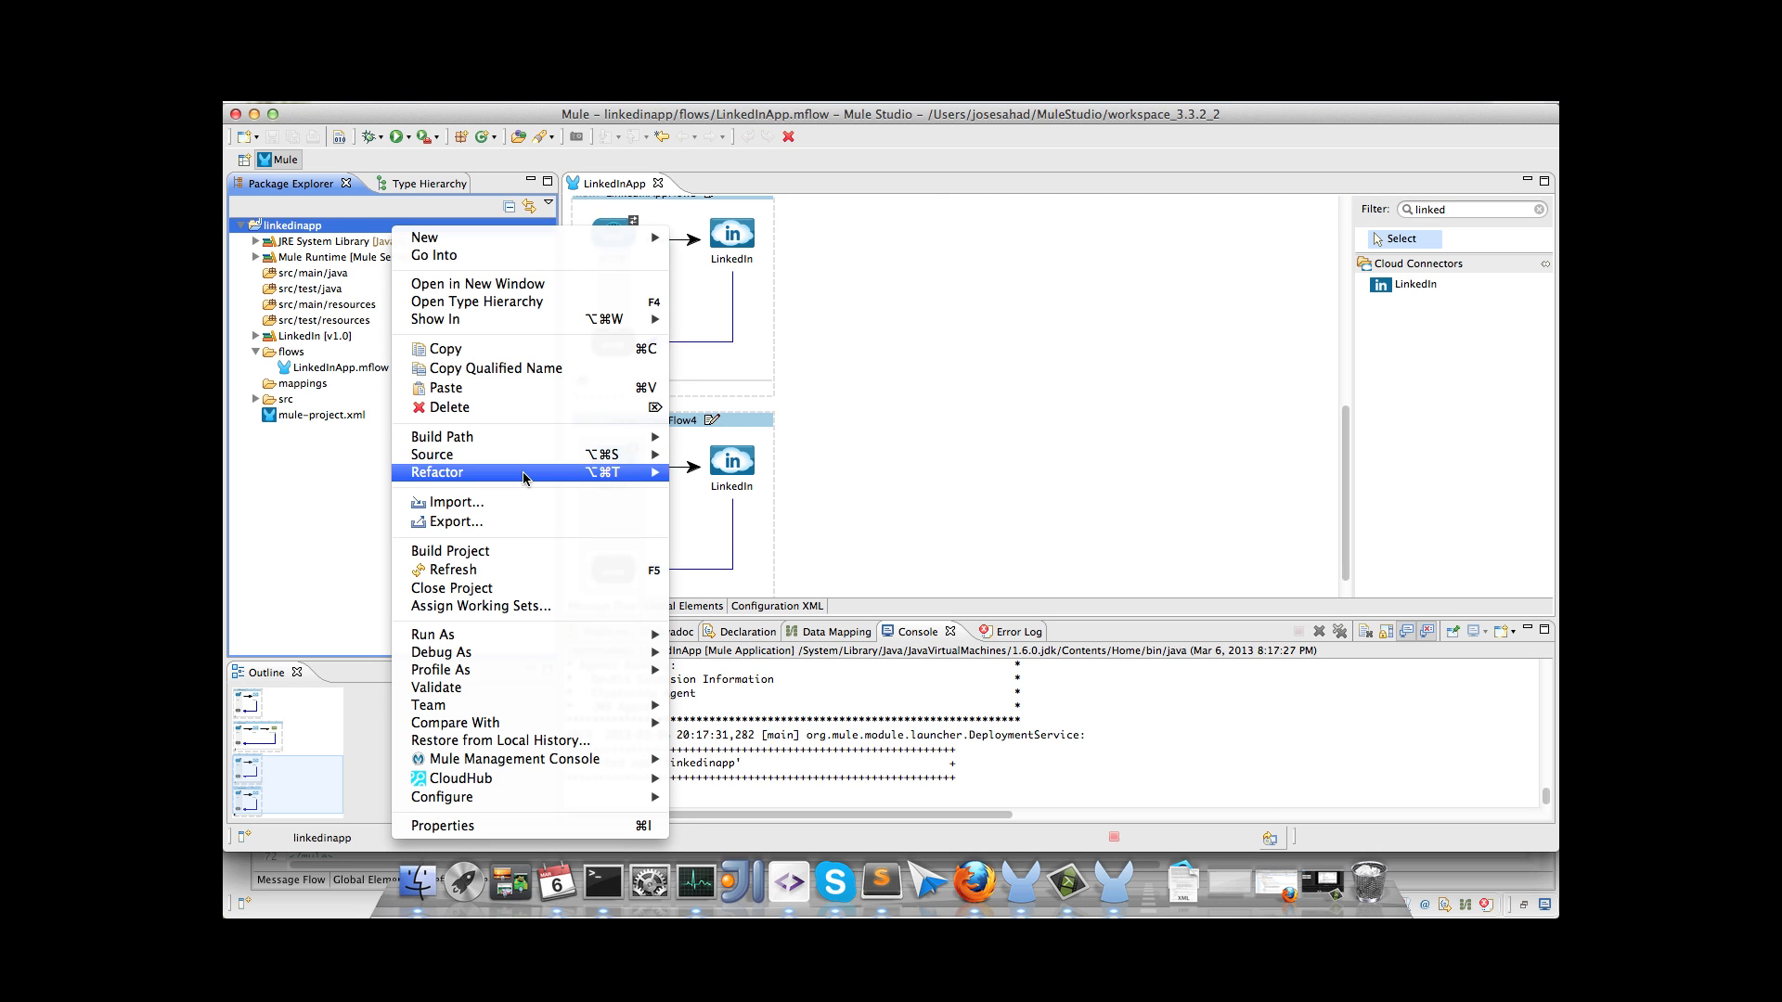
click(456, 521)
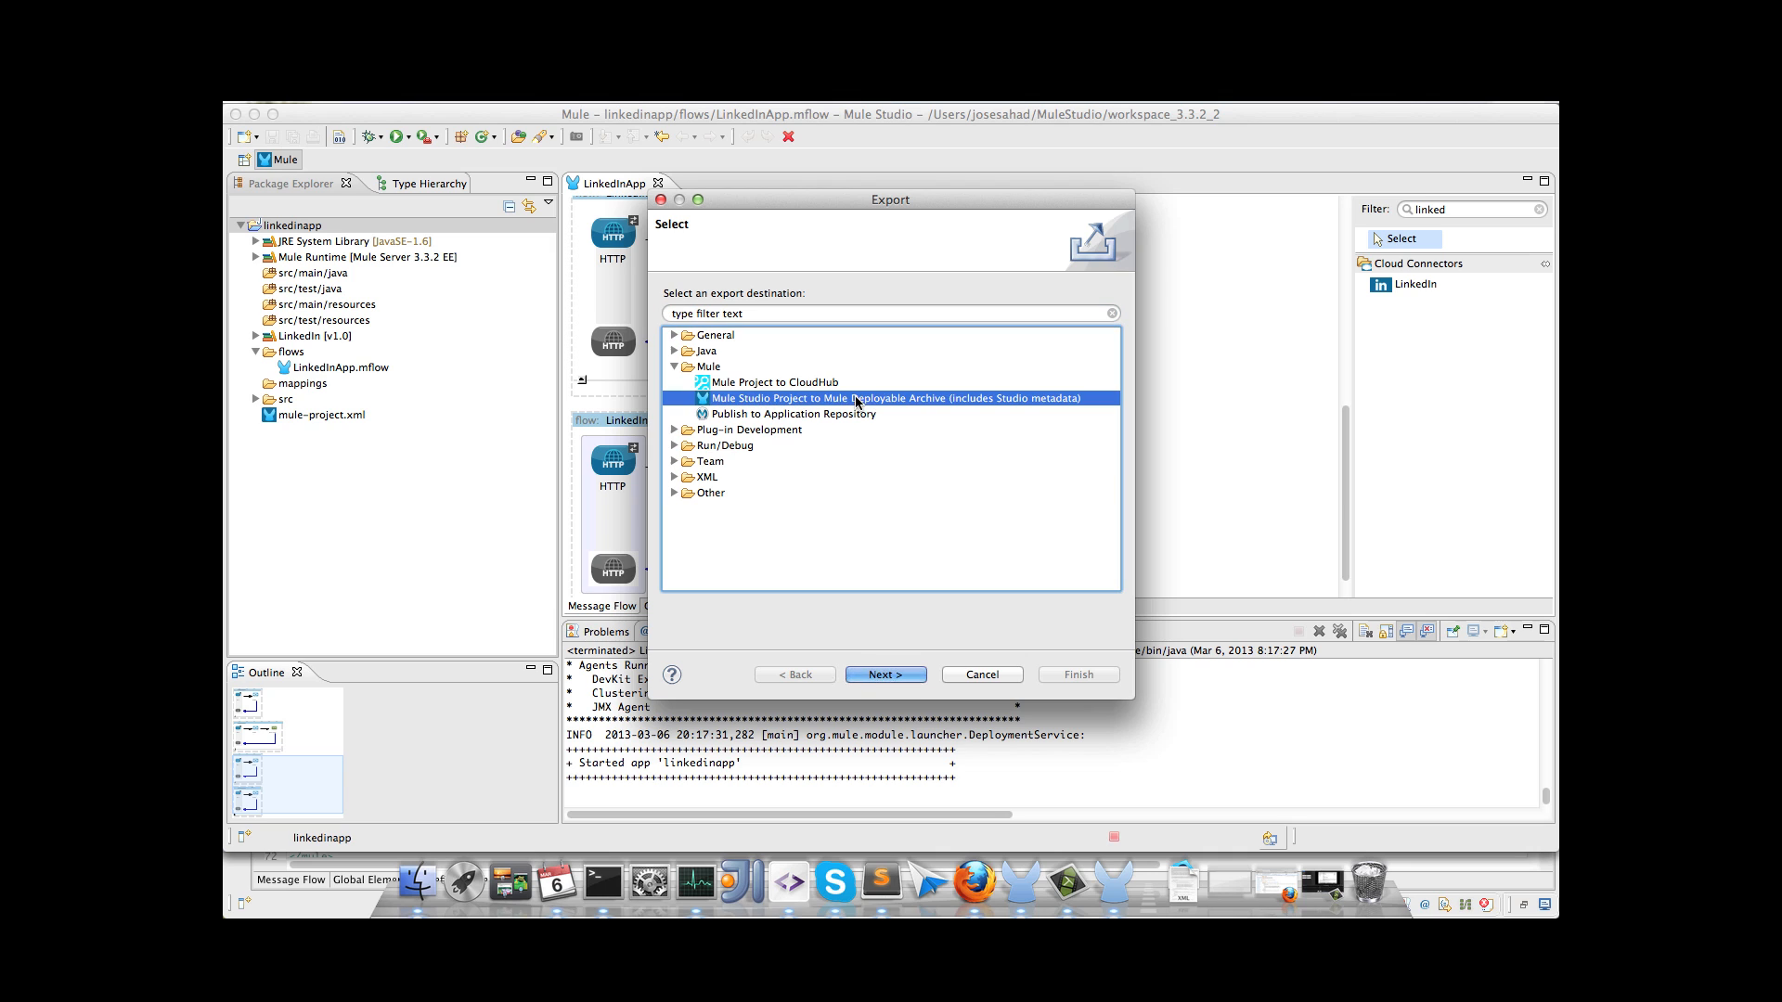
mouse_move(910, 410)
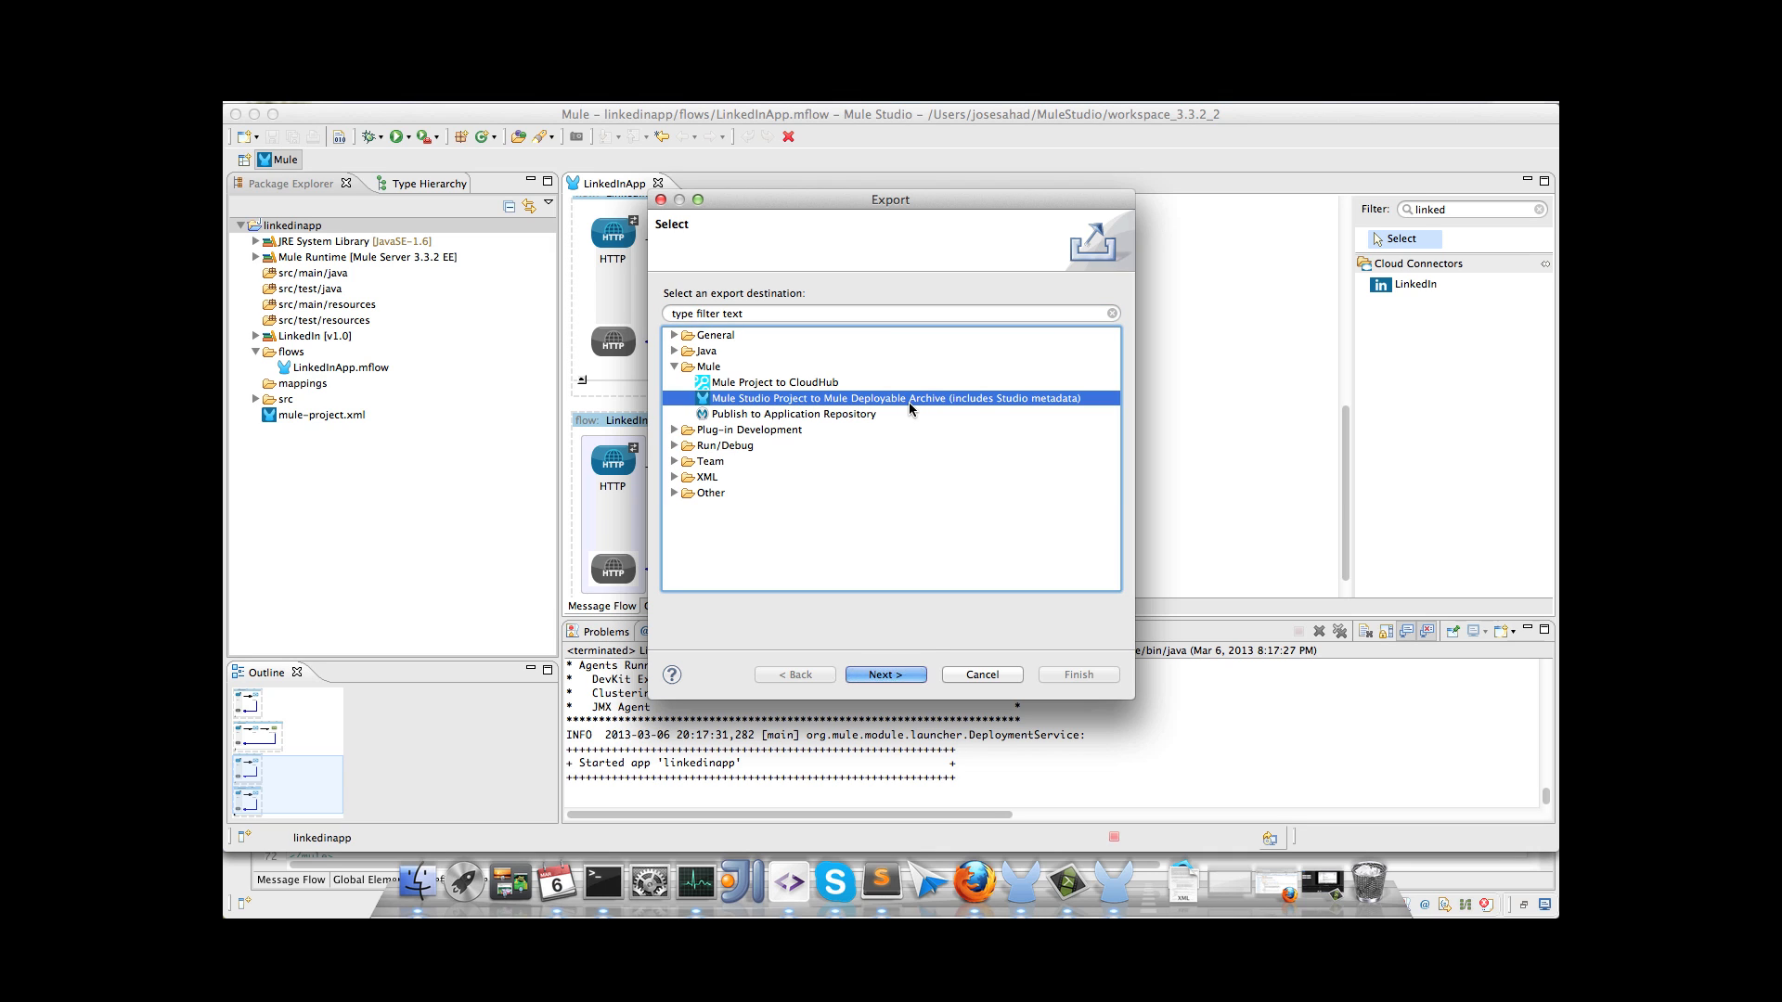
click(883, 673)
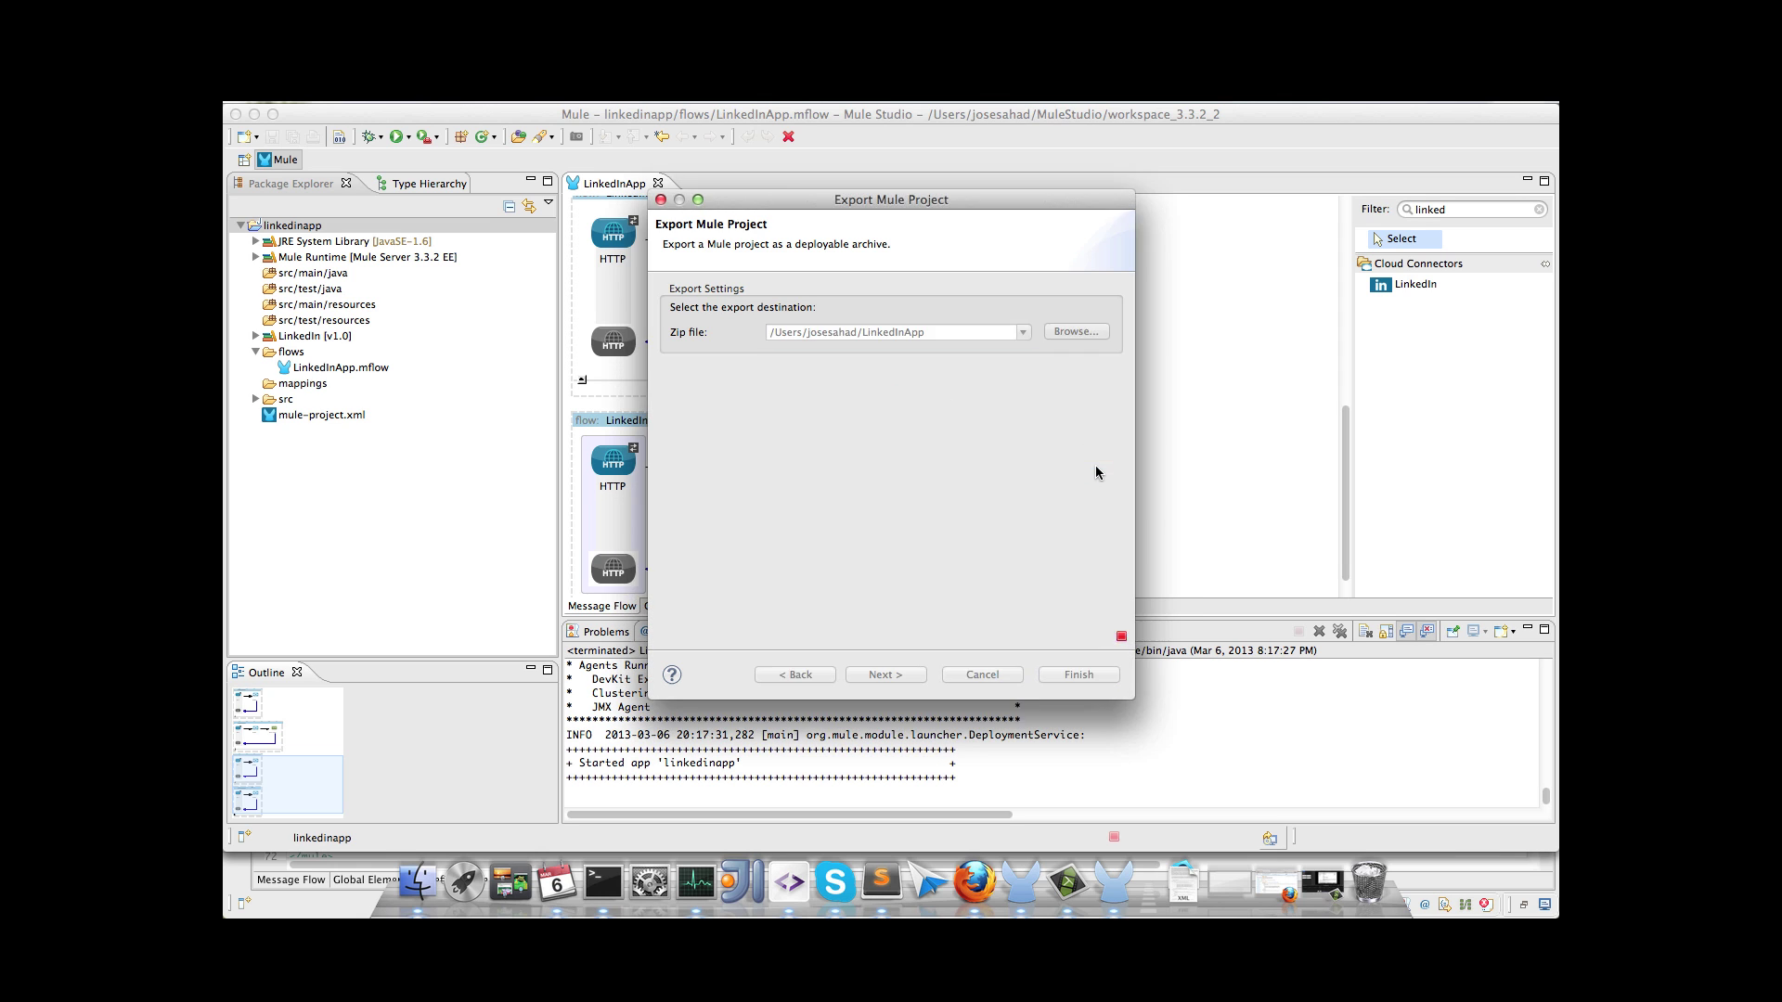
click(980, 674)
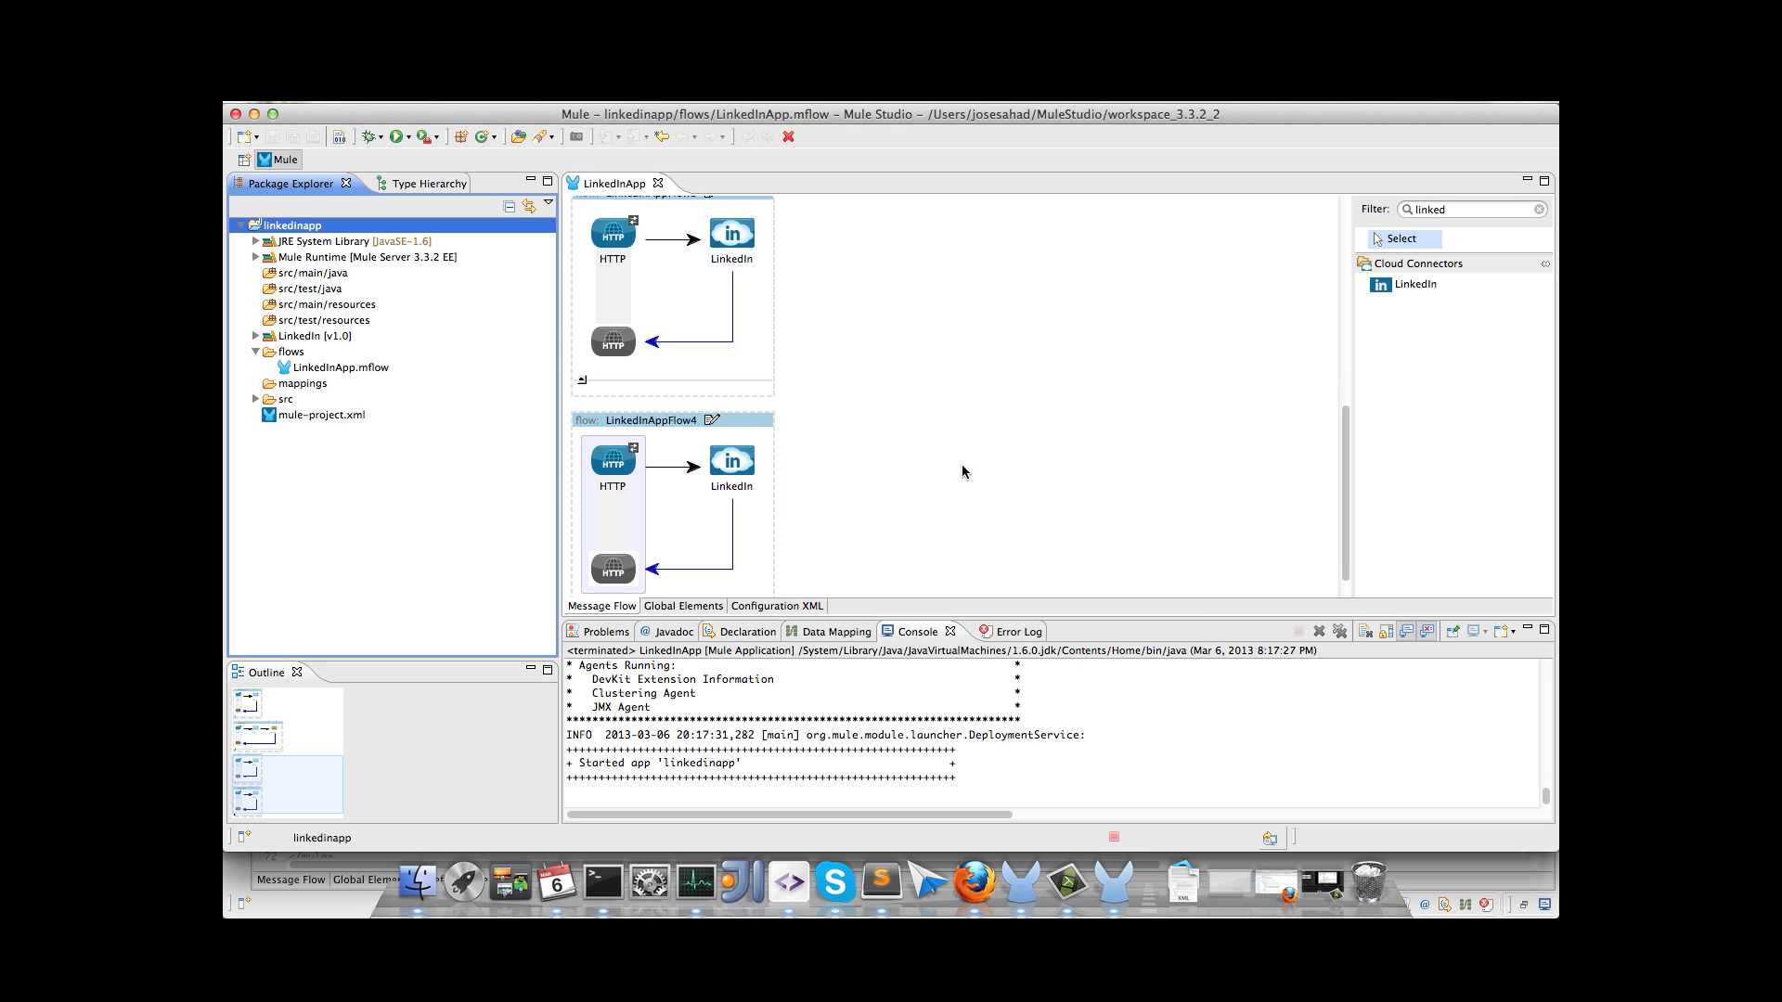
mouse_move(969, 874)
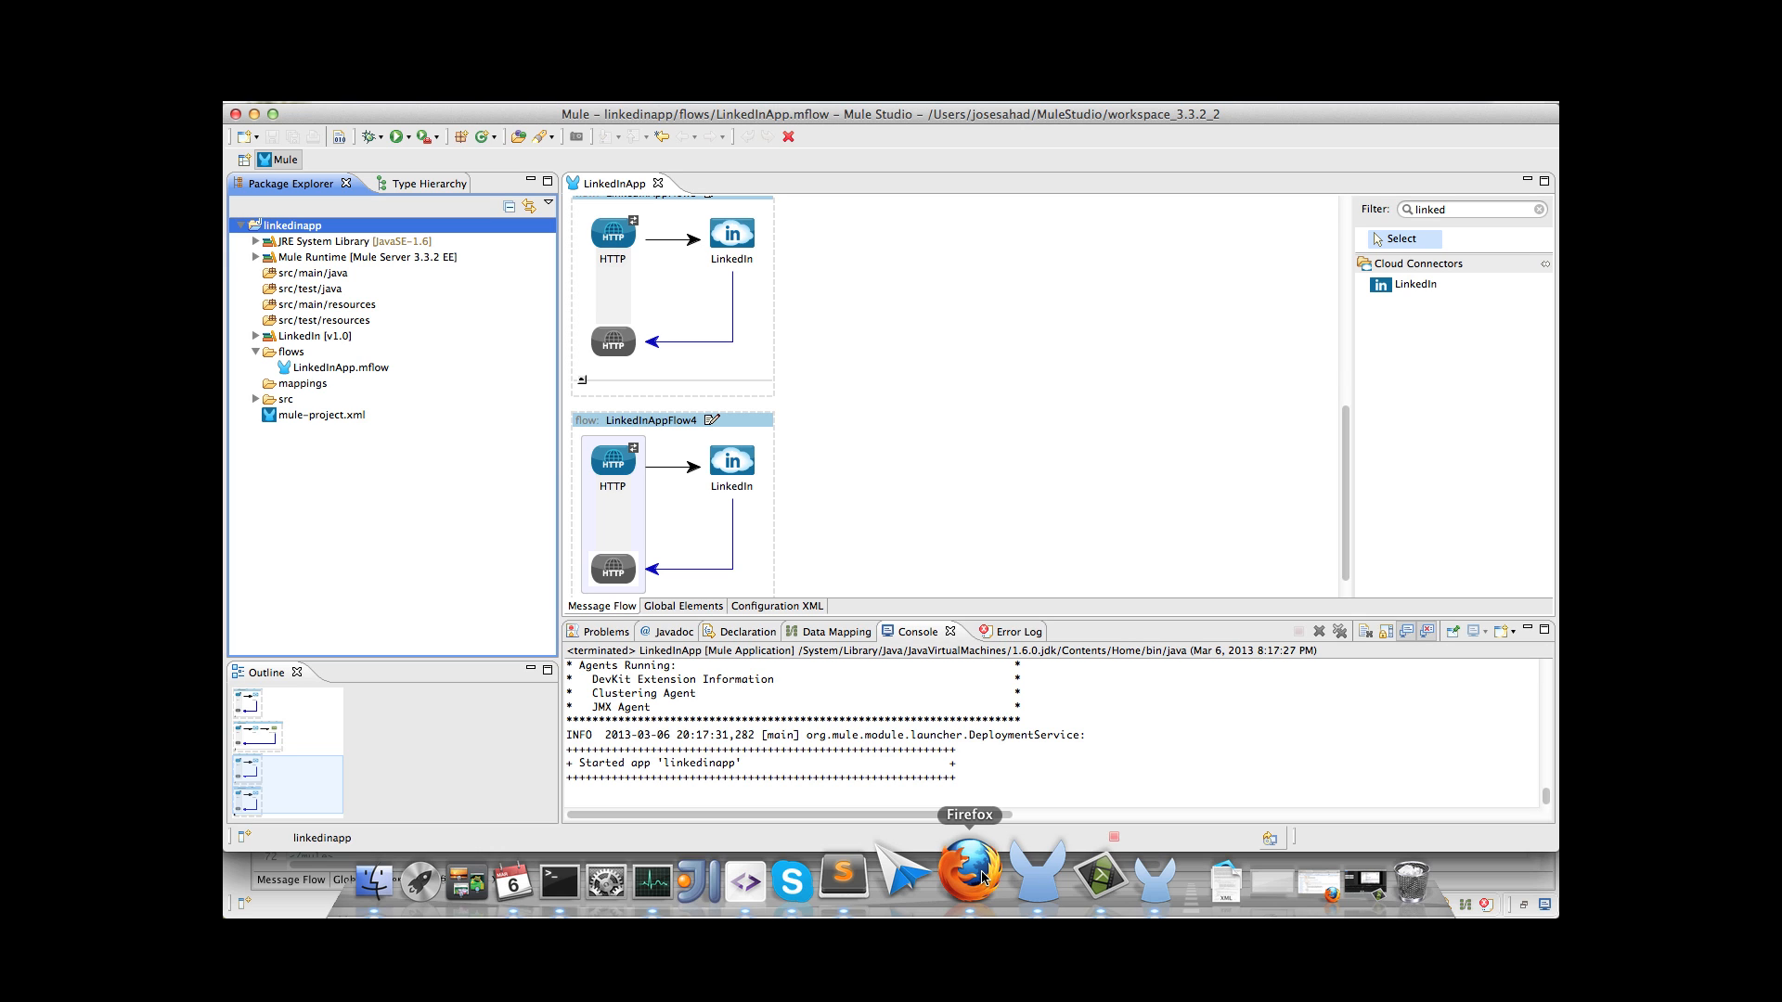
Step: Start a new CloudHub application upload on the domain linkedintest
click(970, 880)
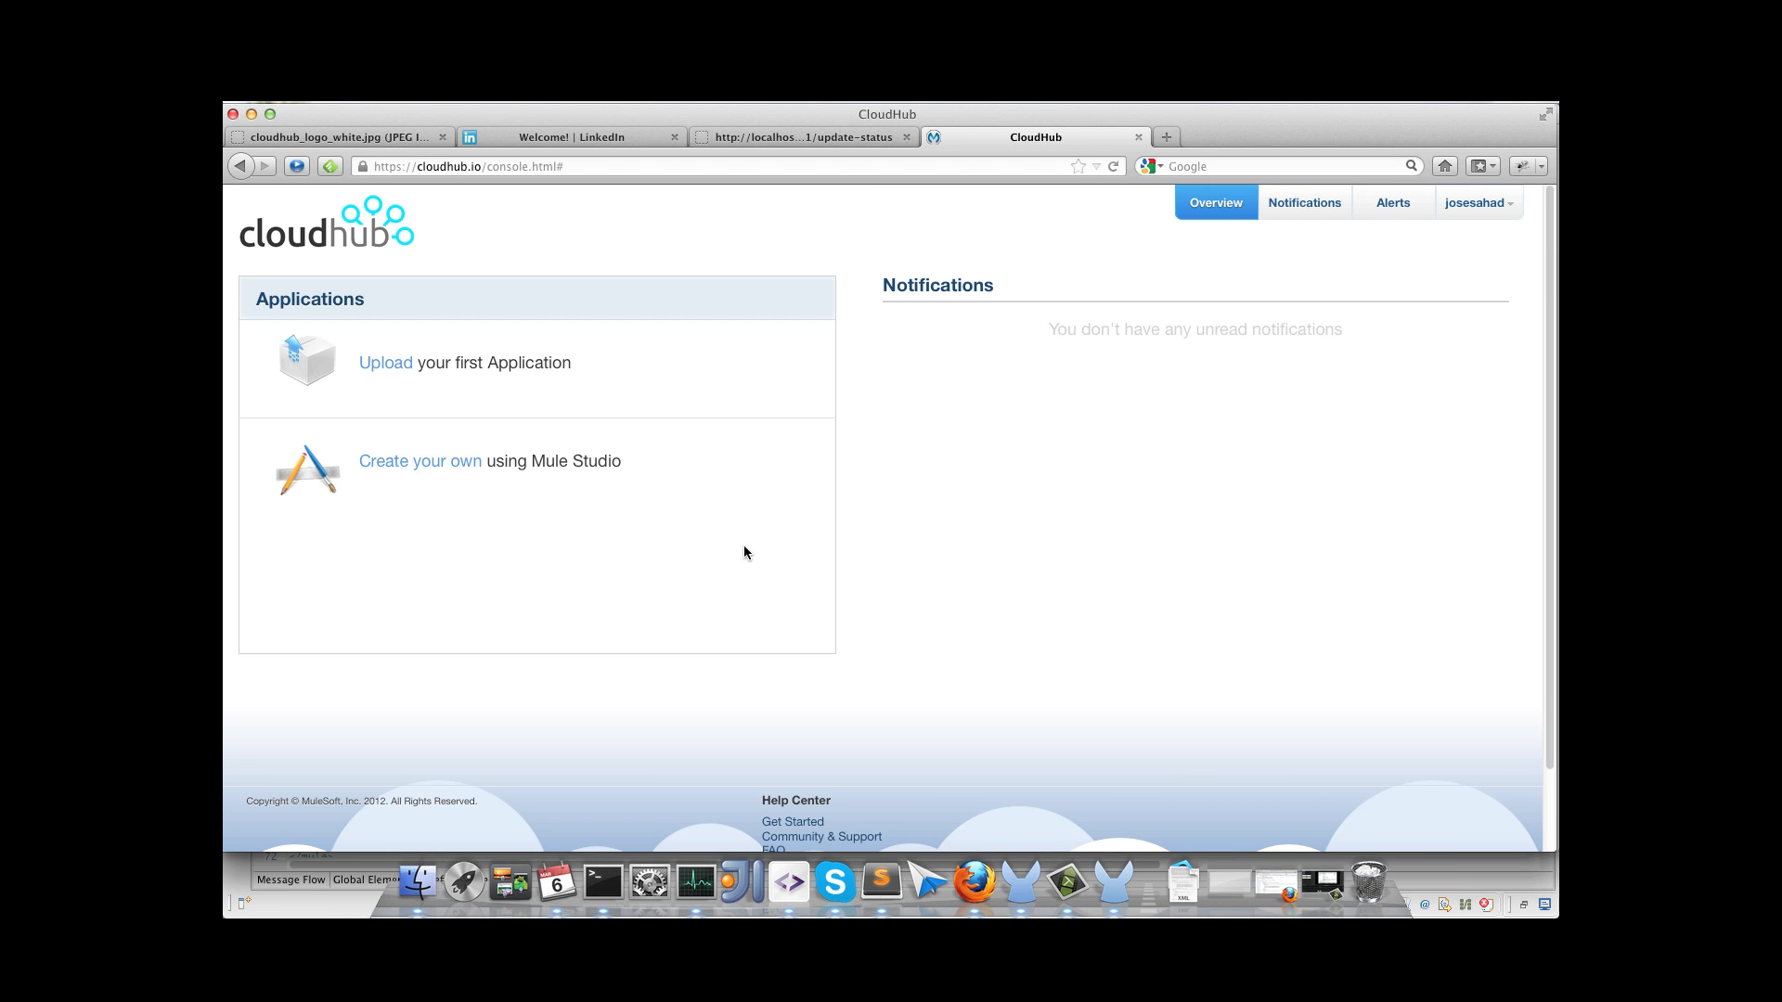
mouse_move(812, 584)
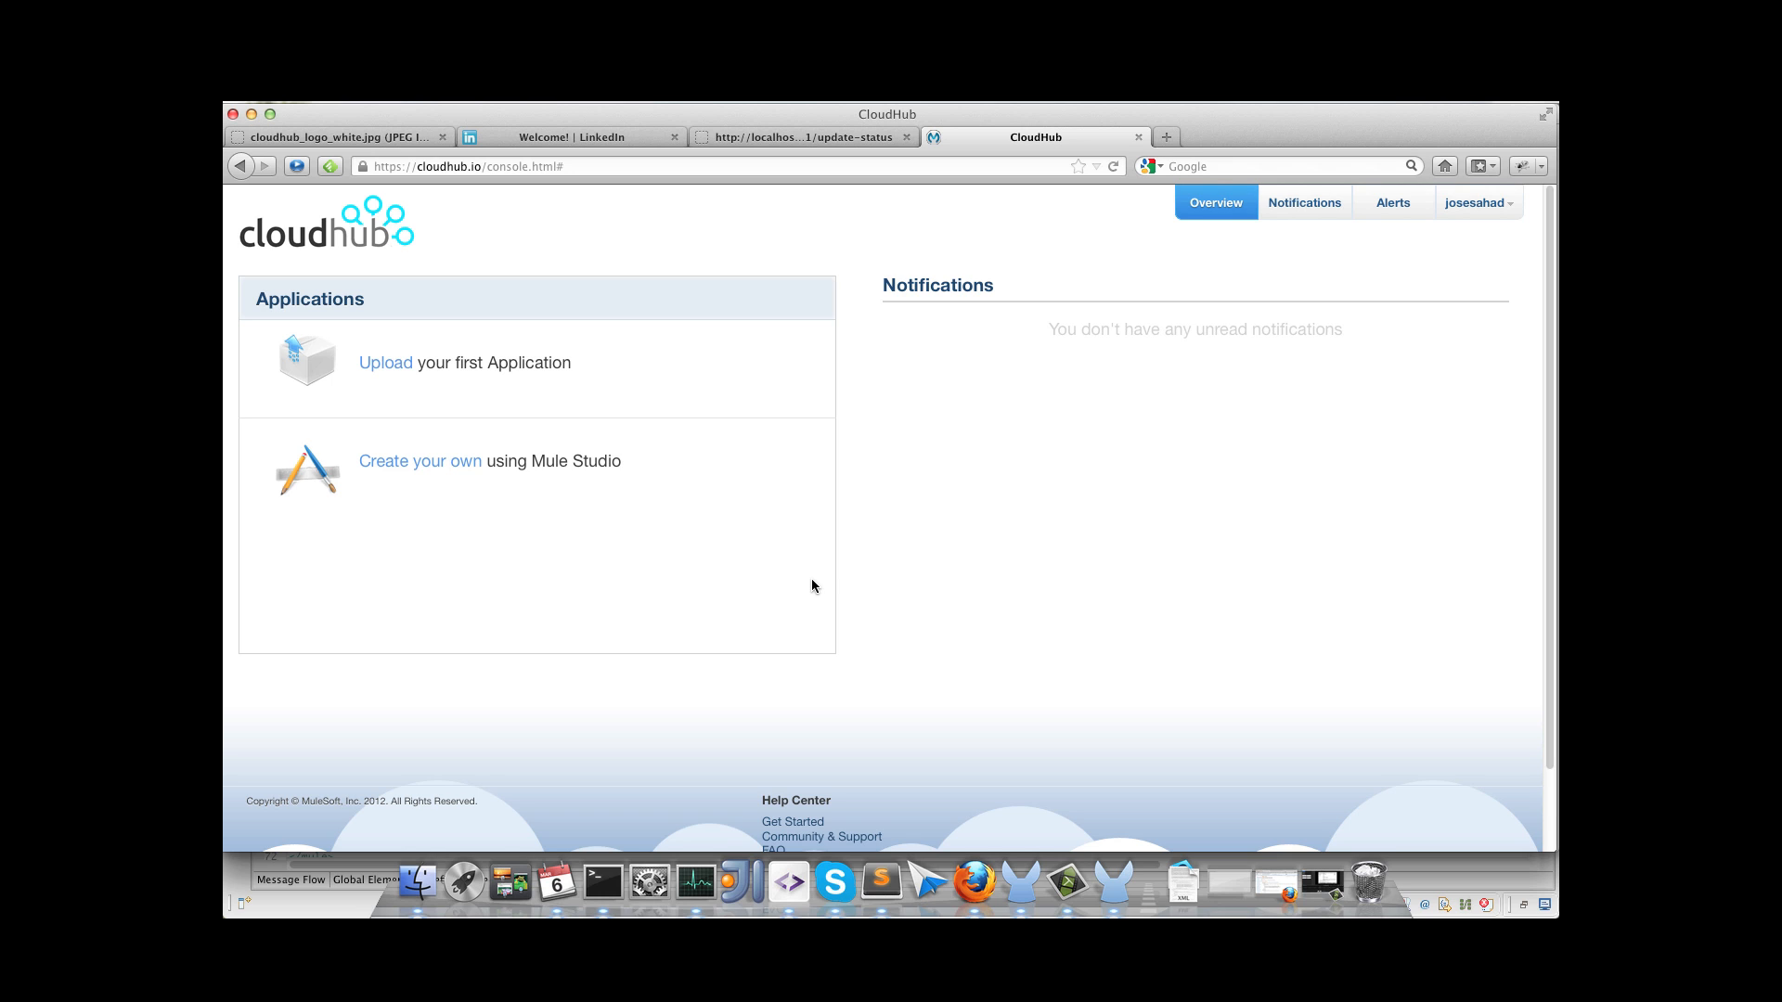
mouse_move(386, 362)
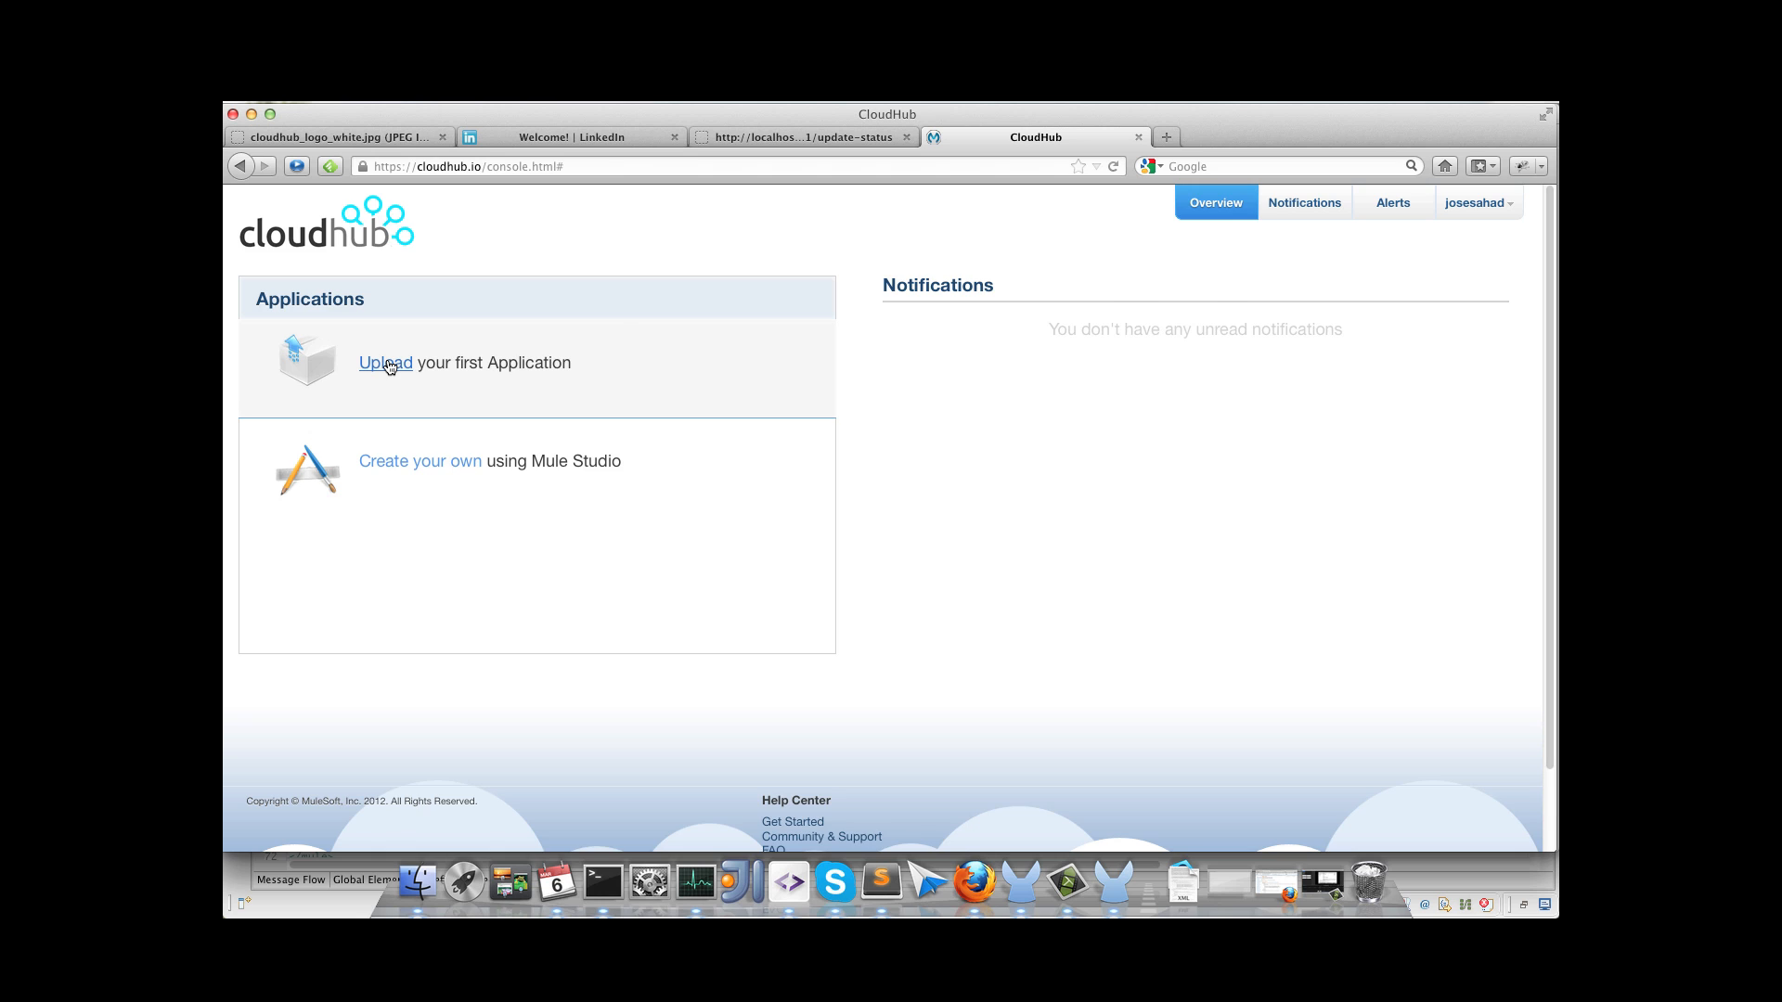
click(384, 362)
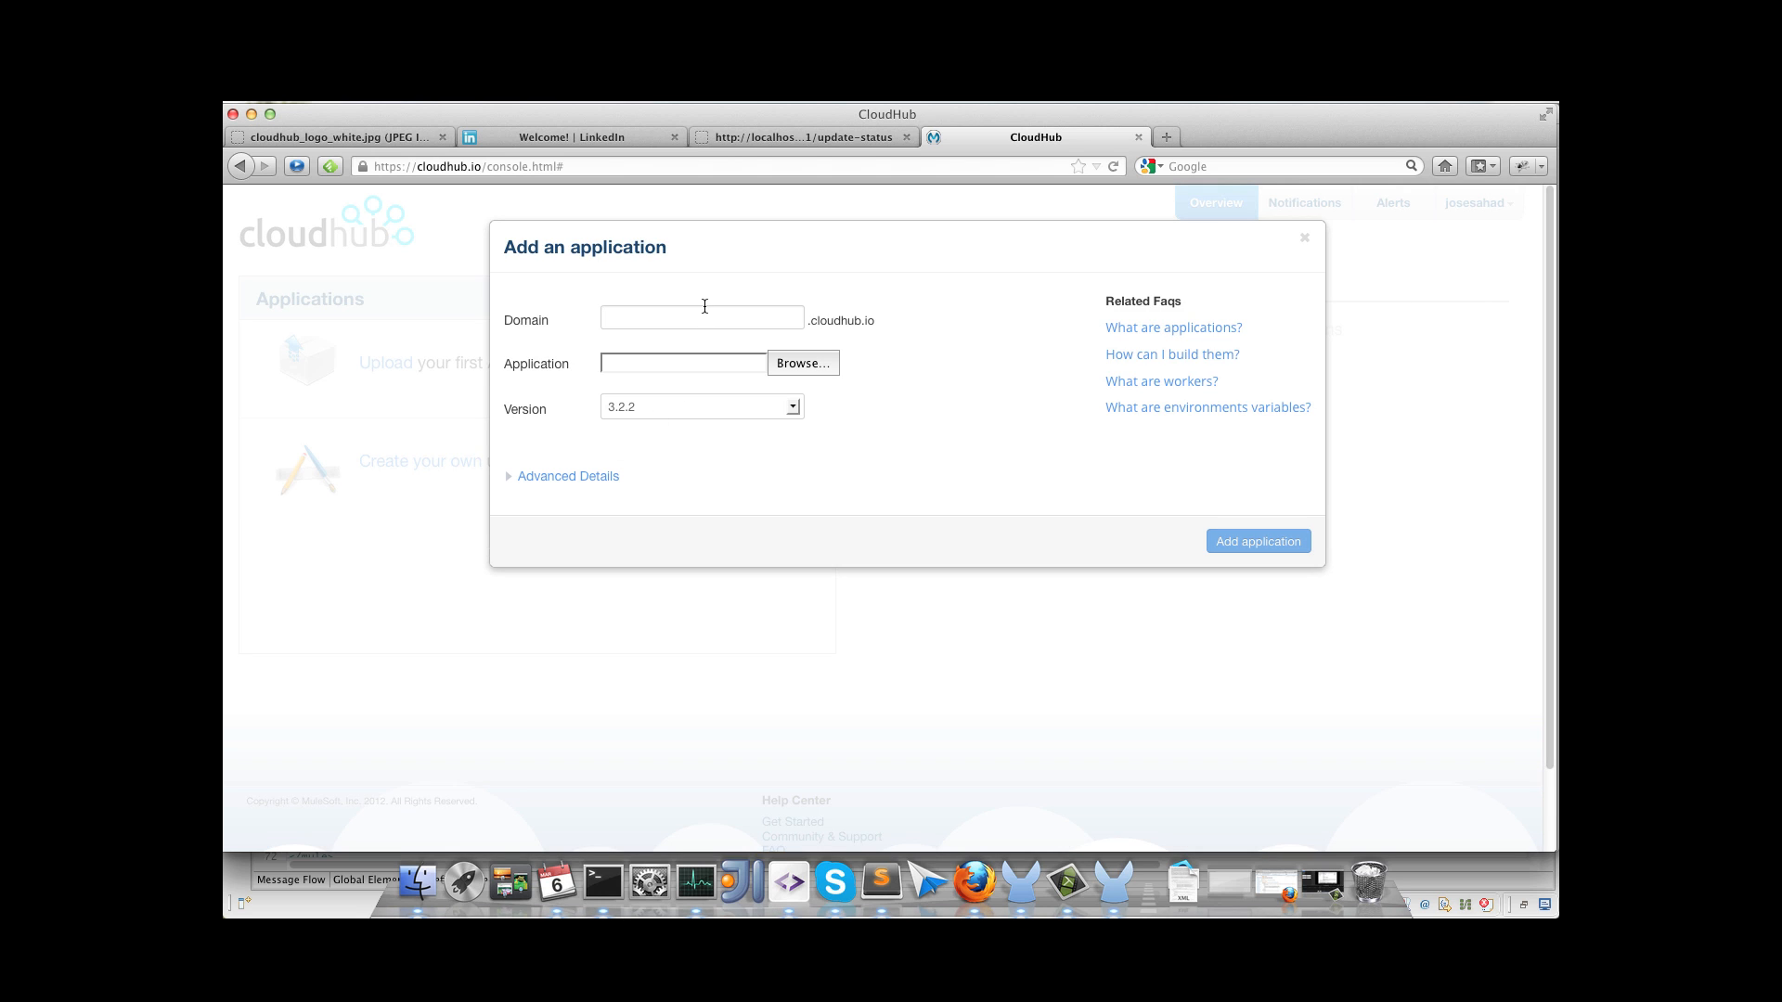
text(linkedinte)
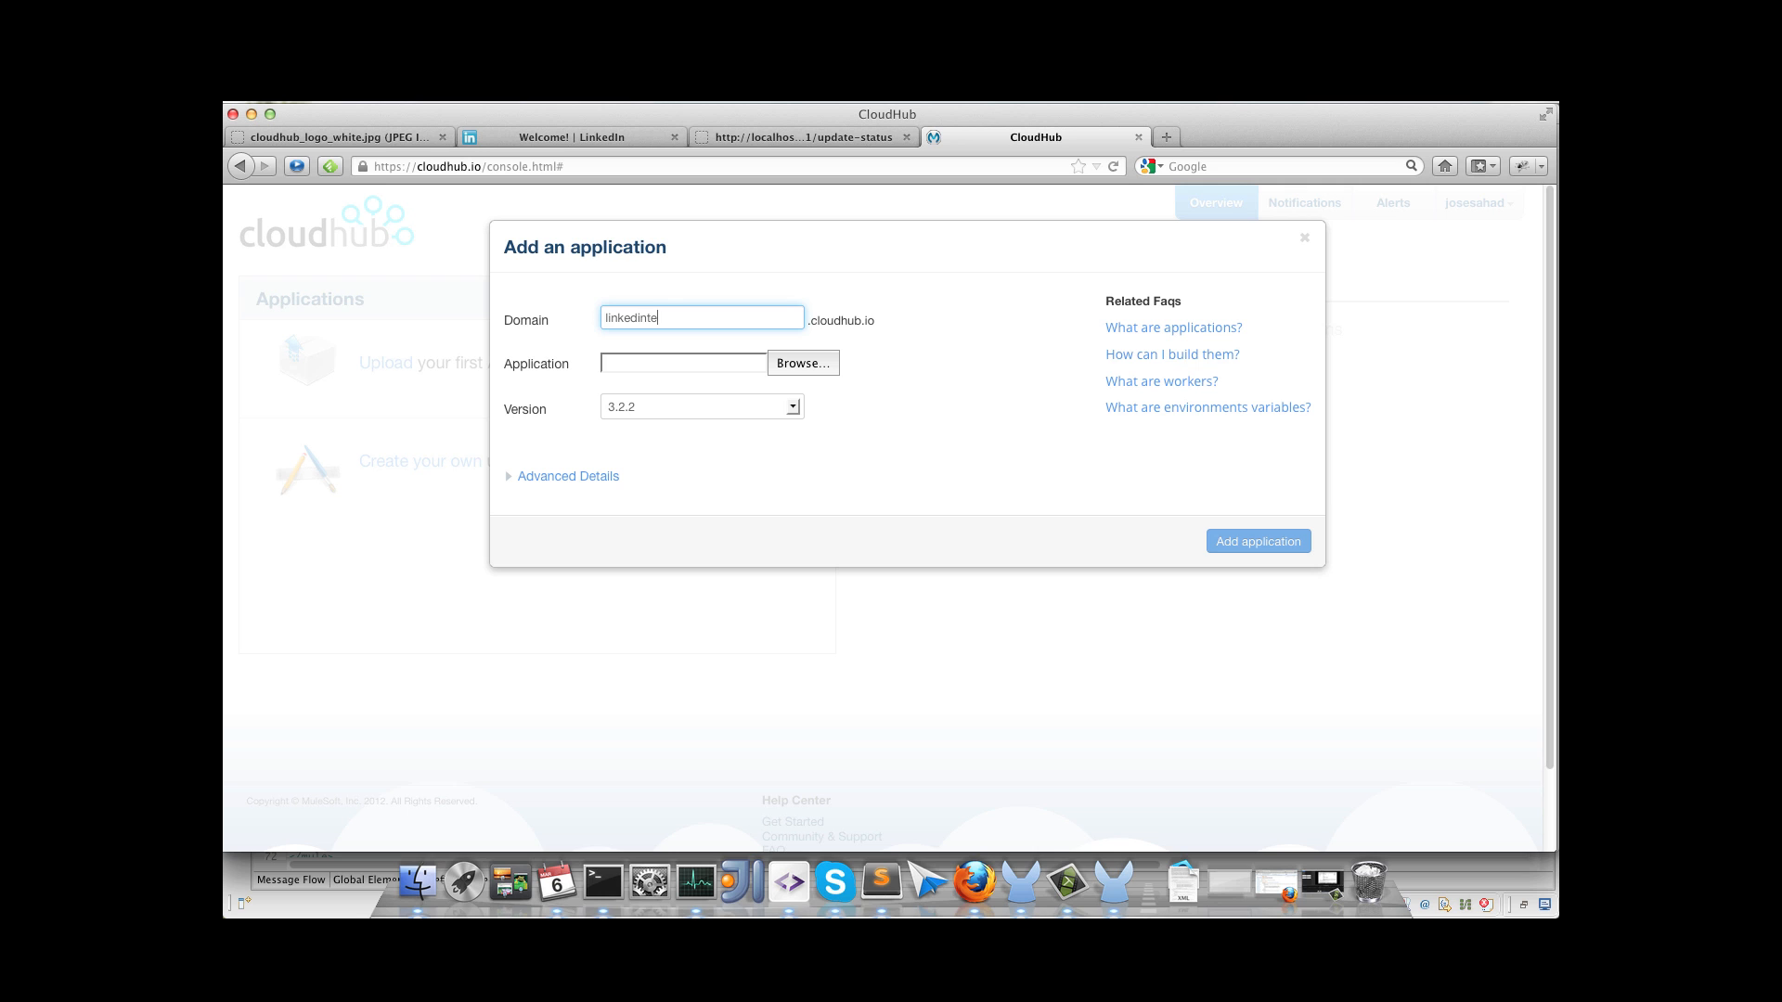
text(st)
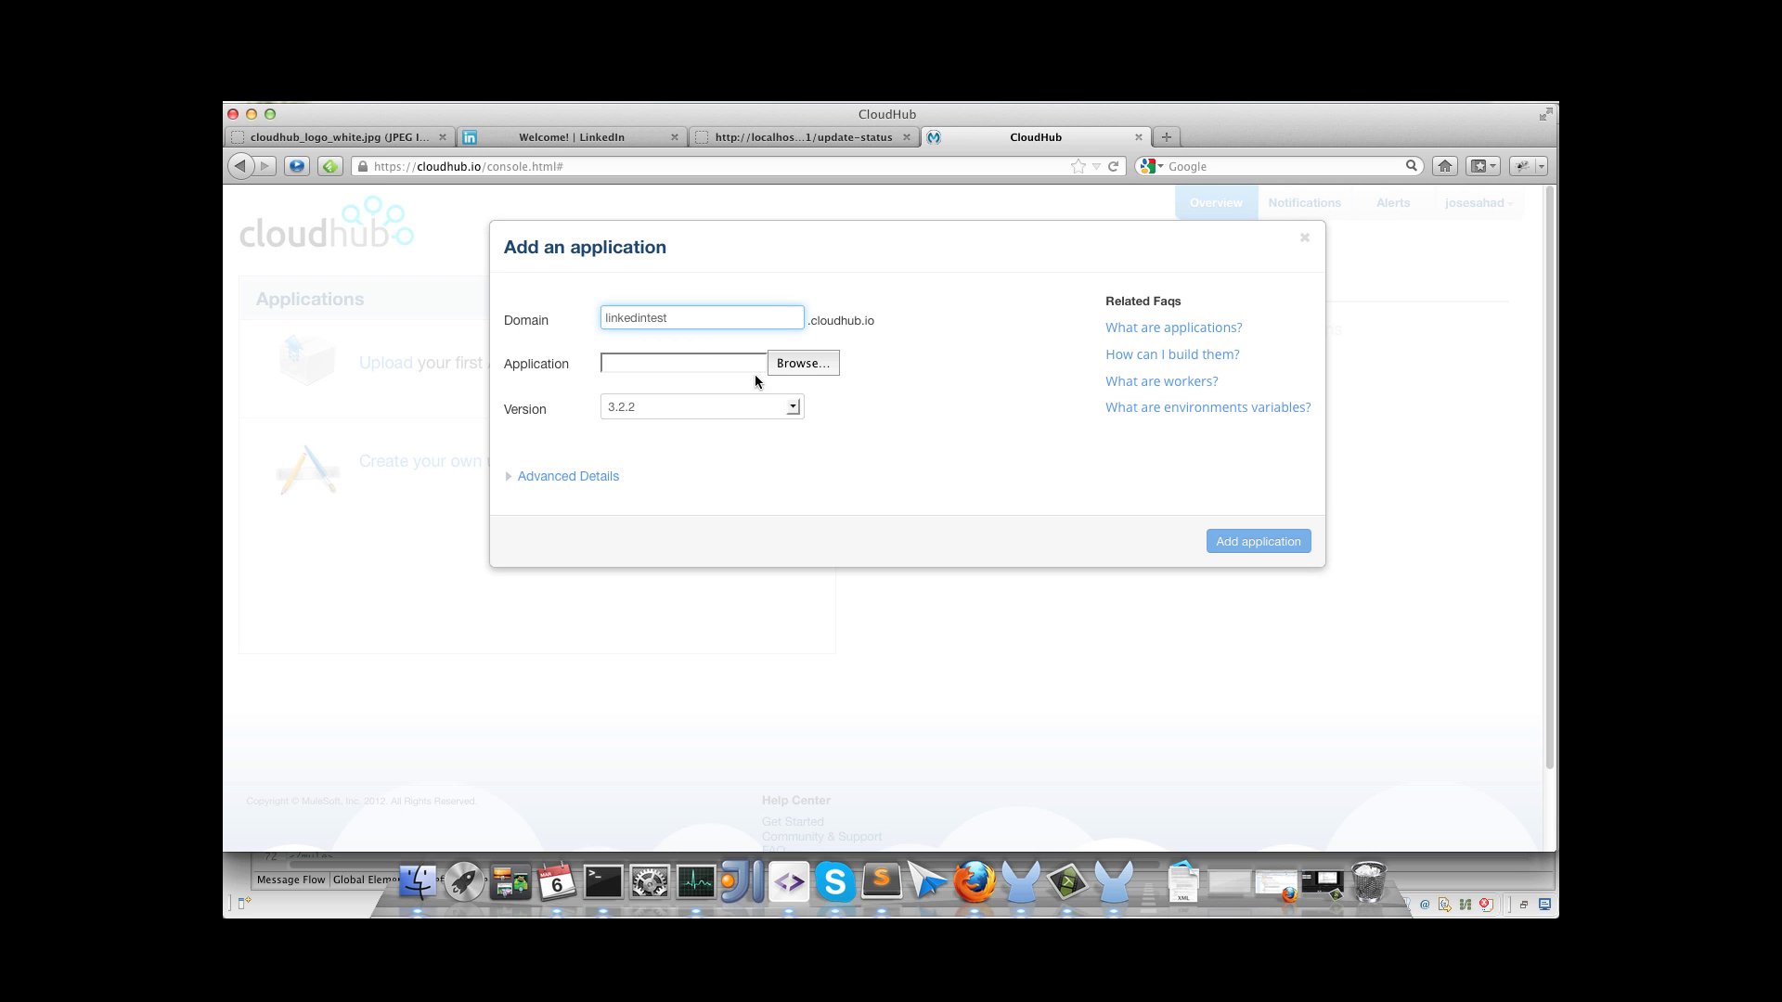
Step: Attach the exported archive, choose Mule version 3.3.2 and add the application
click(802, 362)
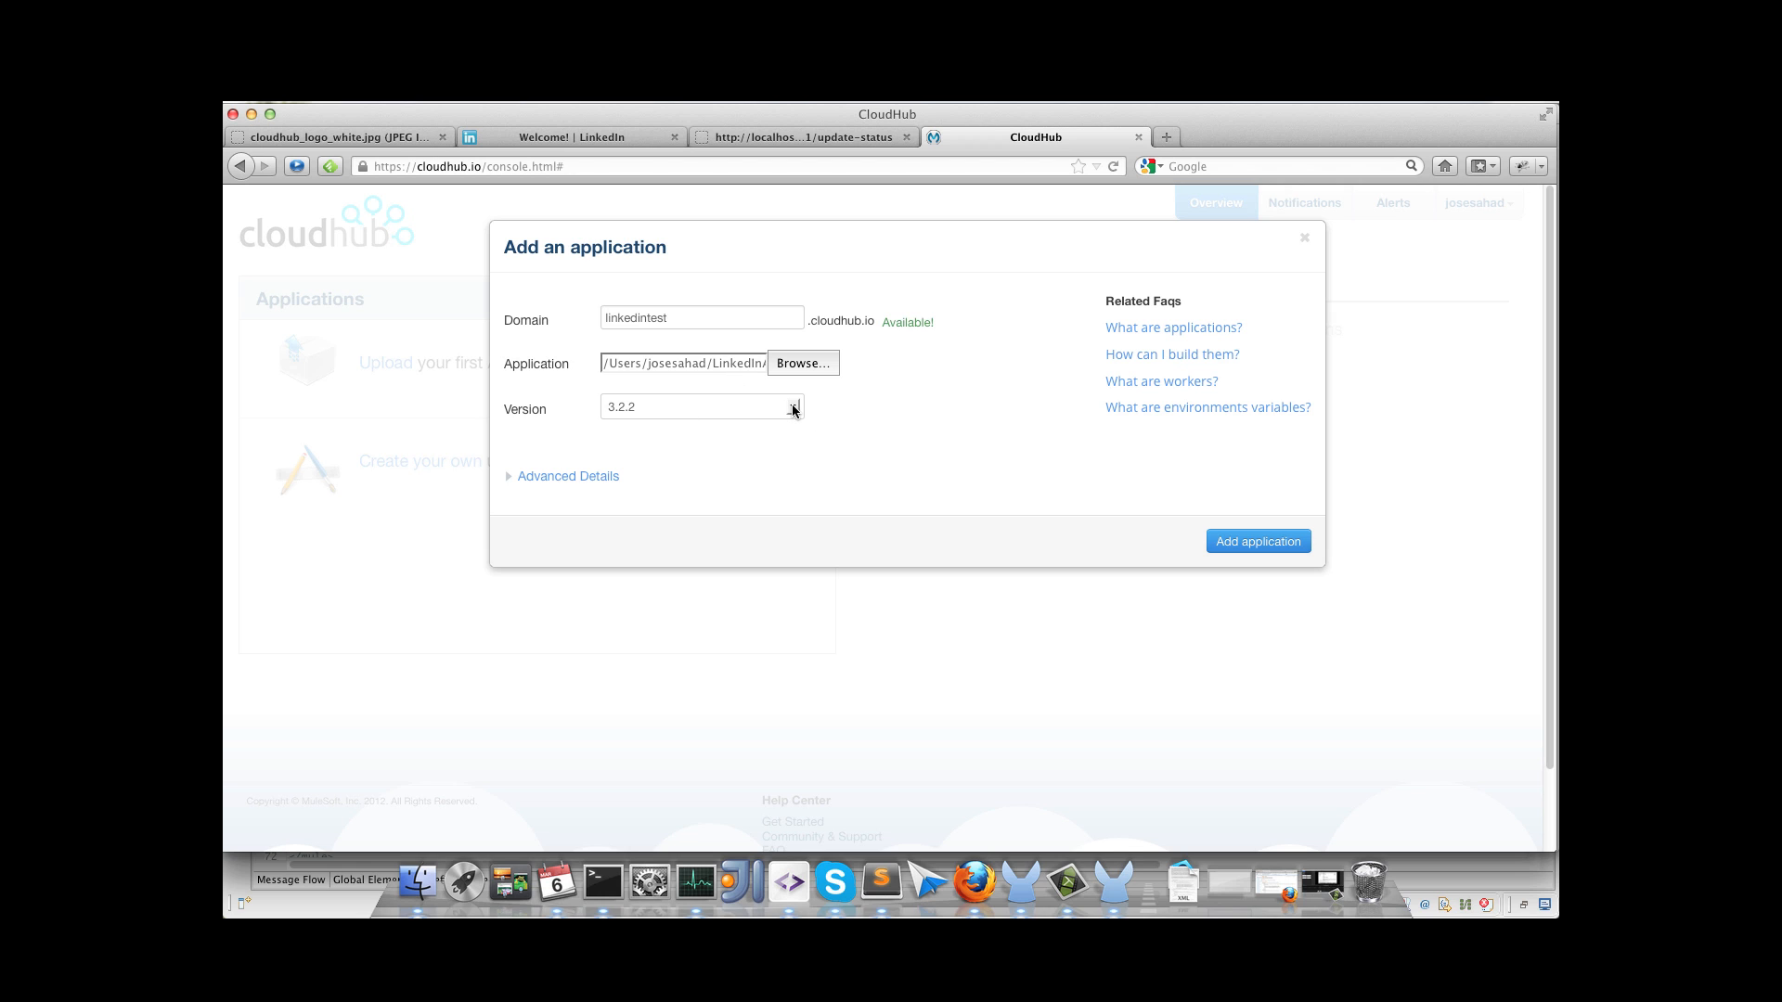
click(793, 406)
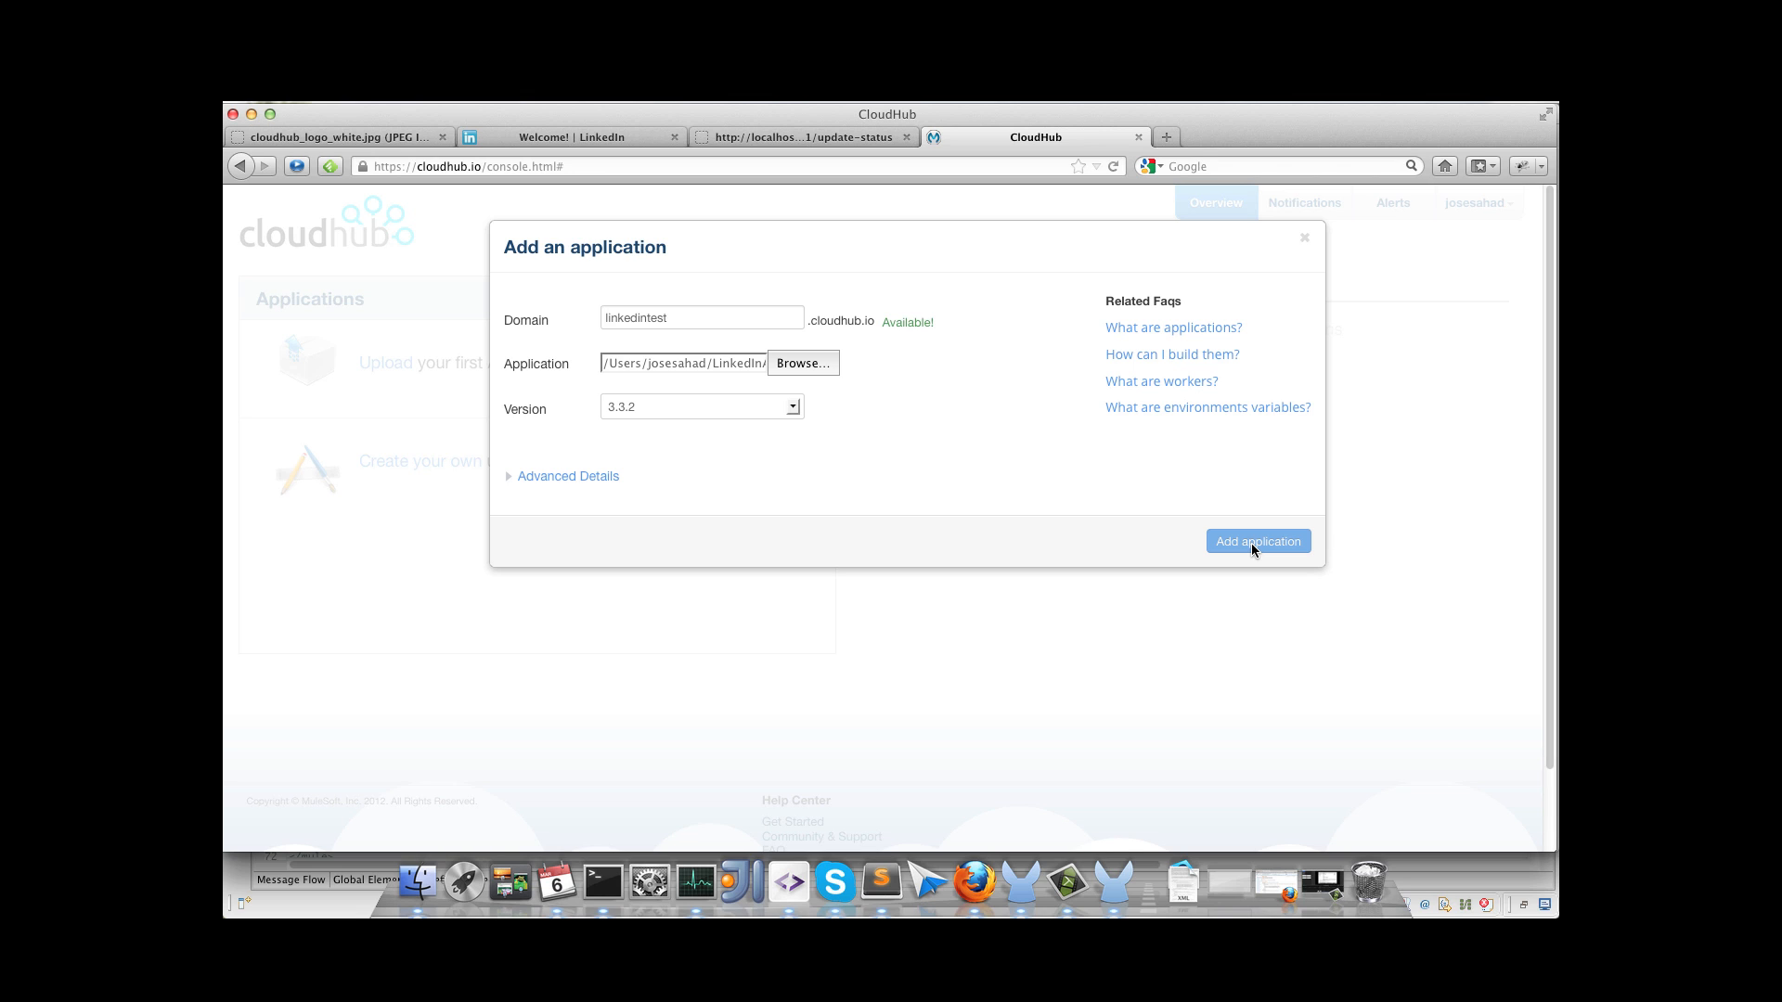
click(1257, 540)
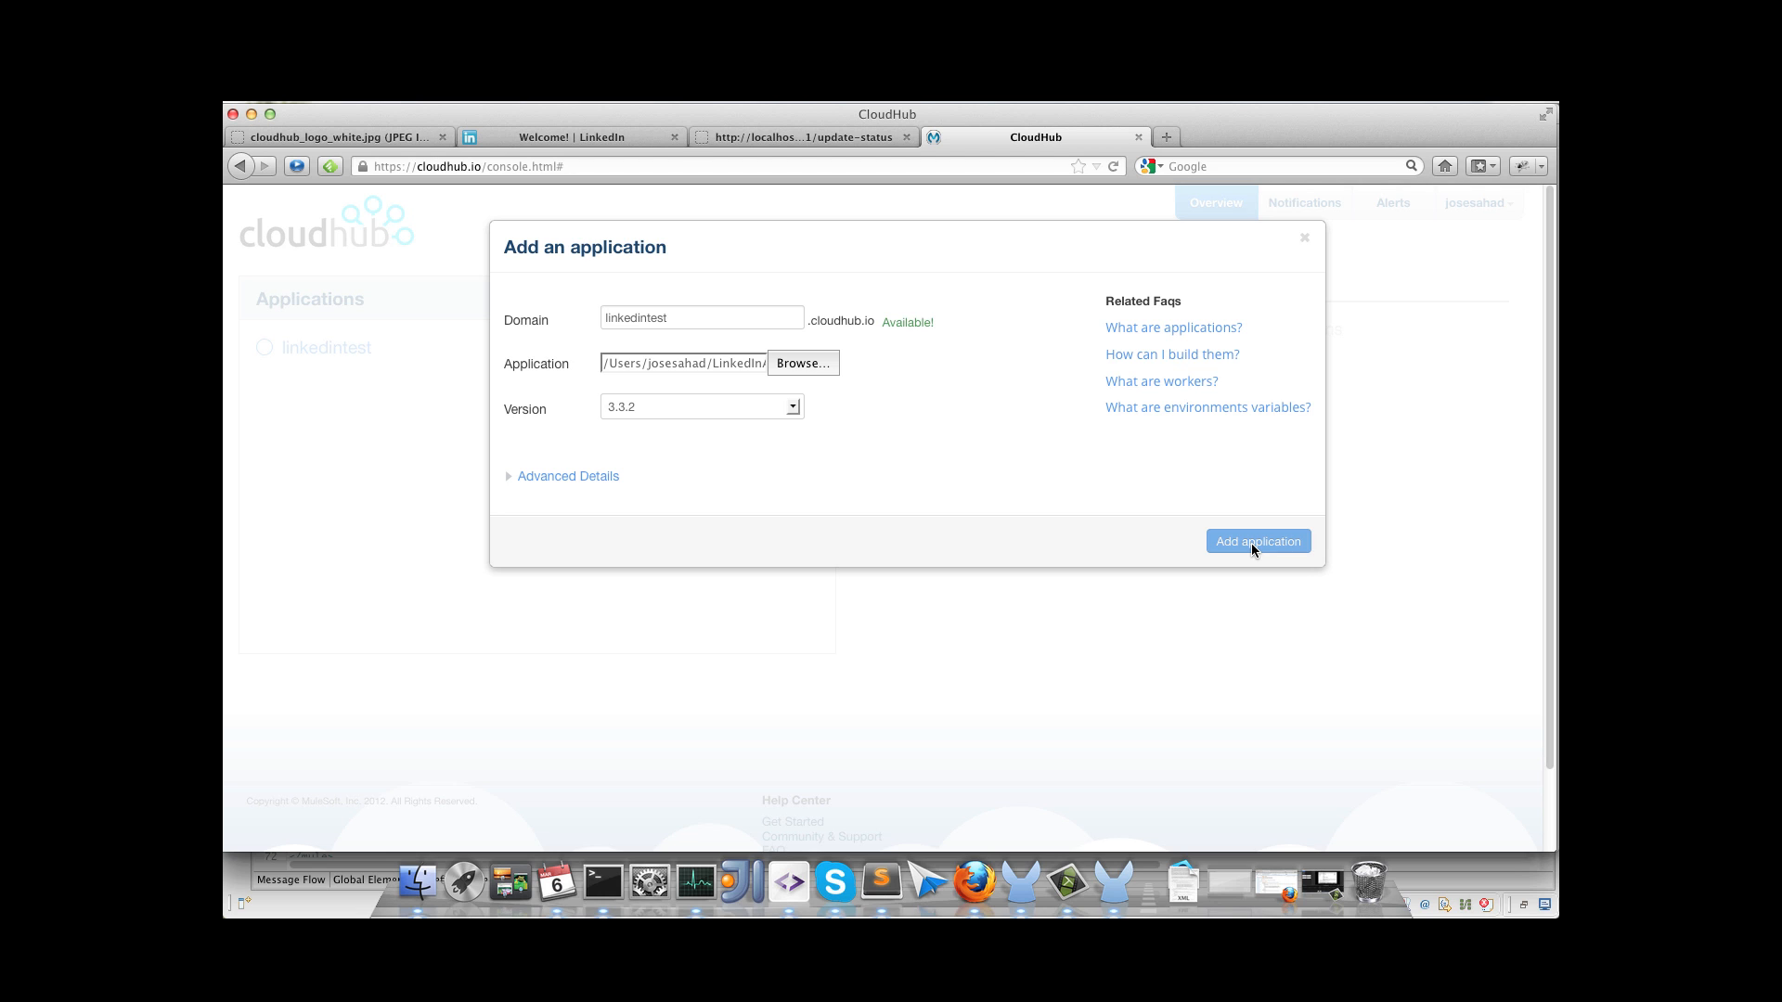
Step: Deploy linkedintest and scroll its logs until 'Your application is started' appears
click(1257, 540)
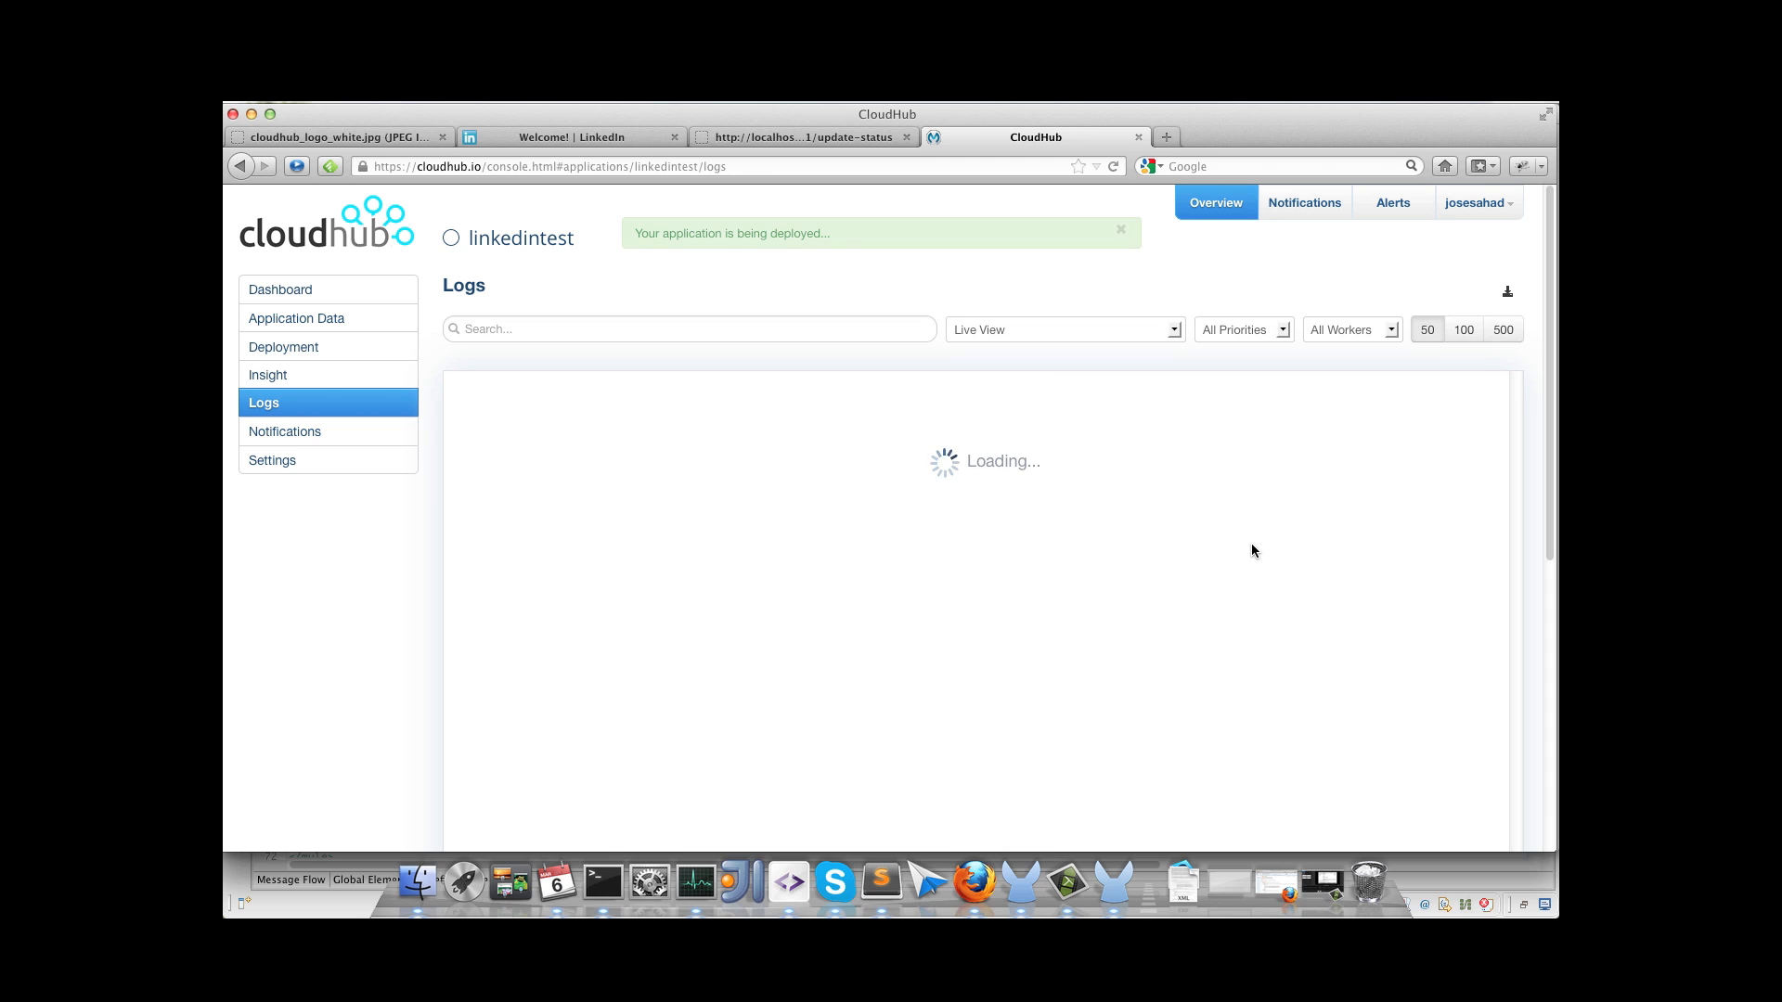
mouse_move(878, 266)
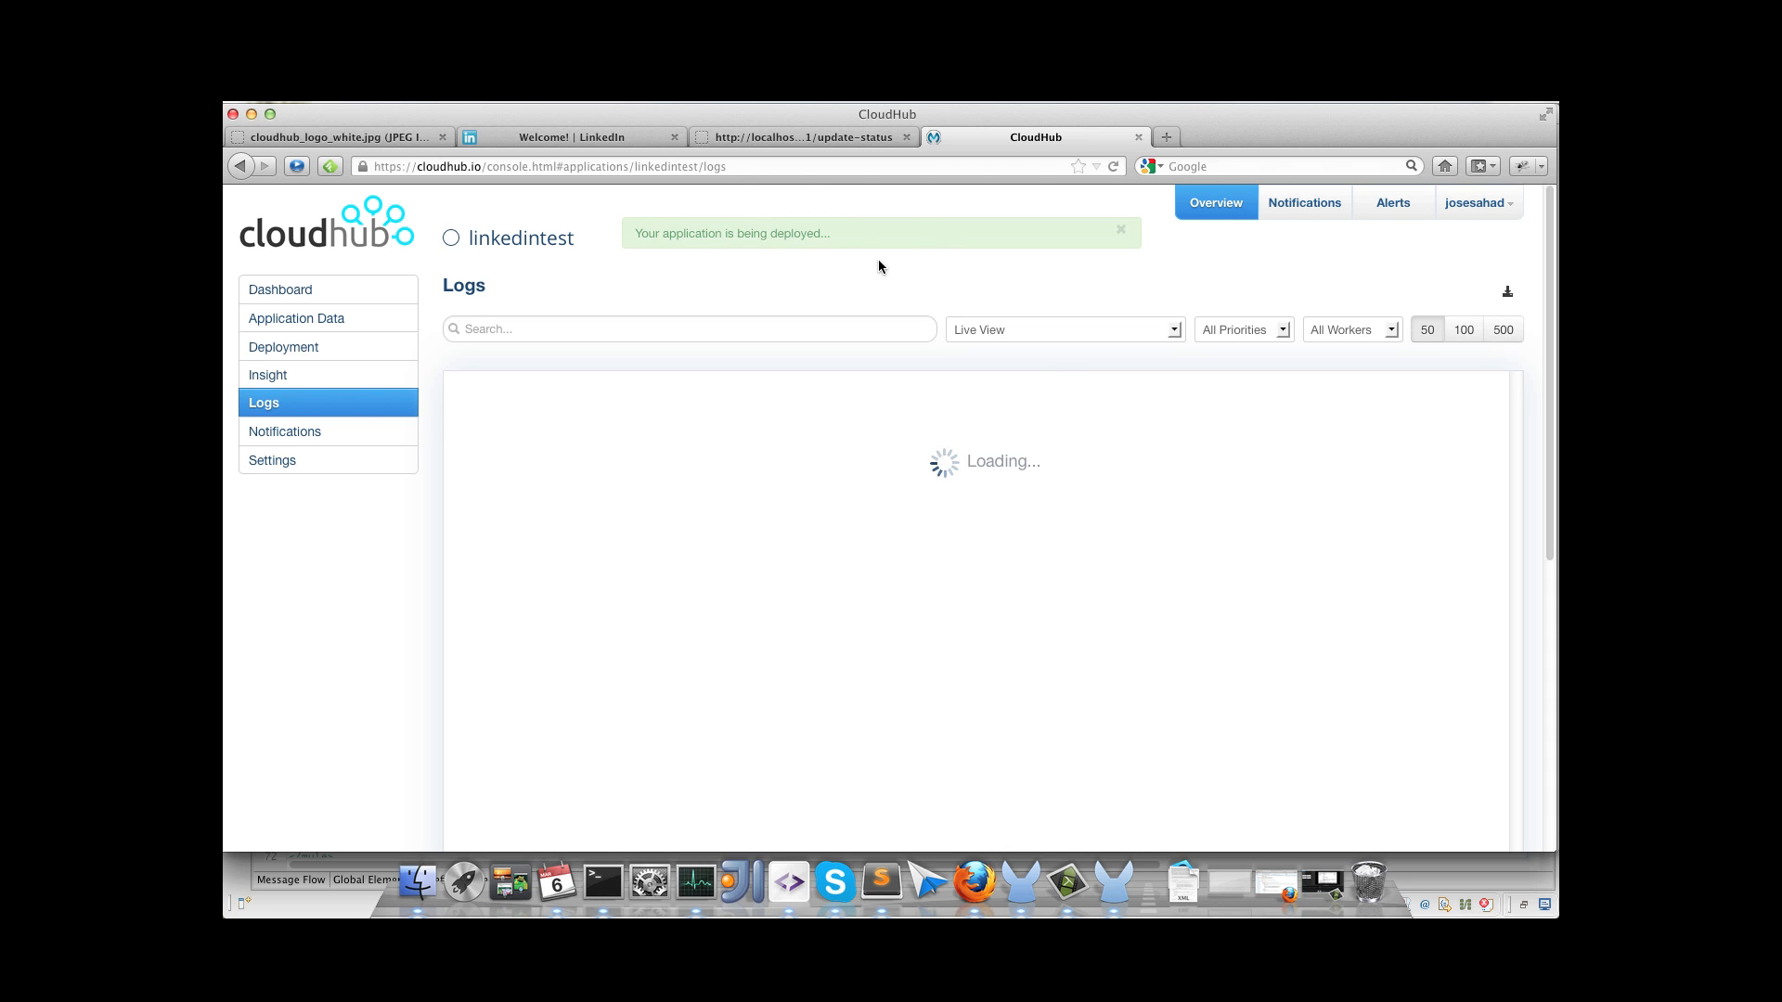
click(1121, 230)
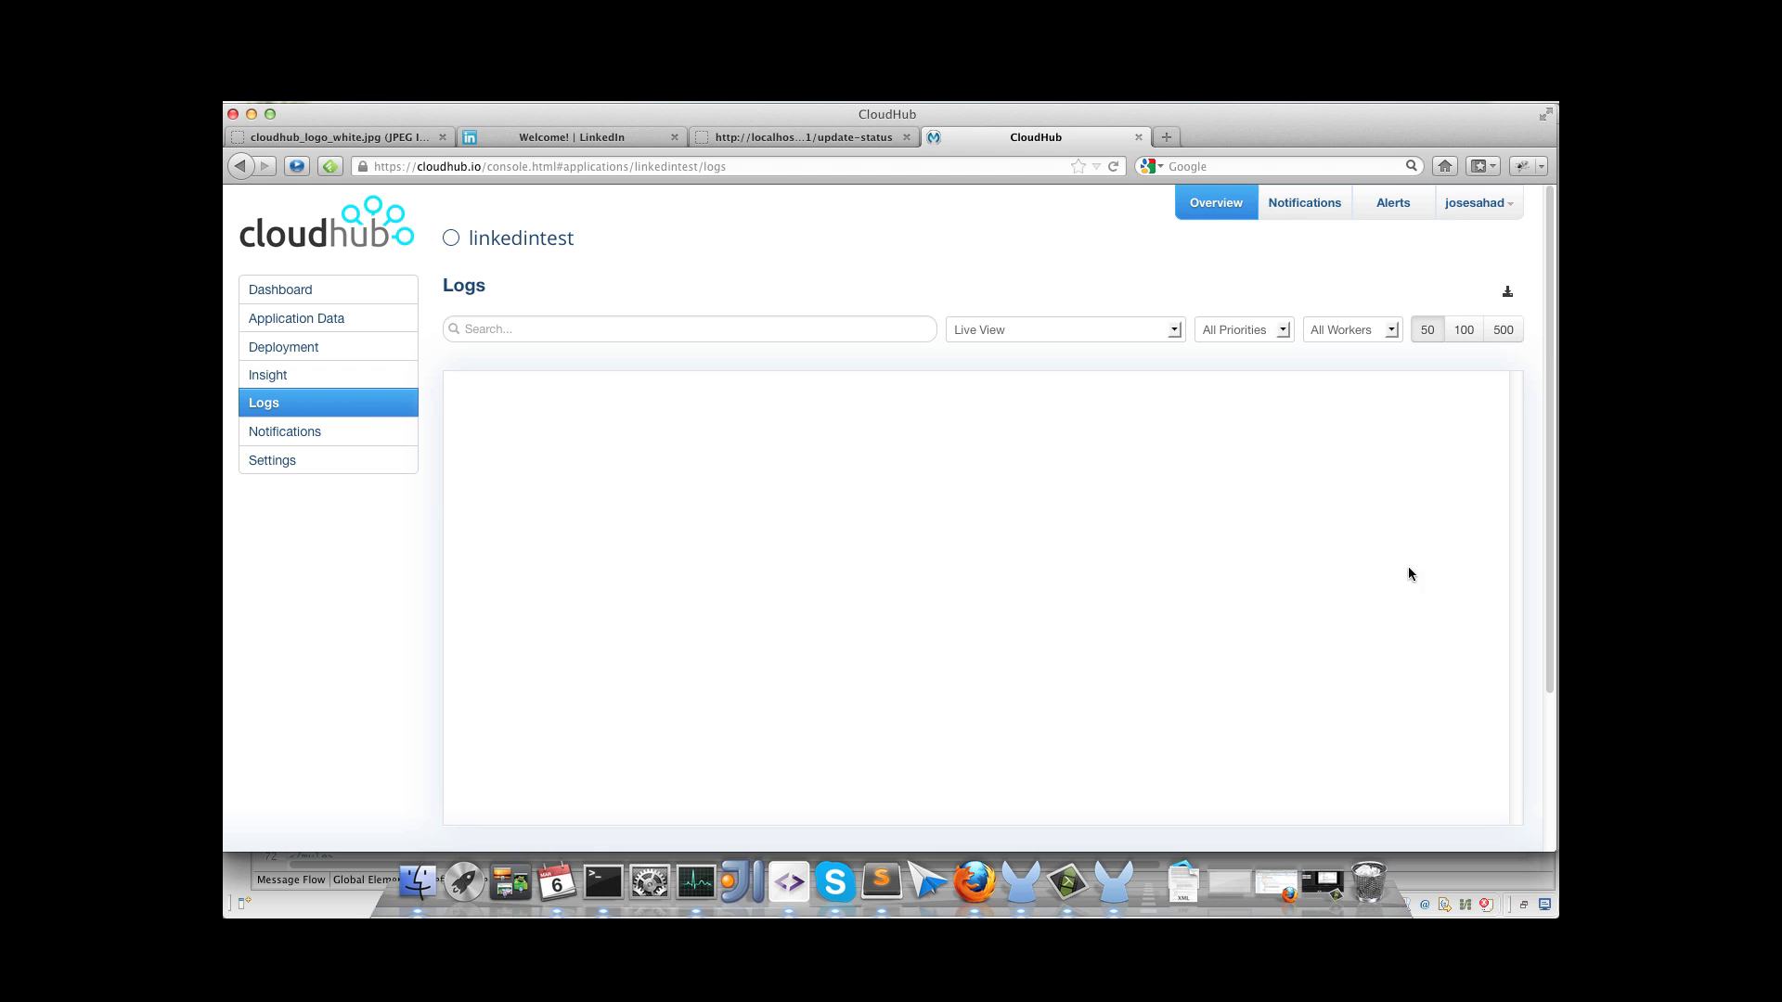
scroll(down, 3)
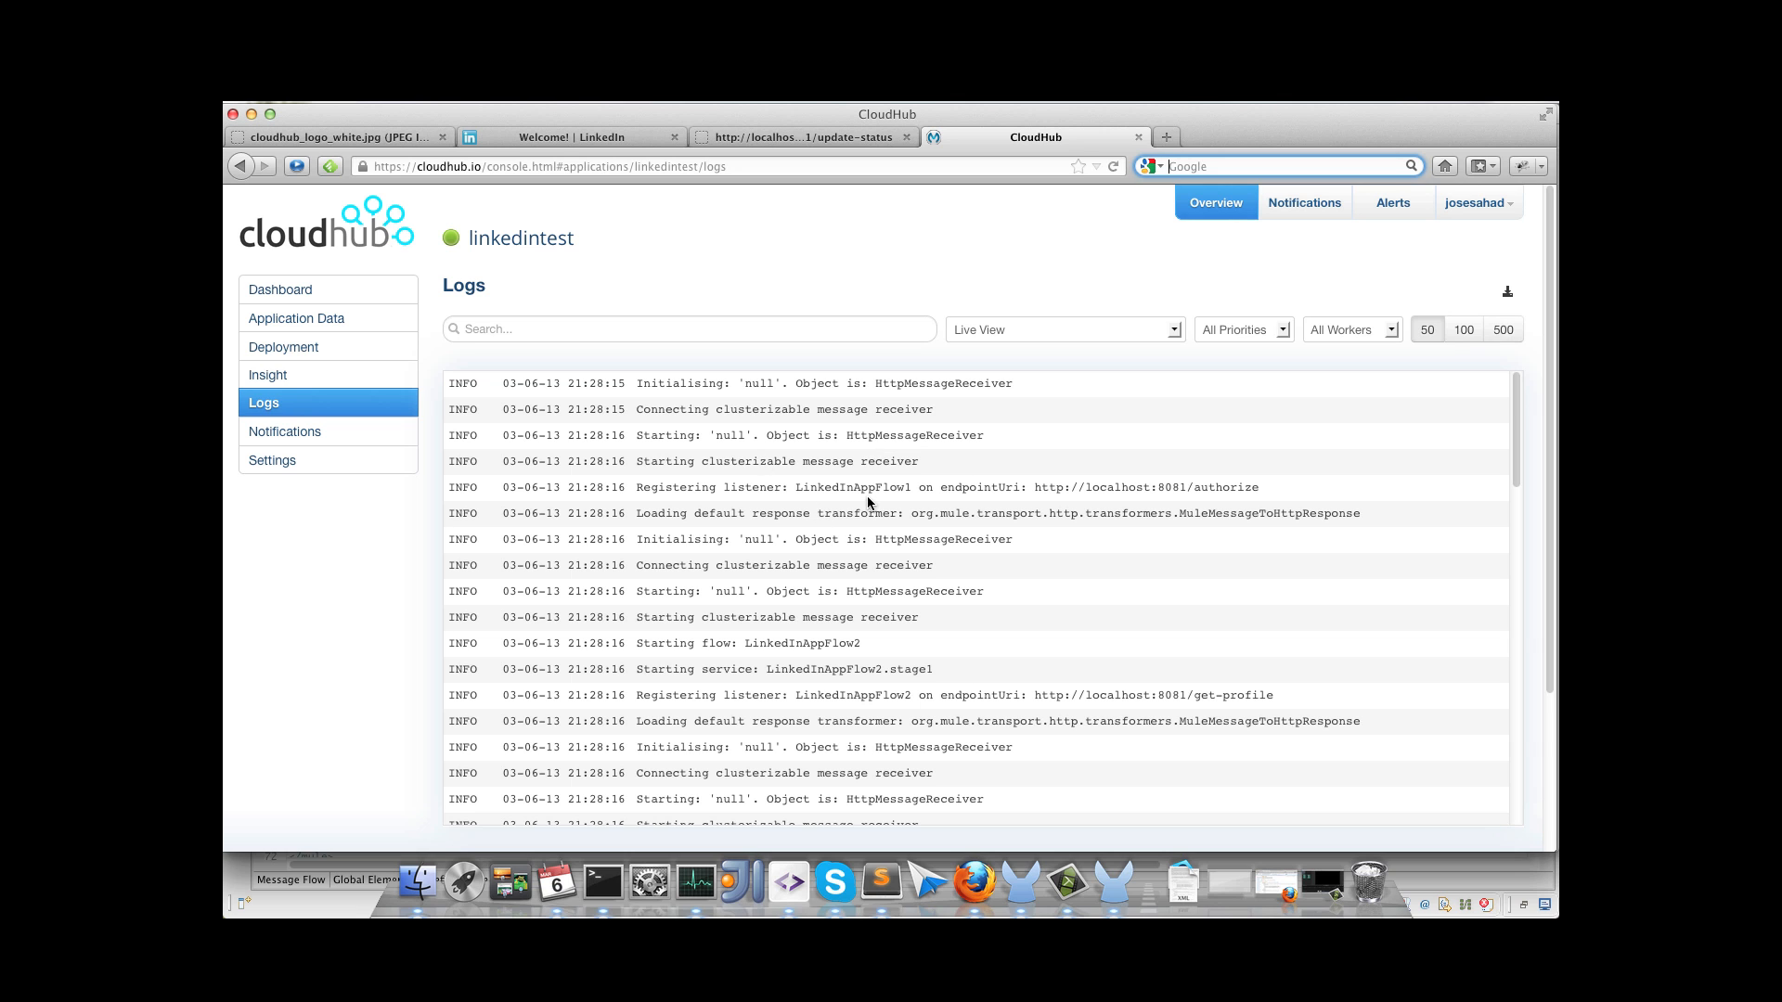
scroll(down, 3)
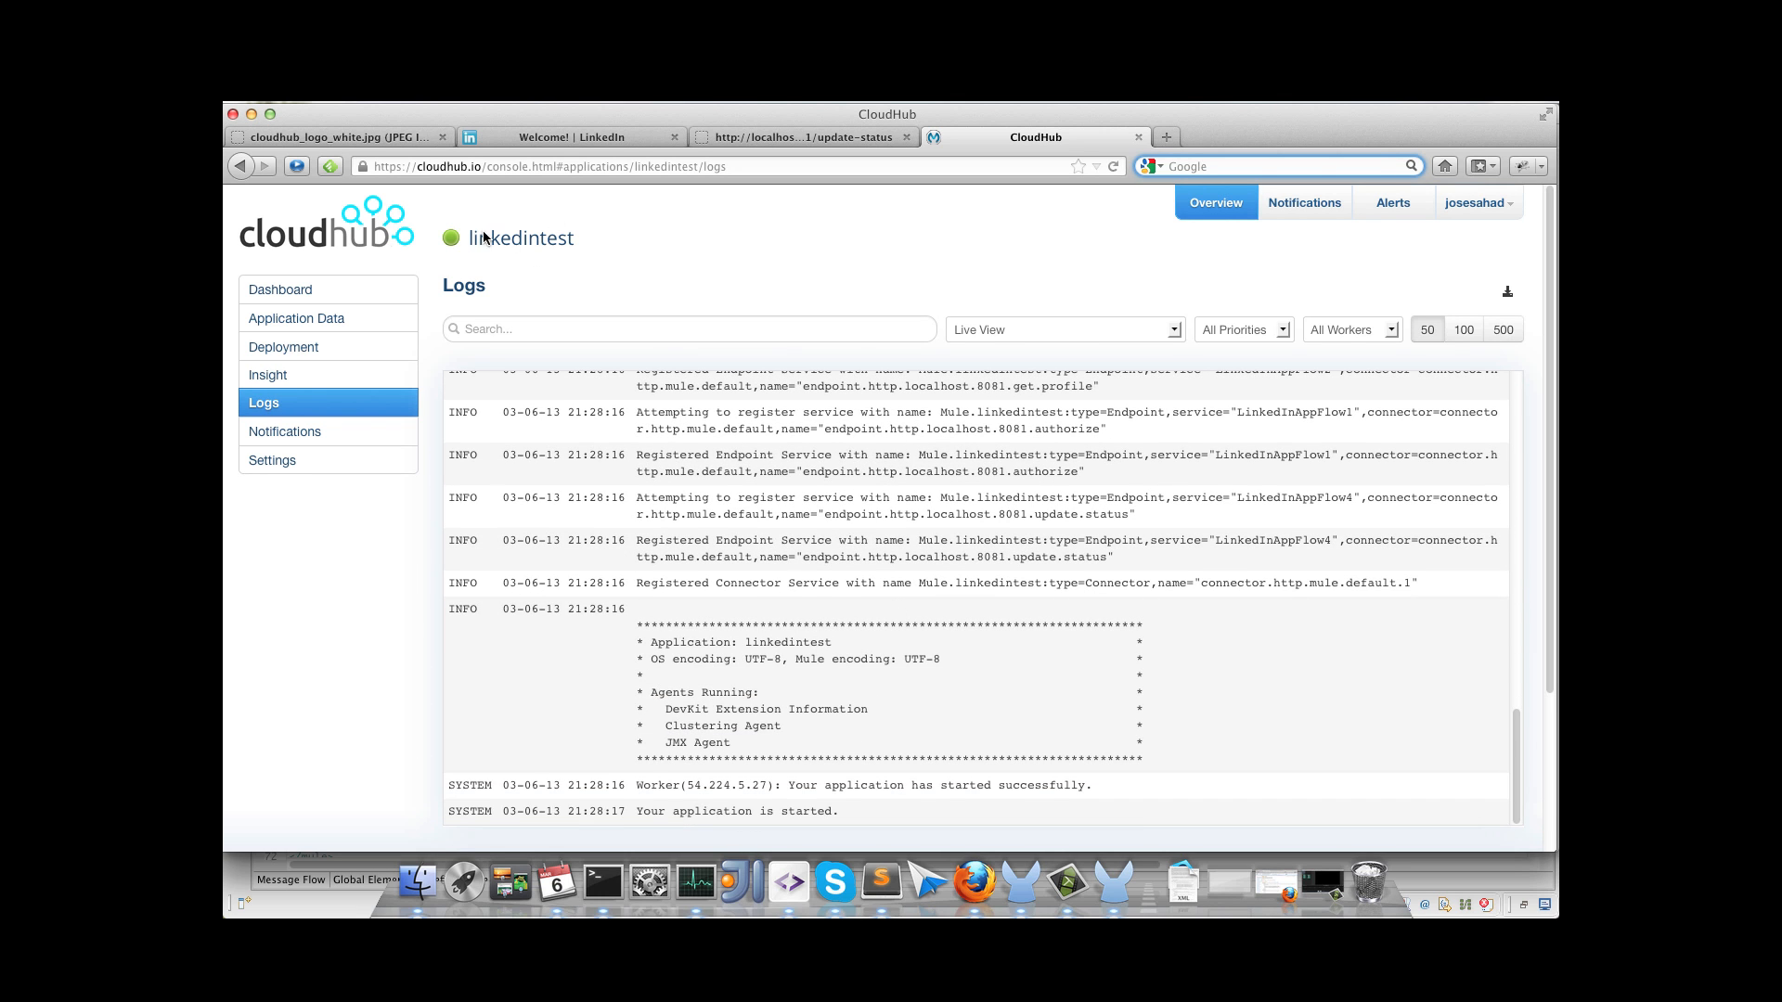
click(283, 290)
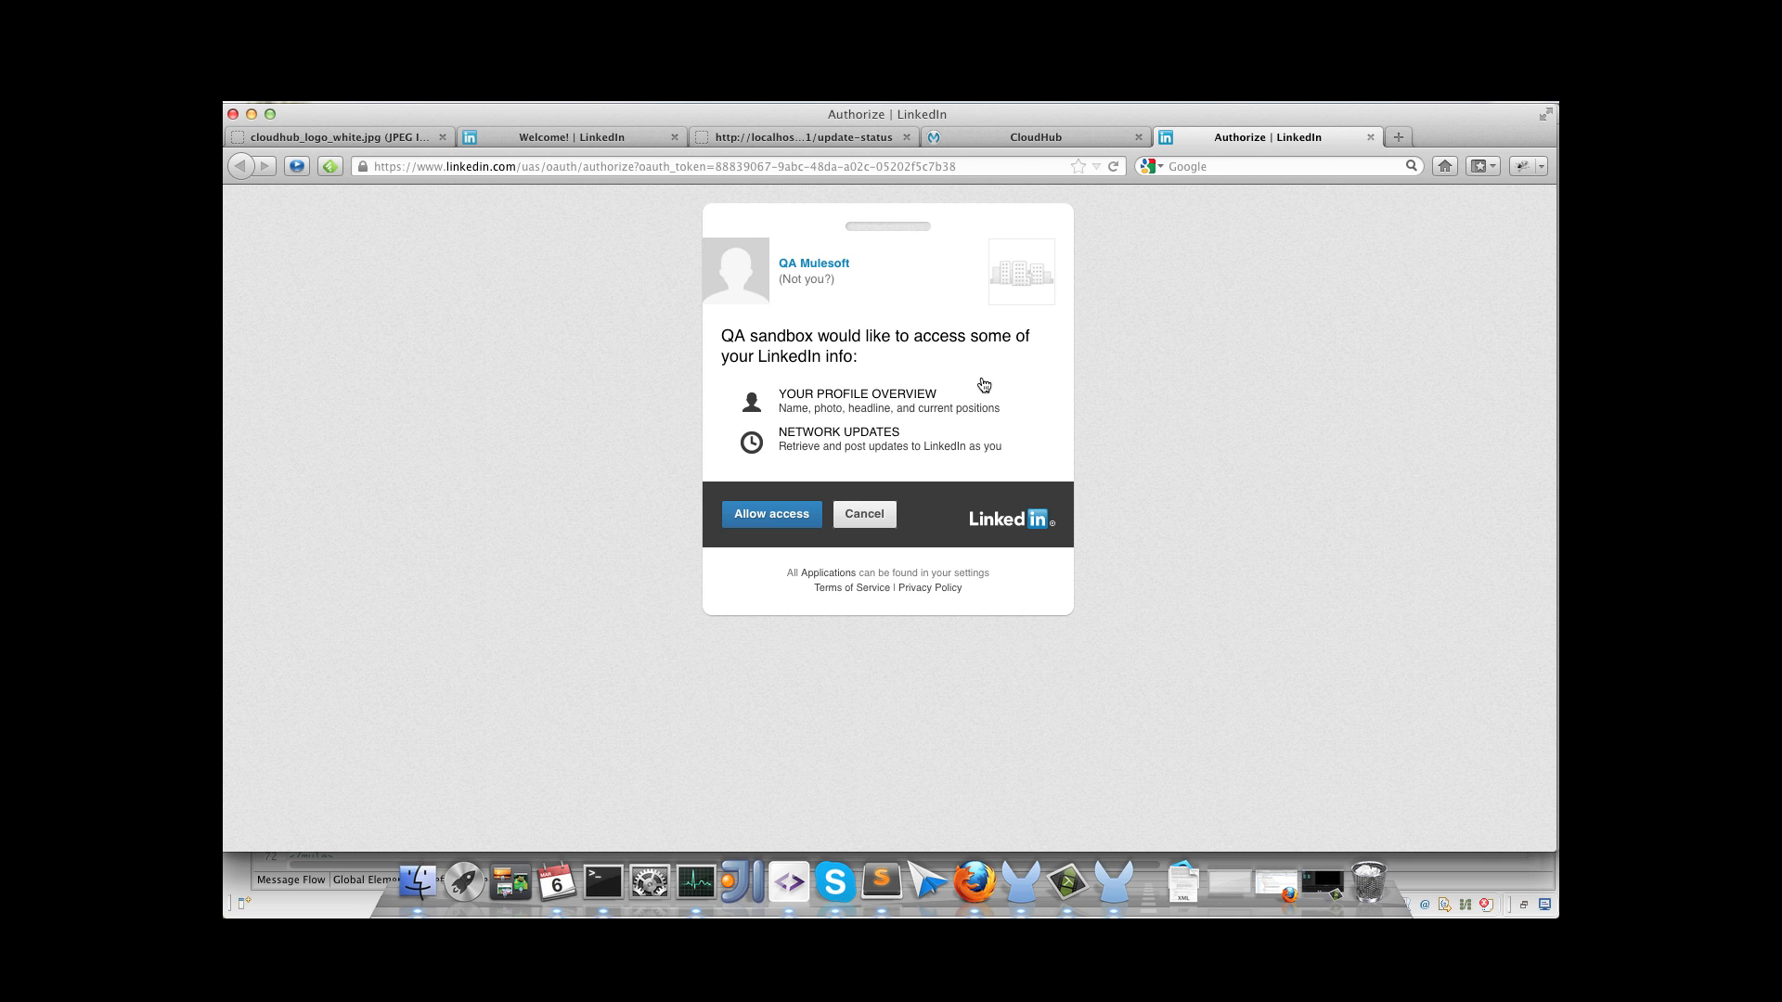
Step: Allow the QA sandbox app access, redirecting to the linkedintest get-profiles callback
click(771, 514)
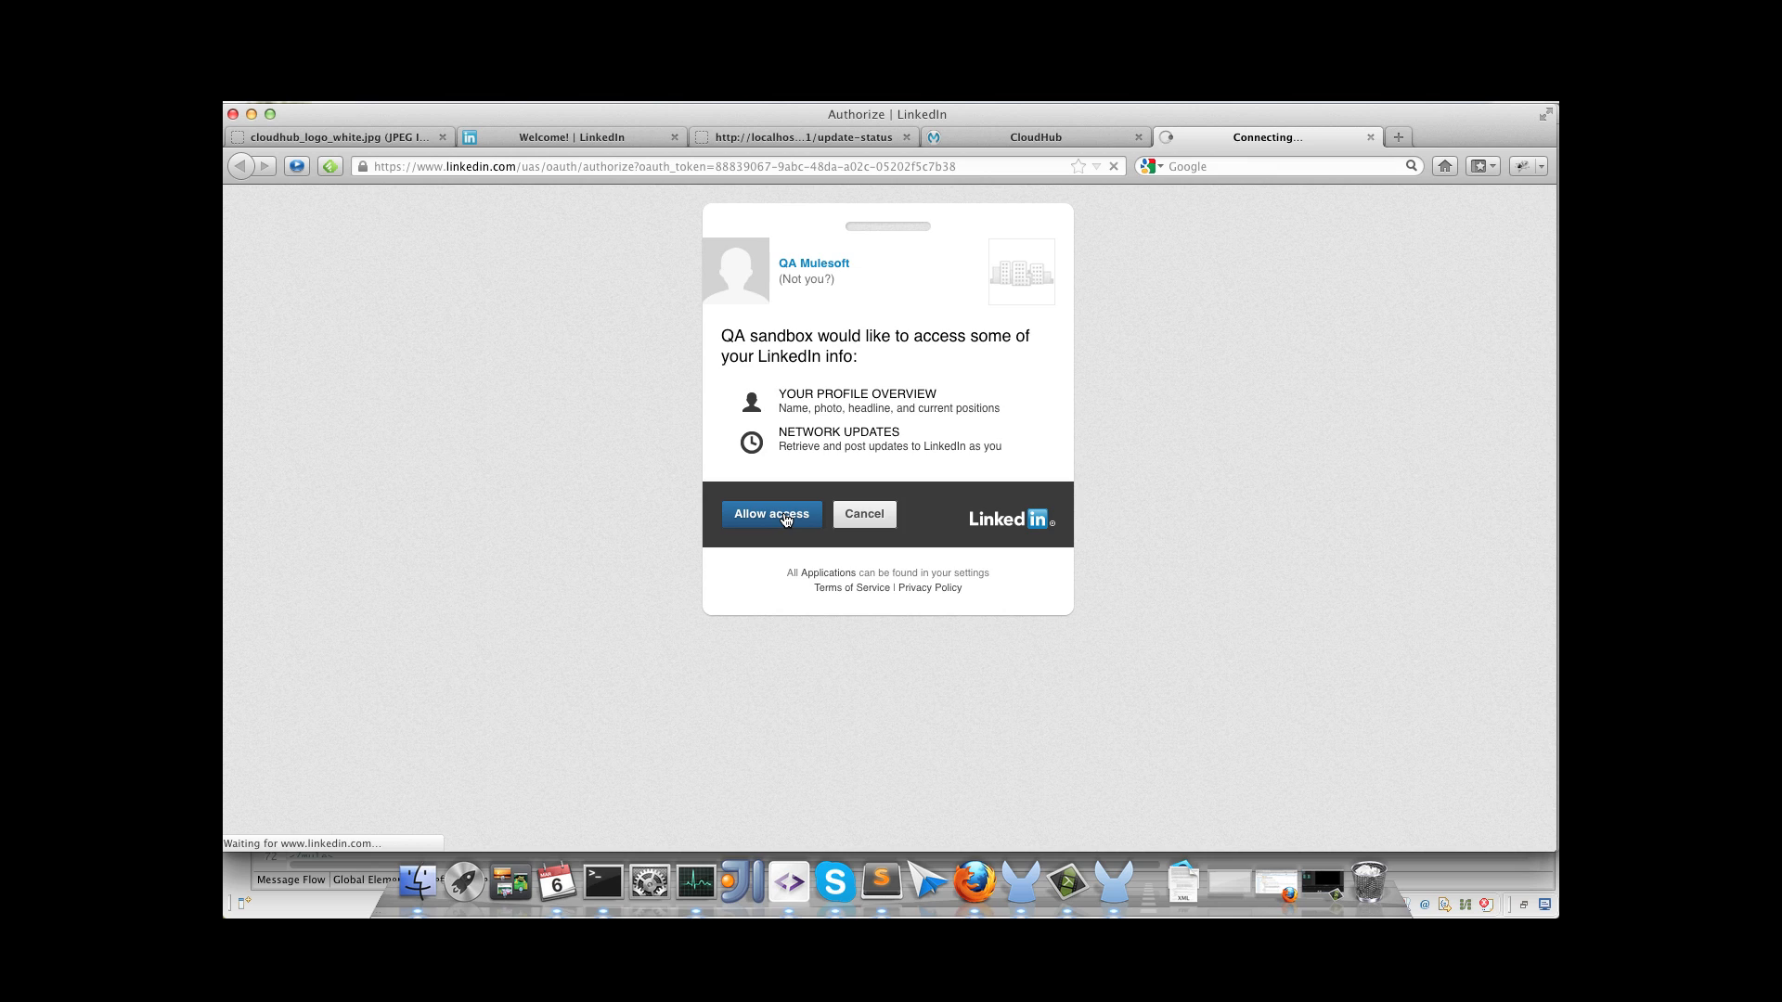
click(770, 515)
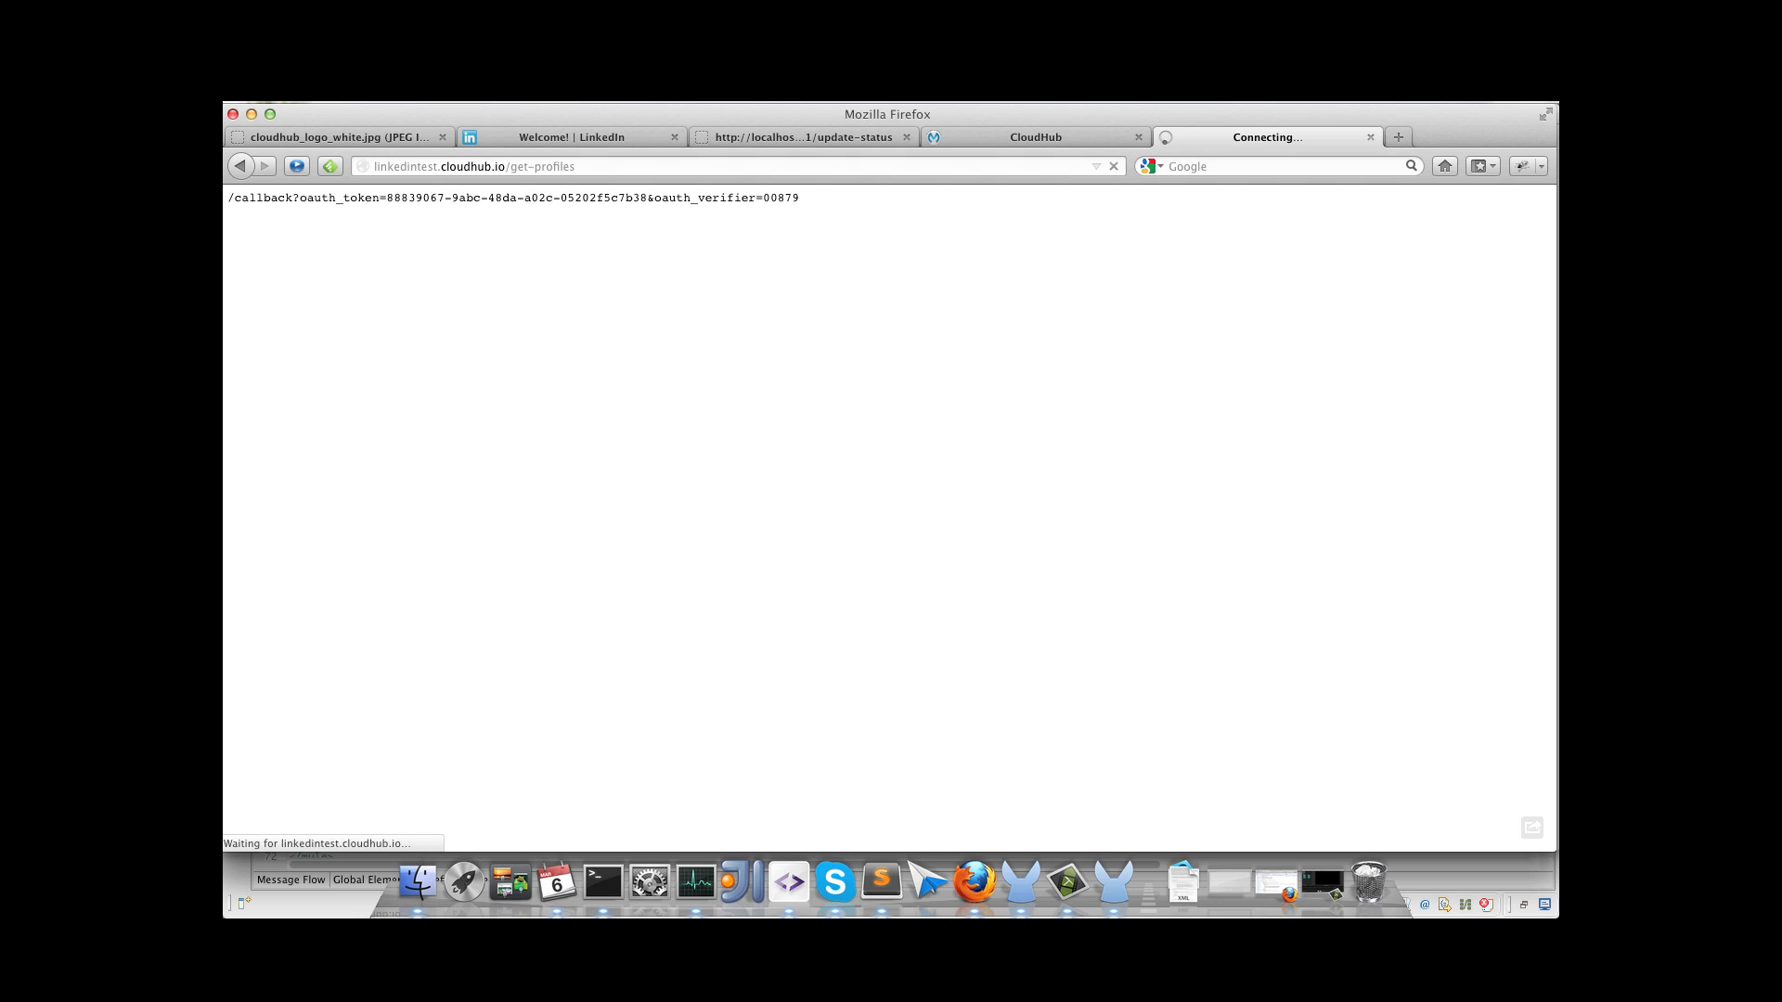
mouse_move(473, 230)
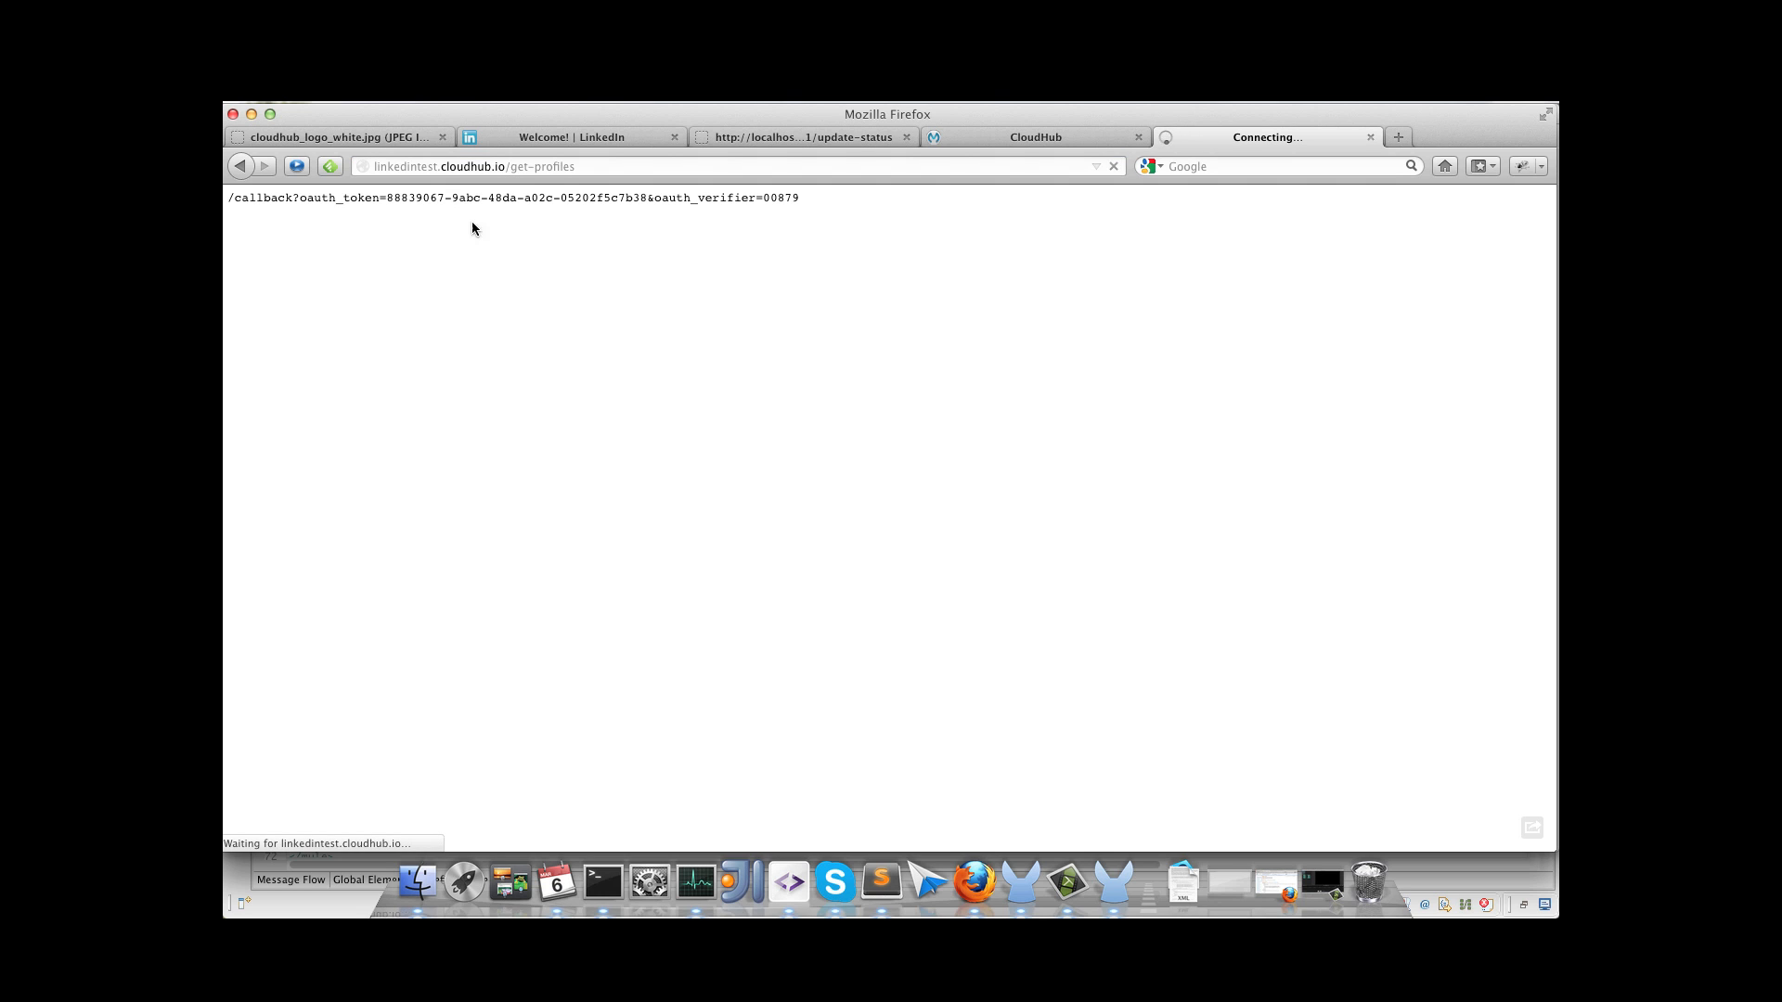